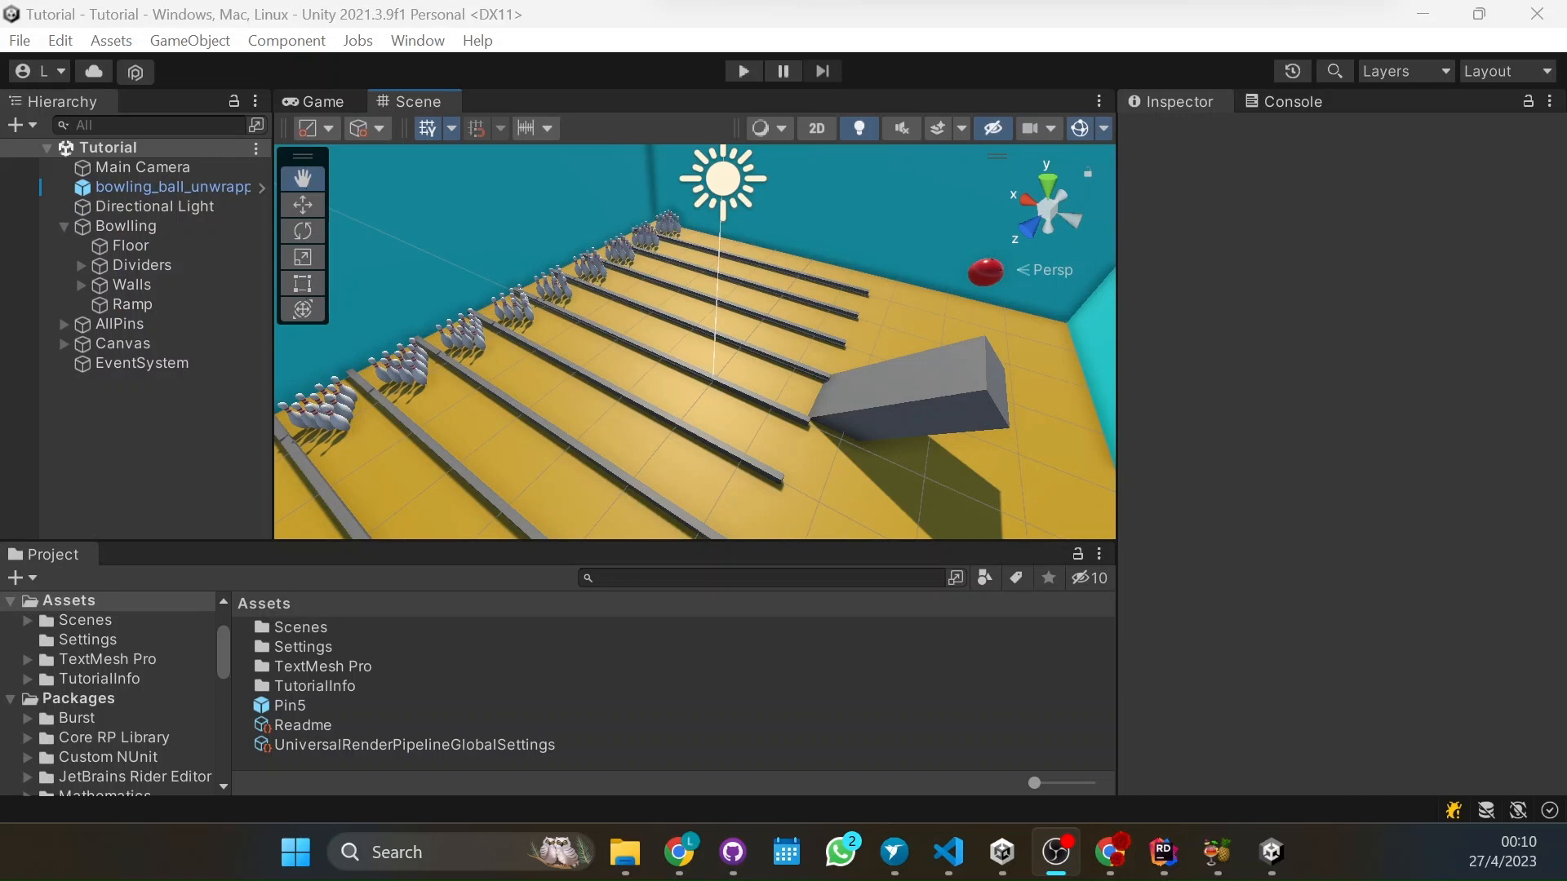
mouse_move(721, 343)
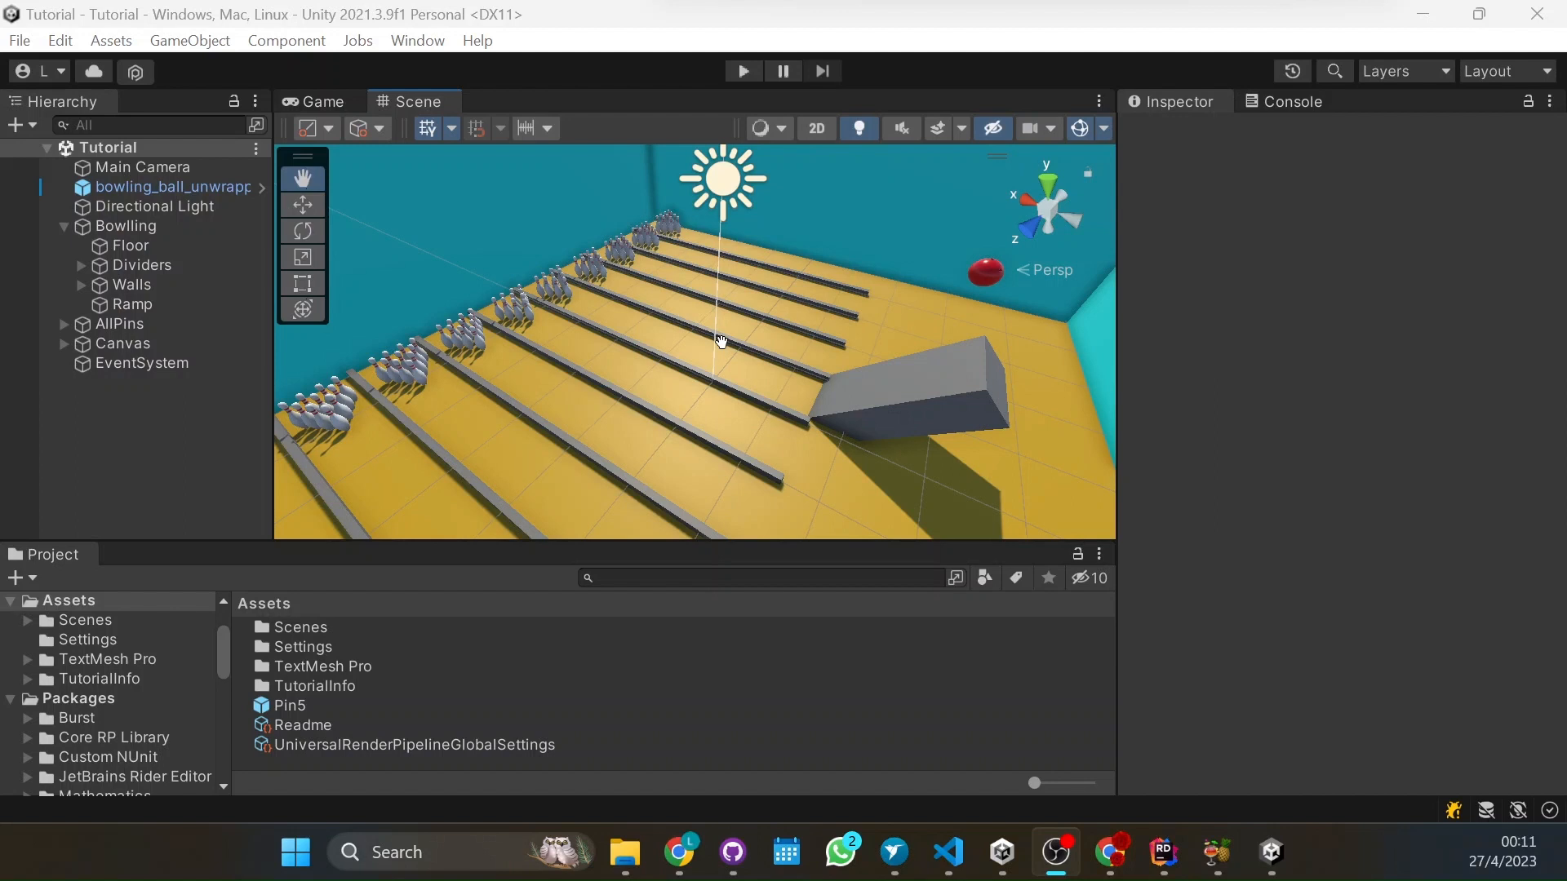
mouse_move(557, 343)
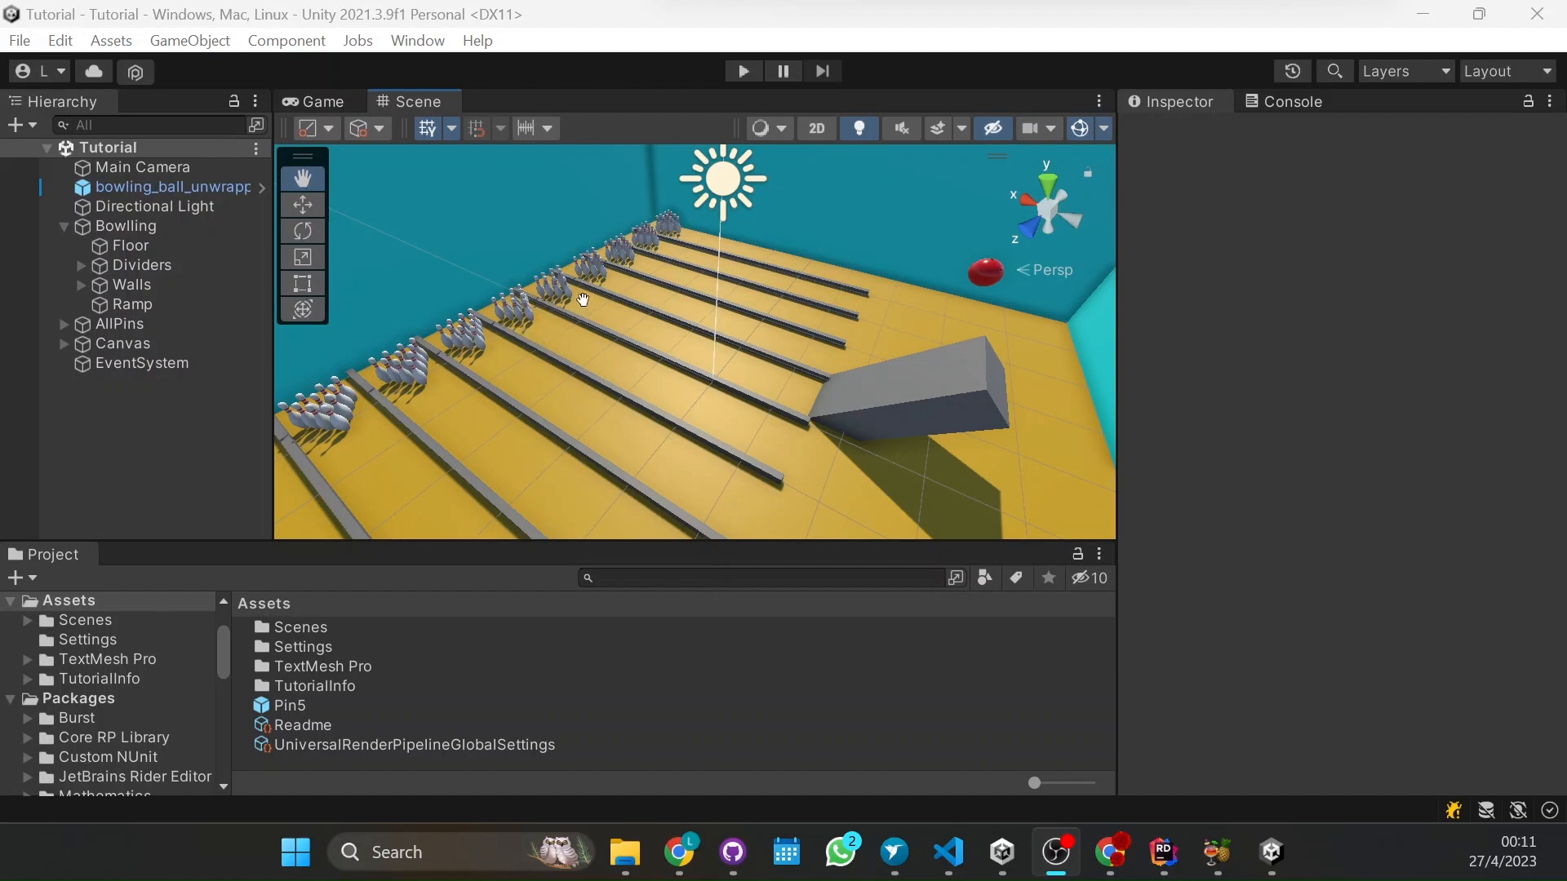
mouse_move(587, 345)
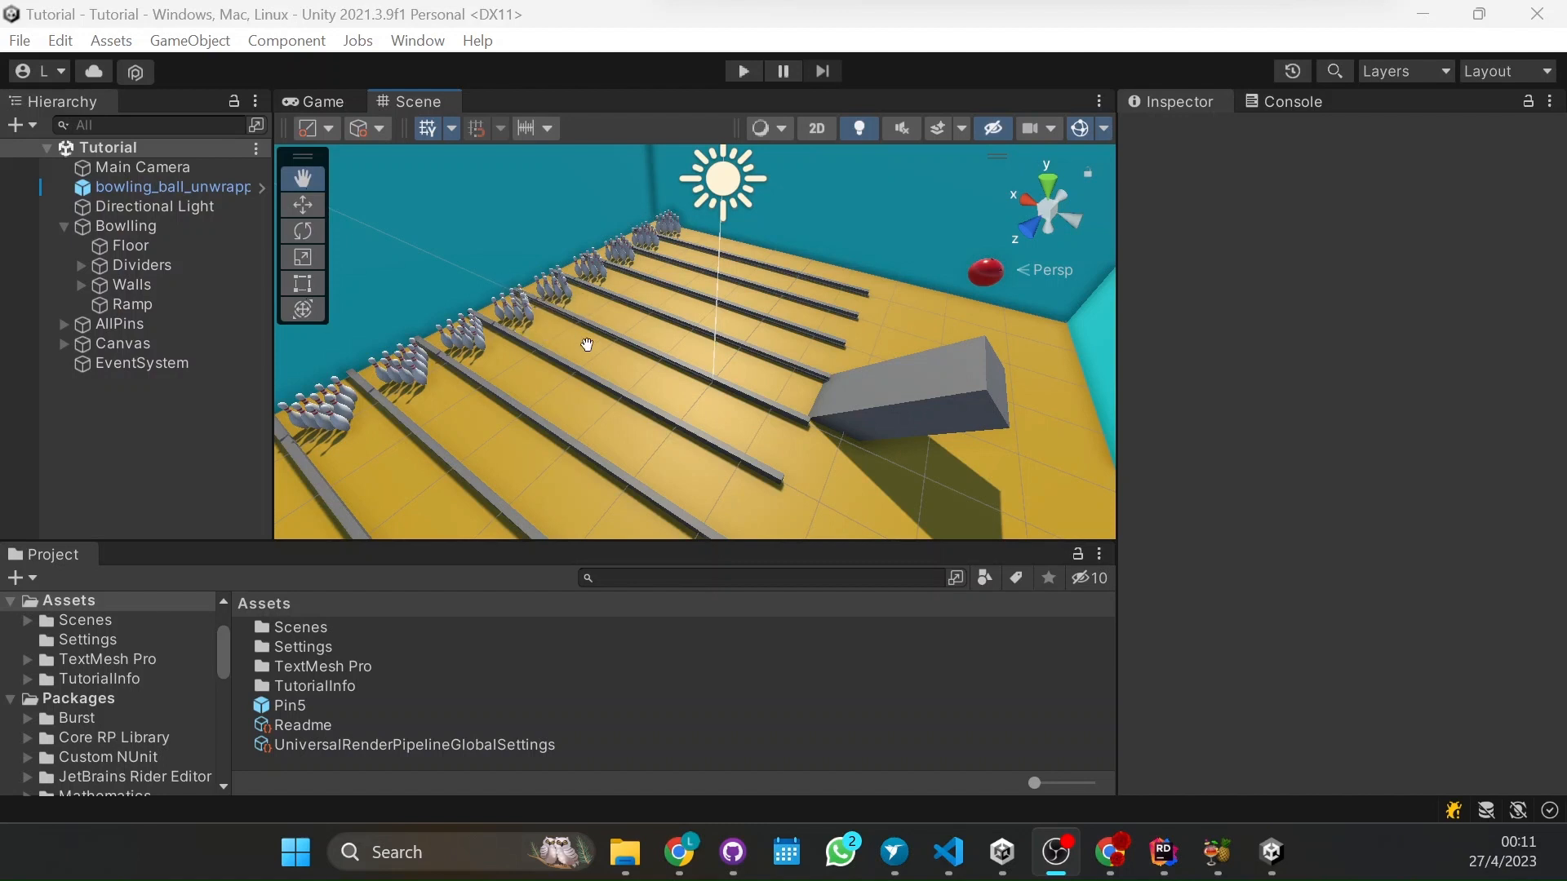
mouse_move(599, 349)
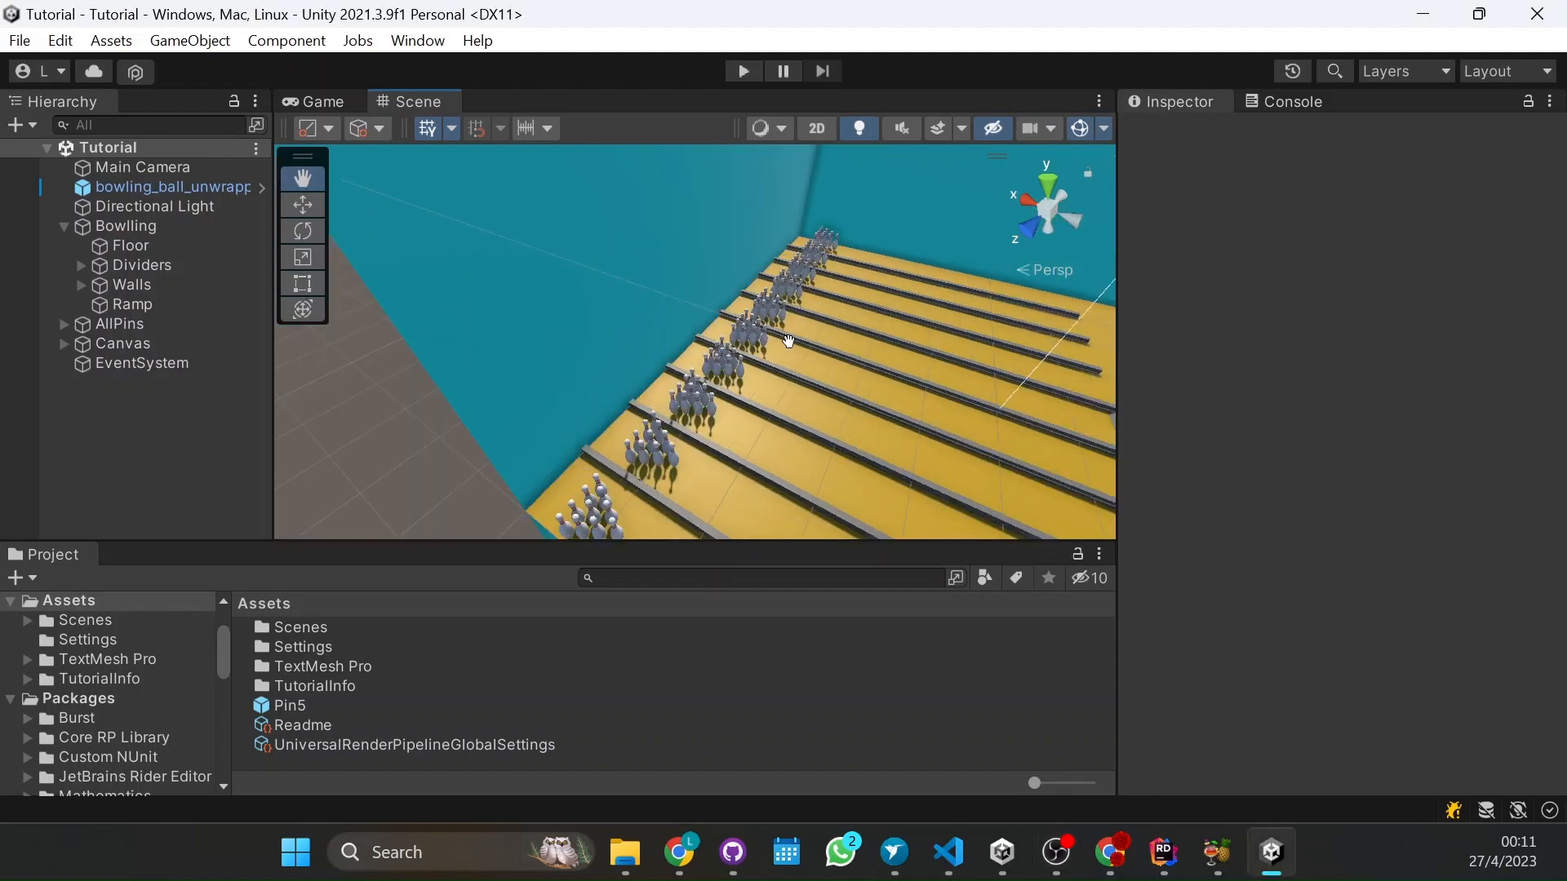
Play-test the bowling game to confirm the Score: 0 label shows
drag(790, 339, 574, 391)
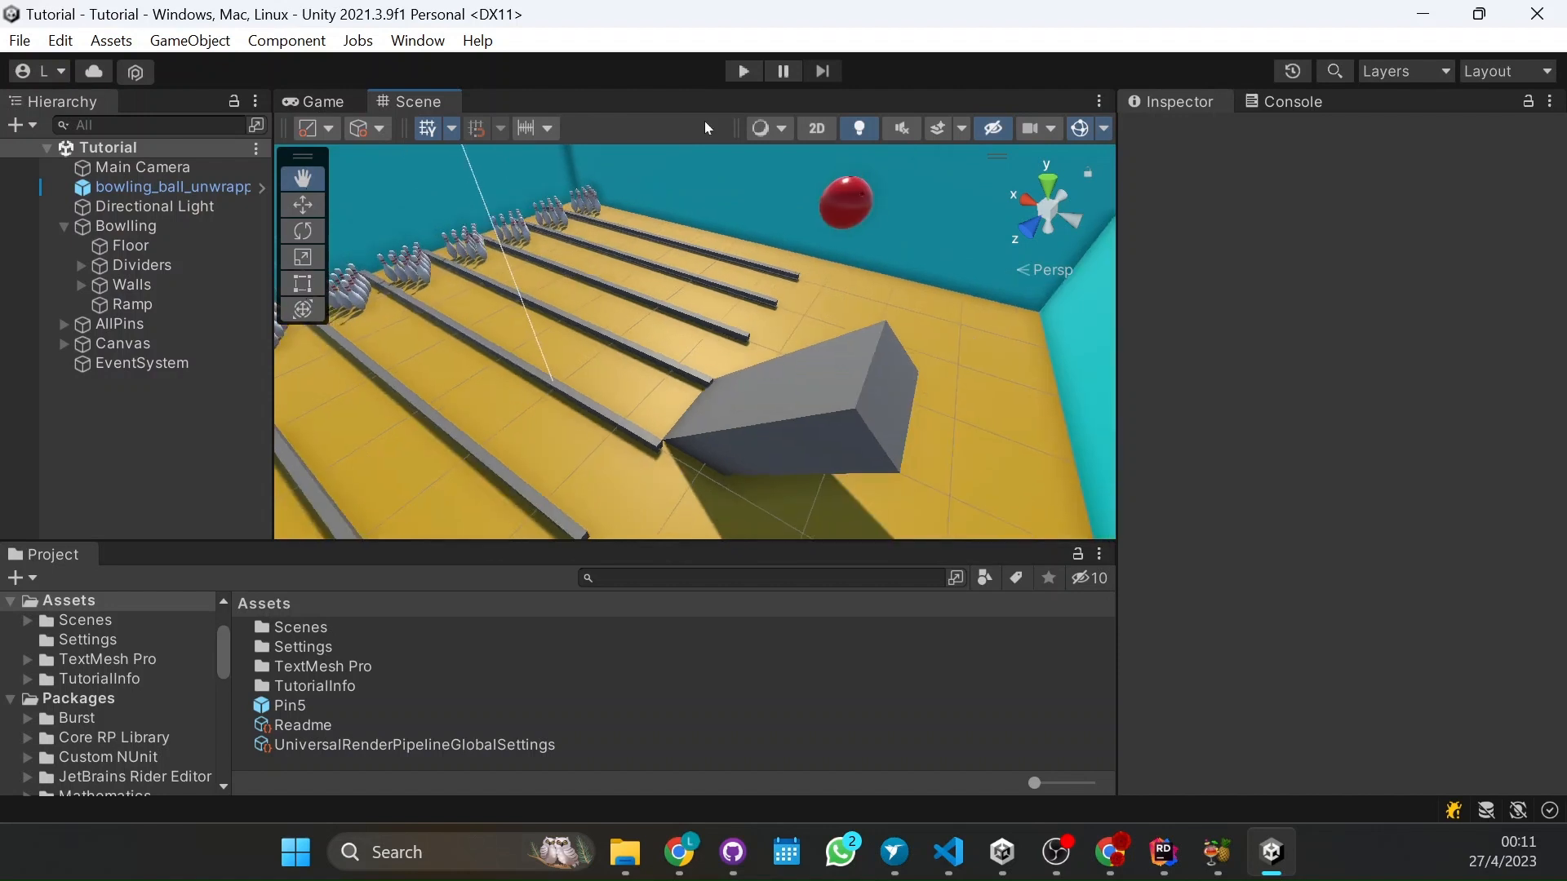
click(741, 70)
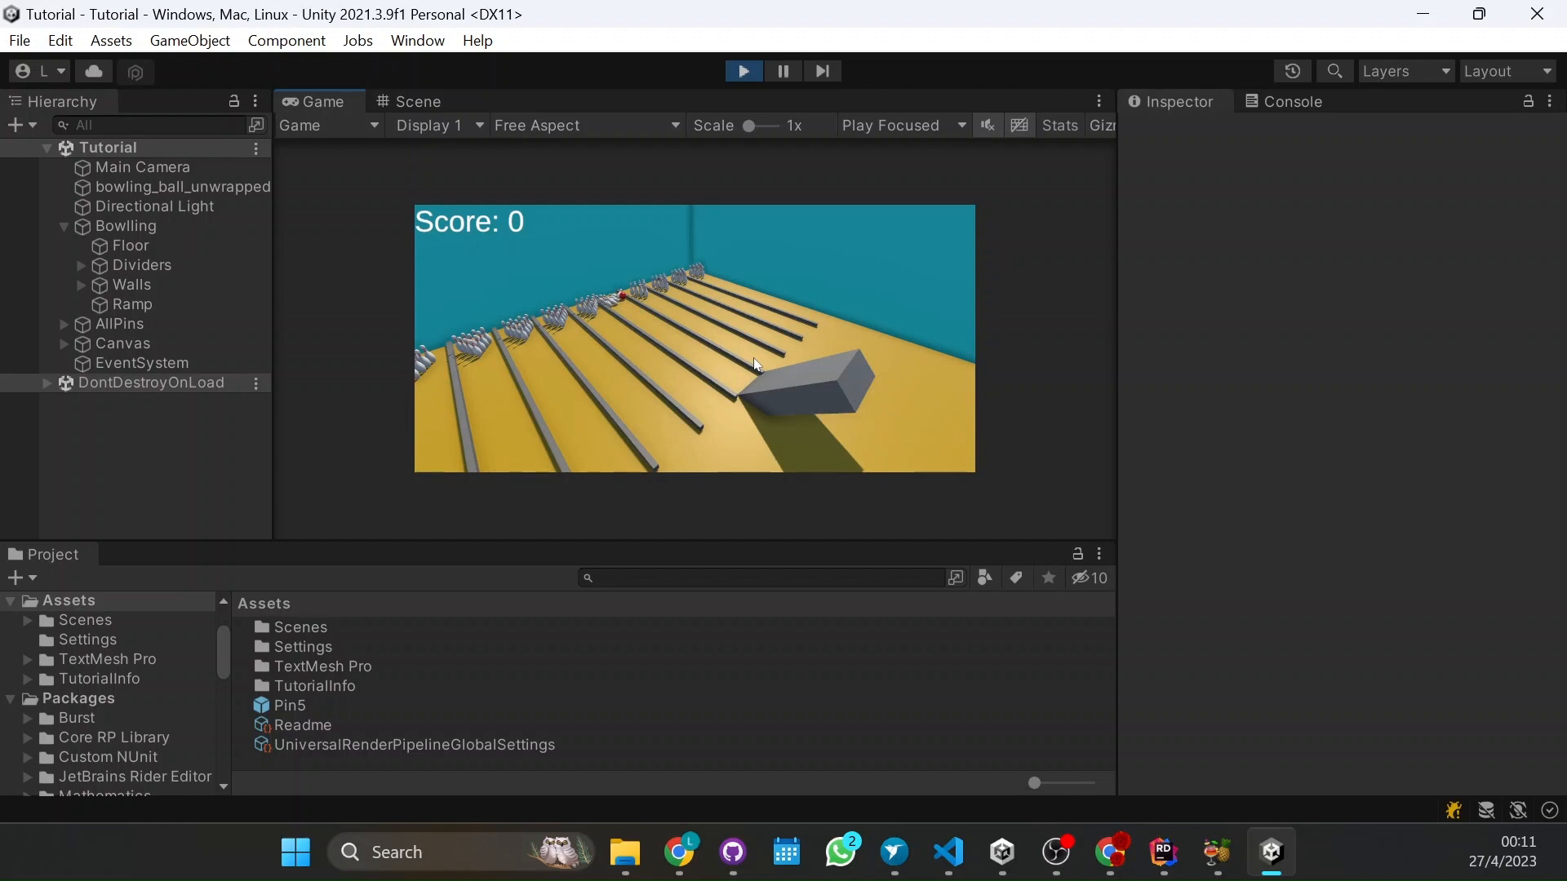
mouse_move(447, 211)
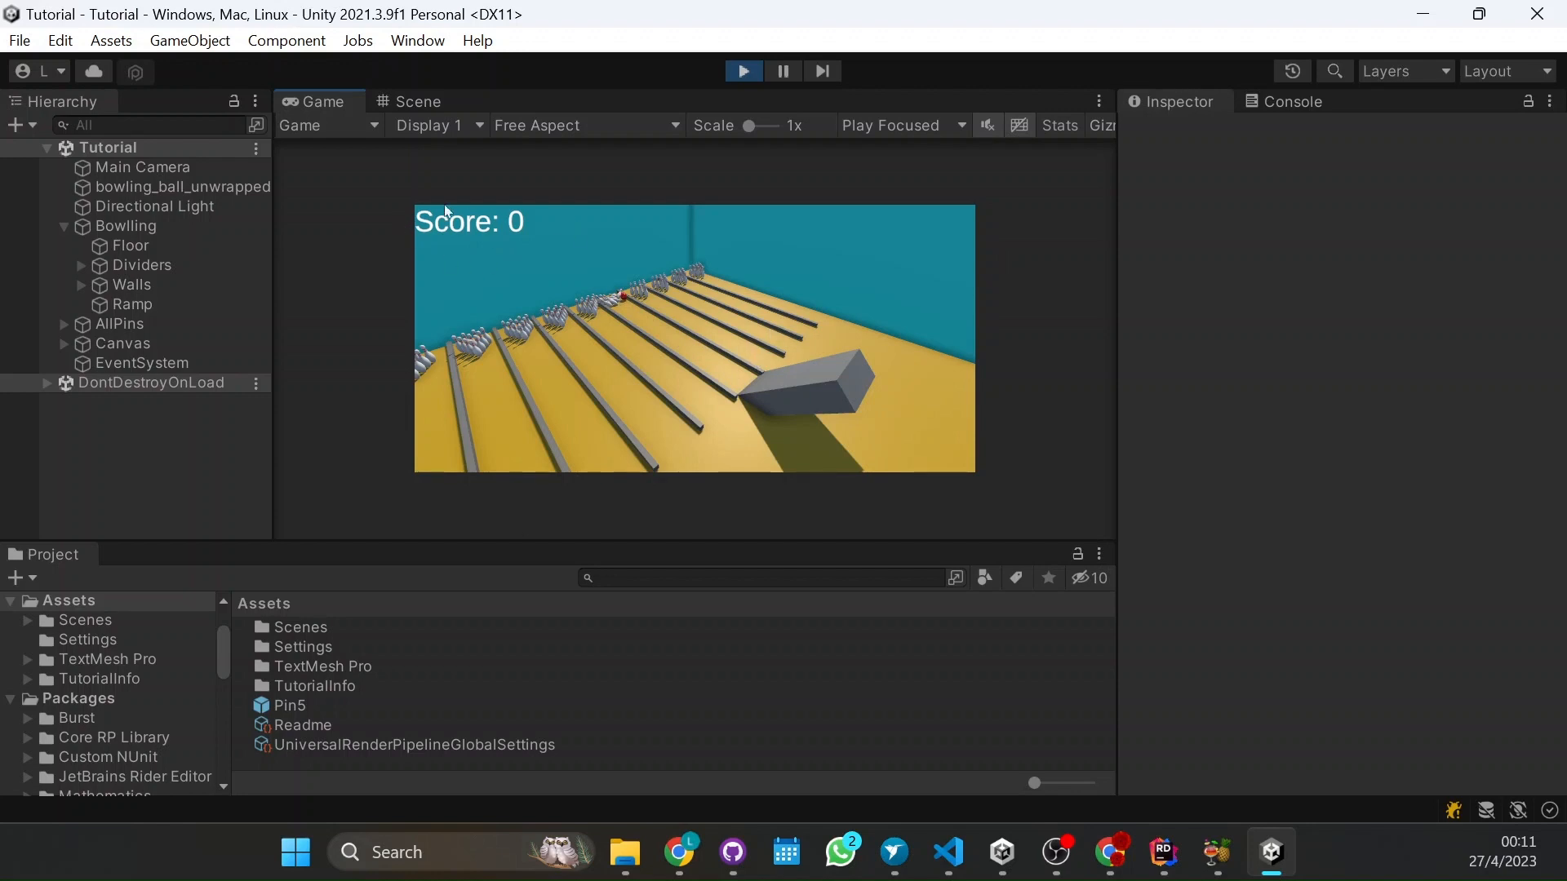
Stop play and select the Score text under Canvas in the Hierarchy
click(63, 343)
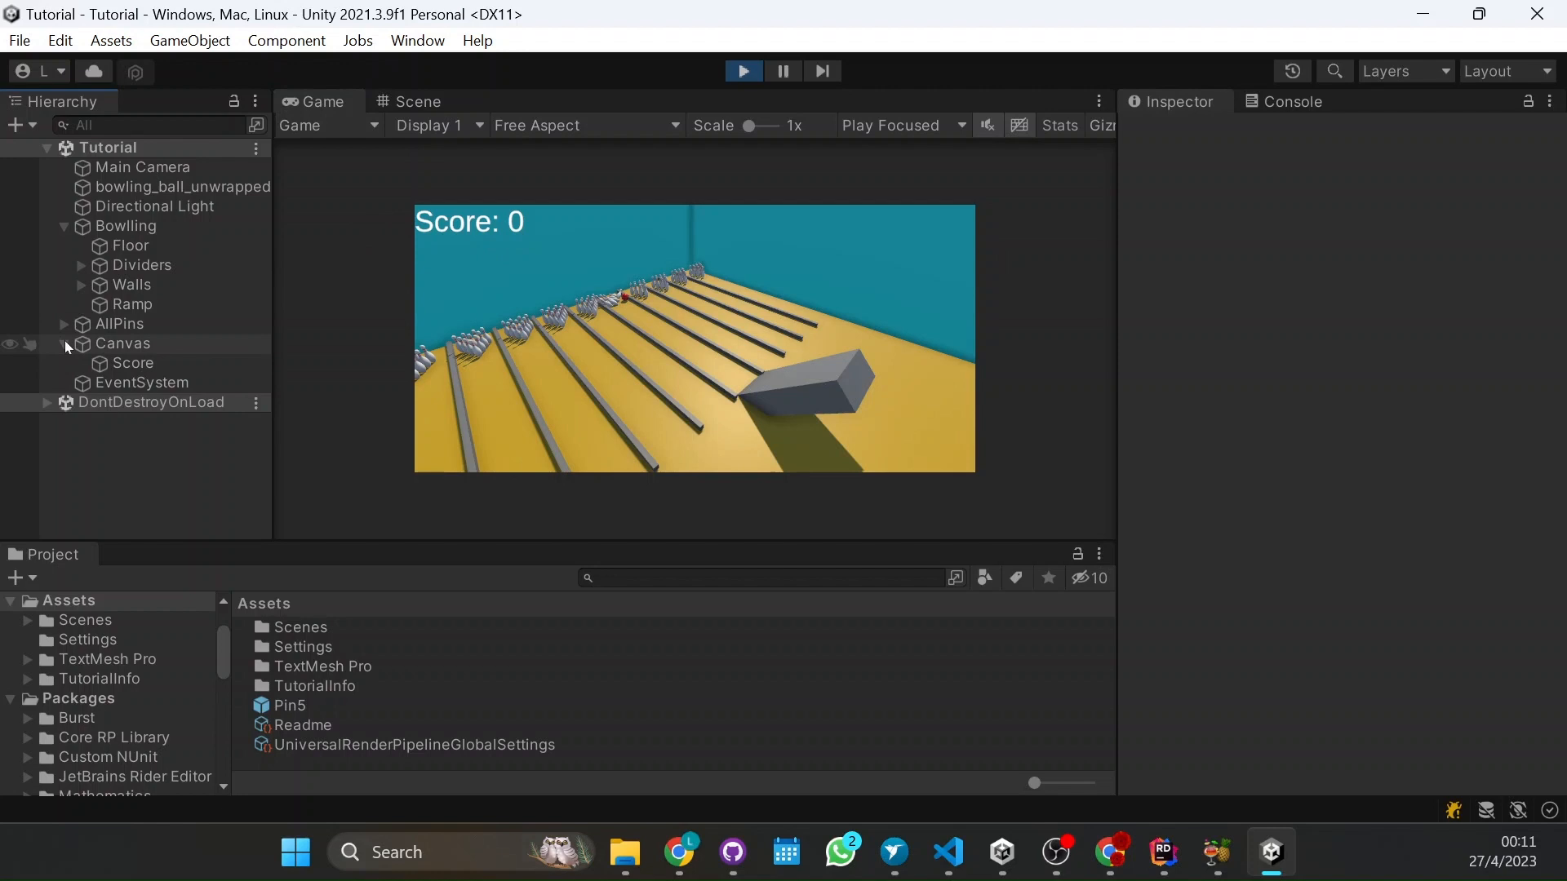
click(132, 362)
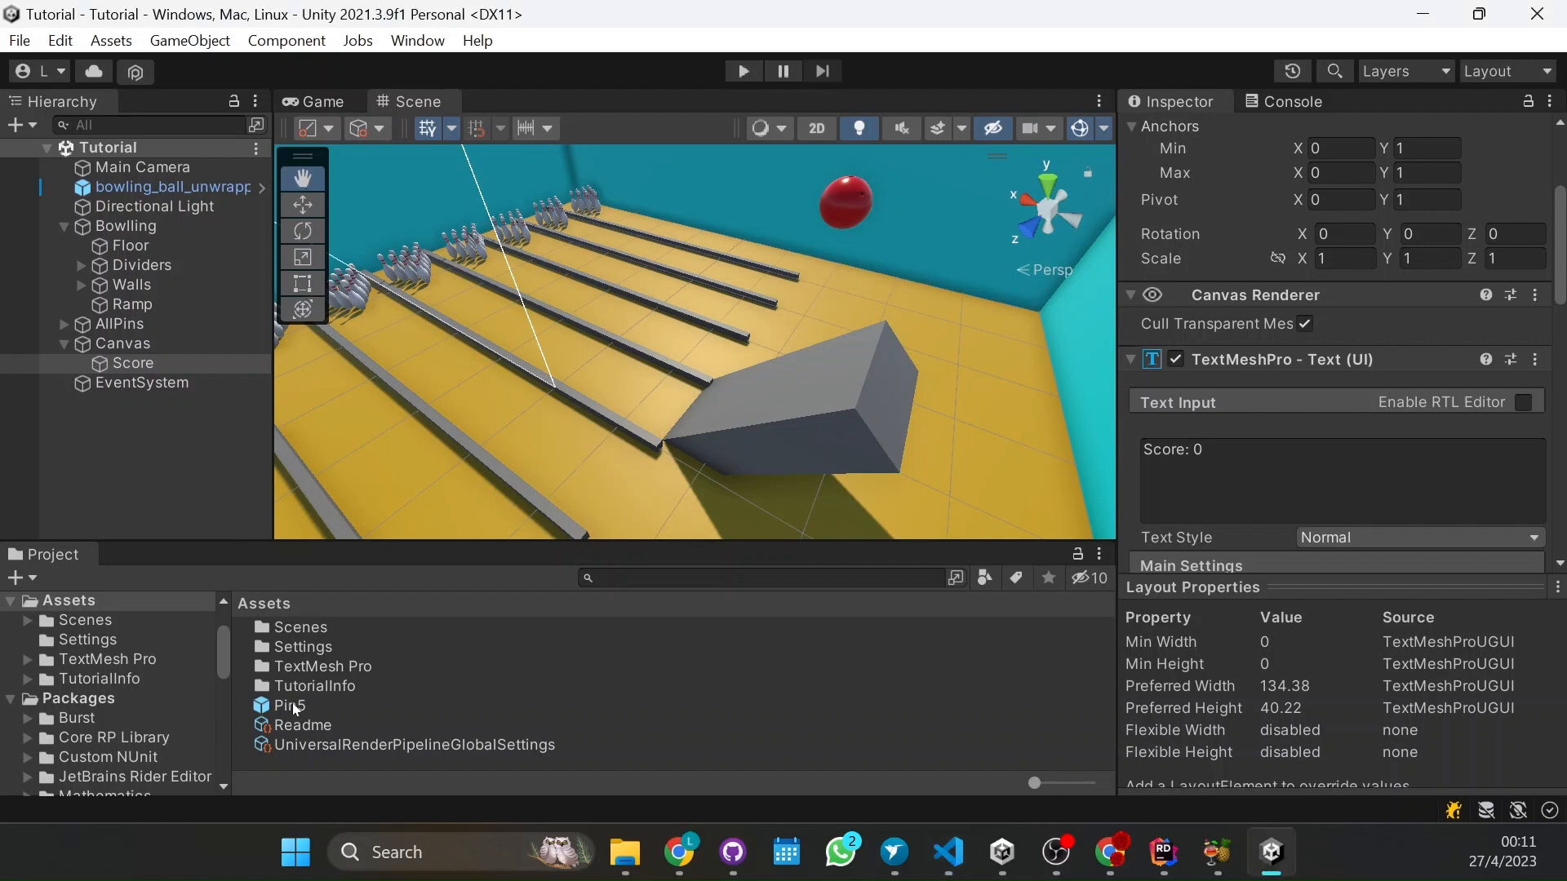
Review Pin5's Rigidbody and Mesh Collider, then open the prefab in prefab mode
click(291, 705)
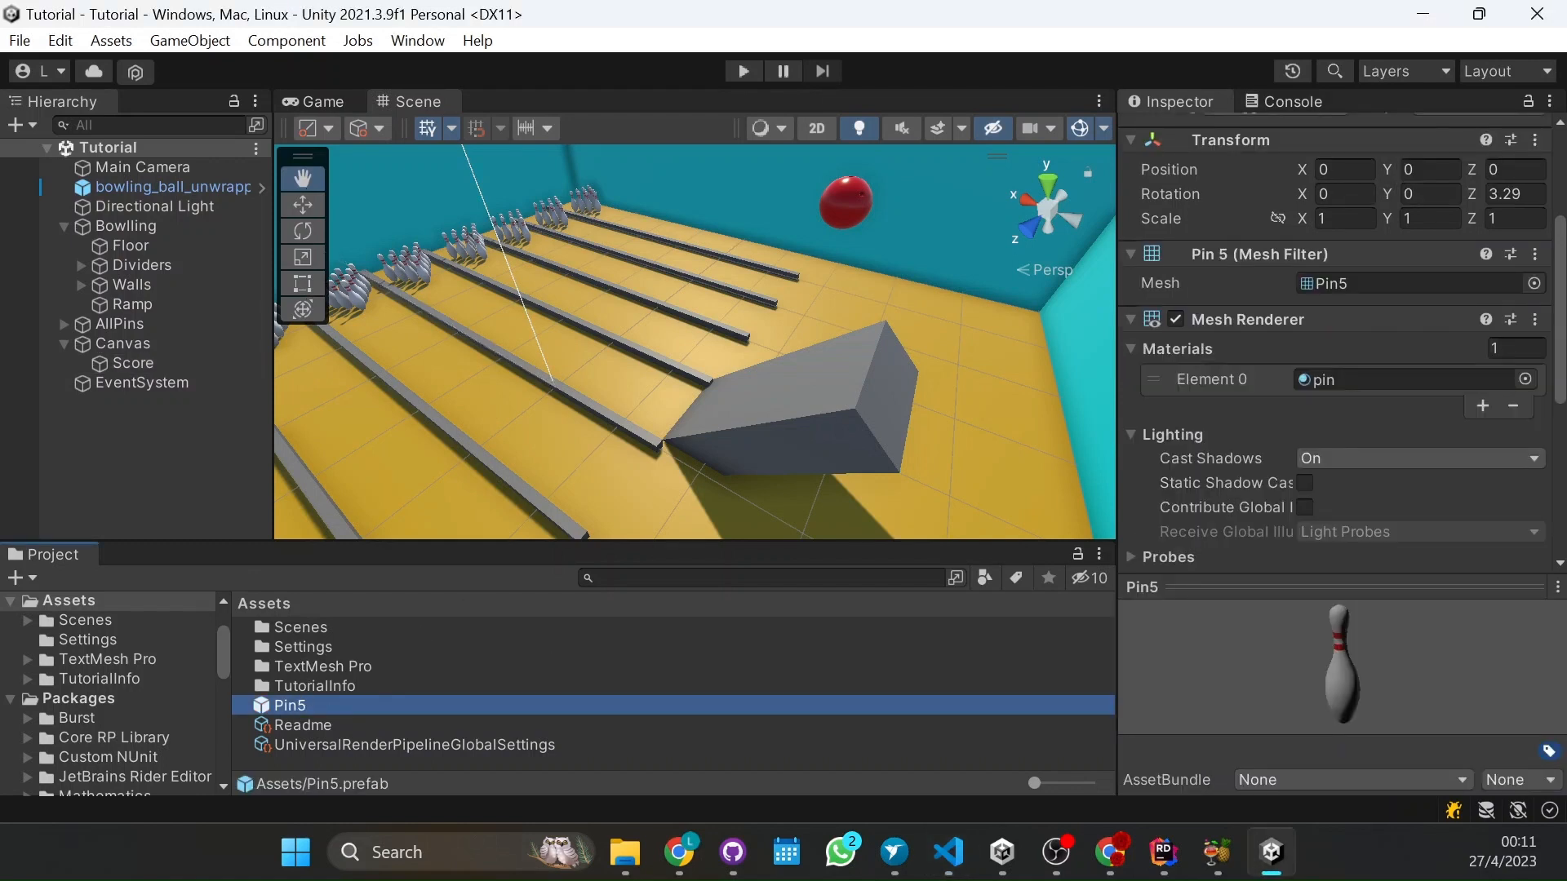
scroll(down, 3)
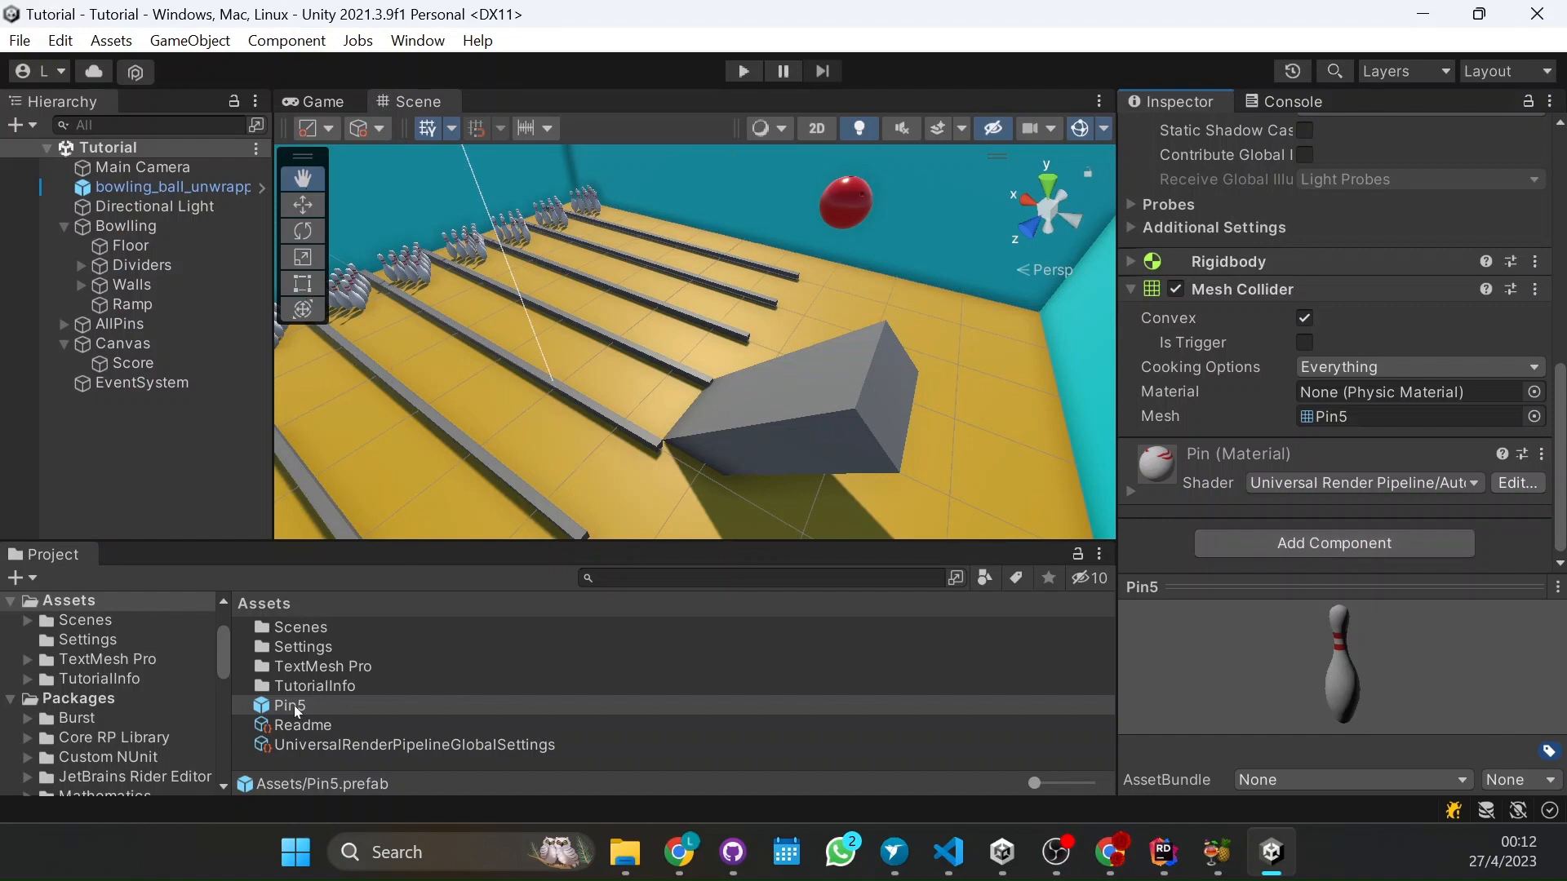
double_click(290, 706)
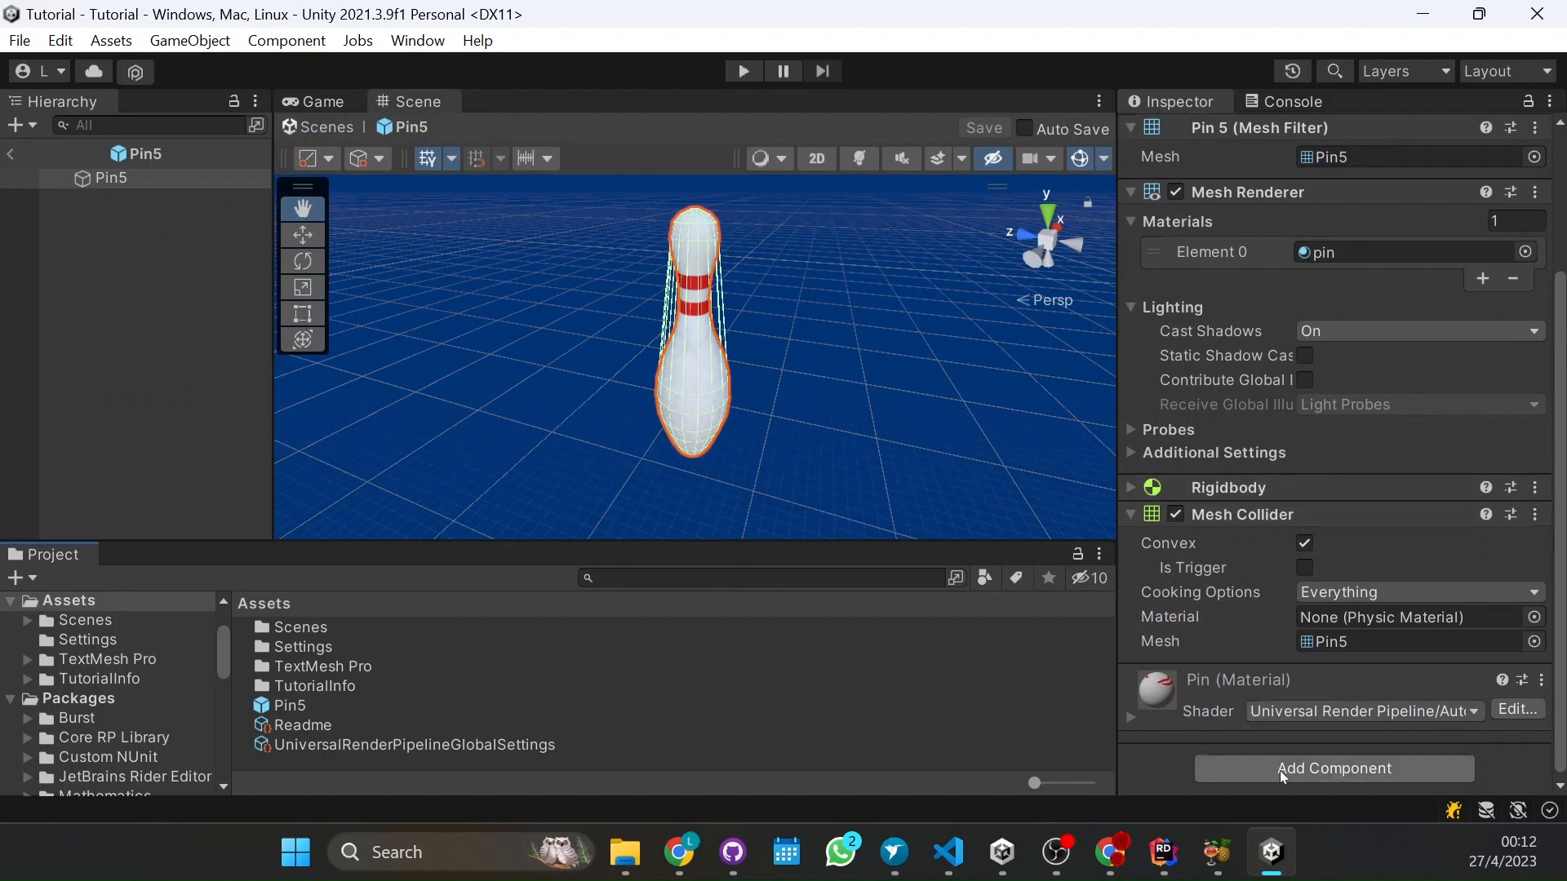
mouse_move(717, 197)
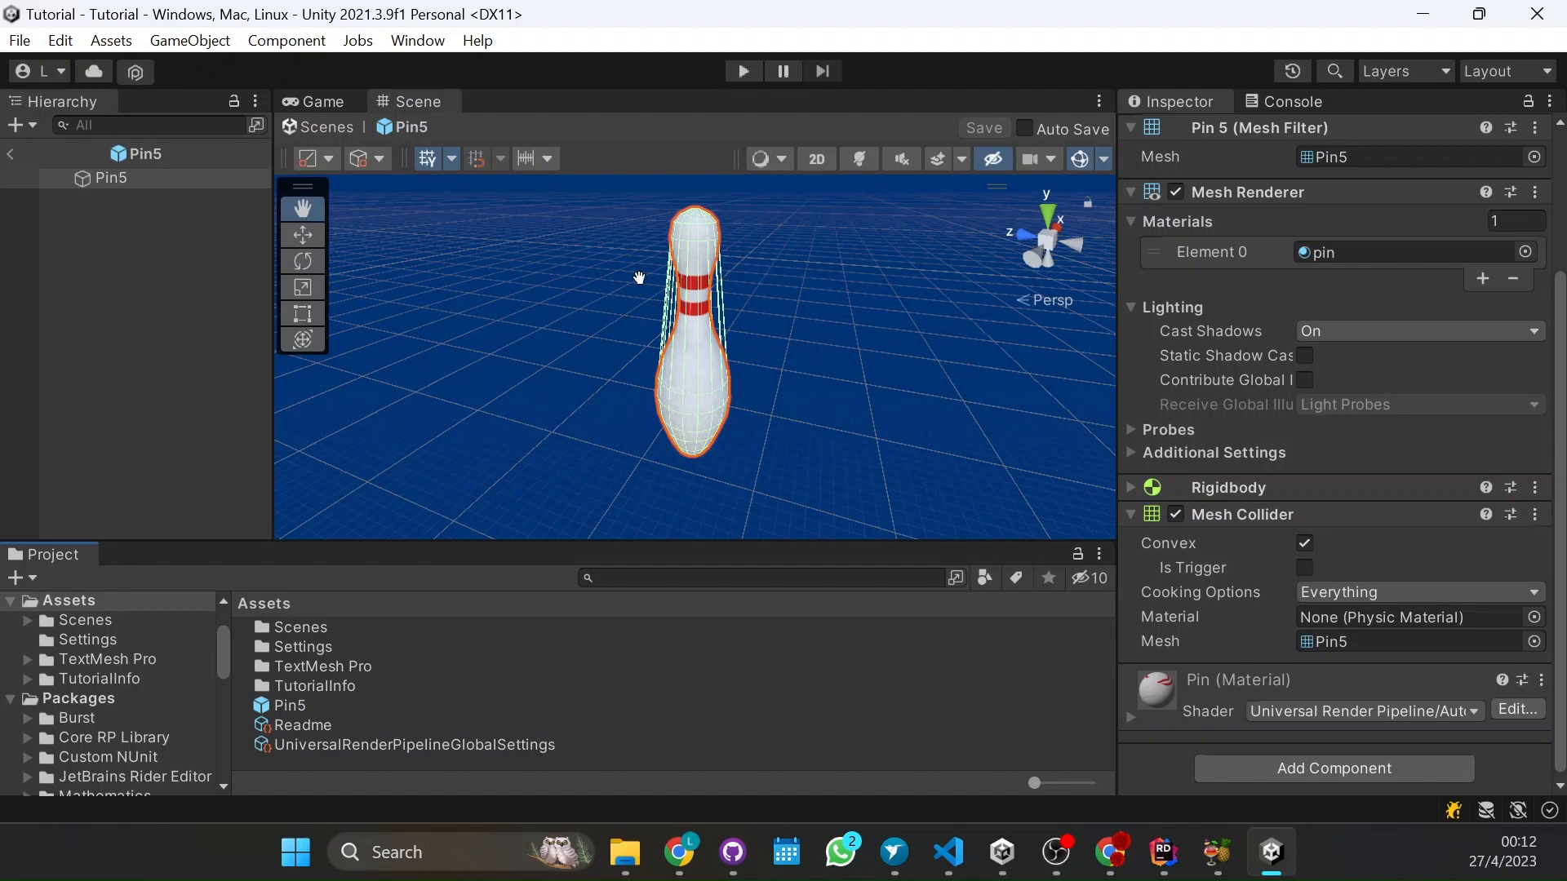
mouse_move(1276, 729)
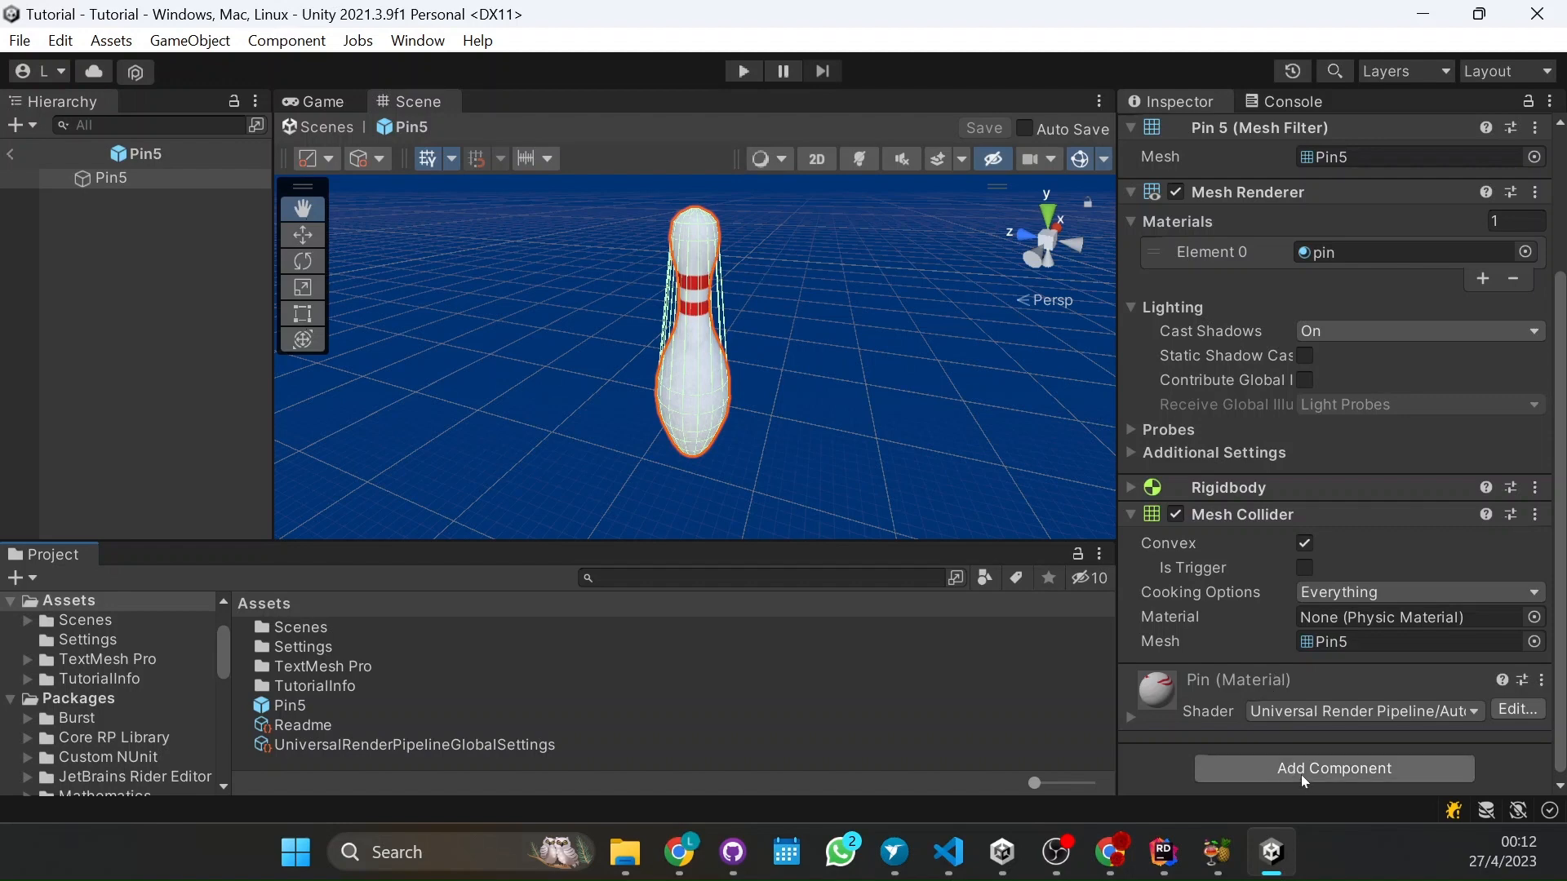
Add a Capsule Collider component to the Pin5 prefab via Add Component search 'coll'
click(1334, 767)
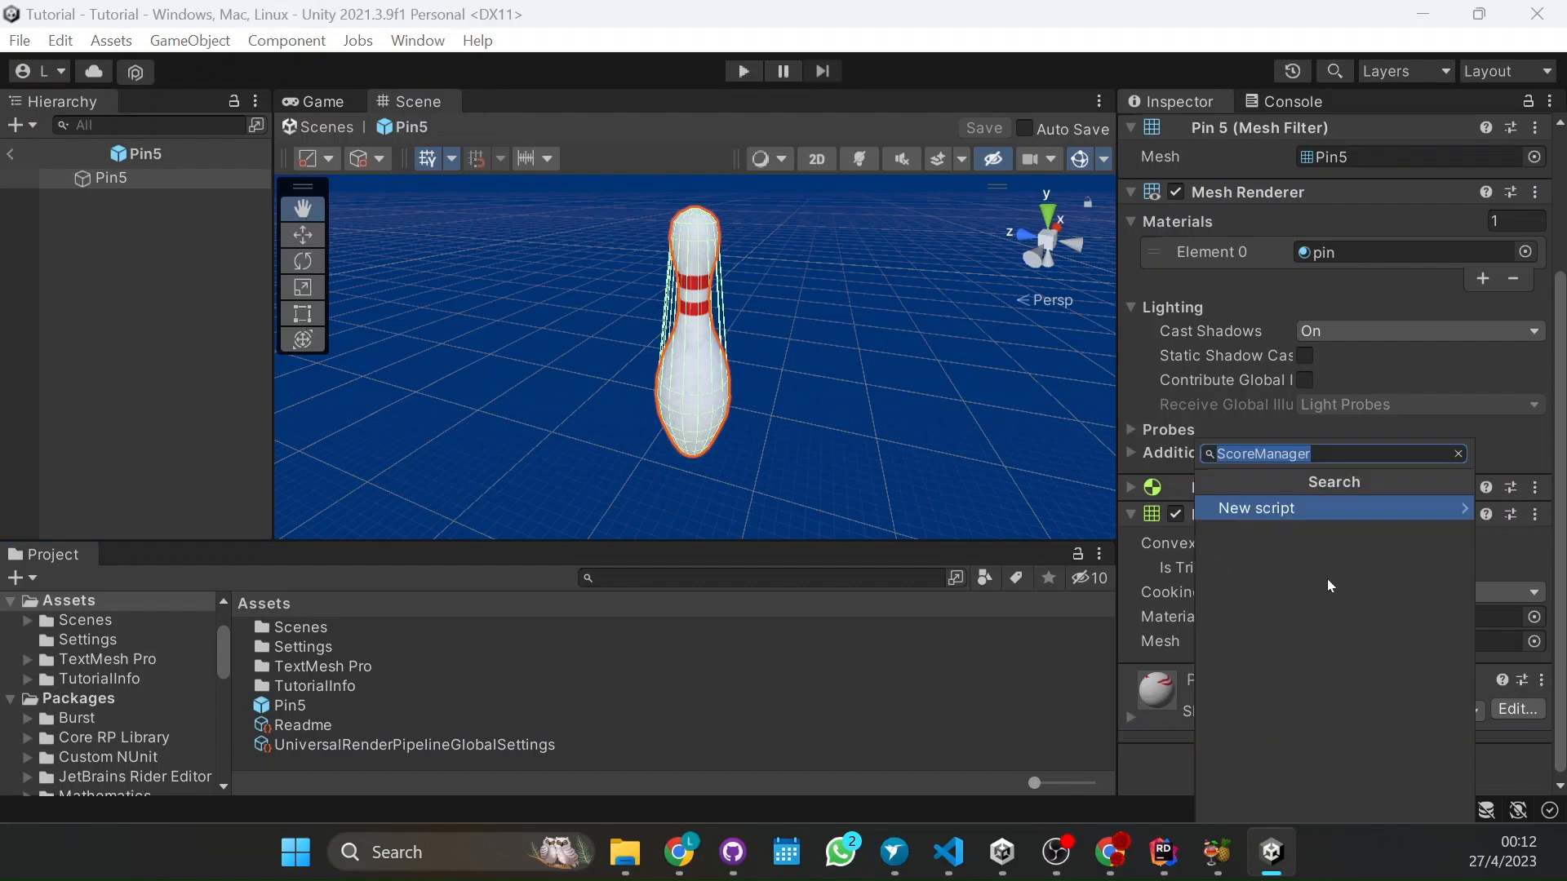
text(coll)
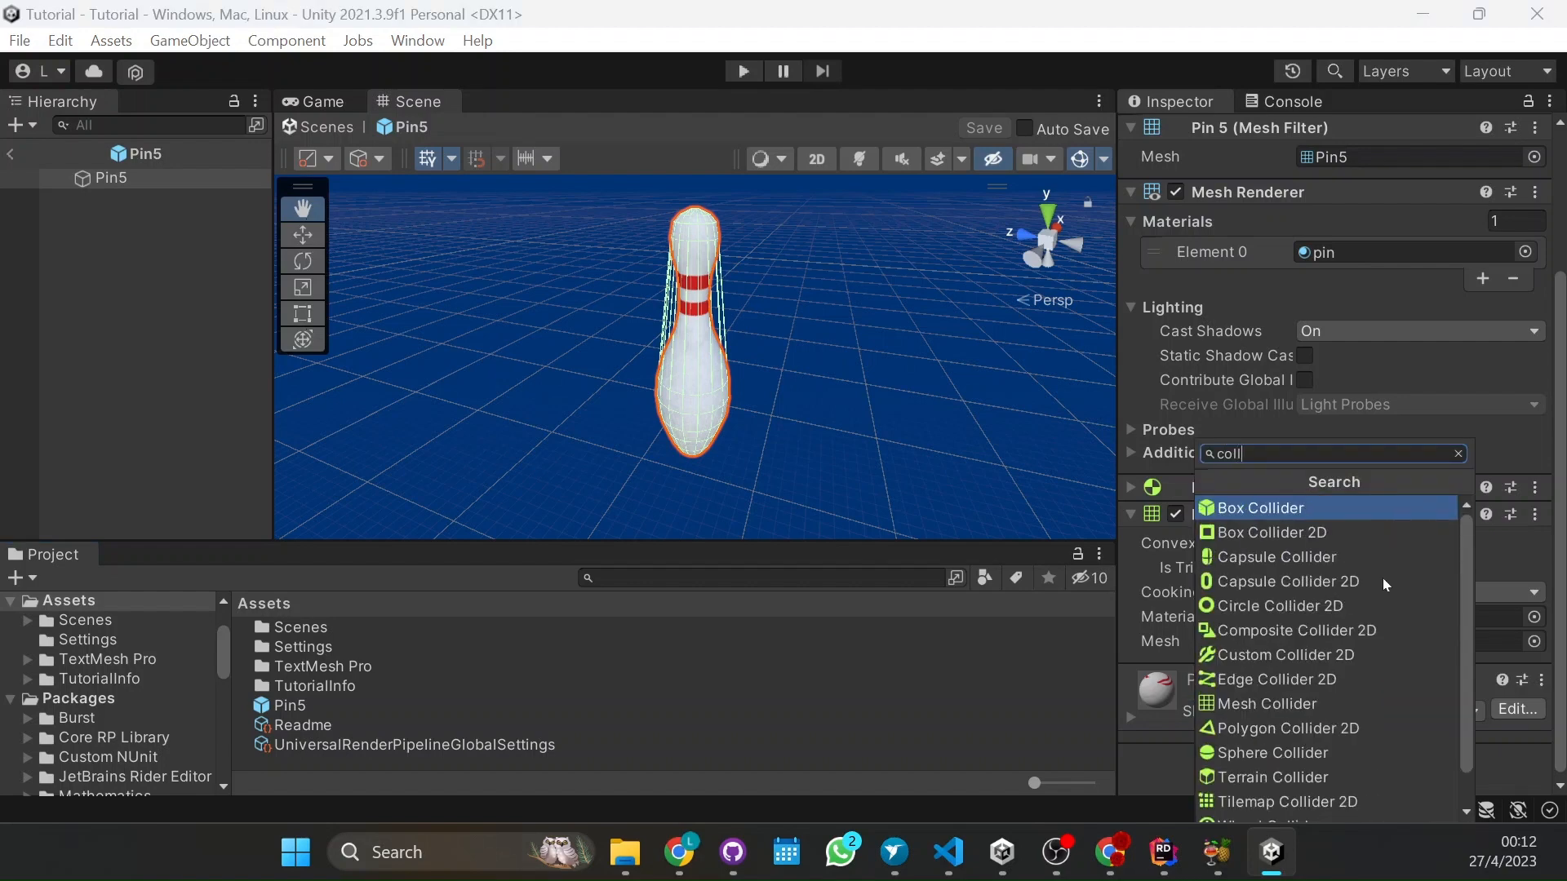
mouse_move(1311, 532)
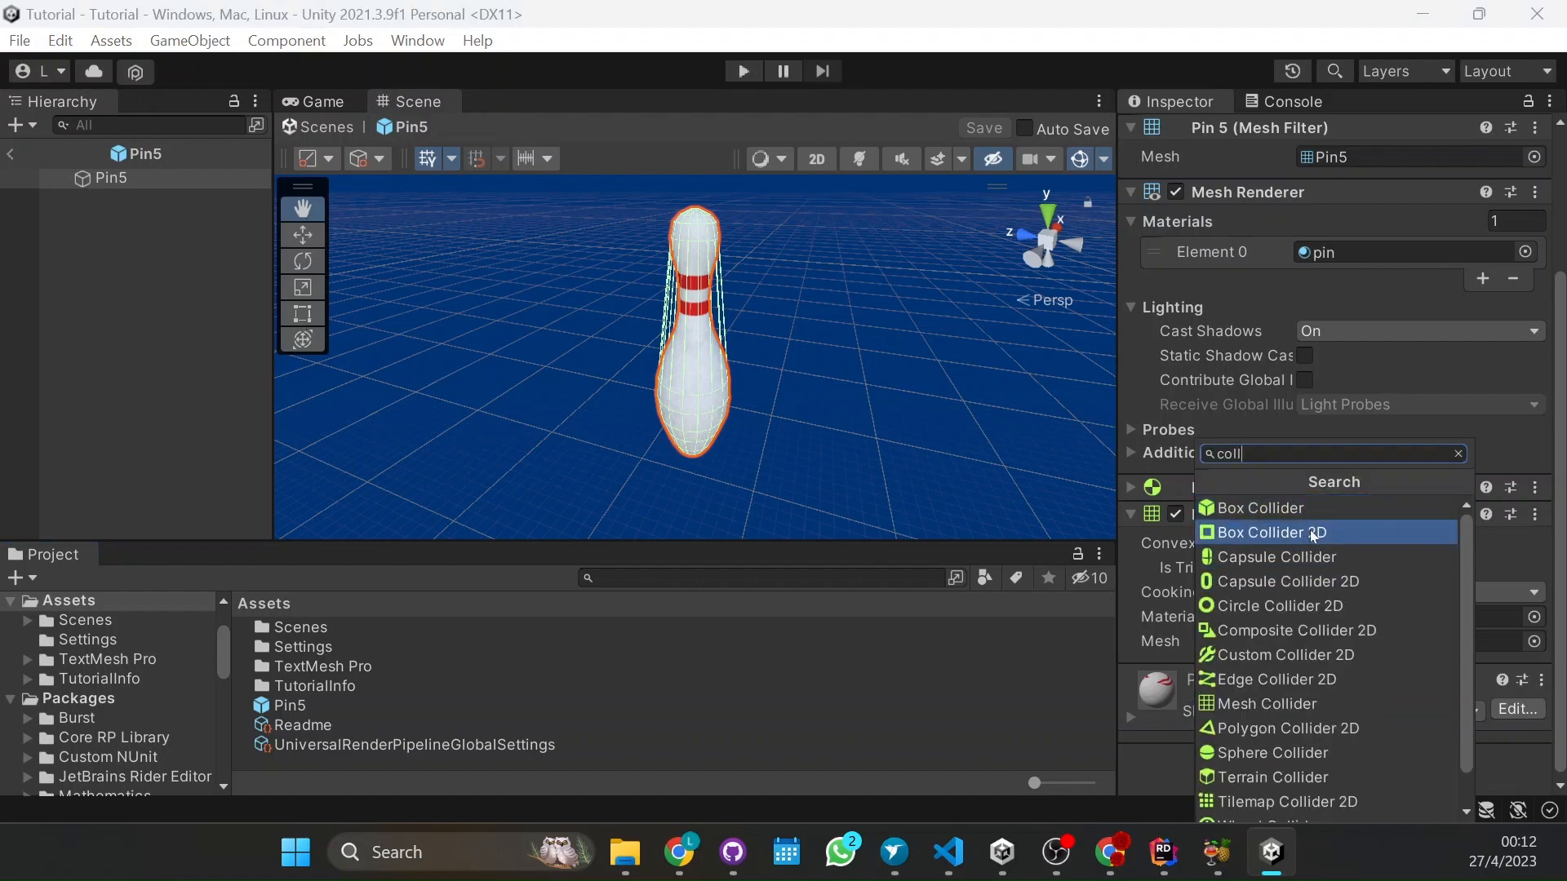
click(1276, 556)
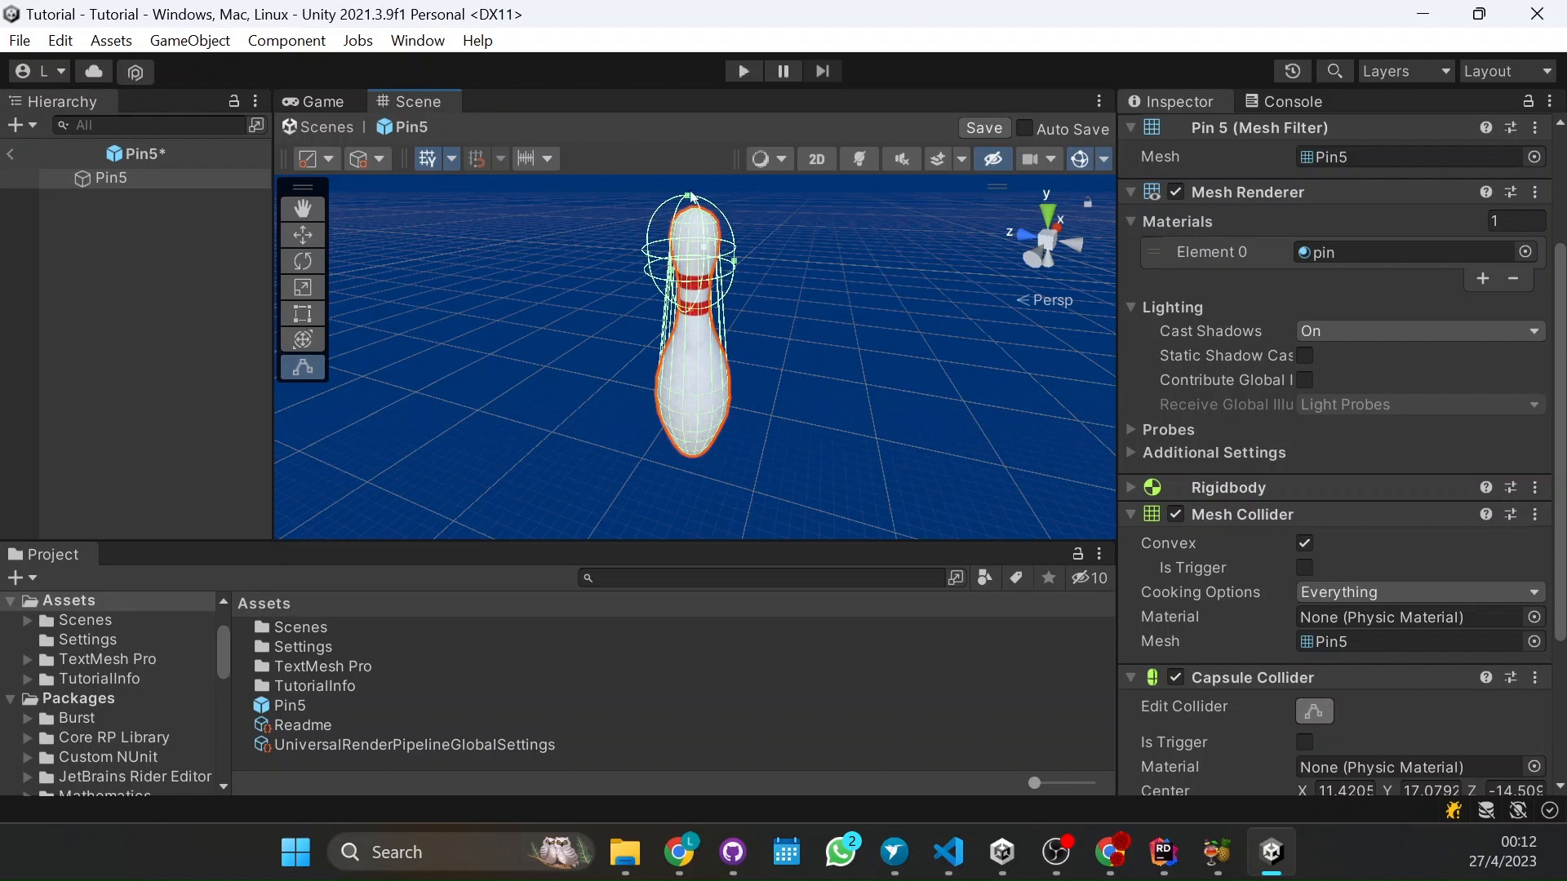
mouse_move(870, 325)
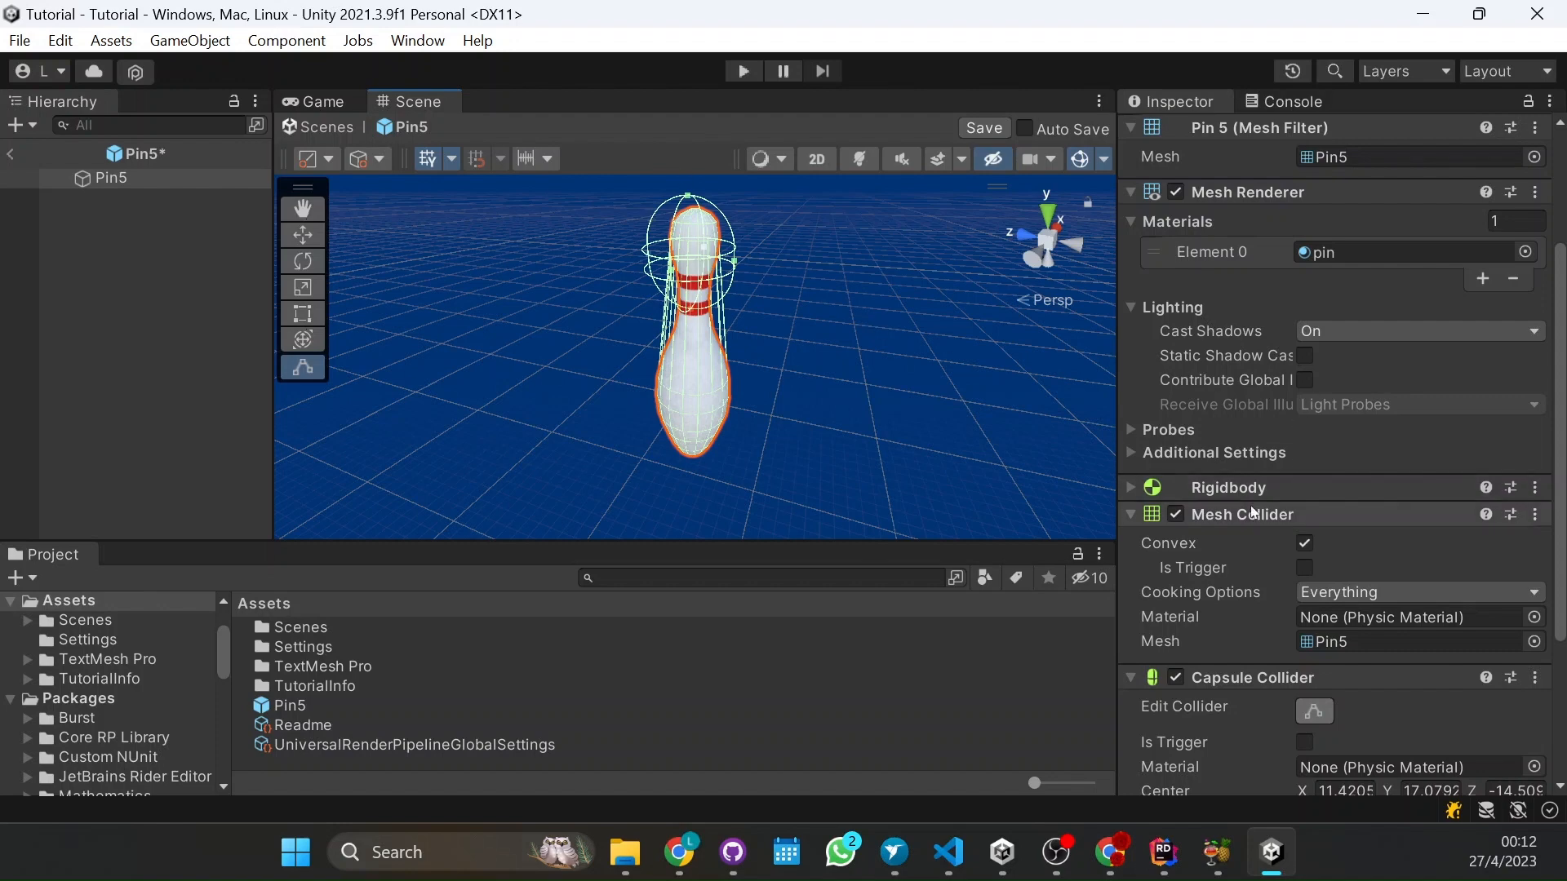
scroll(down, 3)
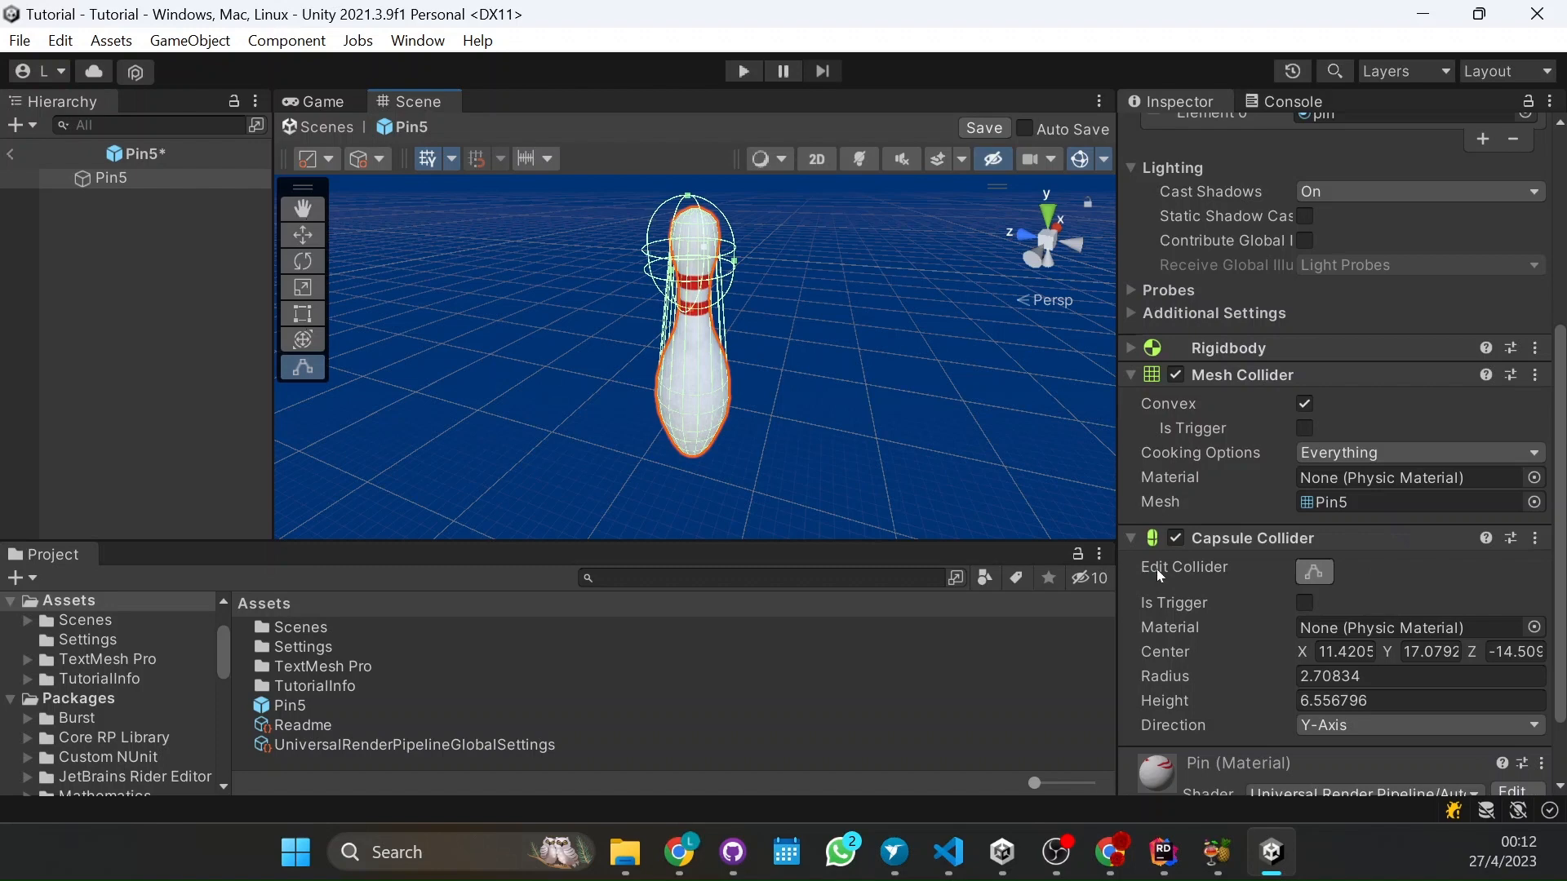
mouse_move(1326, 609)
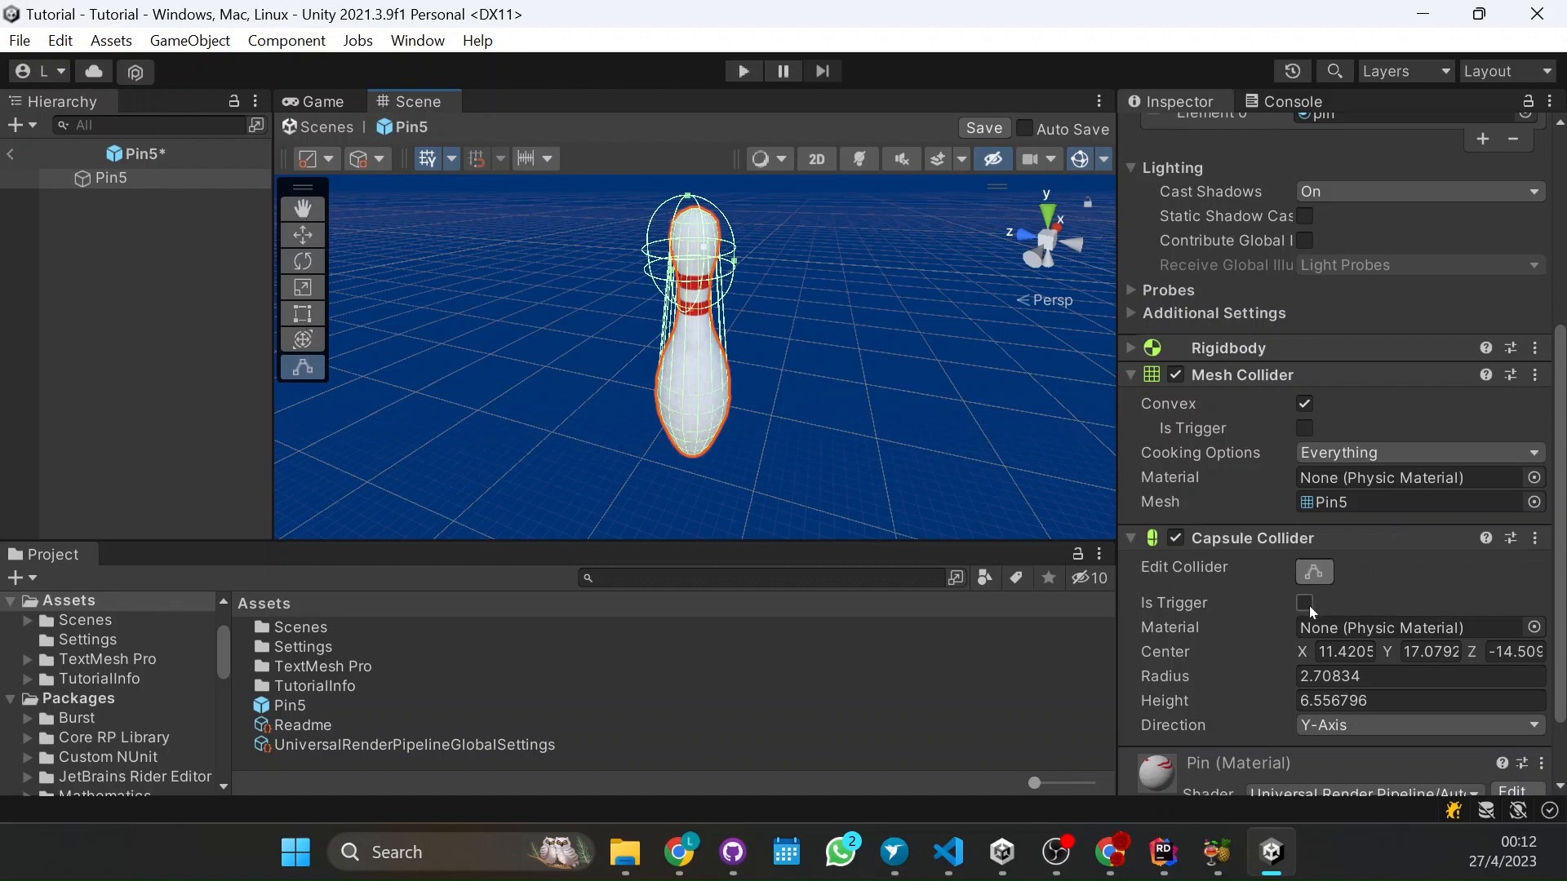
mouse_move(1306, 608)
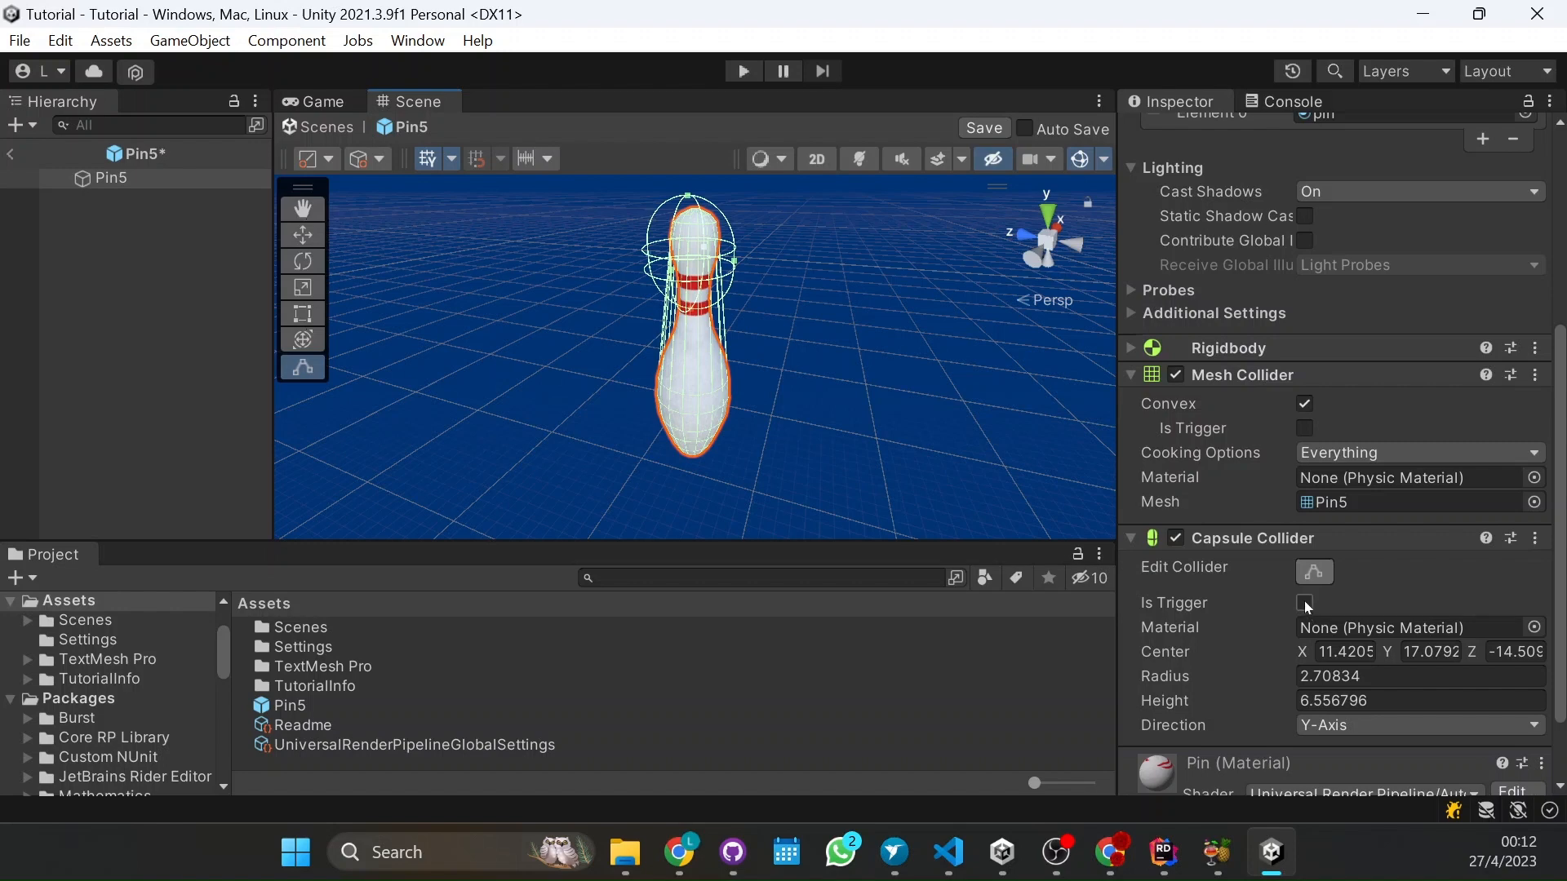
Enable Is Trigger on Pin5's Capsule Collider
click(1304, 602)
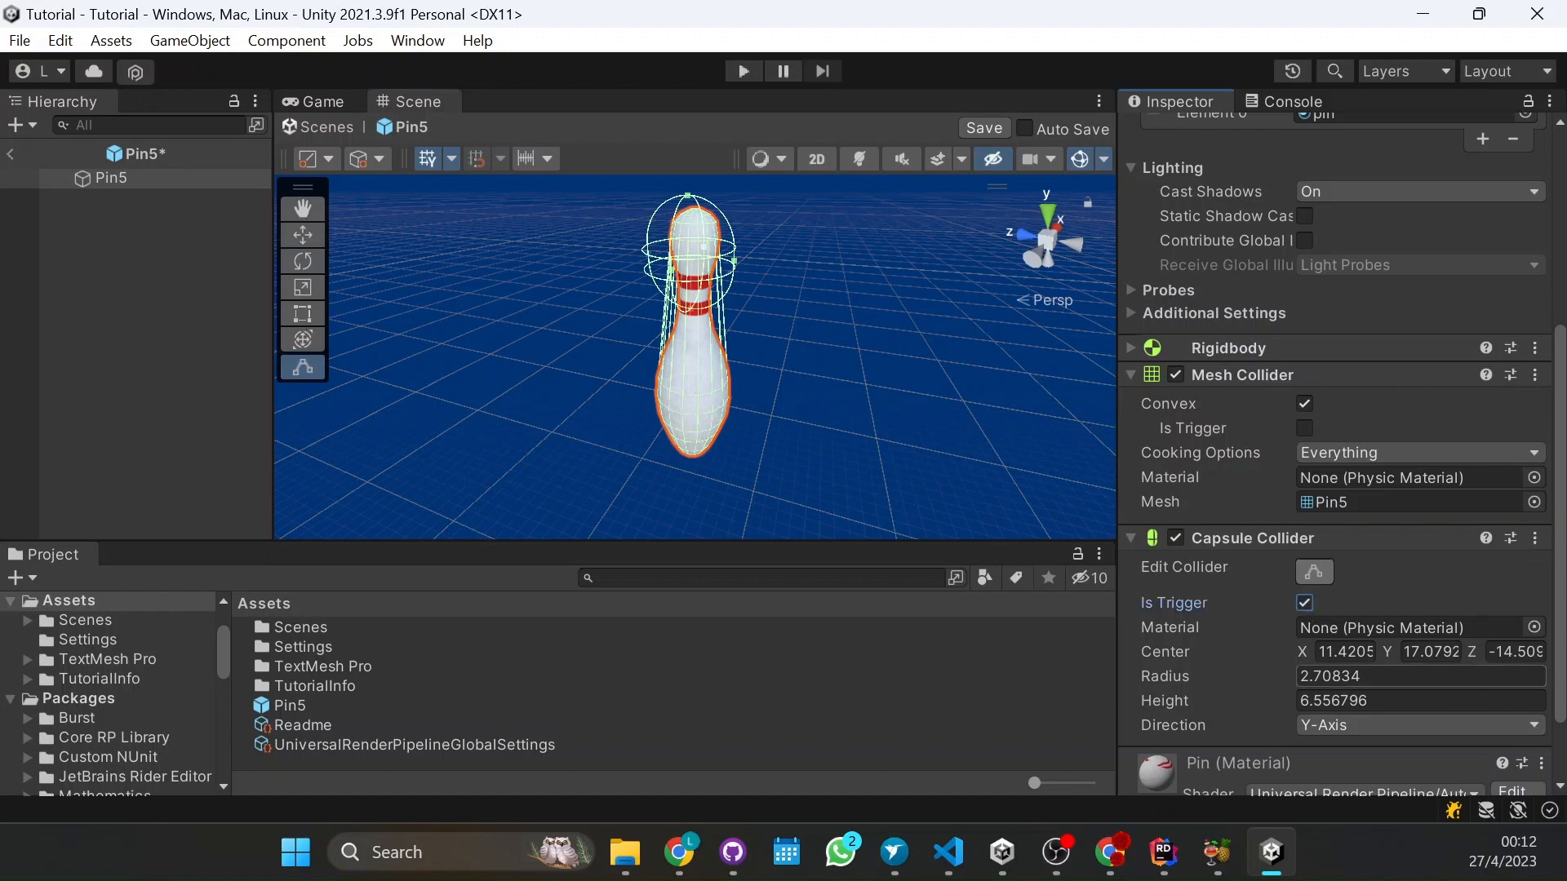
scroll(down, 3)
text(Add)
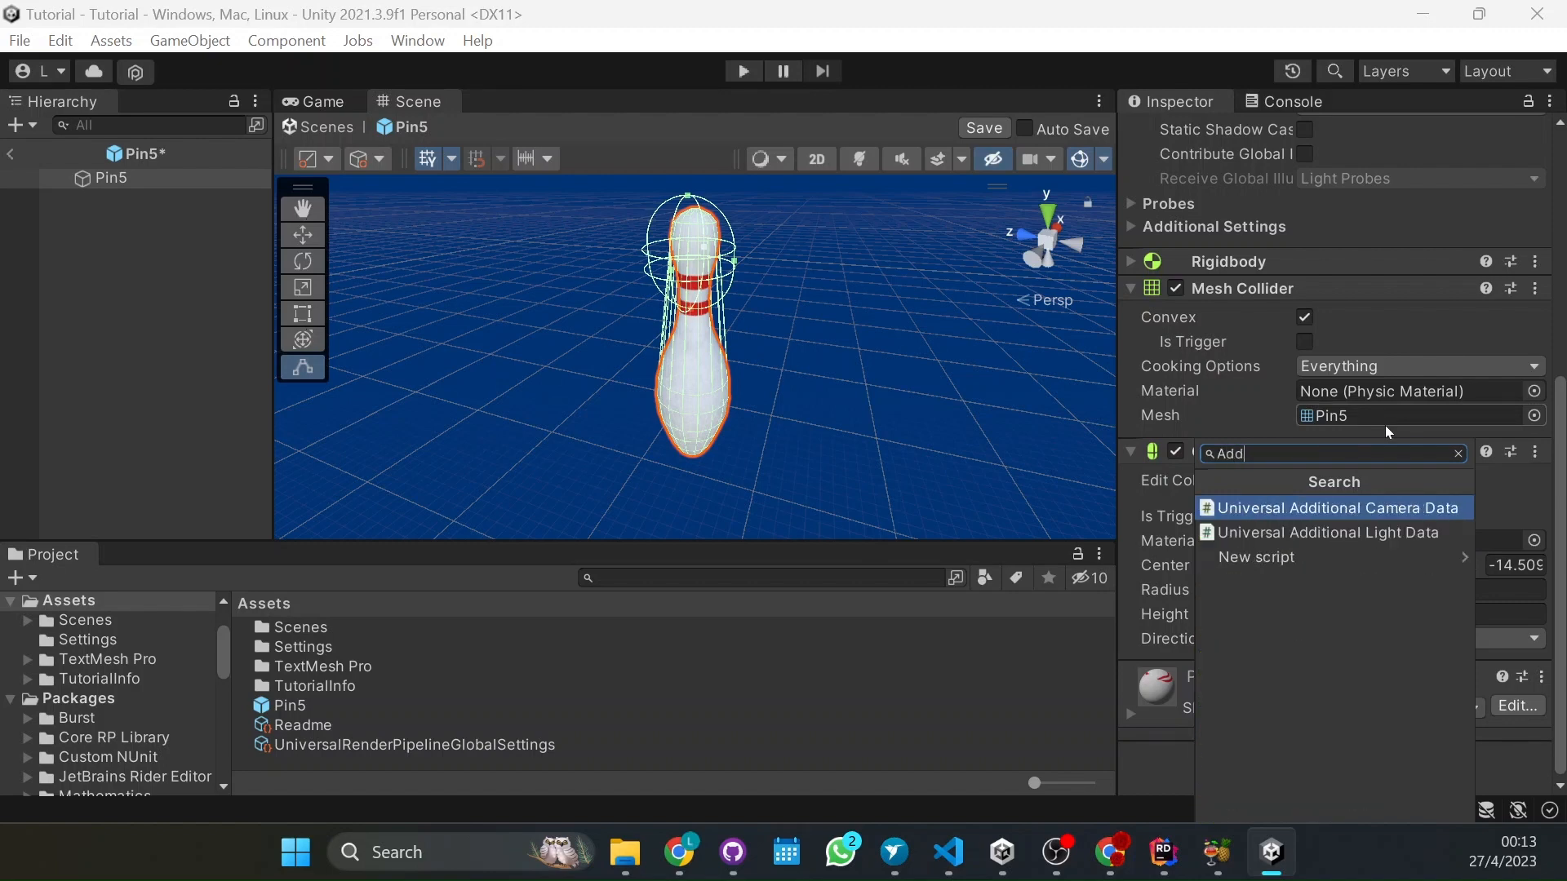
Create a new AddScore script and attach it to the Pin5 prefab
text(Score)
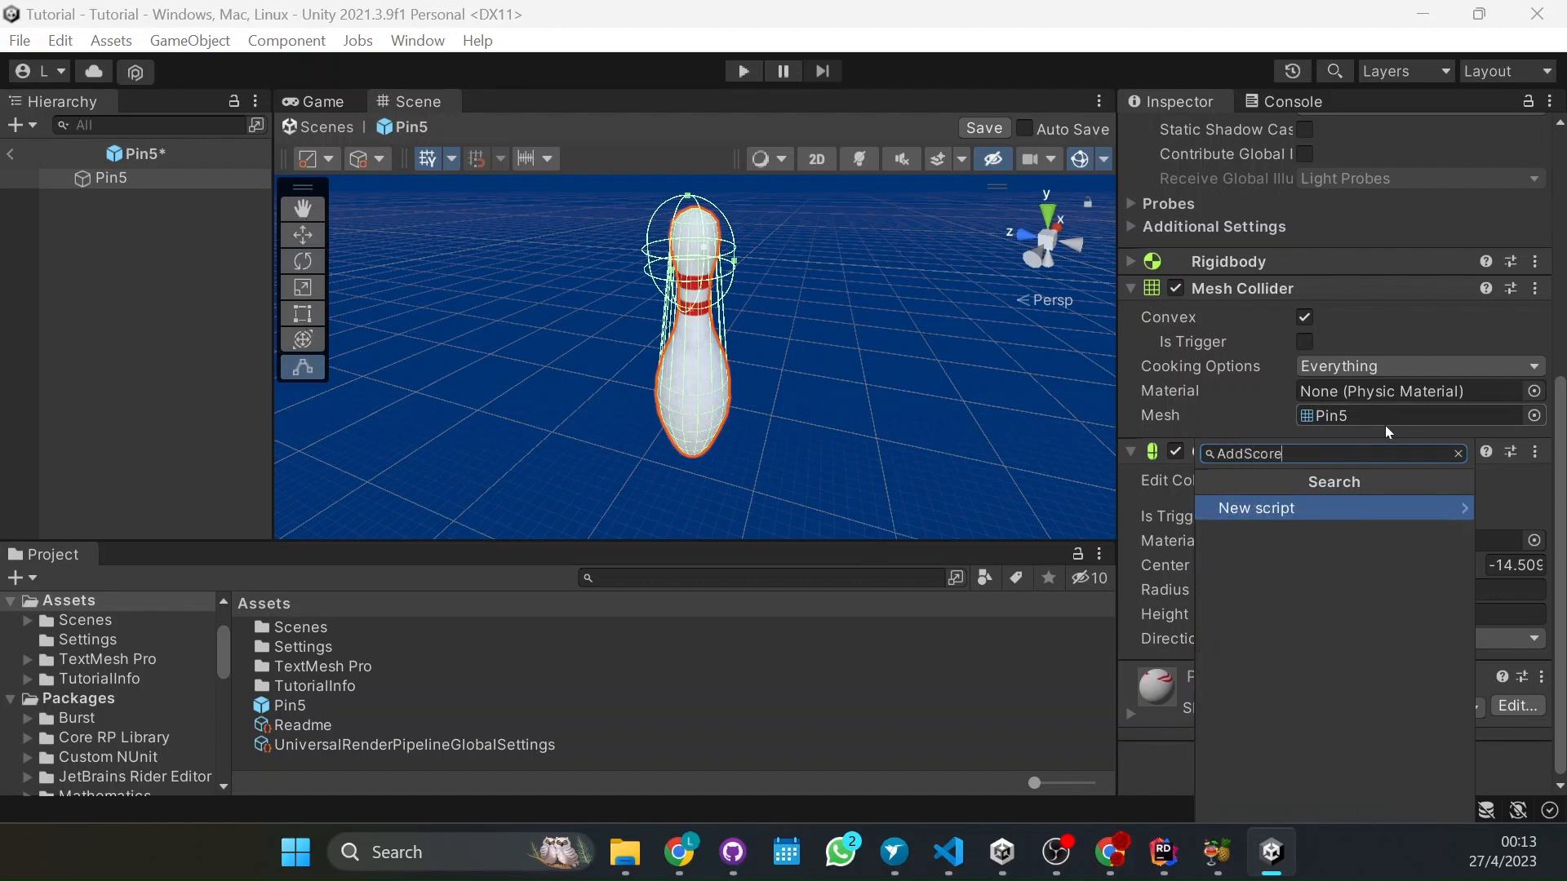
click(1257, 508)
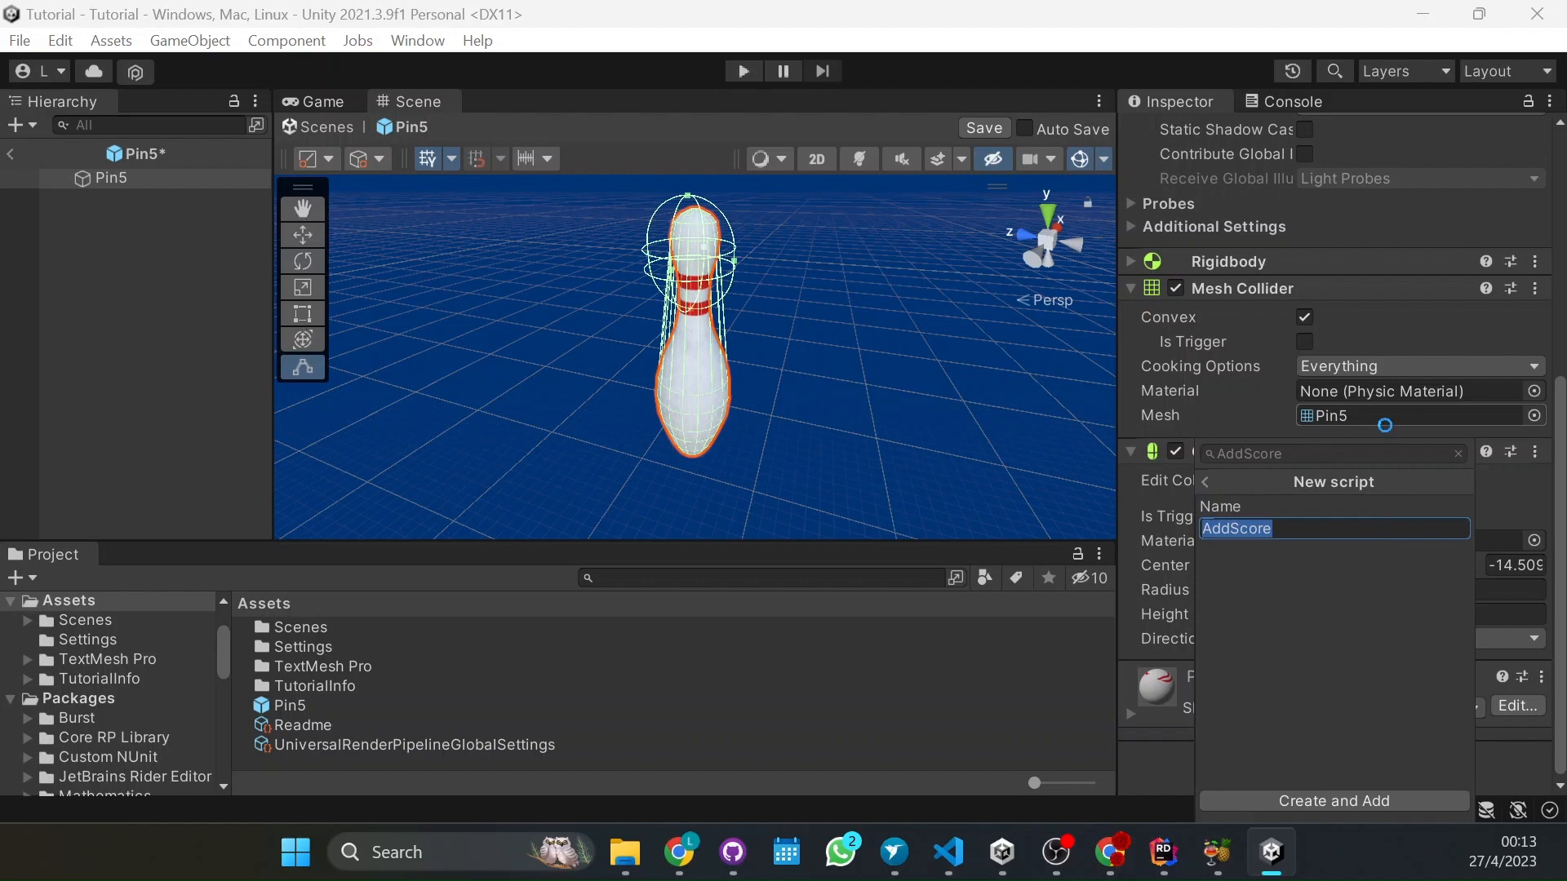
click(1332, 800)
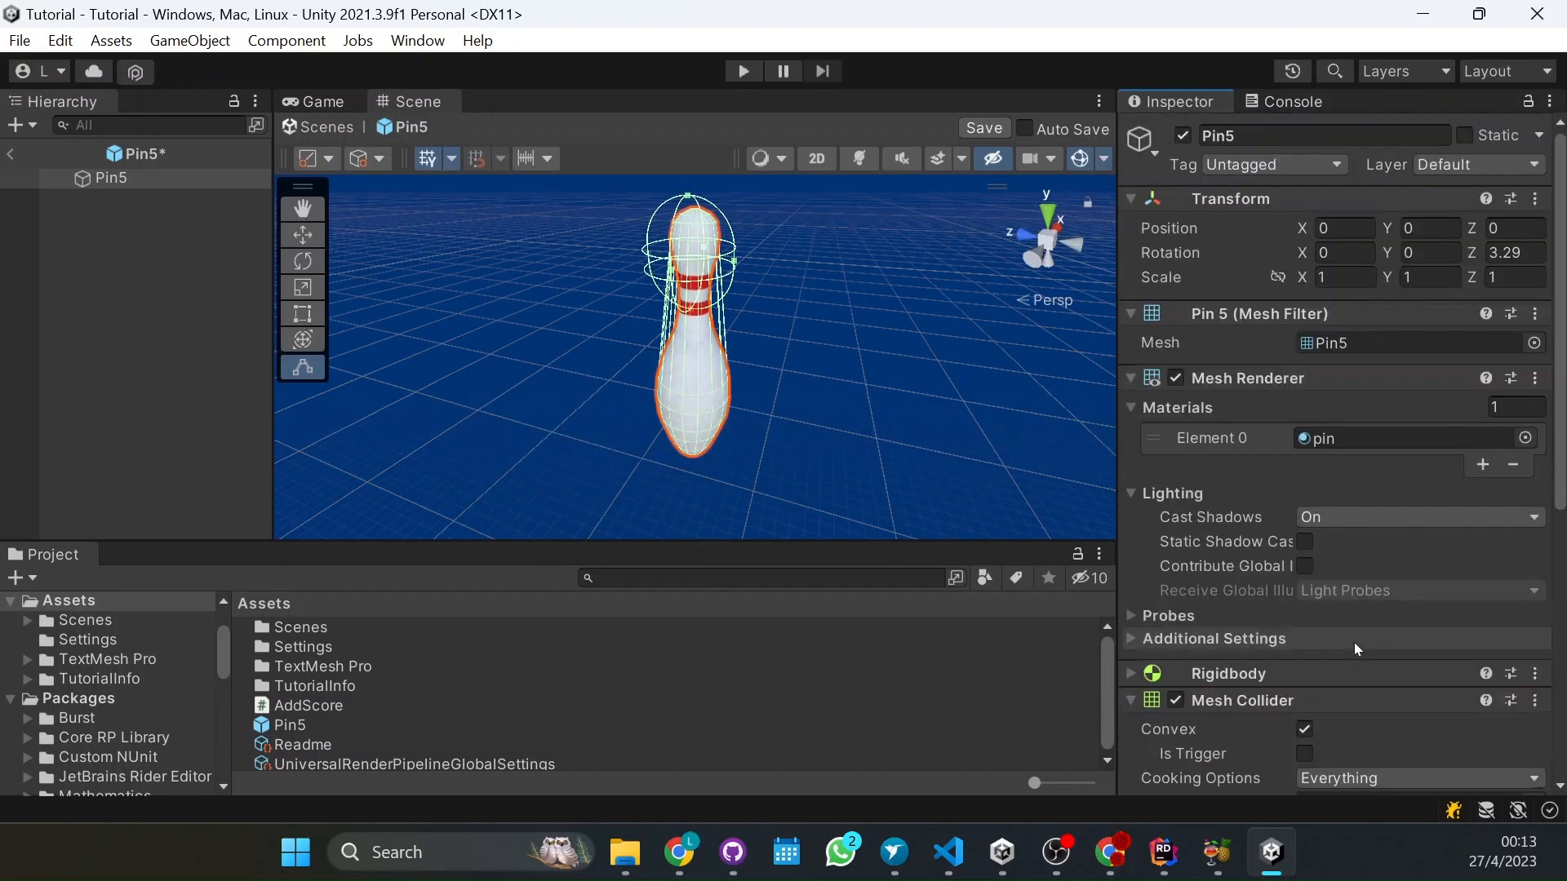
Ping the AddScore script asset in the Project window from the Script field
scroll(down, 3)
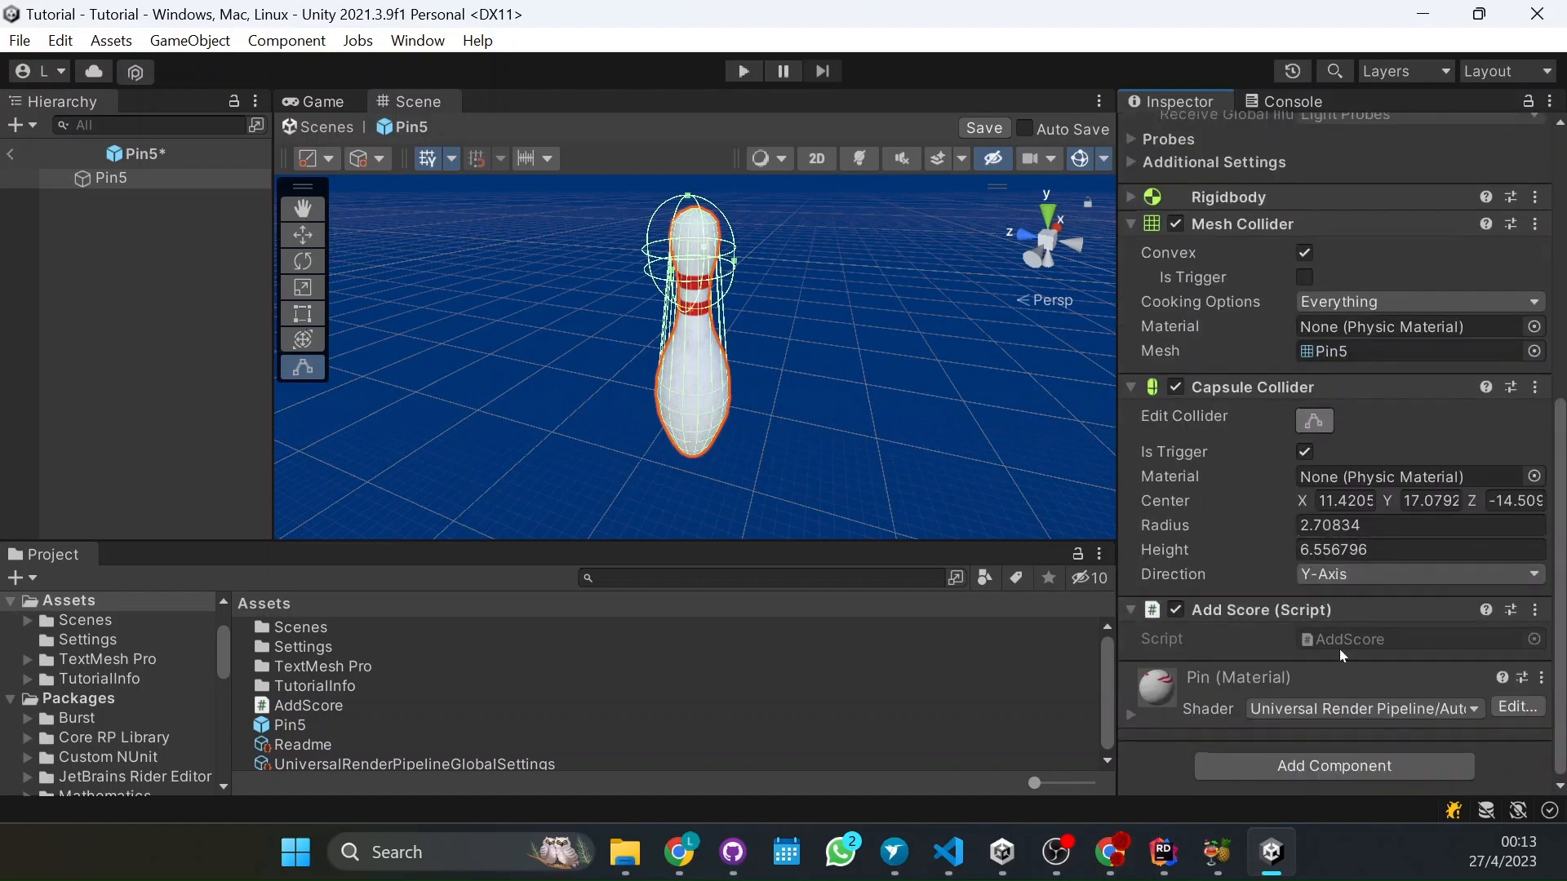
mouse_move(1355, 648)
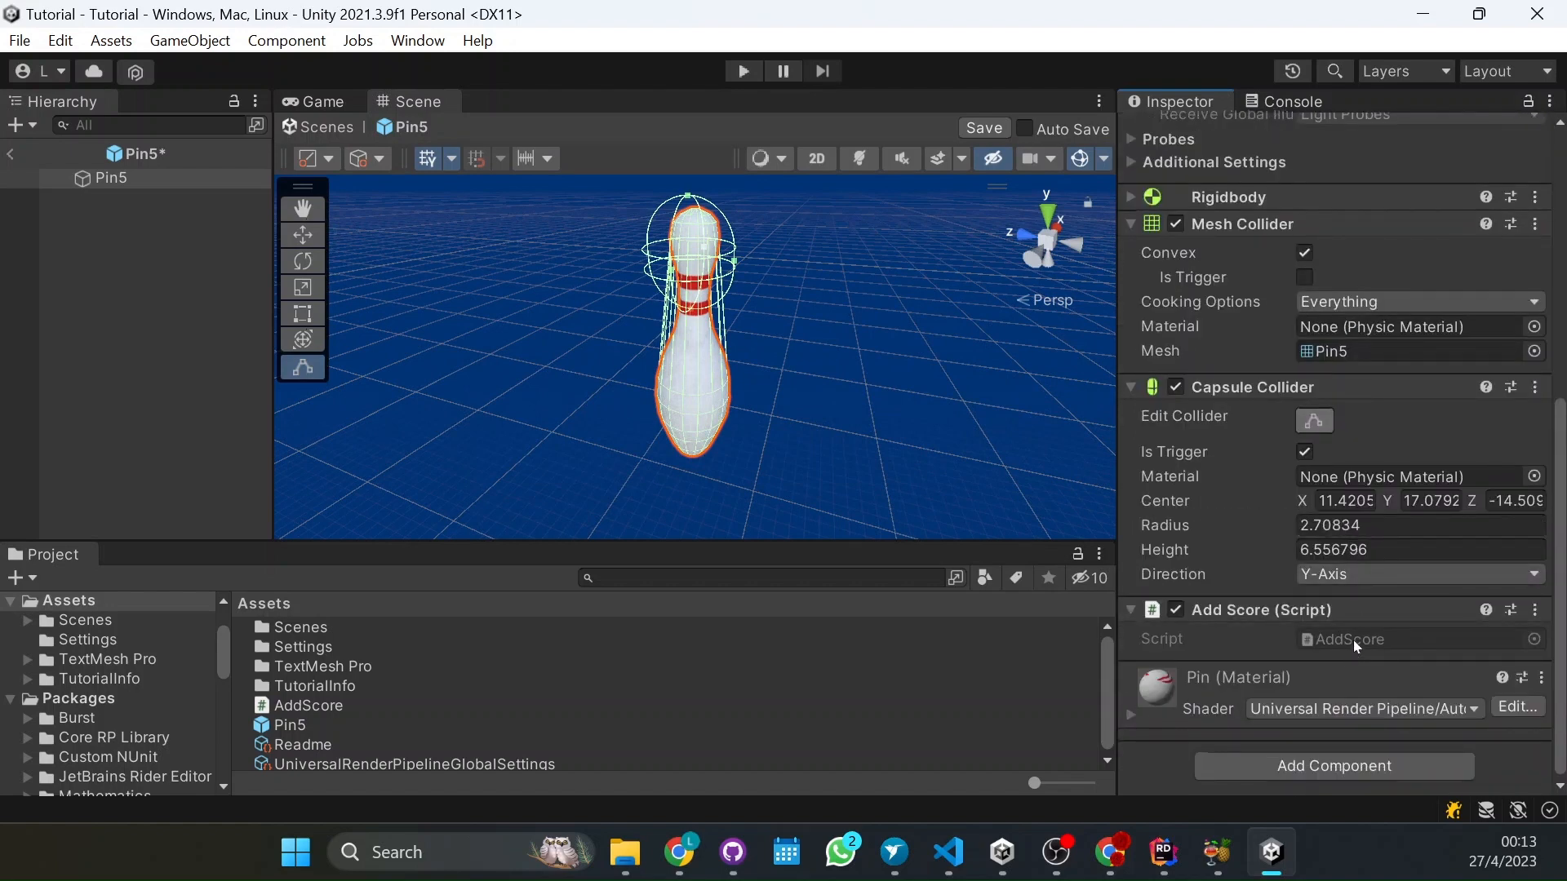
click(310, 705)
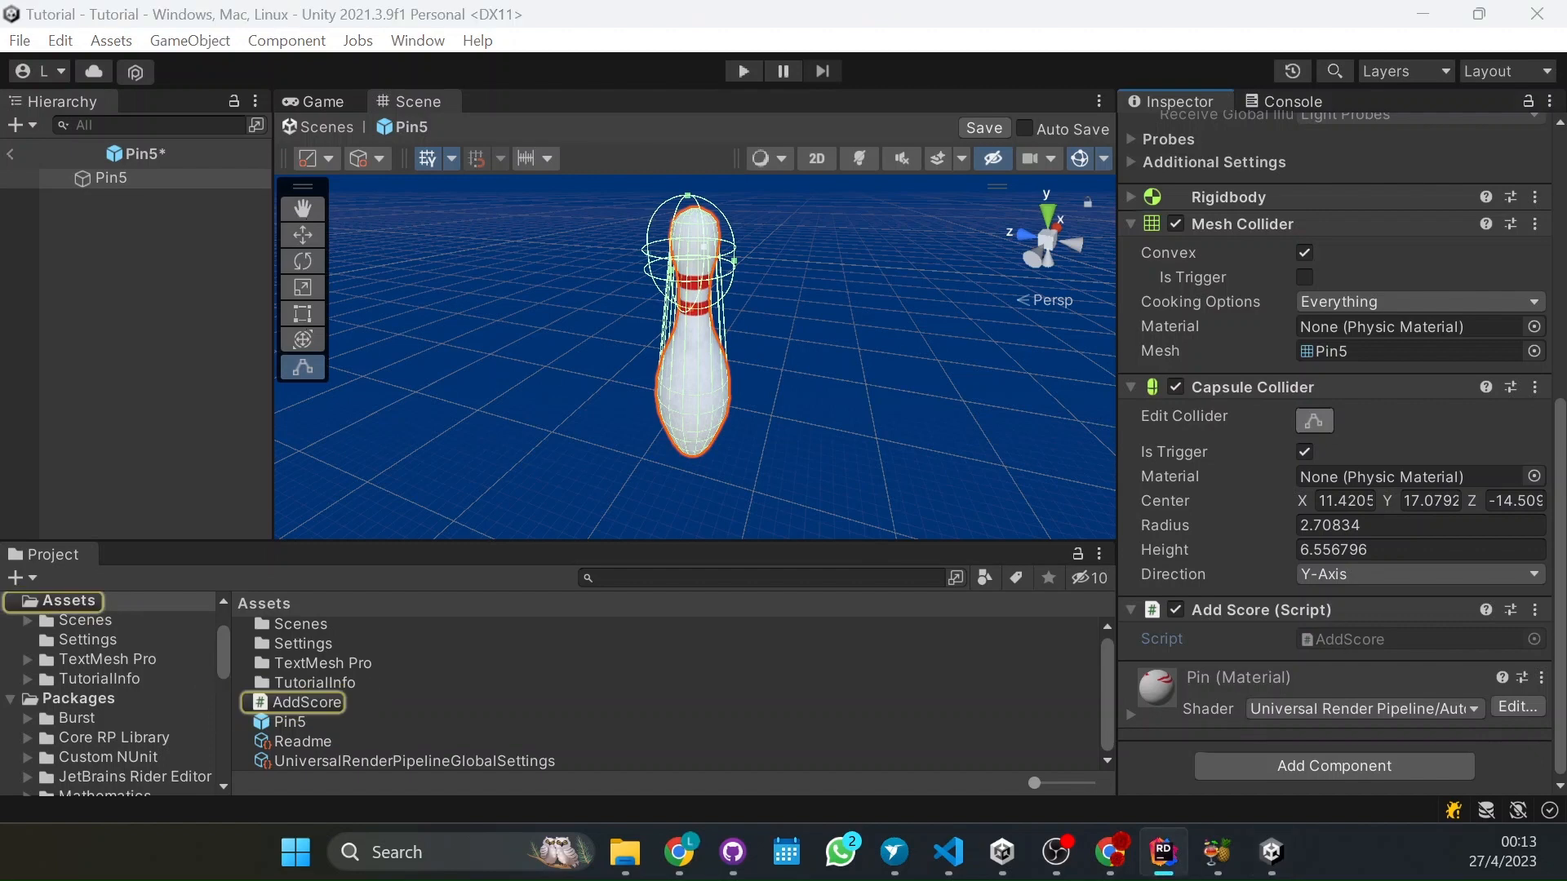
Open AddScore.cs in Rider and delete its default Start and Update methods
double_click(305, 702)
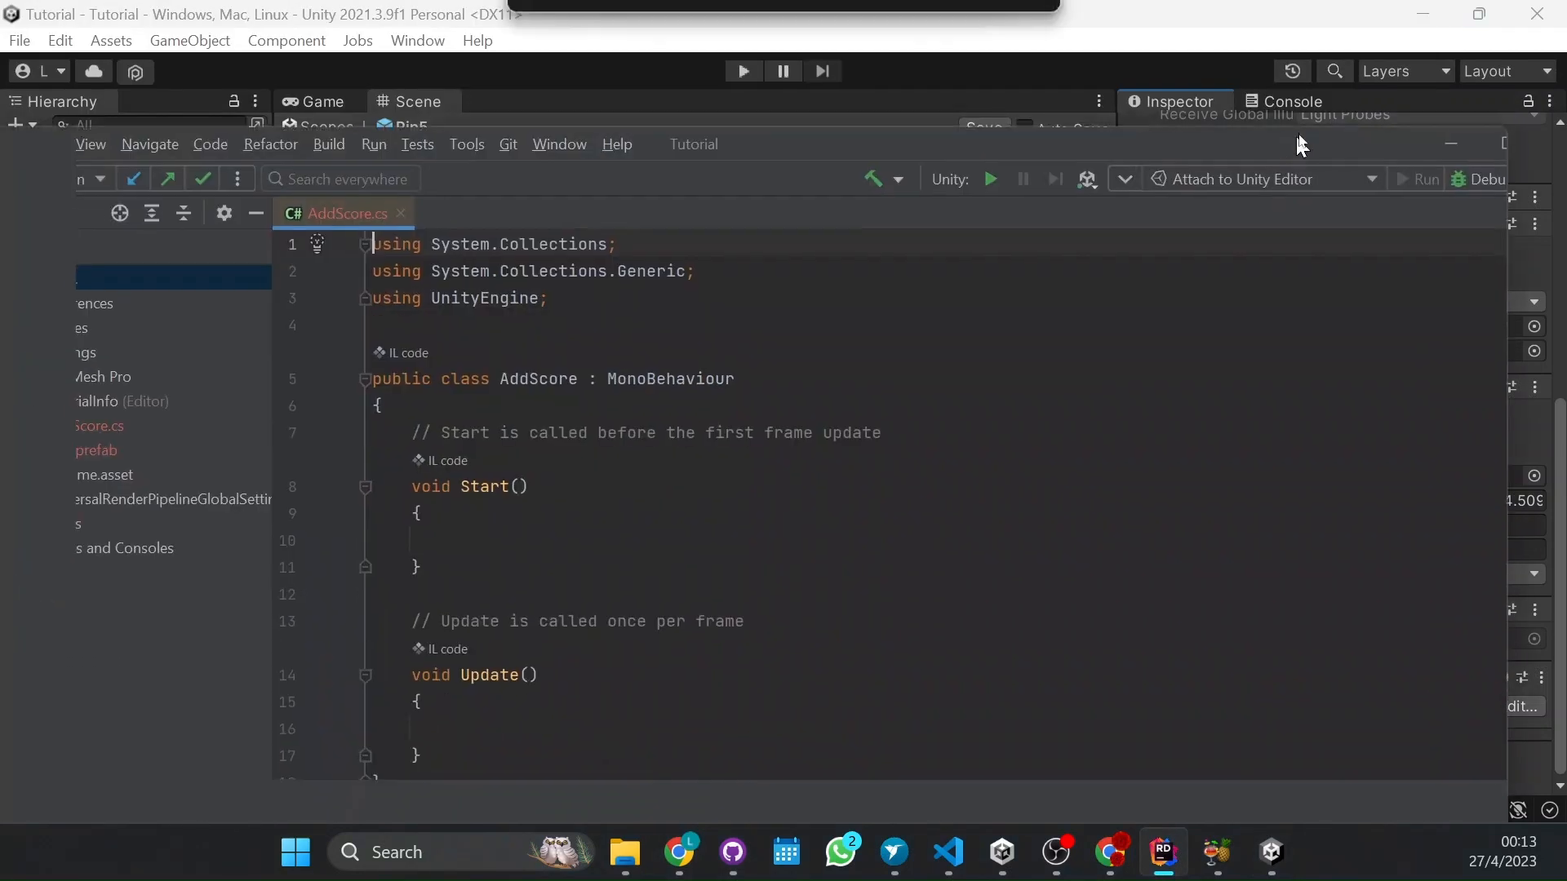
click(1481, 18)
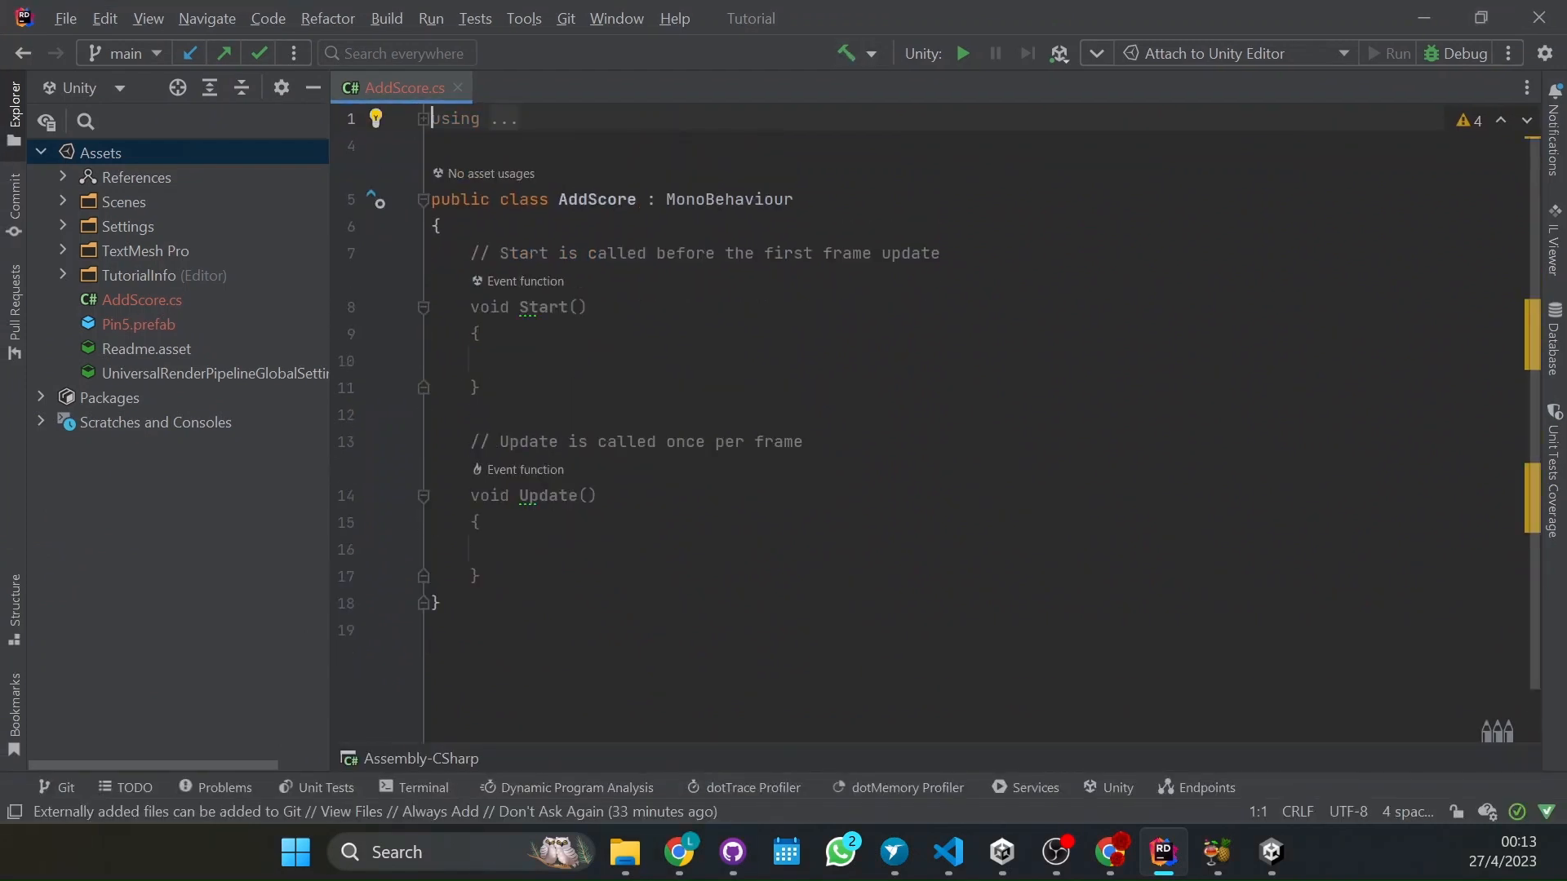
drag(470, 253, 480, 523)
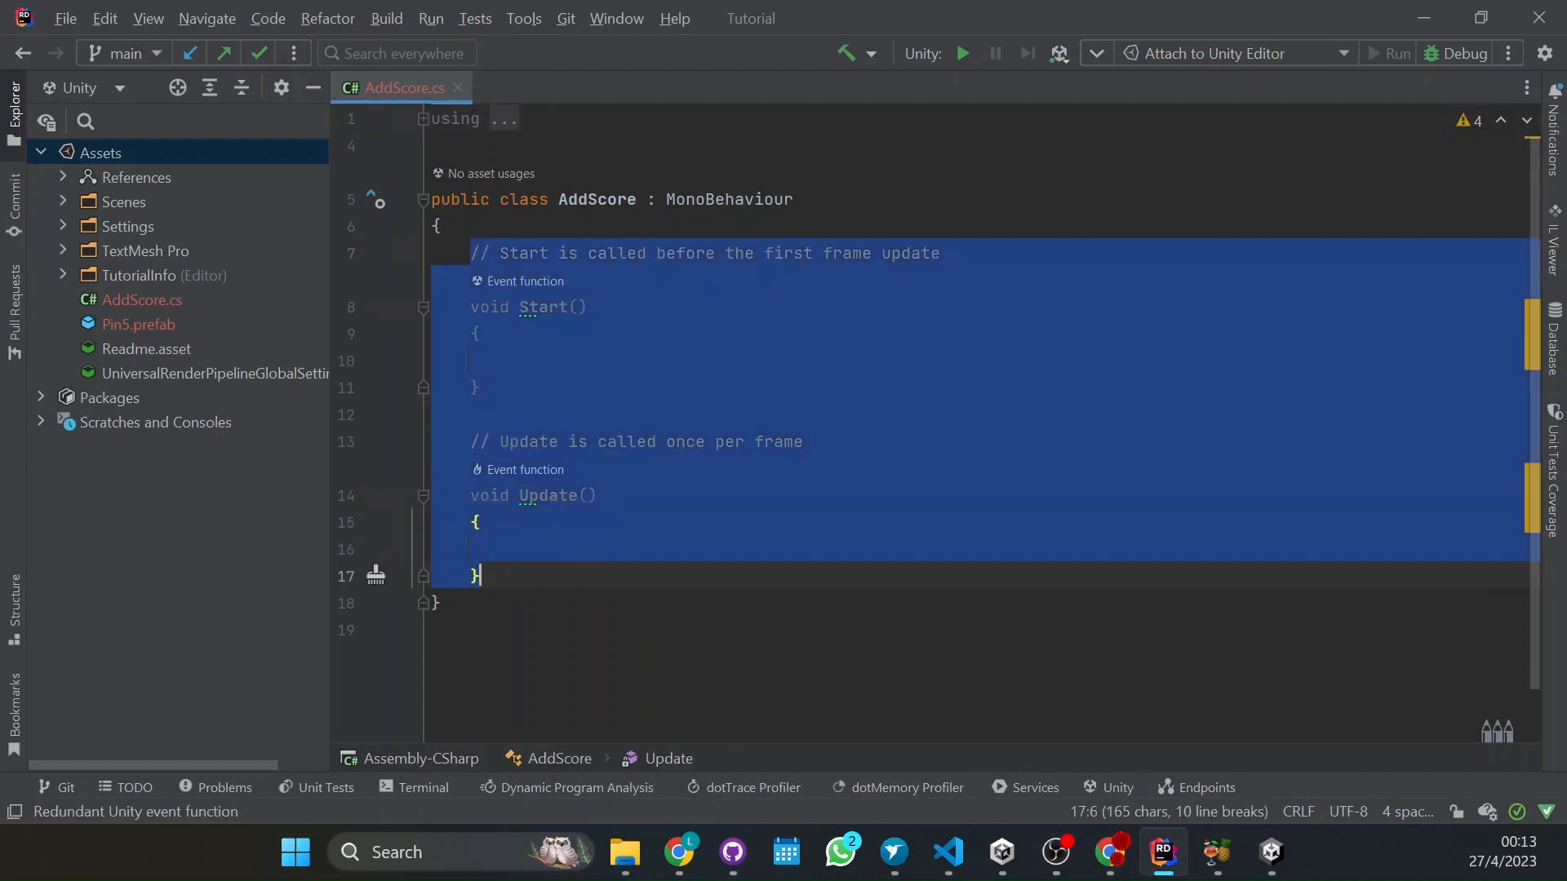
key(Delete)
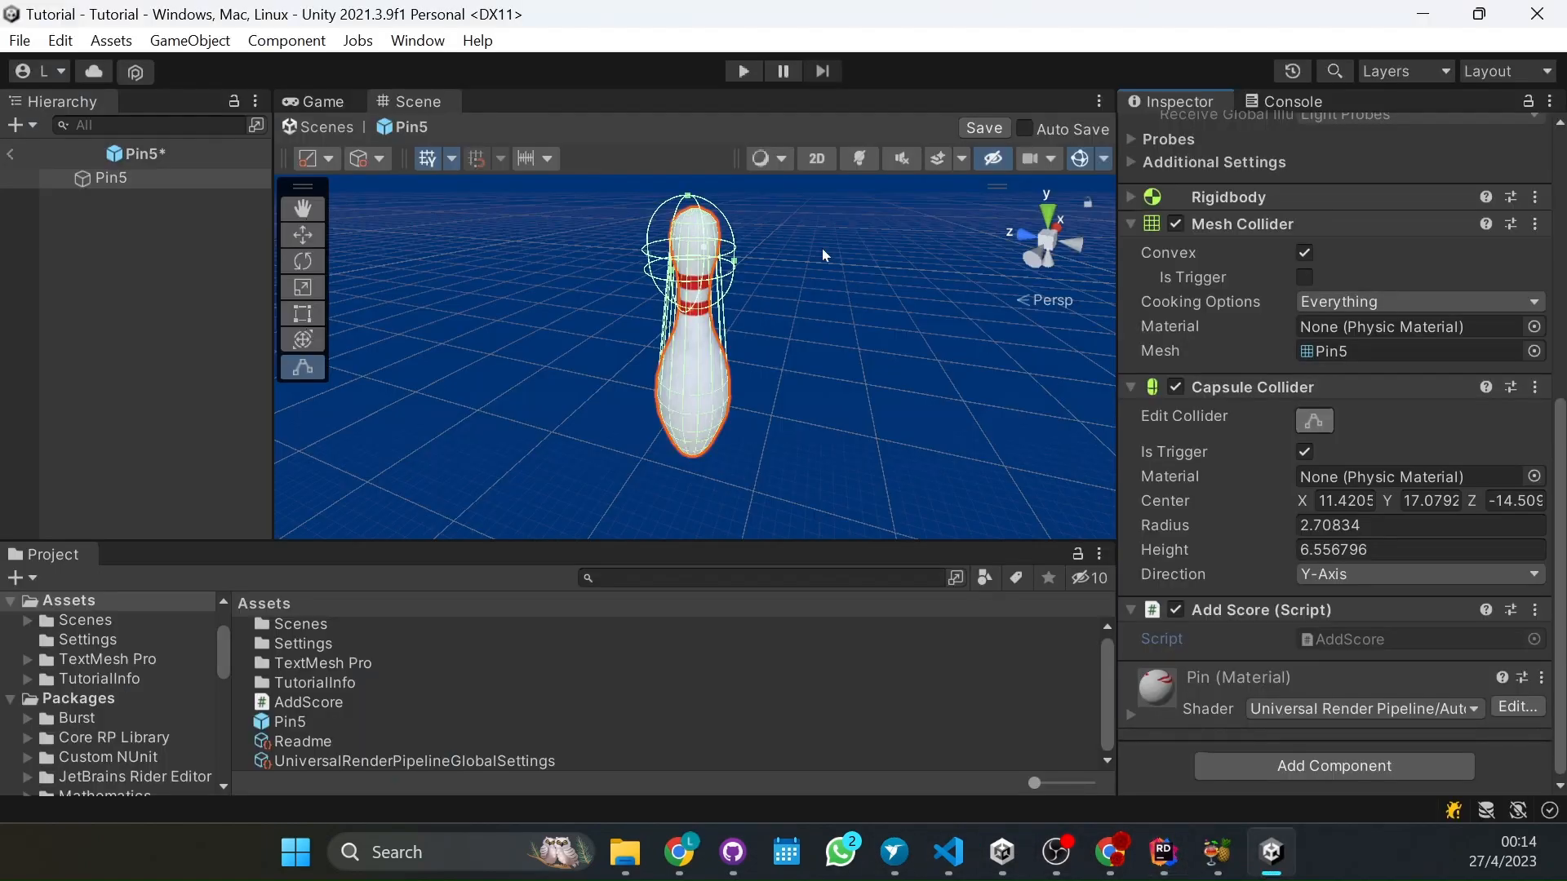
click(1304, 453)
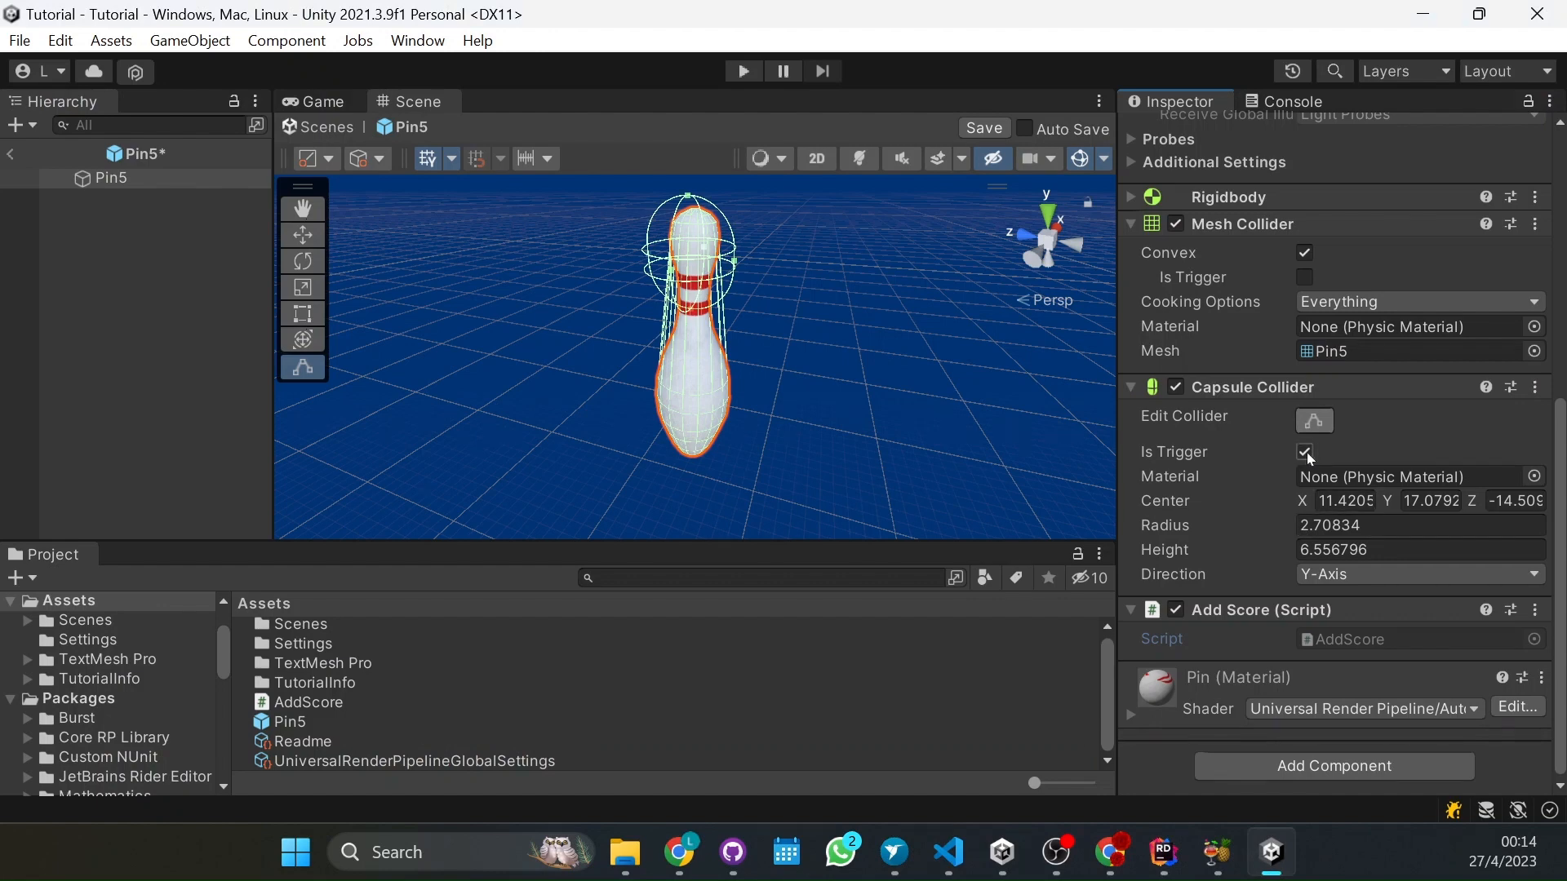
click(1304, 453)
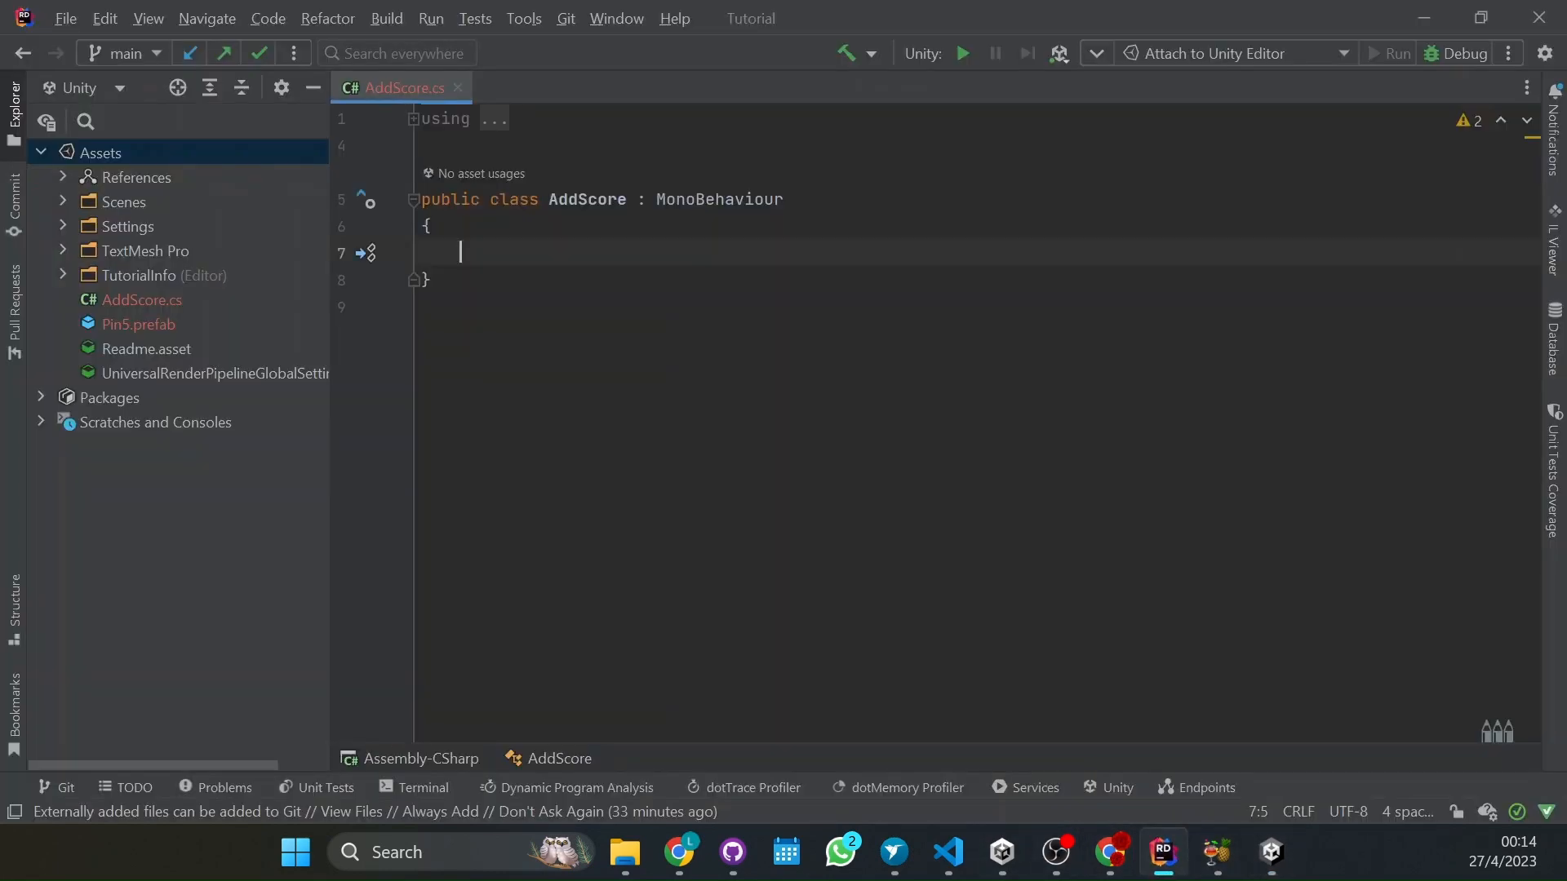
Generate OnTriggerEnter and replace its throw line with print("+1")
text(OnTriggerEnter(Collider other)
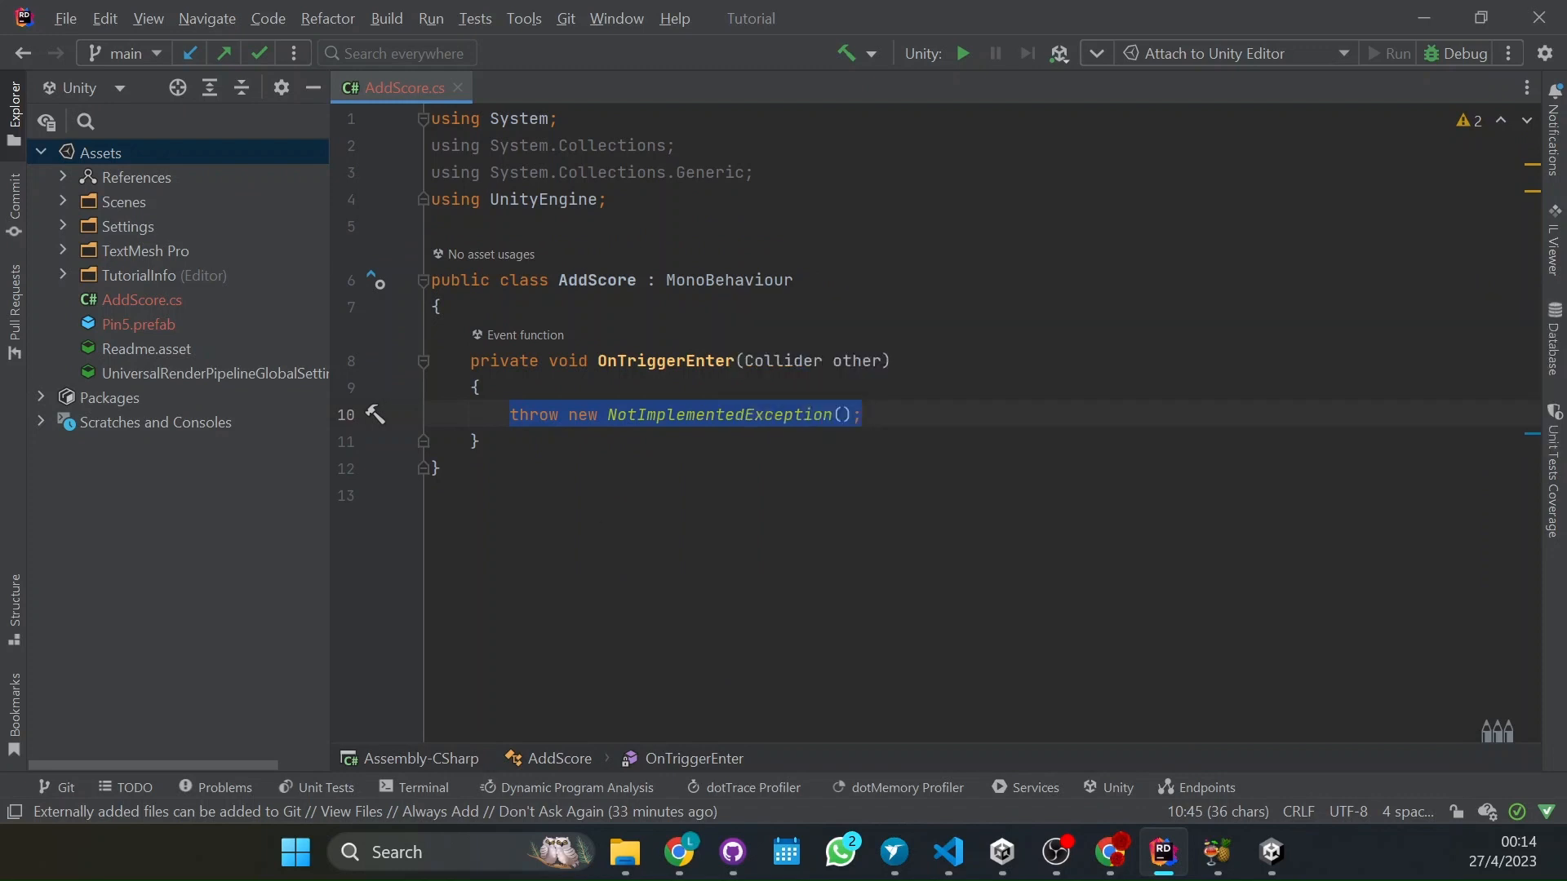
key(Delete)
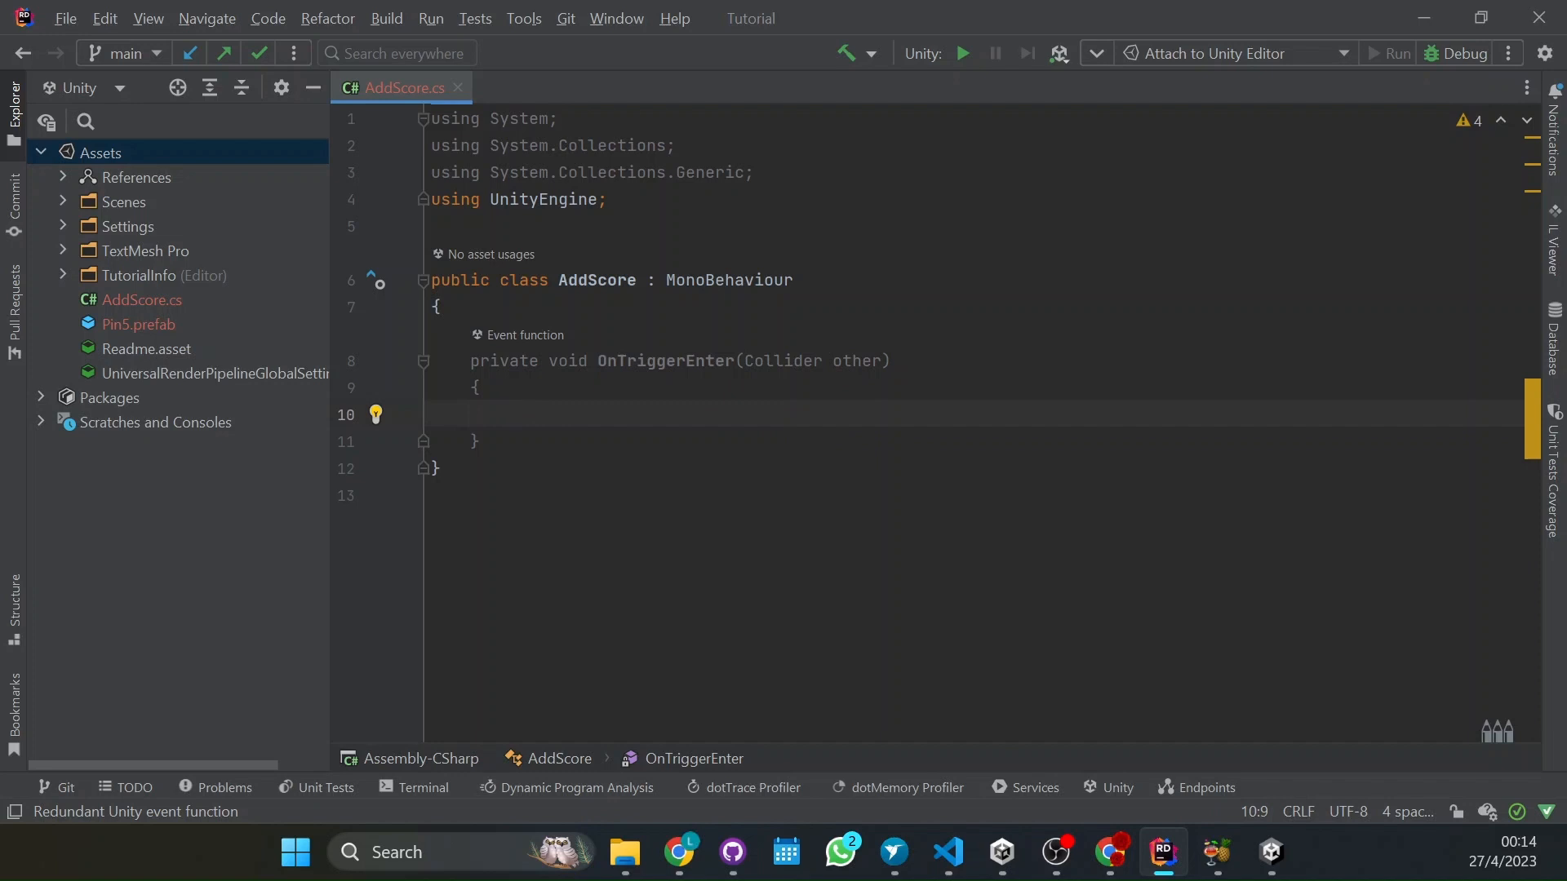
text(print("");)
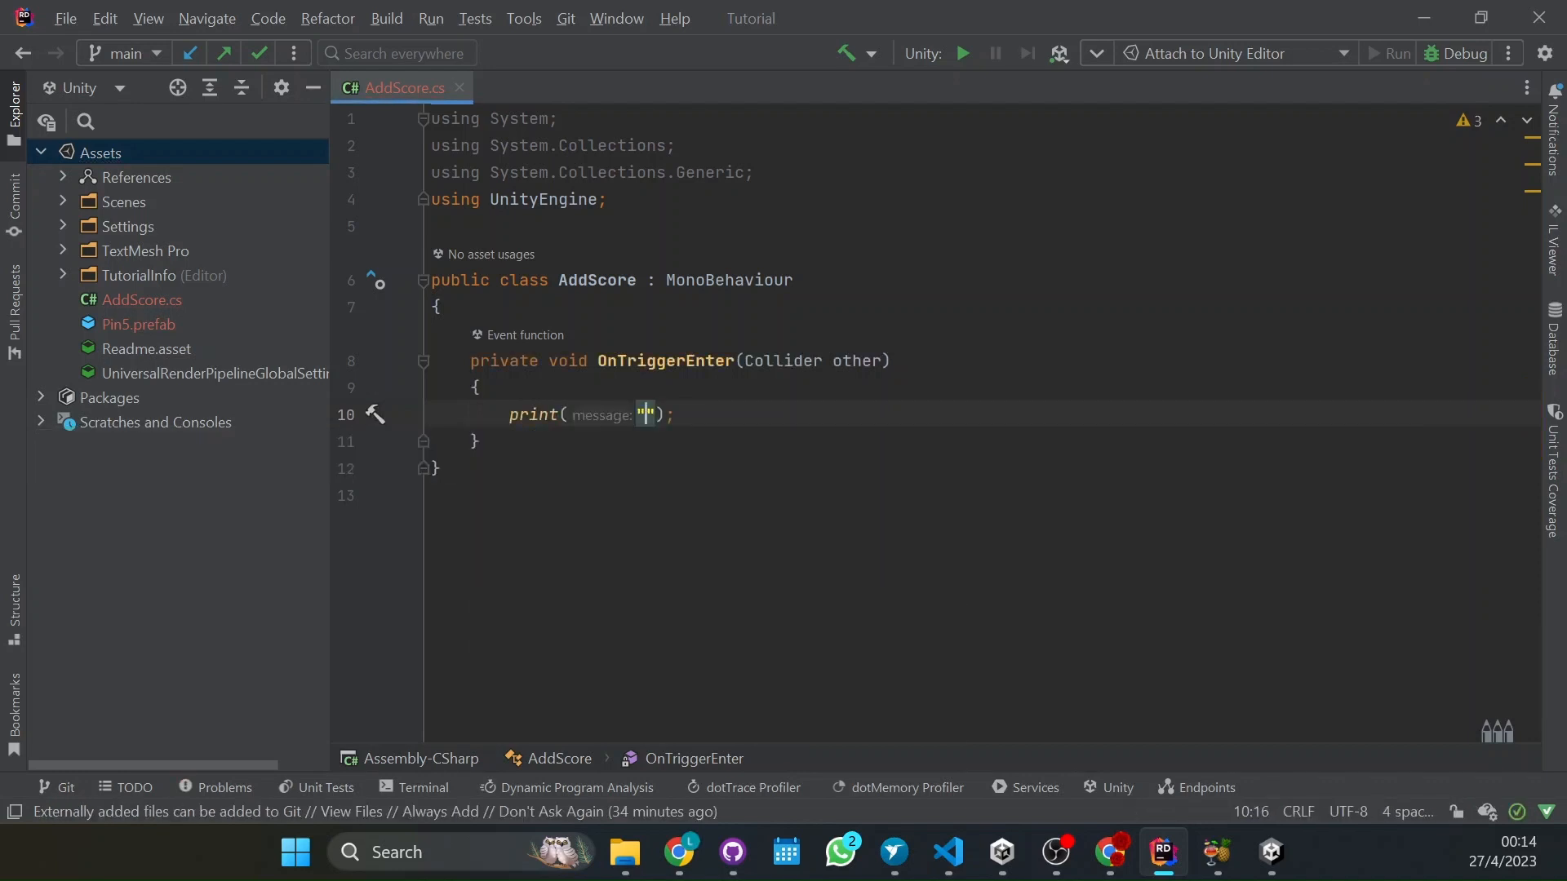
text(+1)
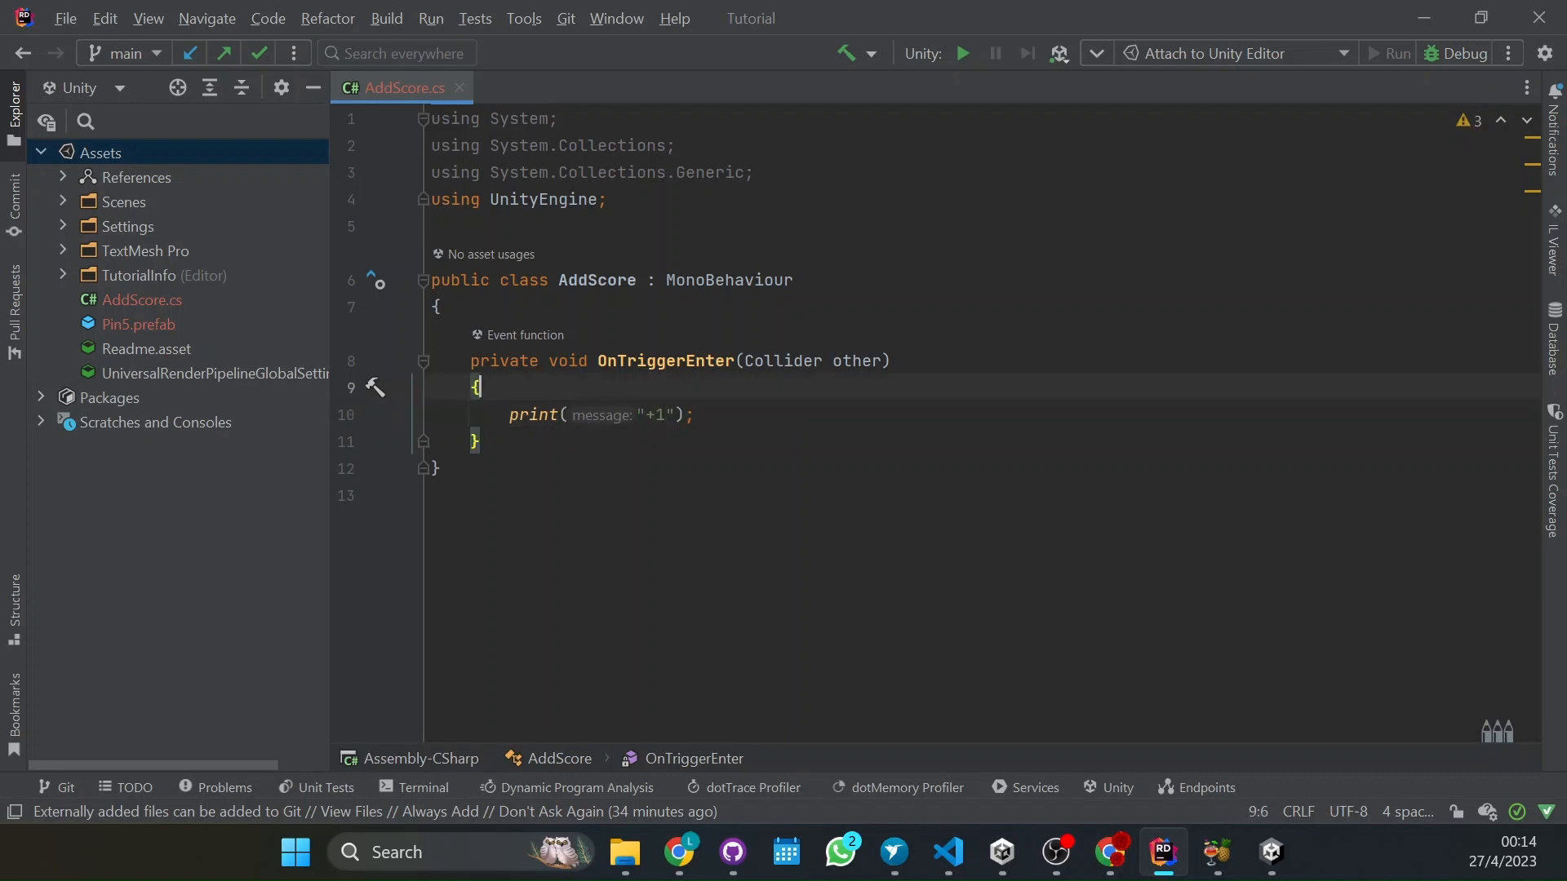
Add an if checking other.name == "Floor" || other.name == "Divider", verifying names in Unity
key(Enter)
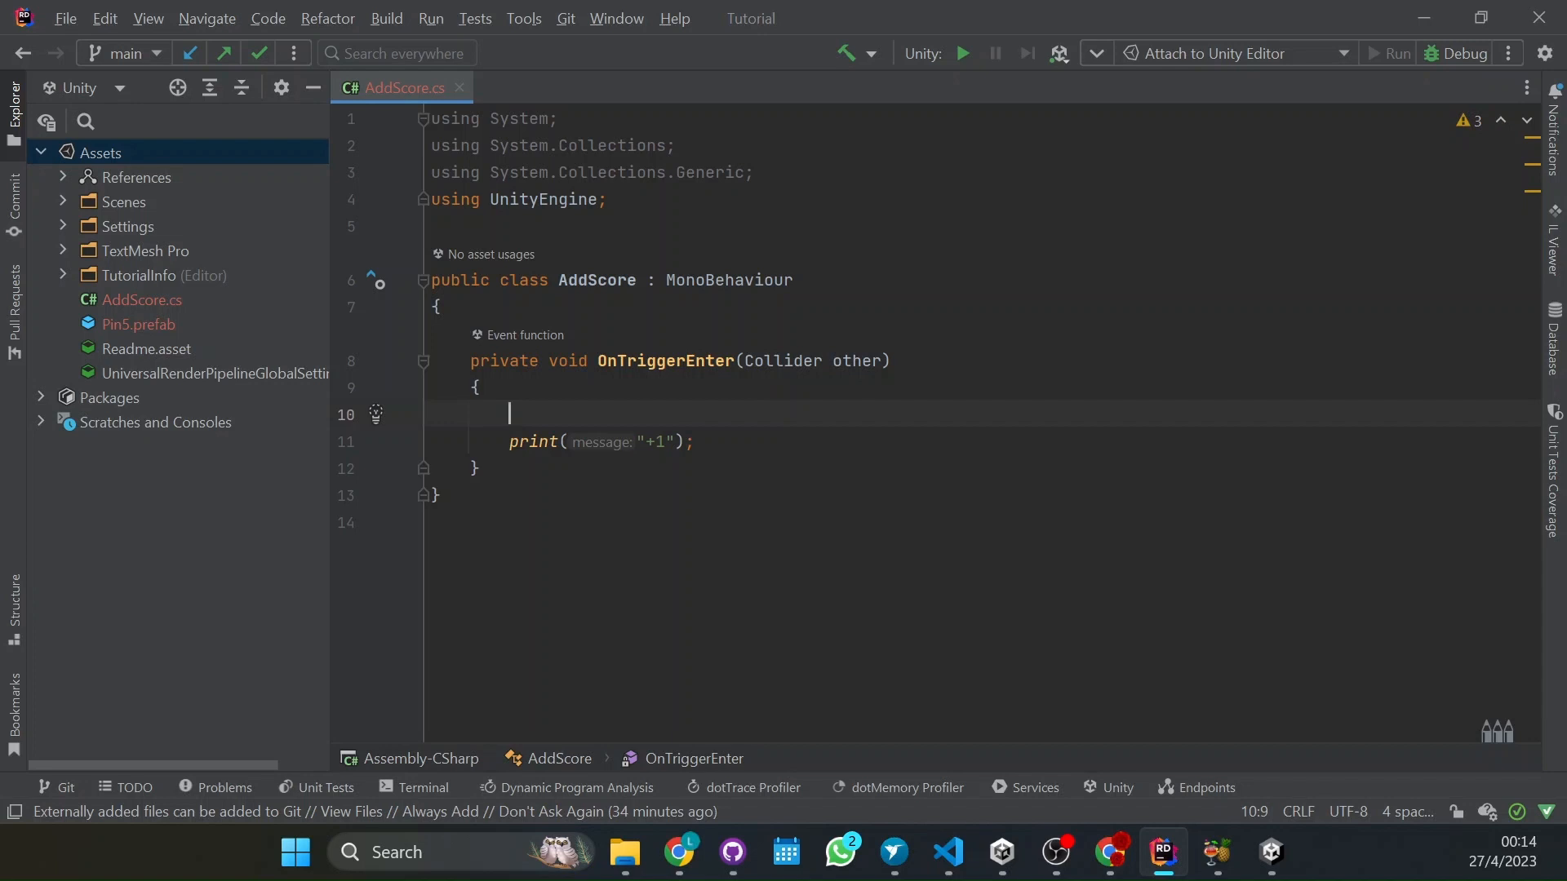
text(if()
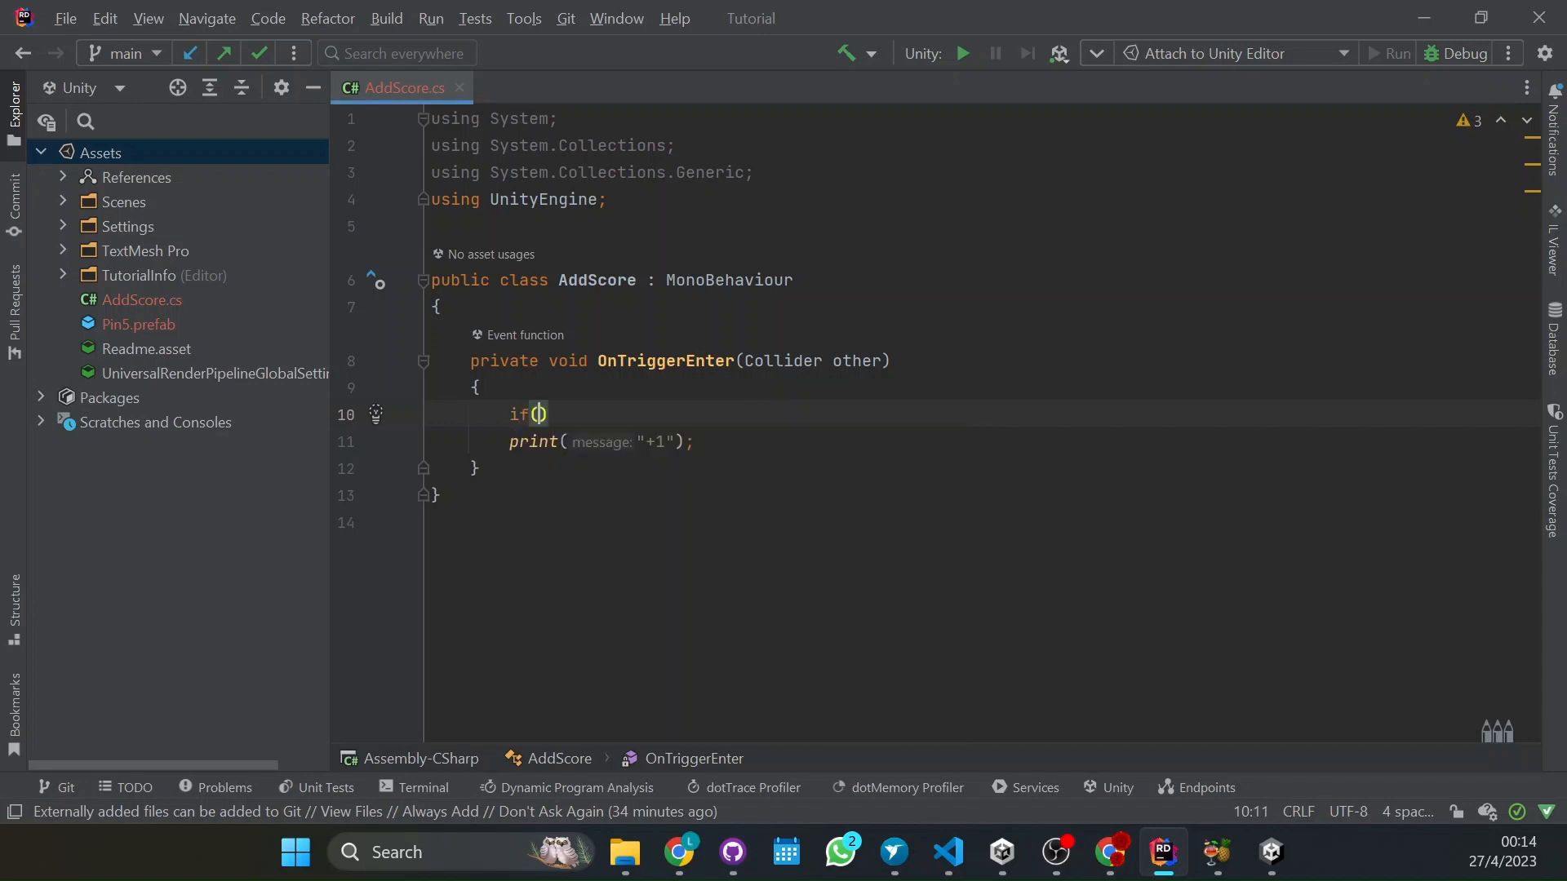
text(other)
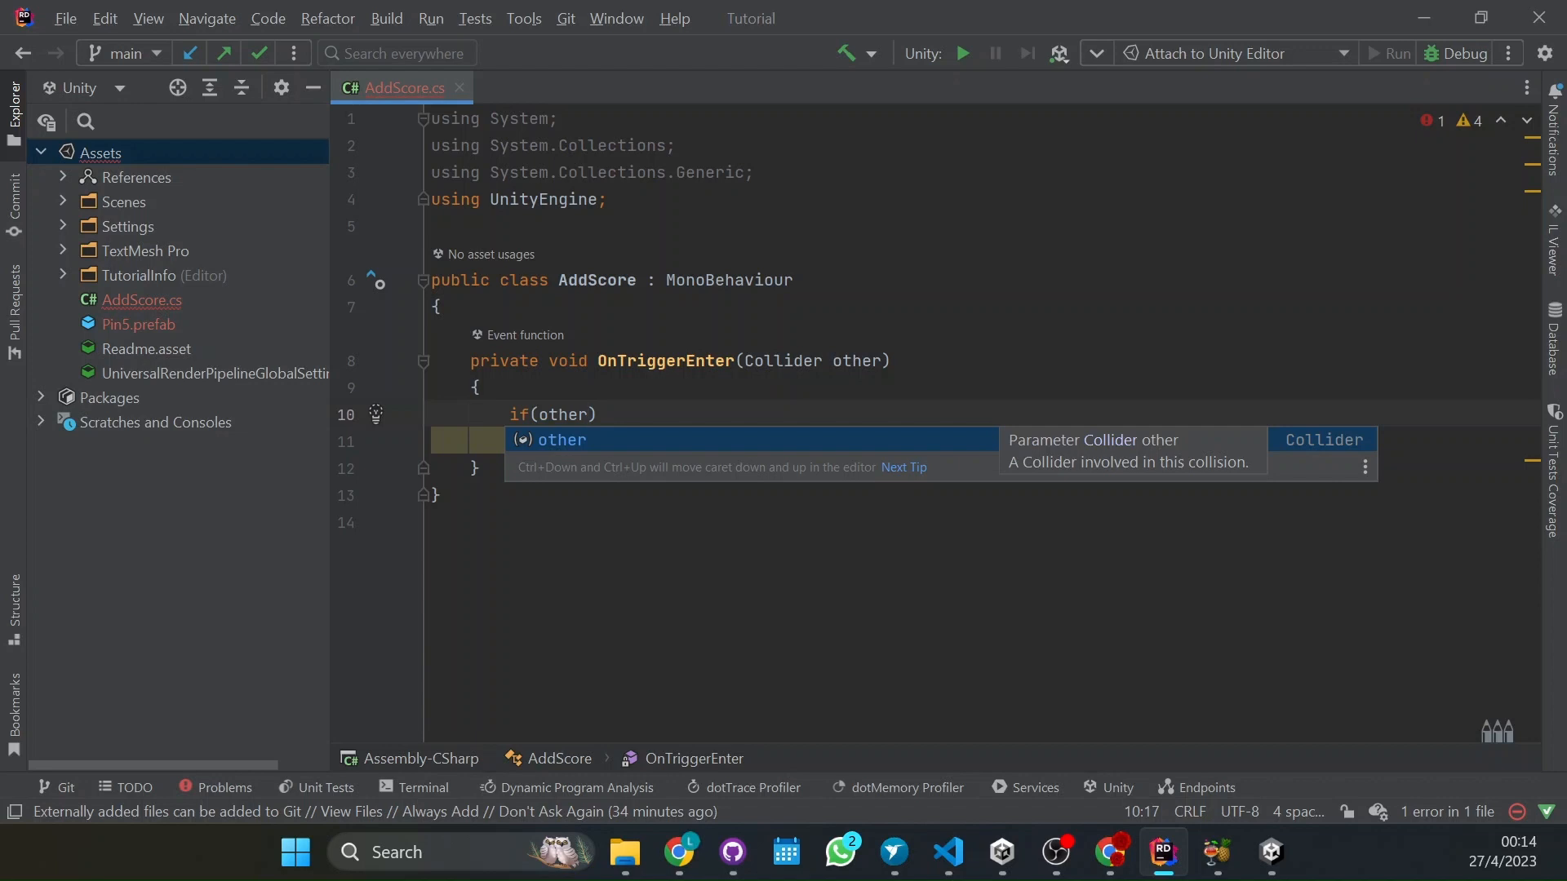
text(.name)
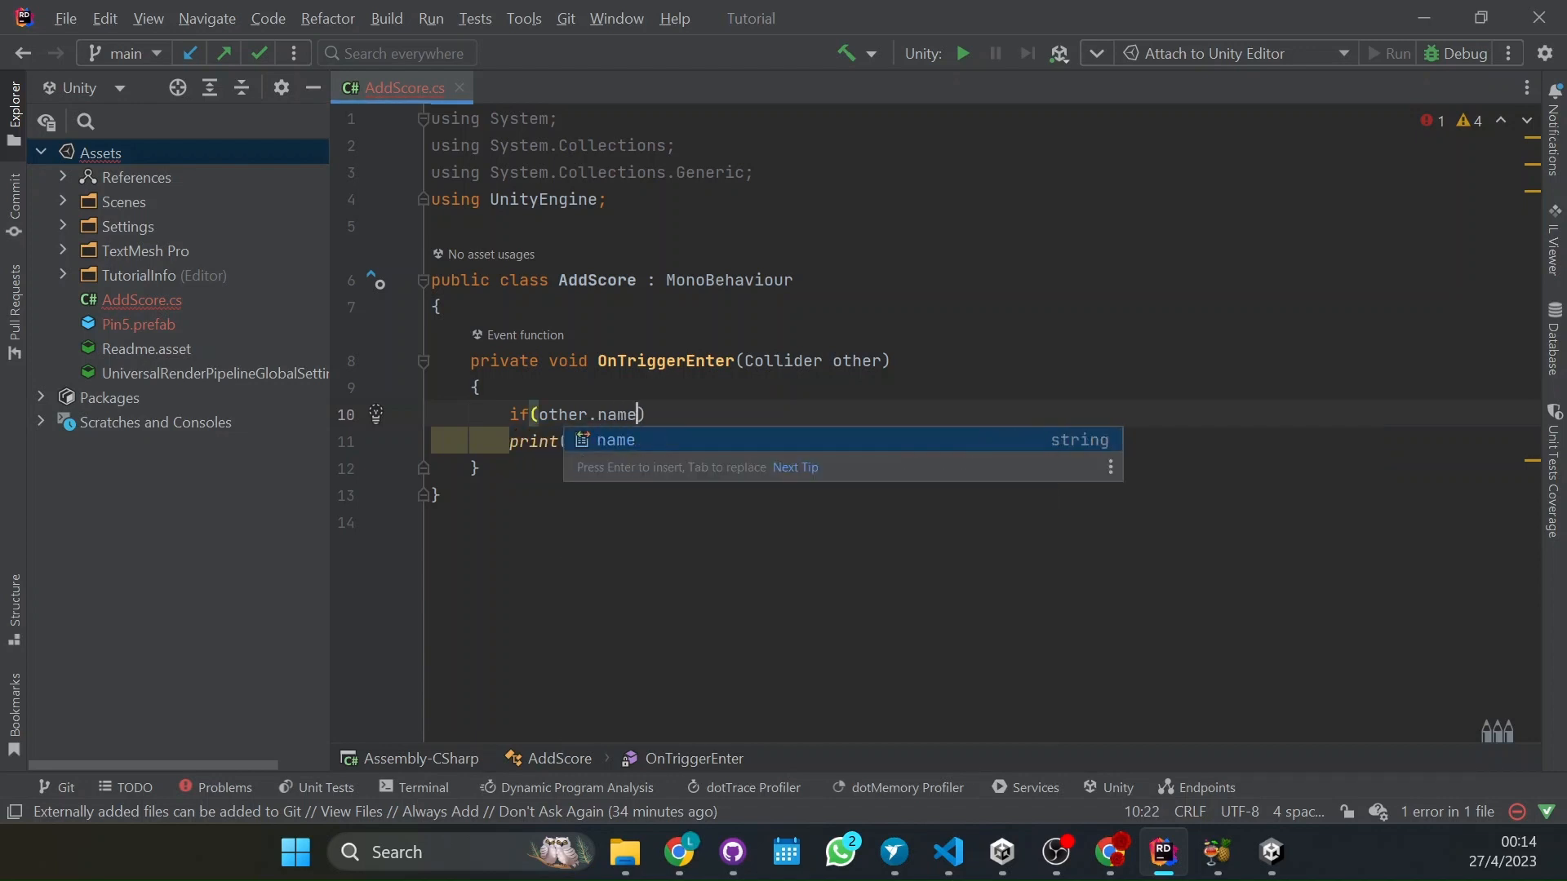
text(== "Floor)
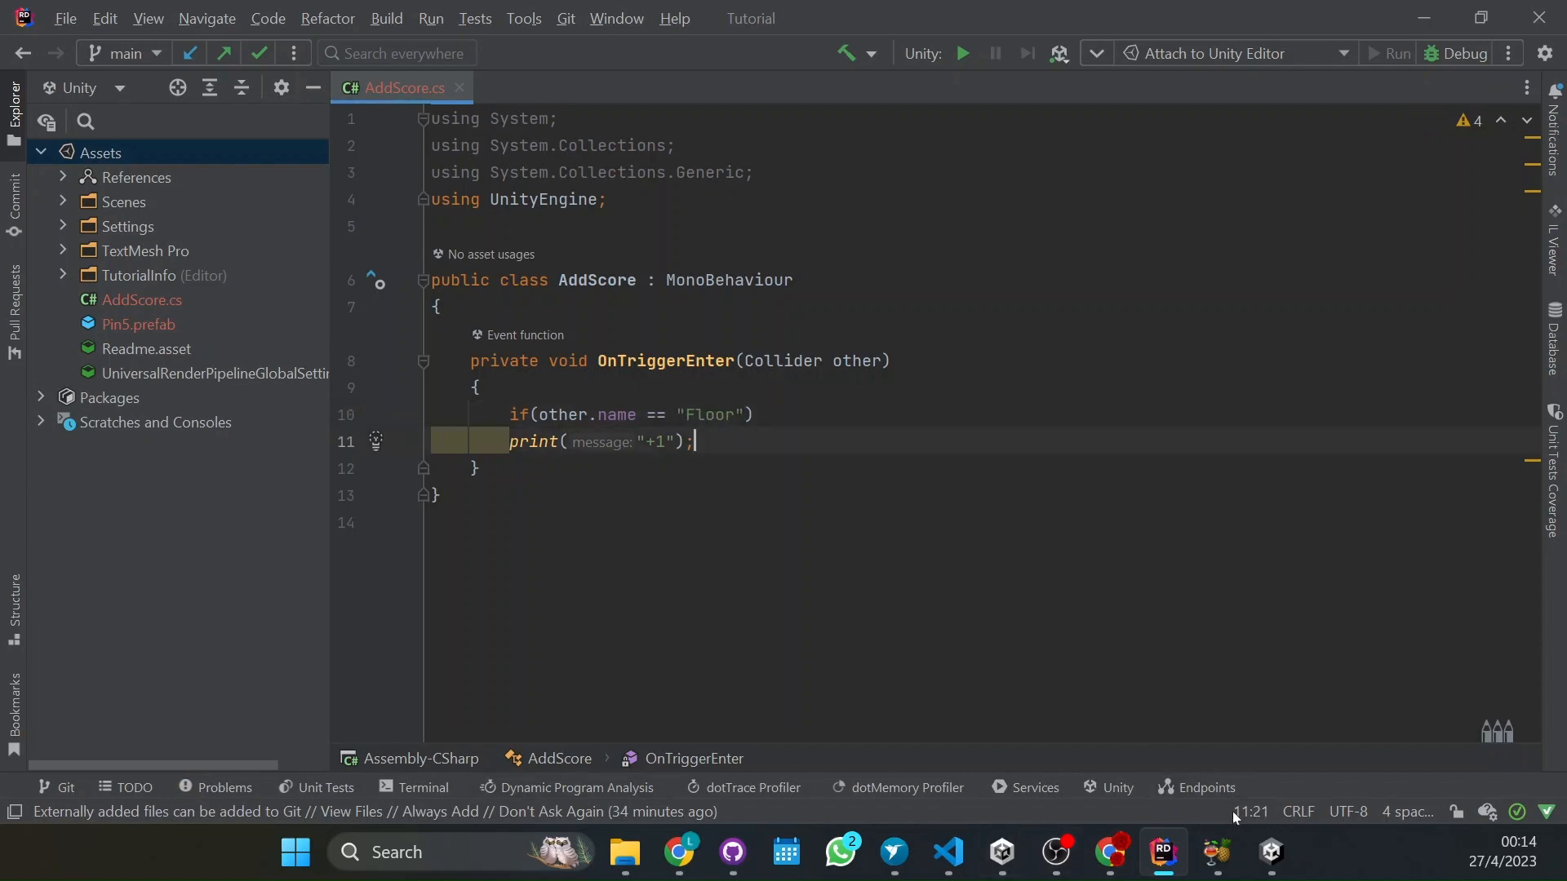
click(1270, 852)
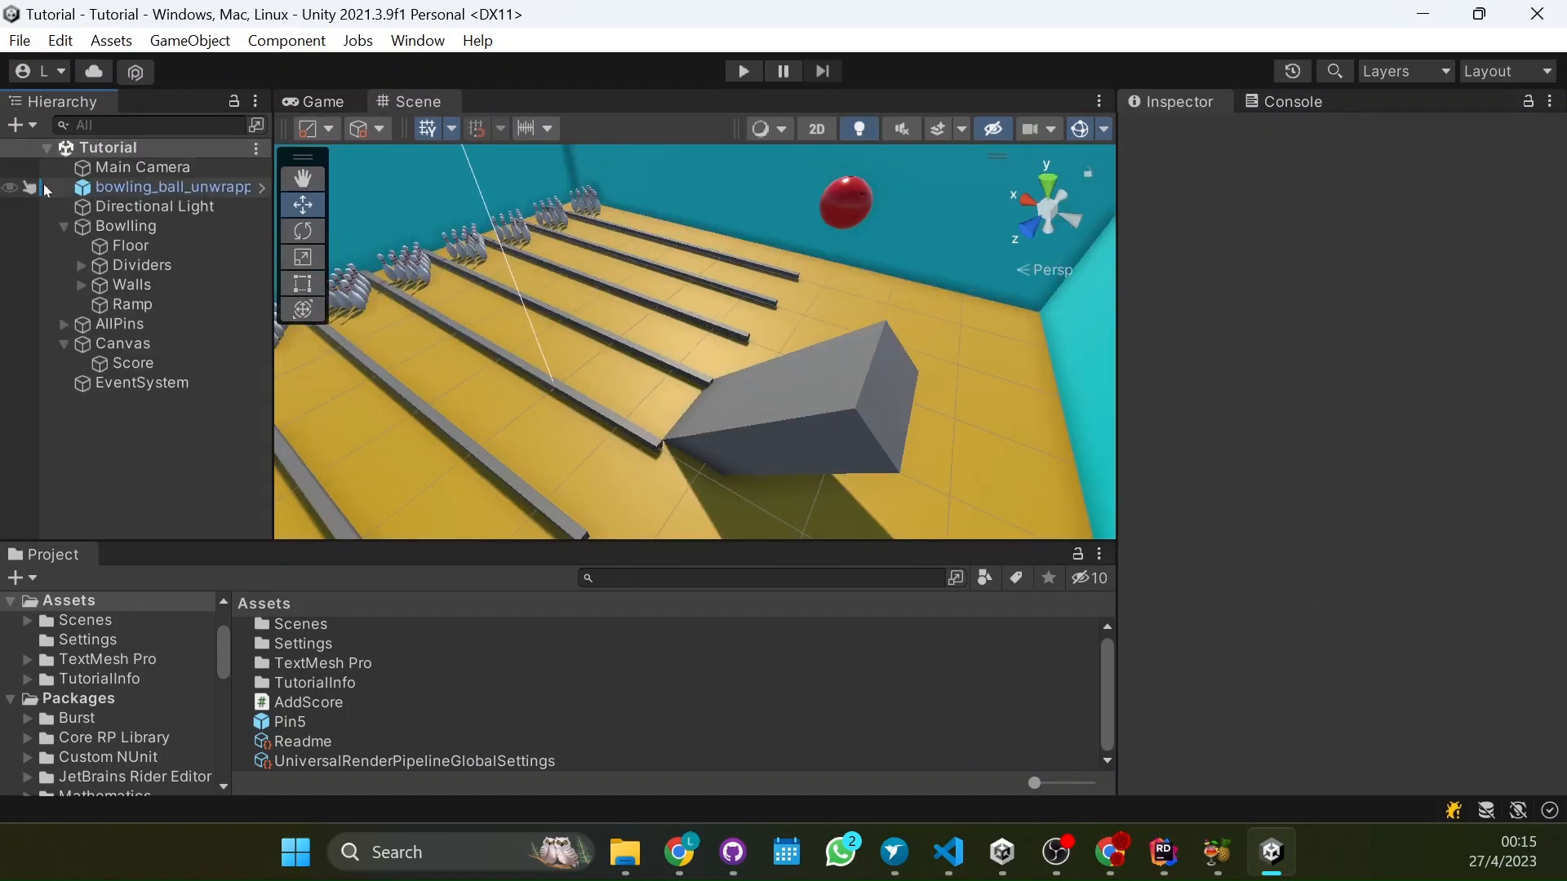
click(131, 247)
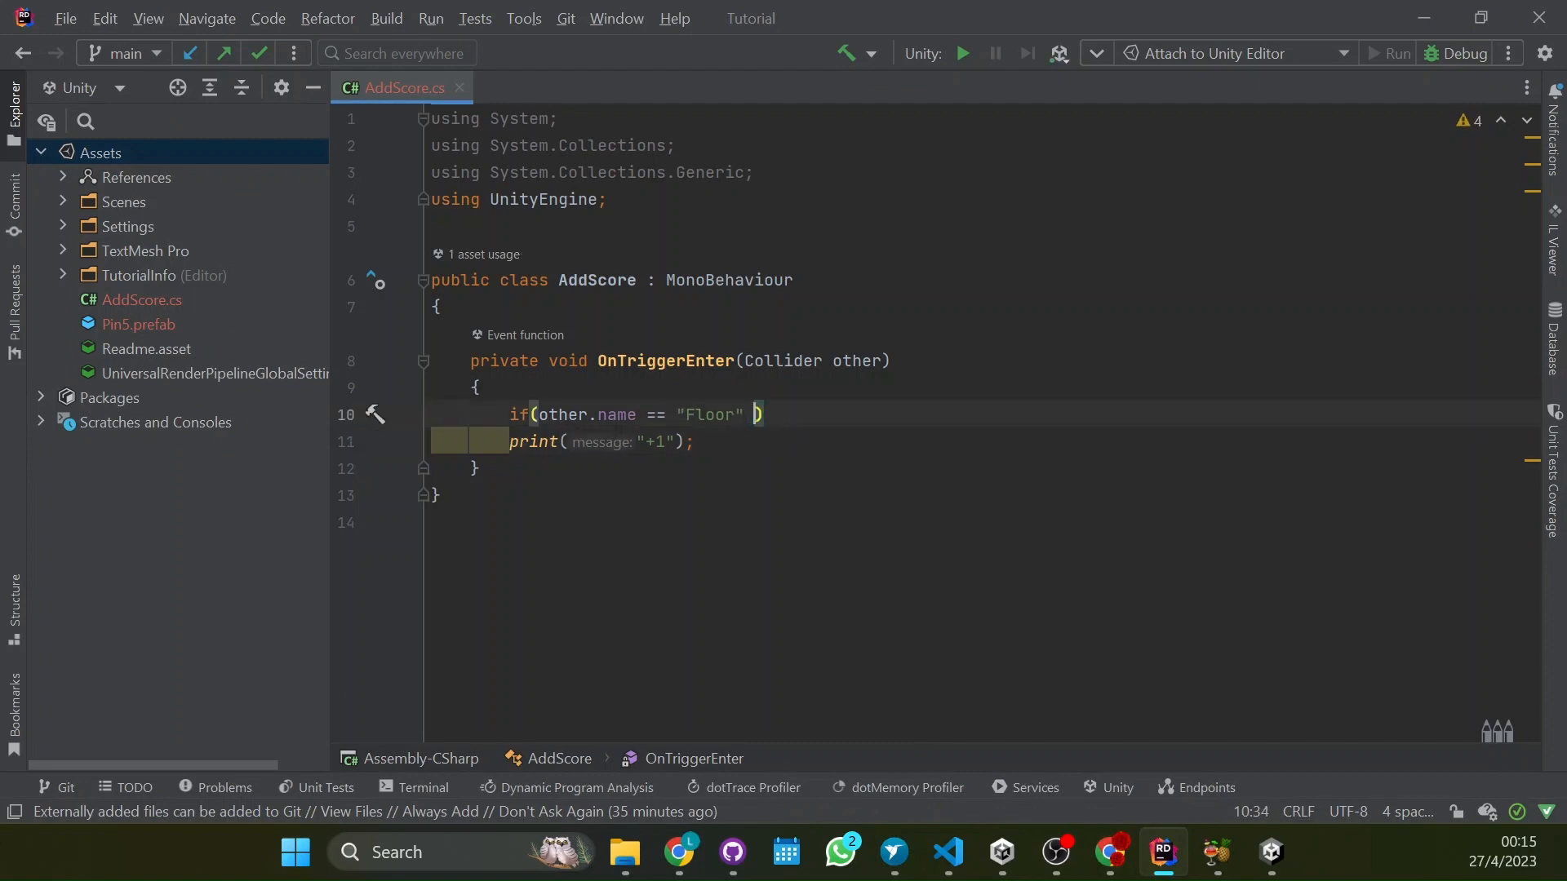
text(|| other.name == ")
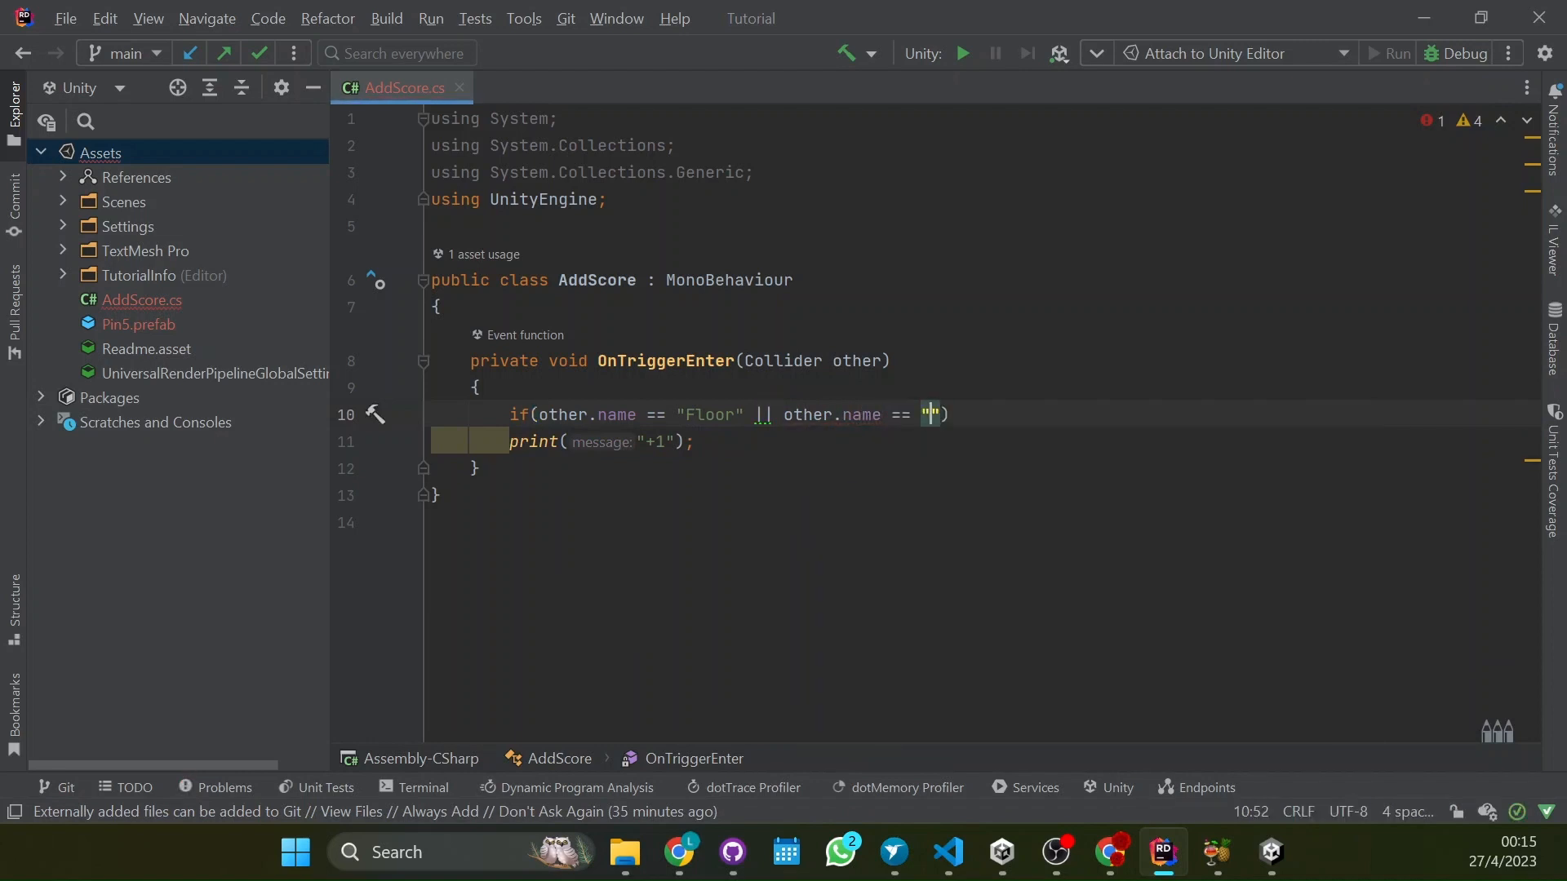
text(Divider)
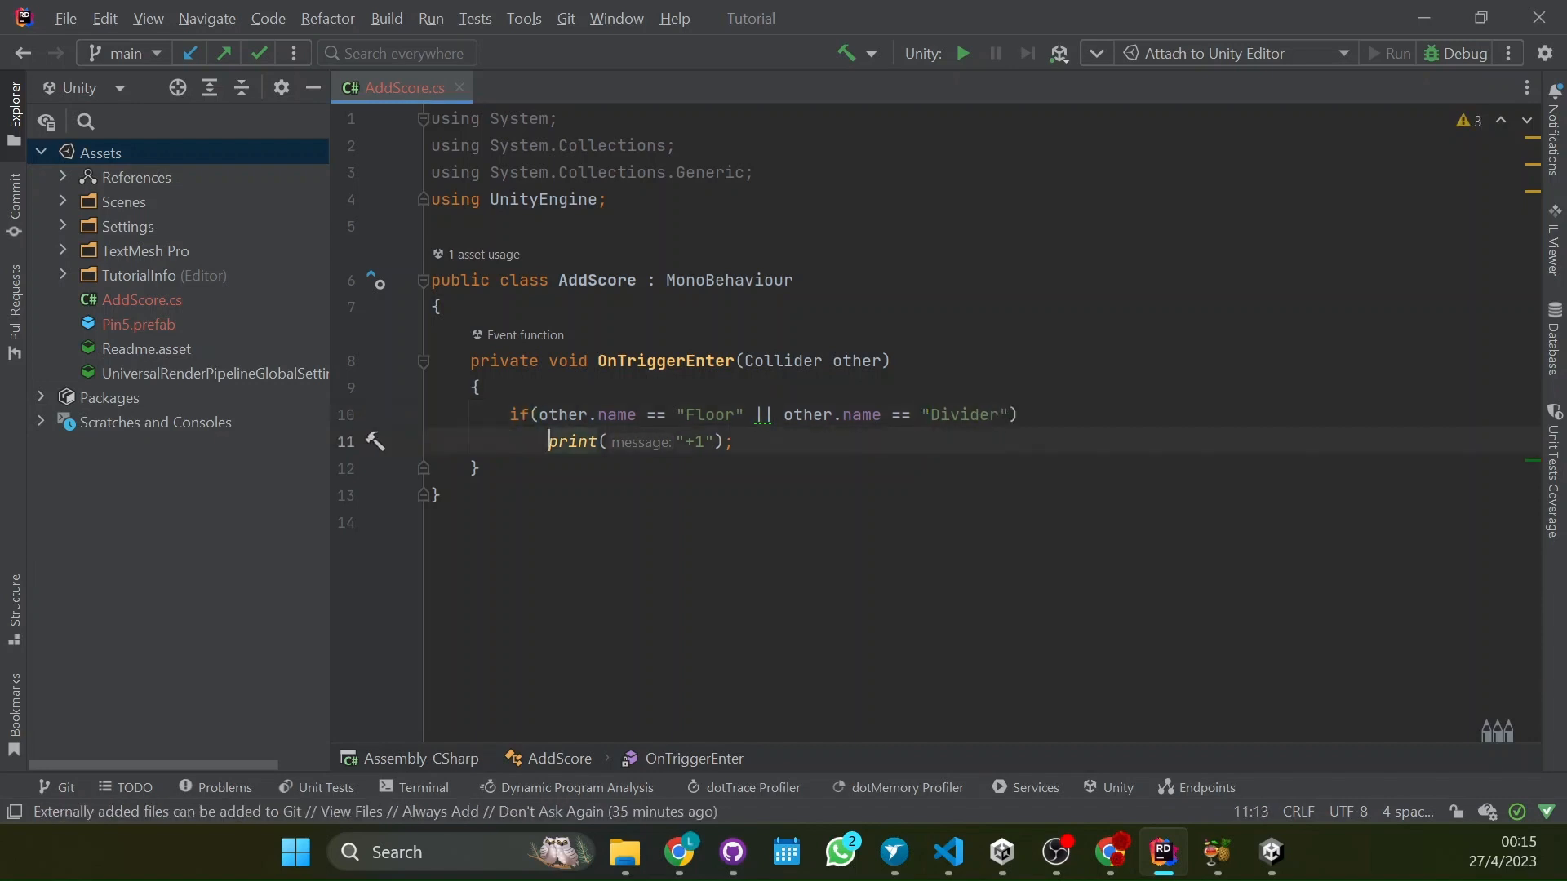
Wrap the print in the if block and add Destroy(gameObject) after it
drag(510, 415, 735, 442)
text({)
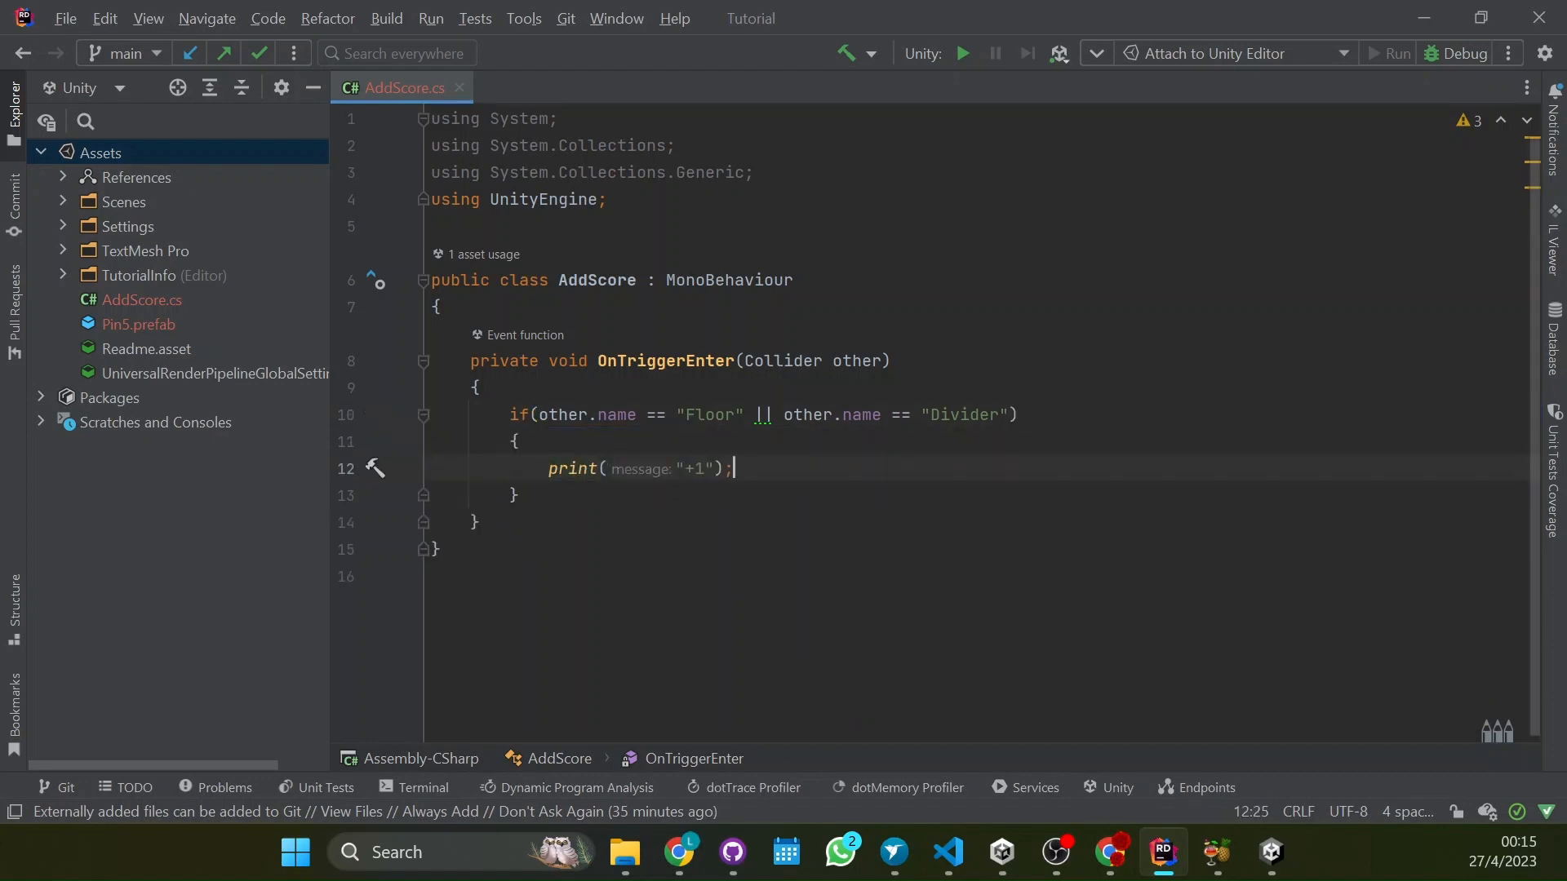
text(De)
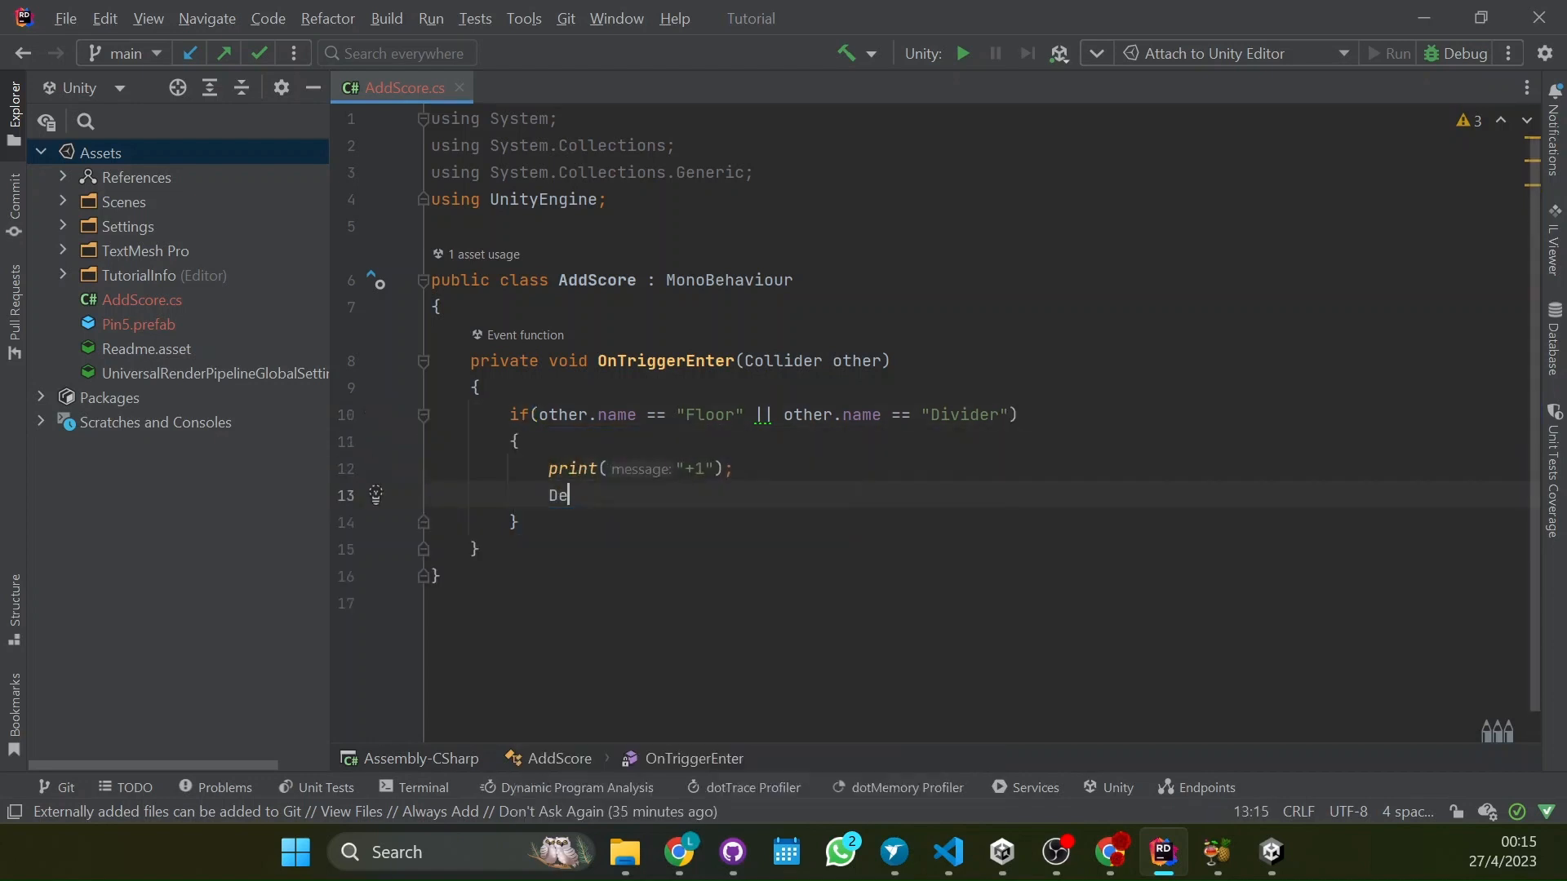
text(stroy(gameObject);)
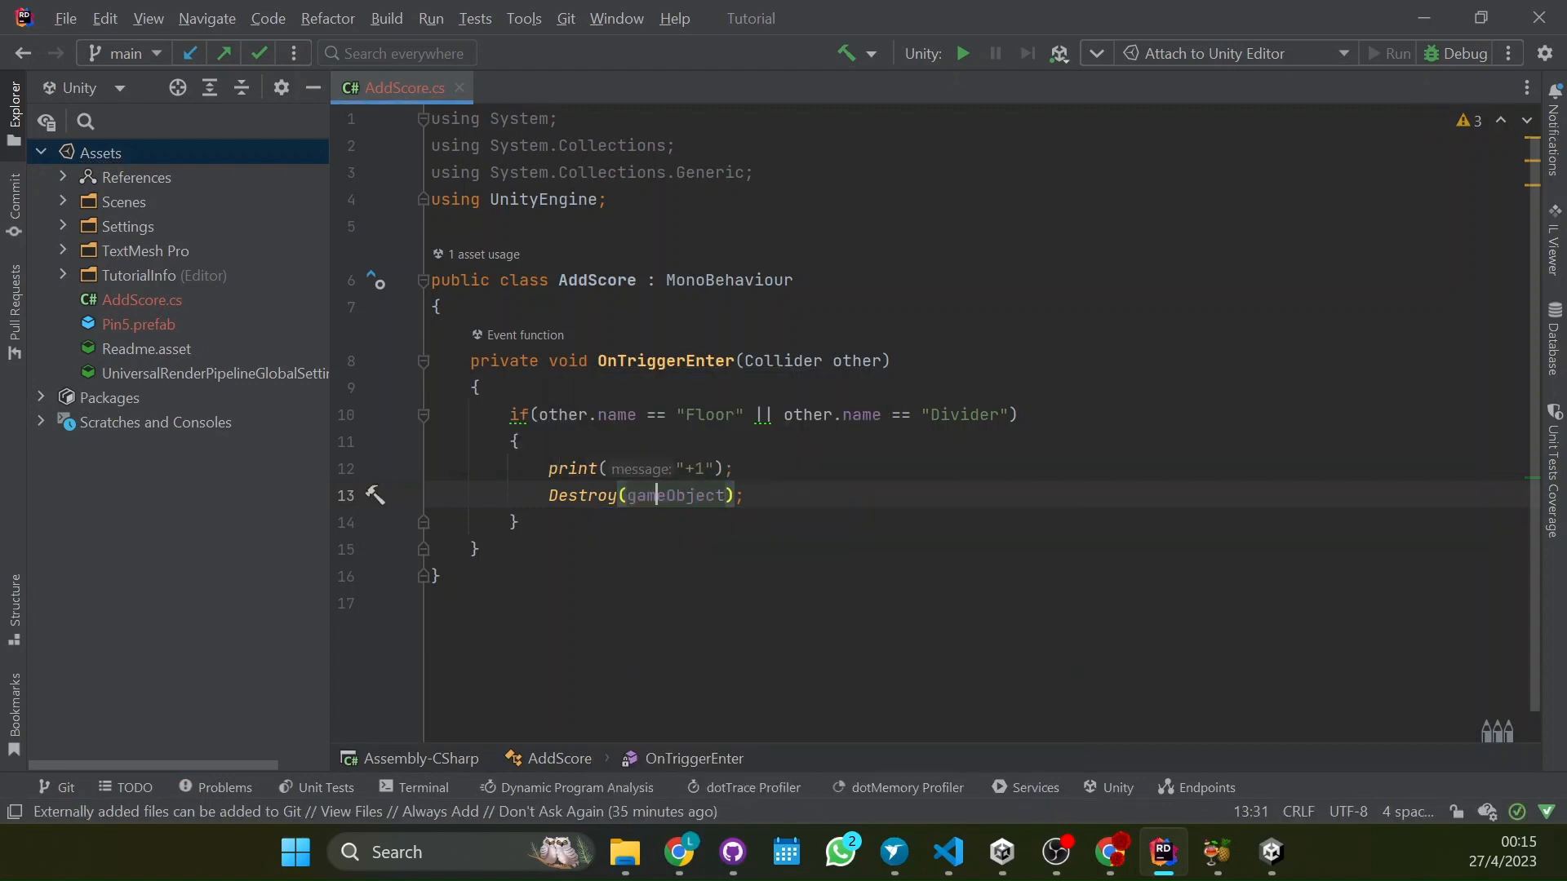
double_click(675, 497)
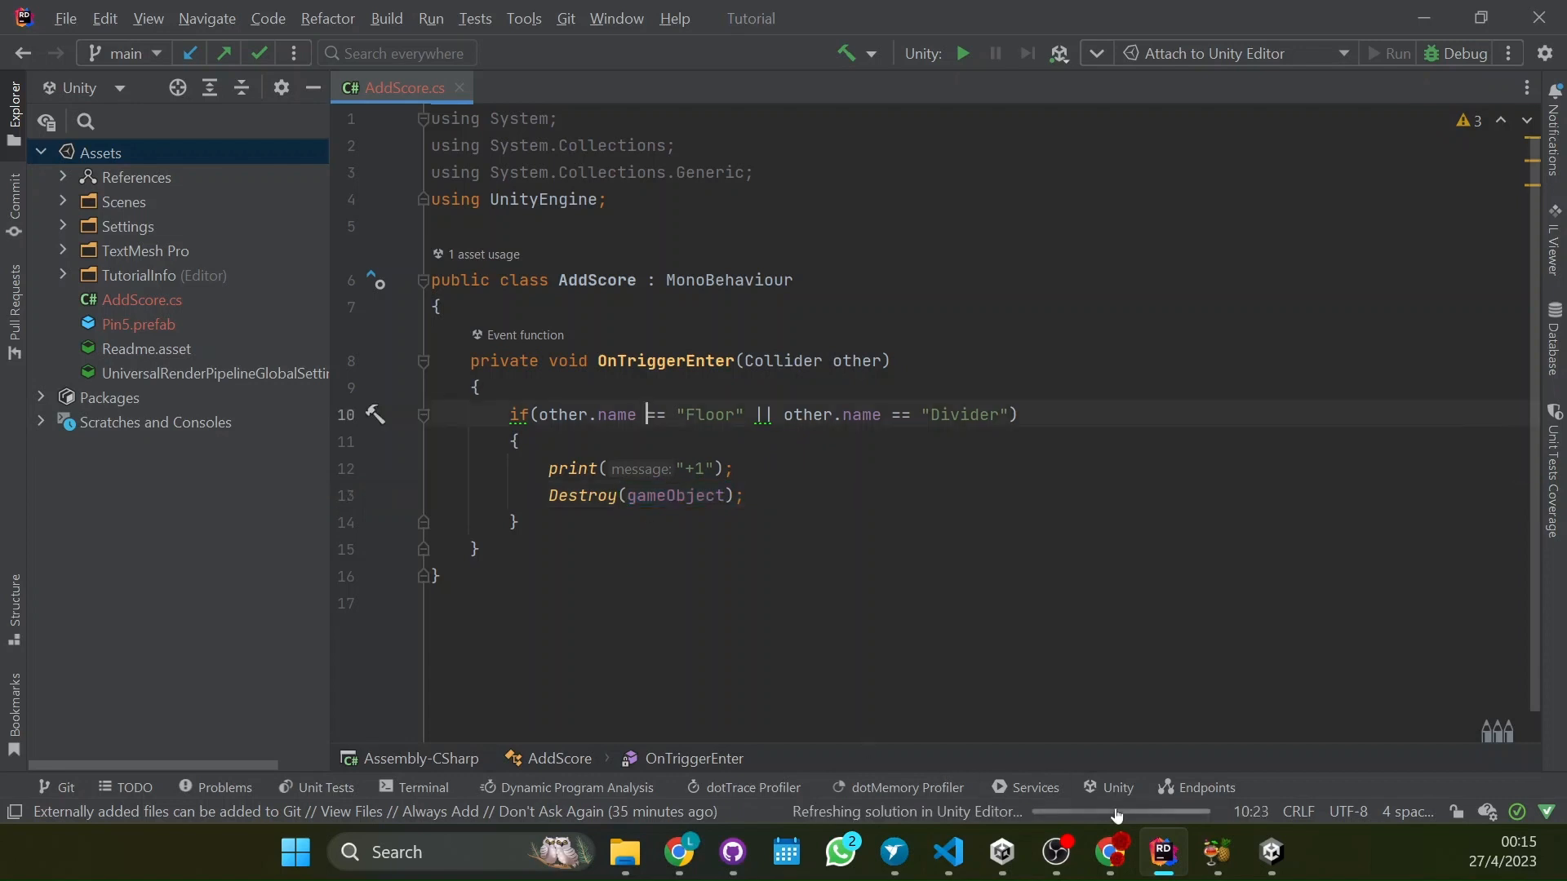
mouse_move(1270, 852)
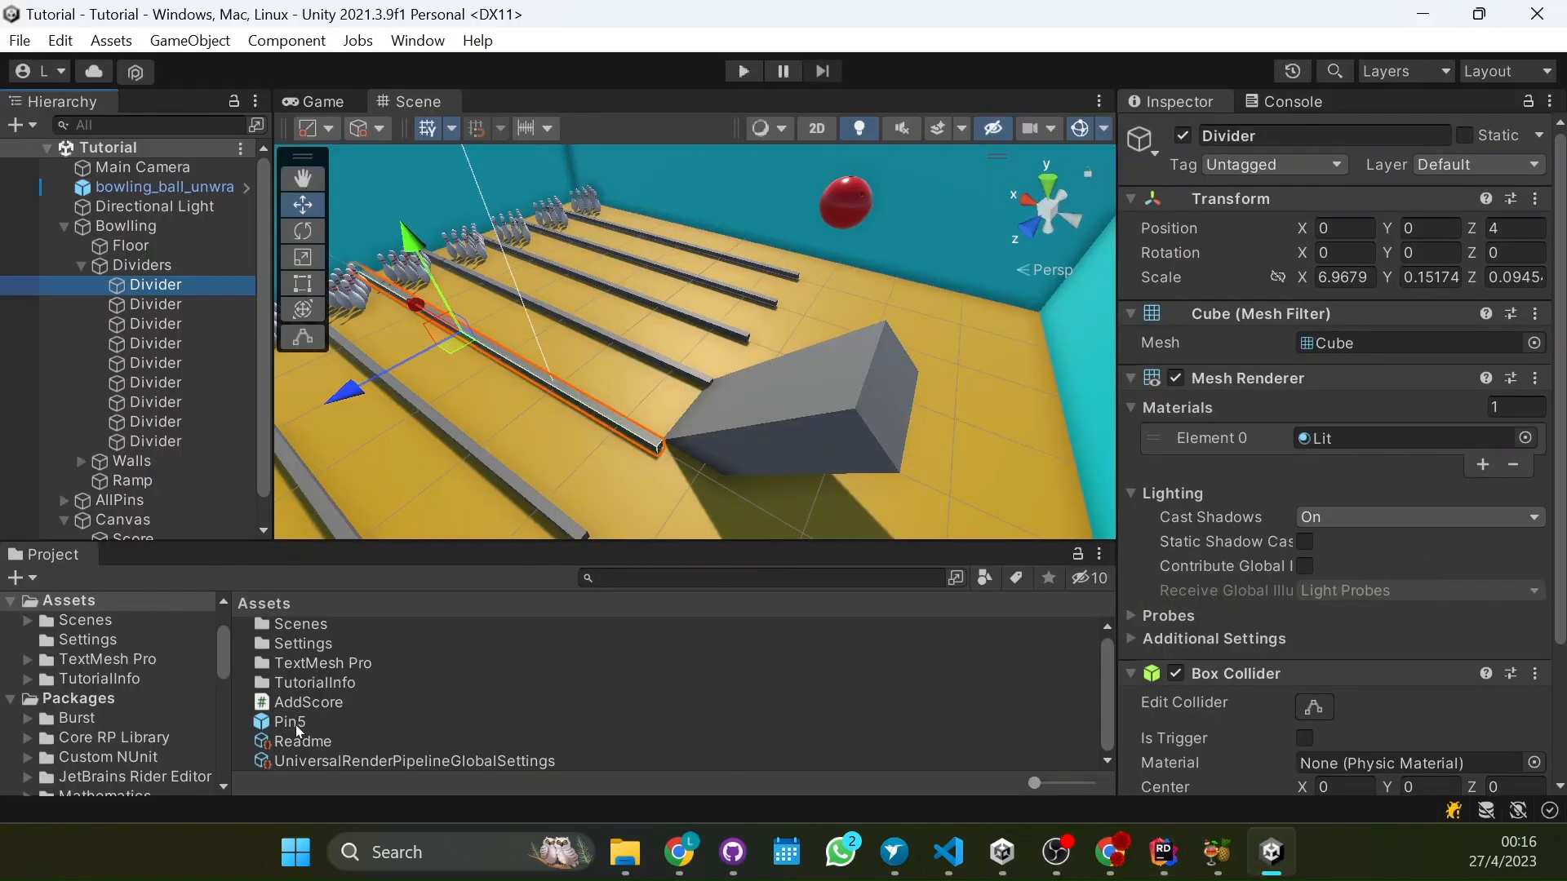
double_click(289, 721)
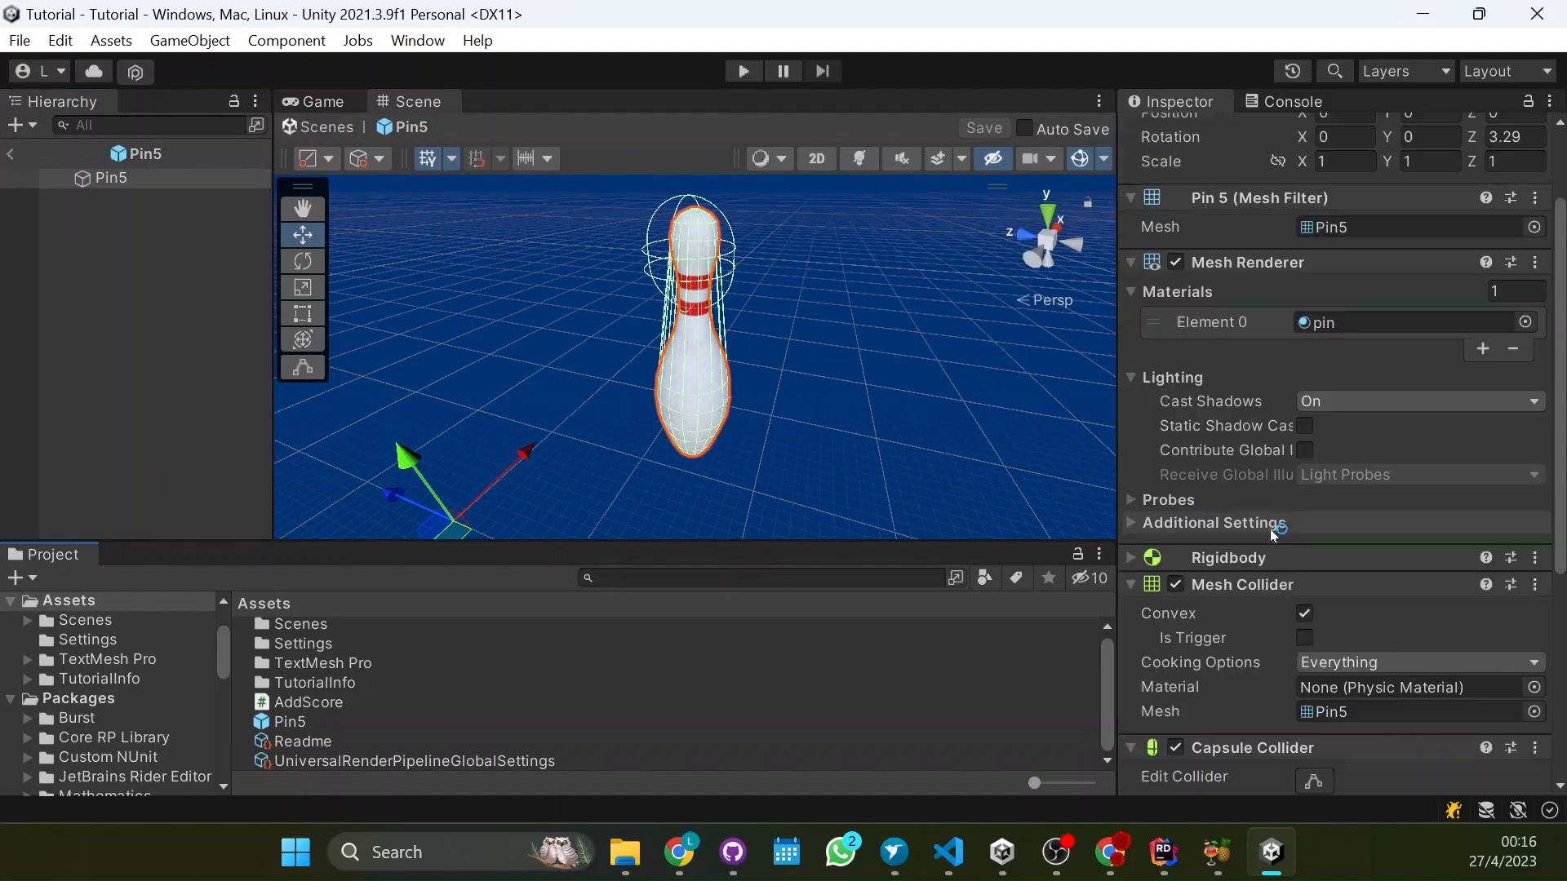
scroll(down, 3)
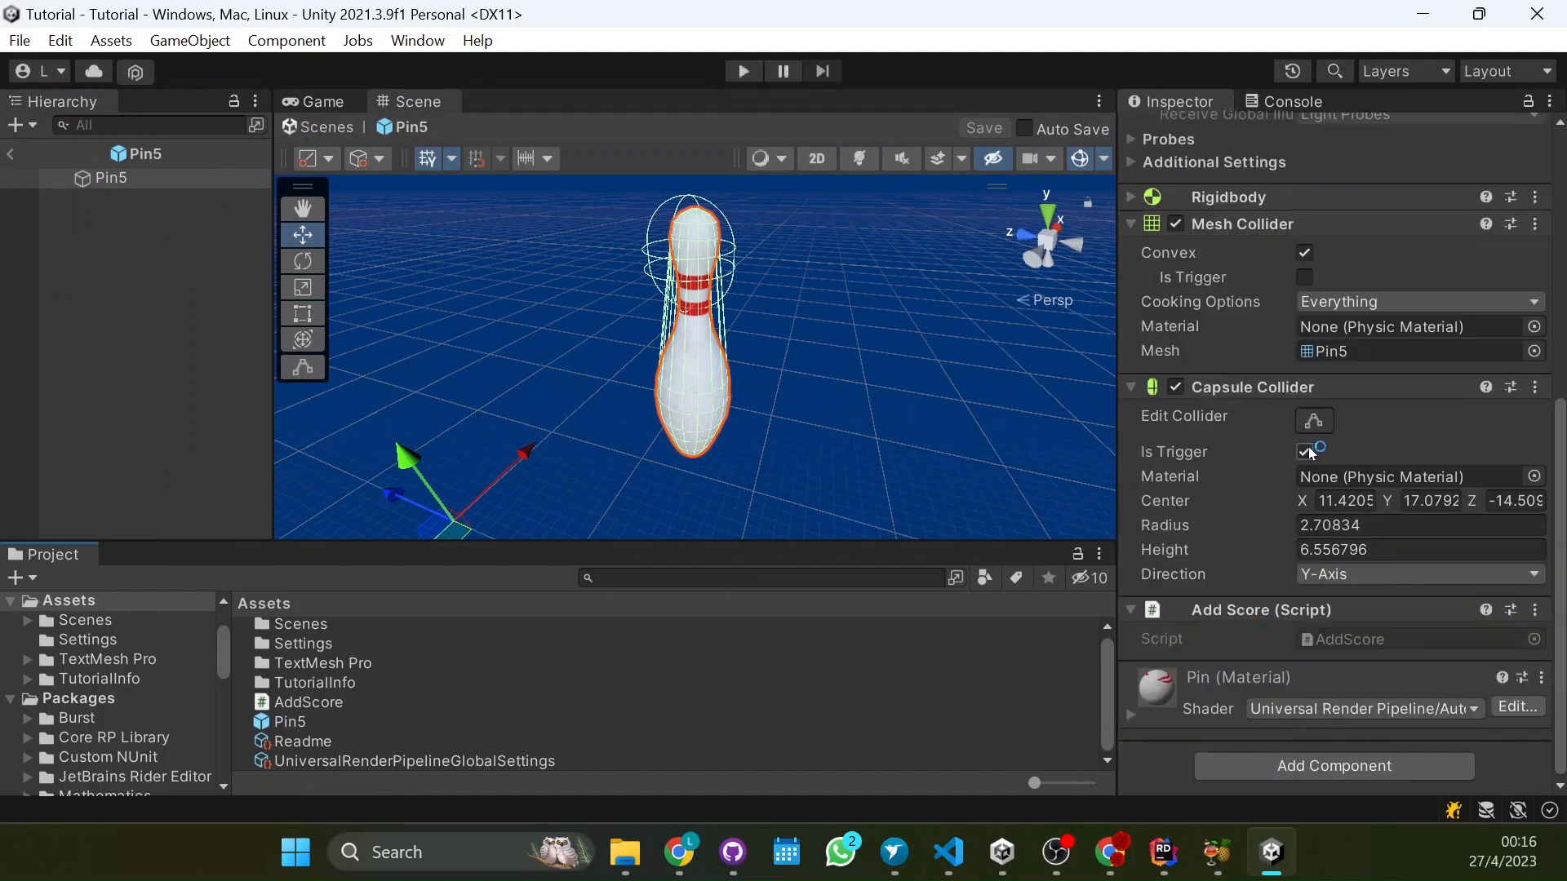
click(1306, 452)
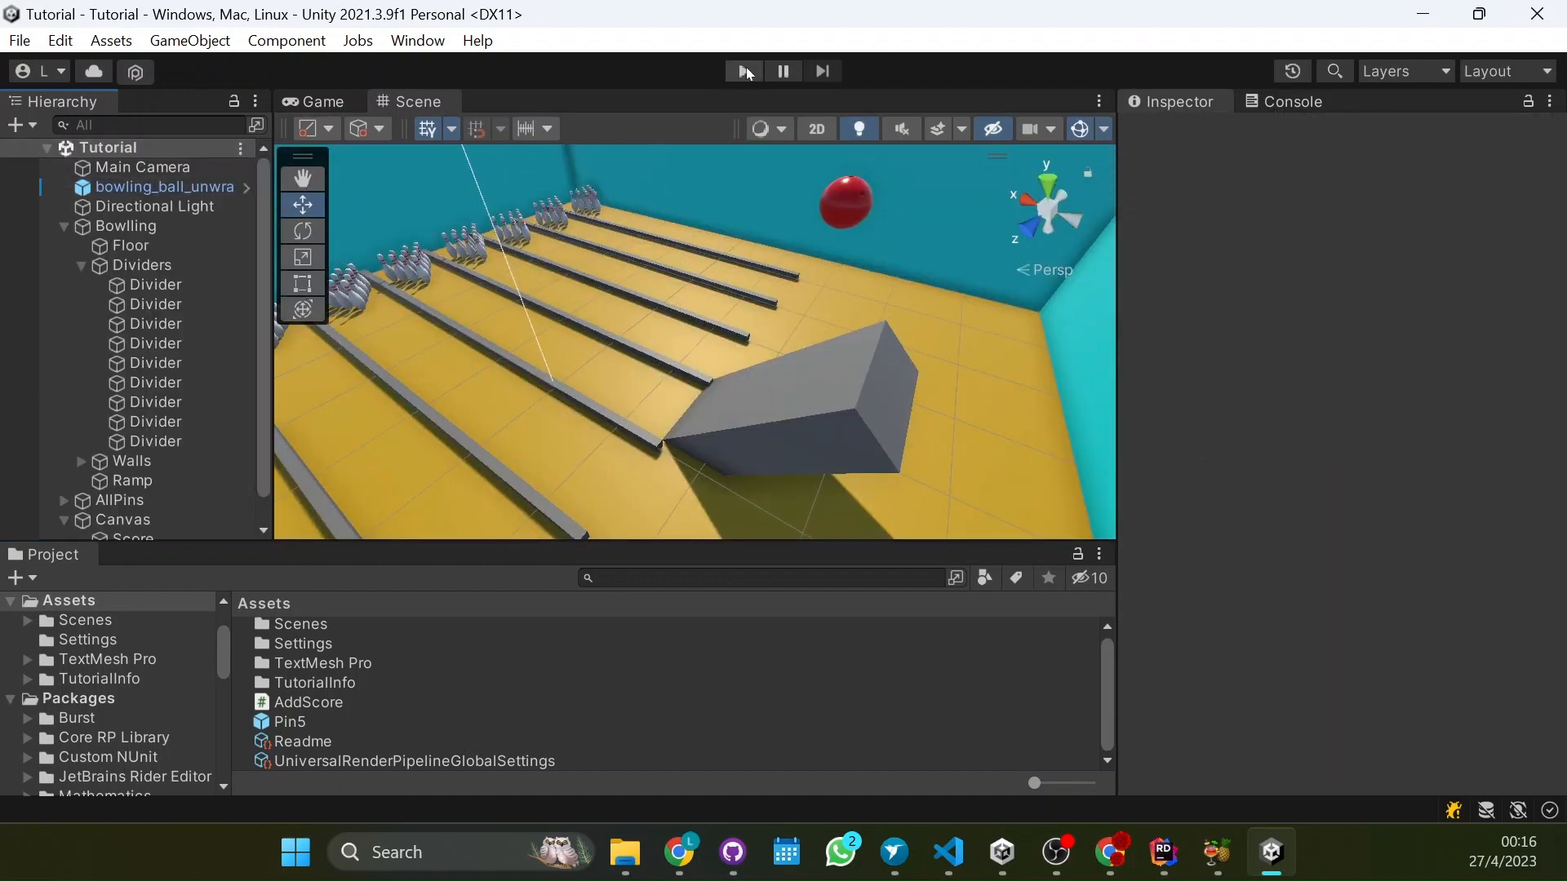
Play-test bowling the pins and check the Console logs "+1" ten times
click(743, 70)
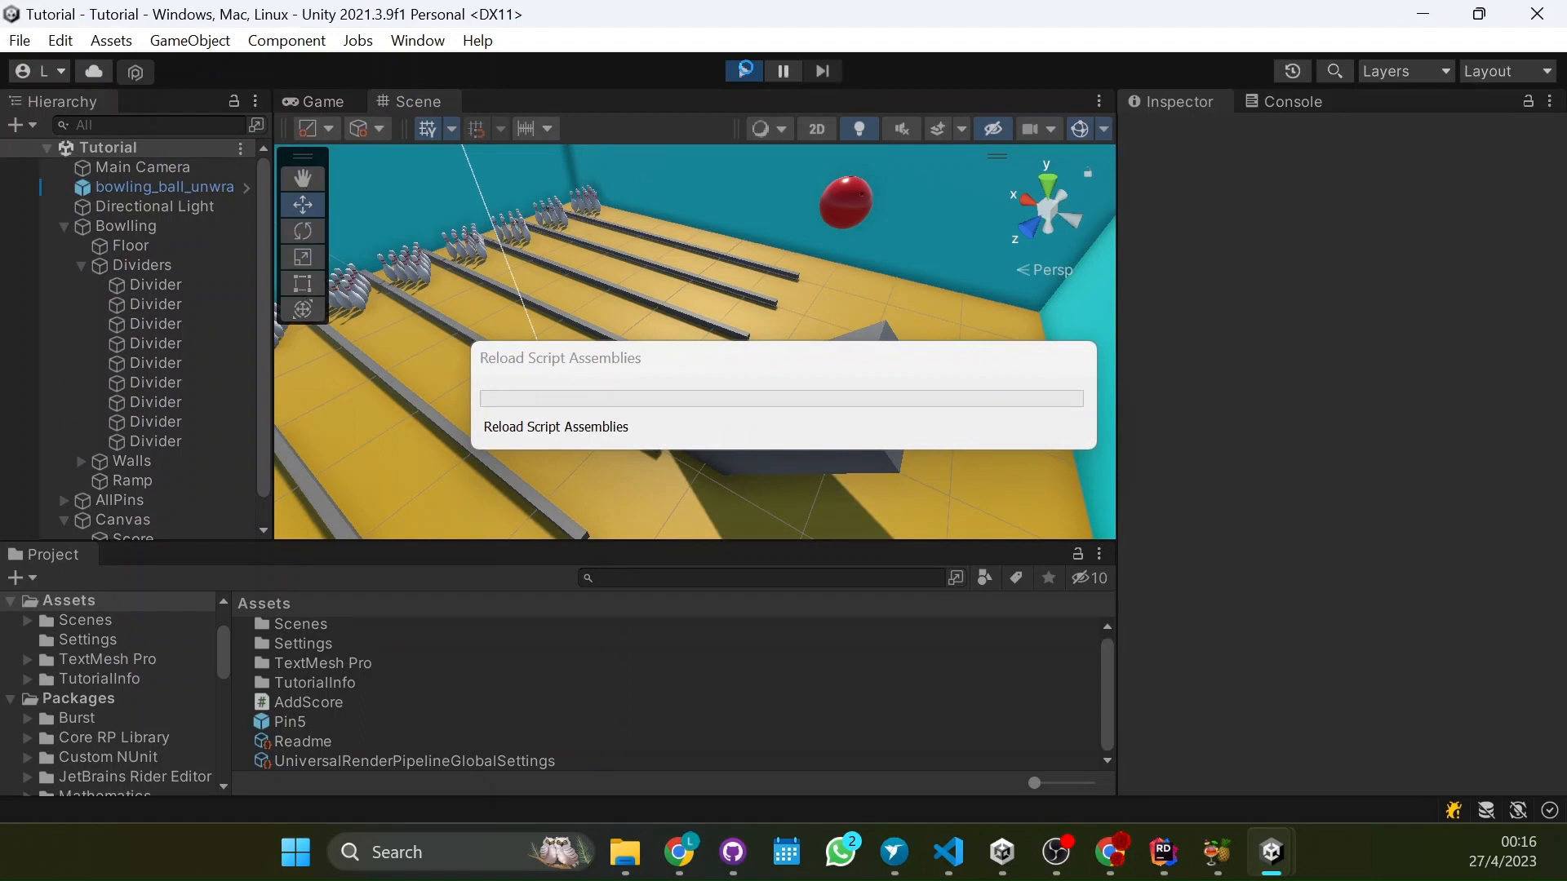
click(742, 70)
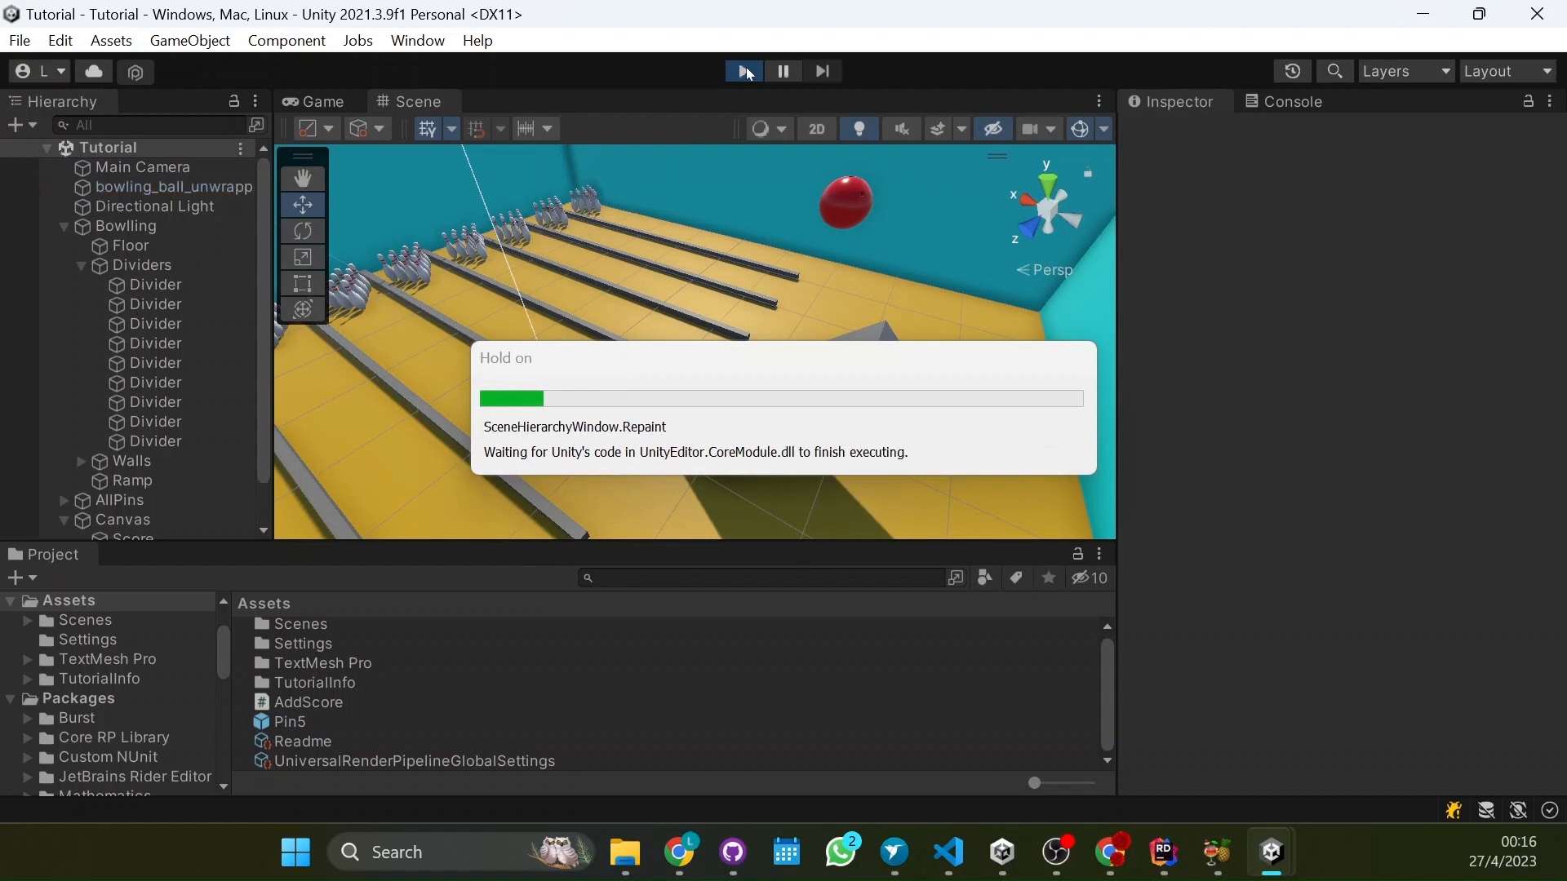
click(744, 70)
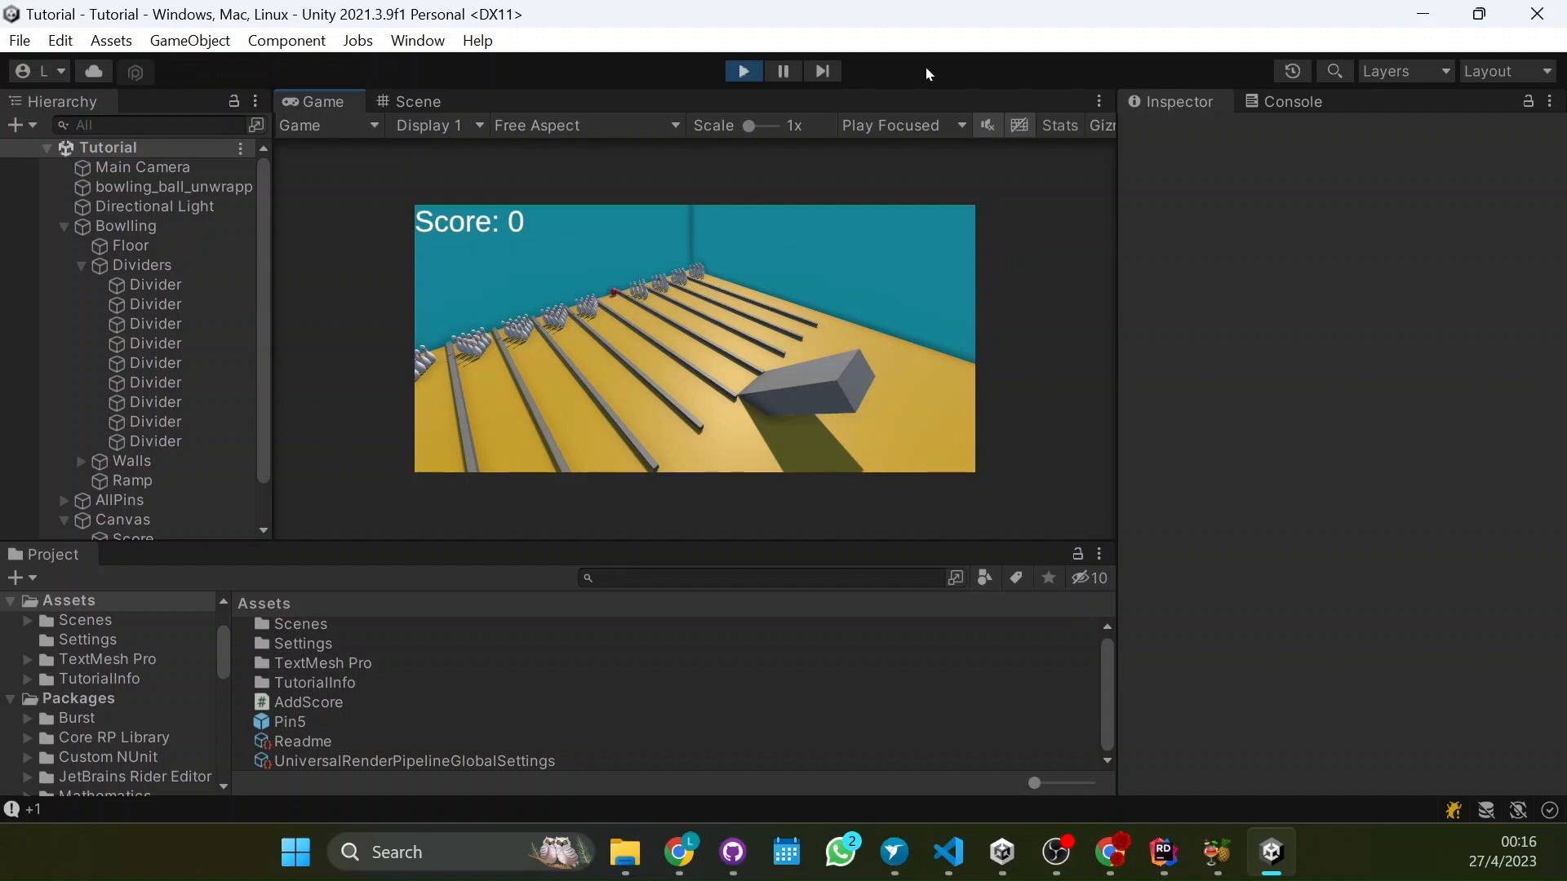
click(1293, 101)
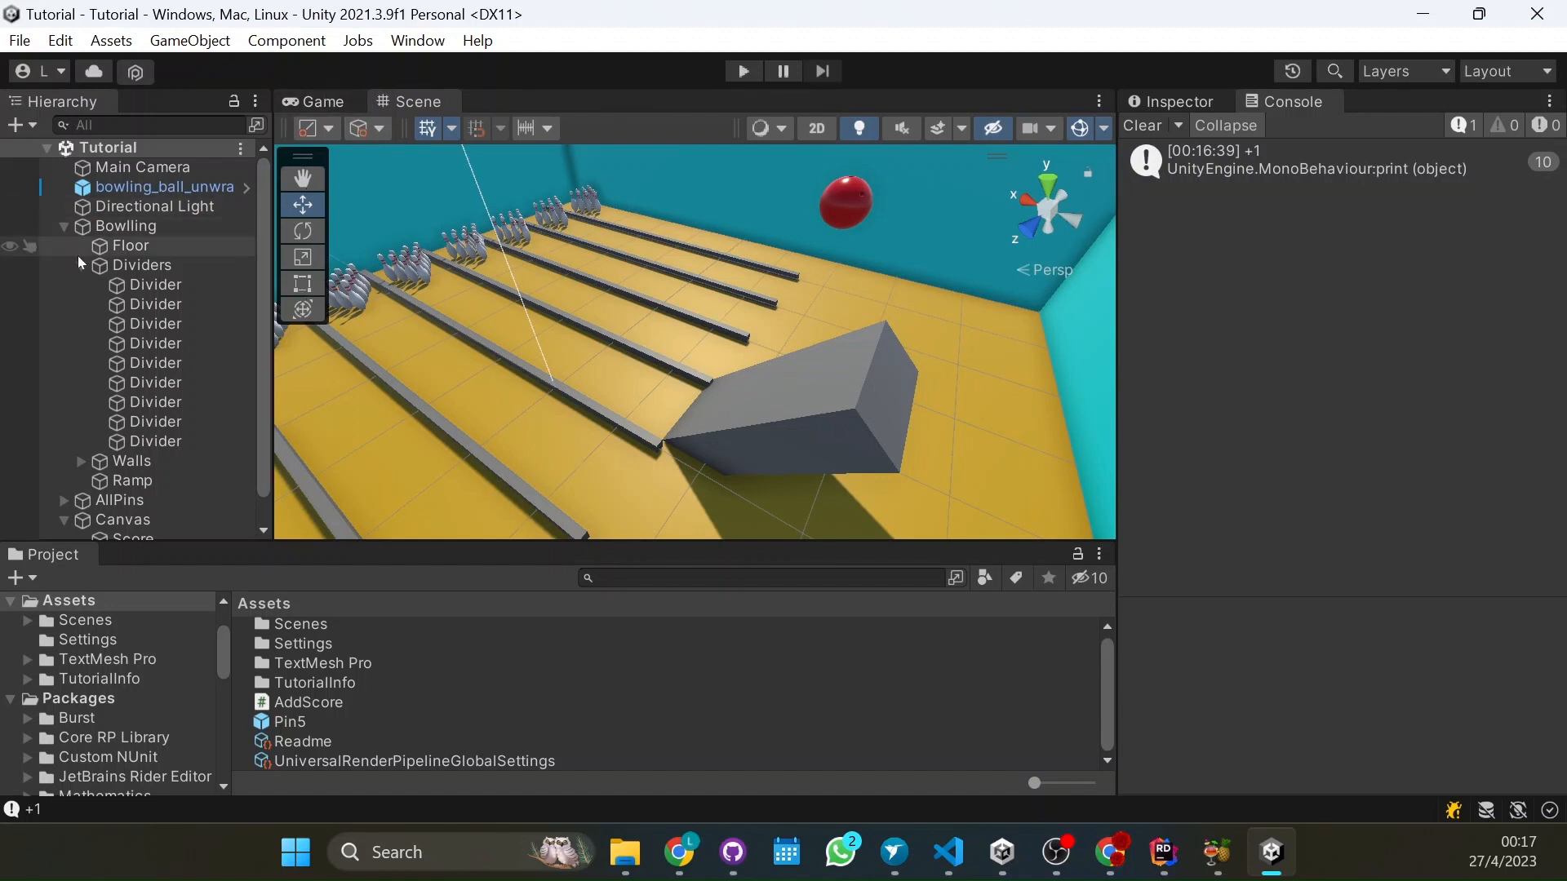
click(64, 226)
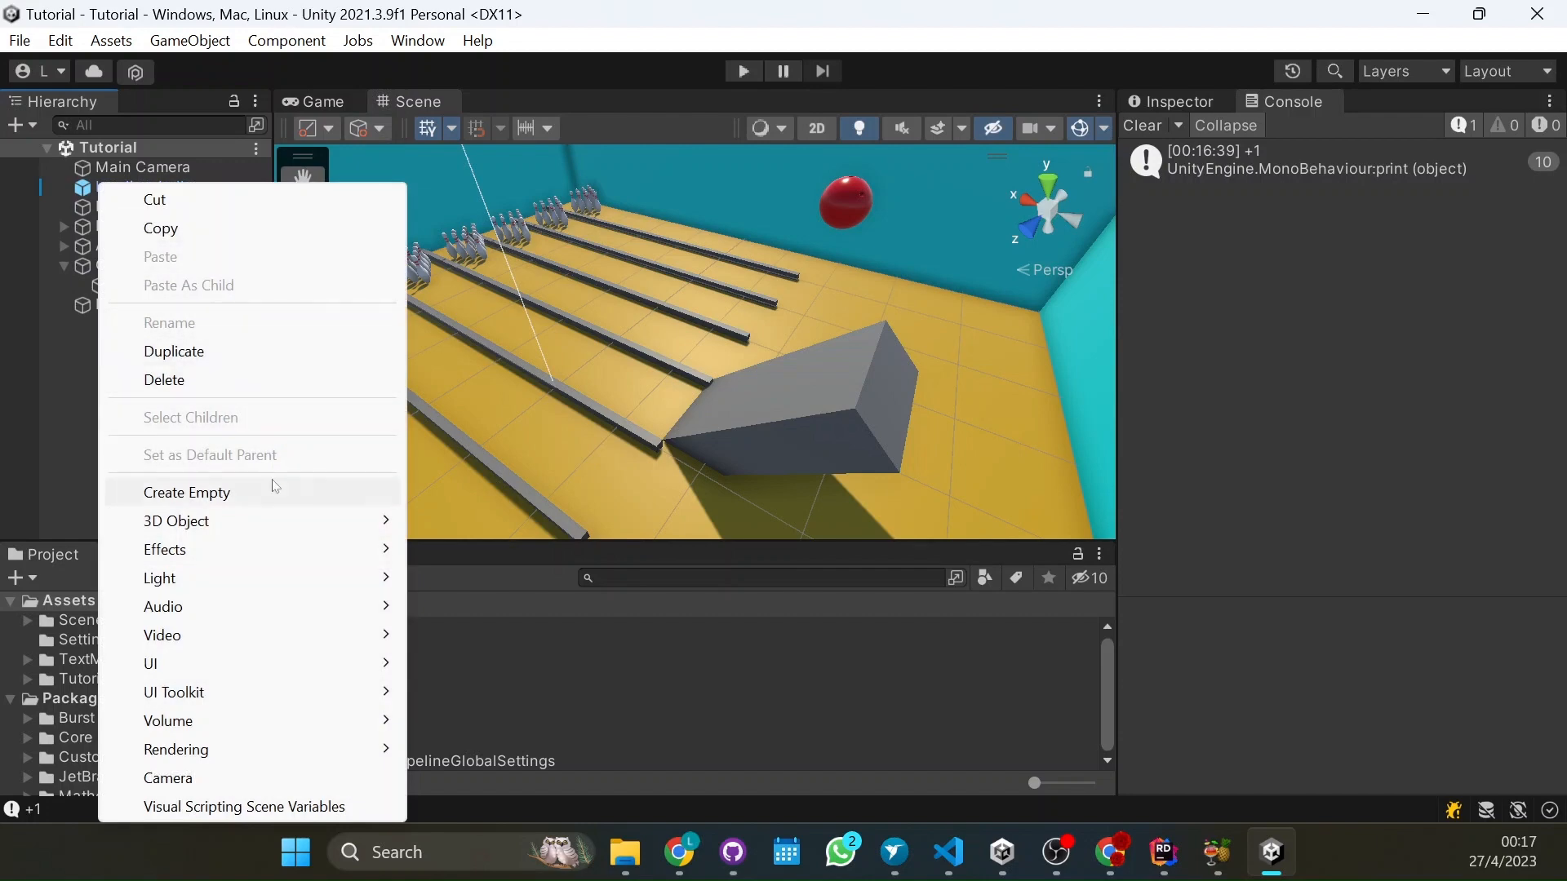
mouse_move(177, 521)
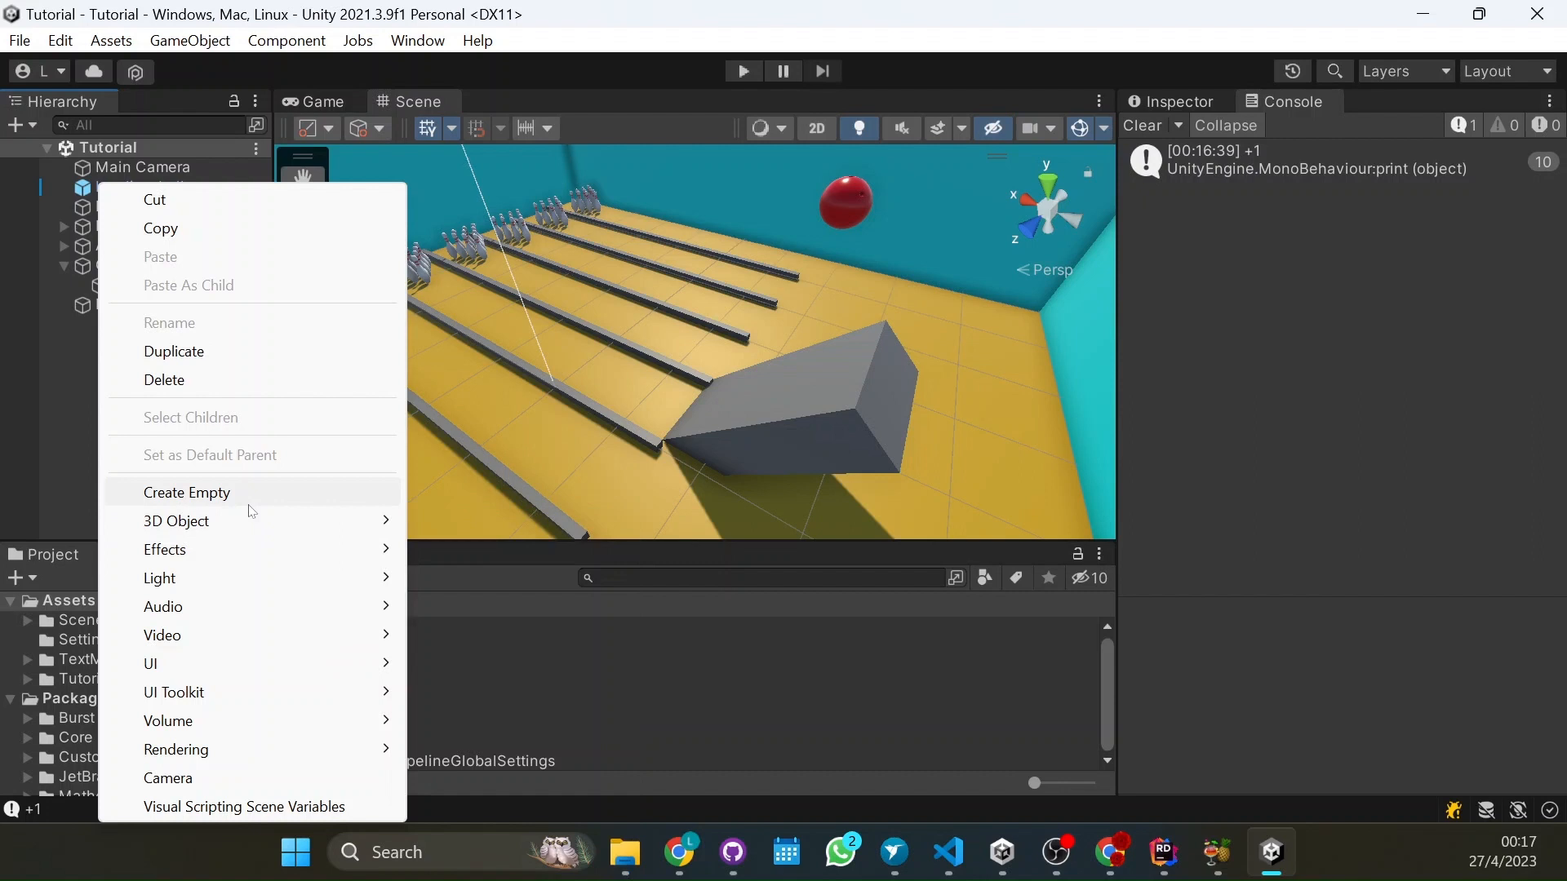
Create an empty scene object named ScoreManager and select it
click(186, 493)
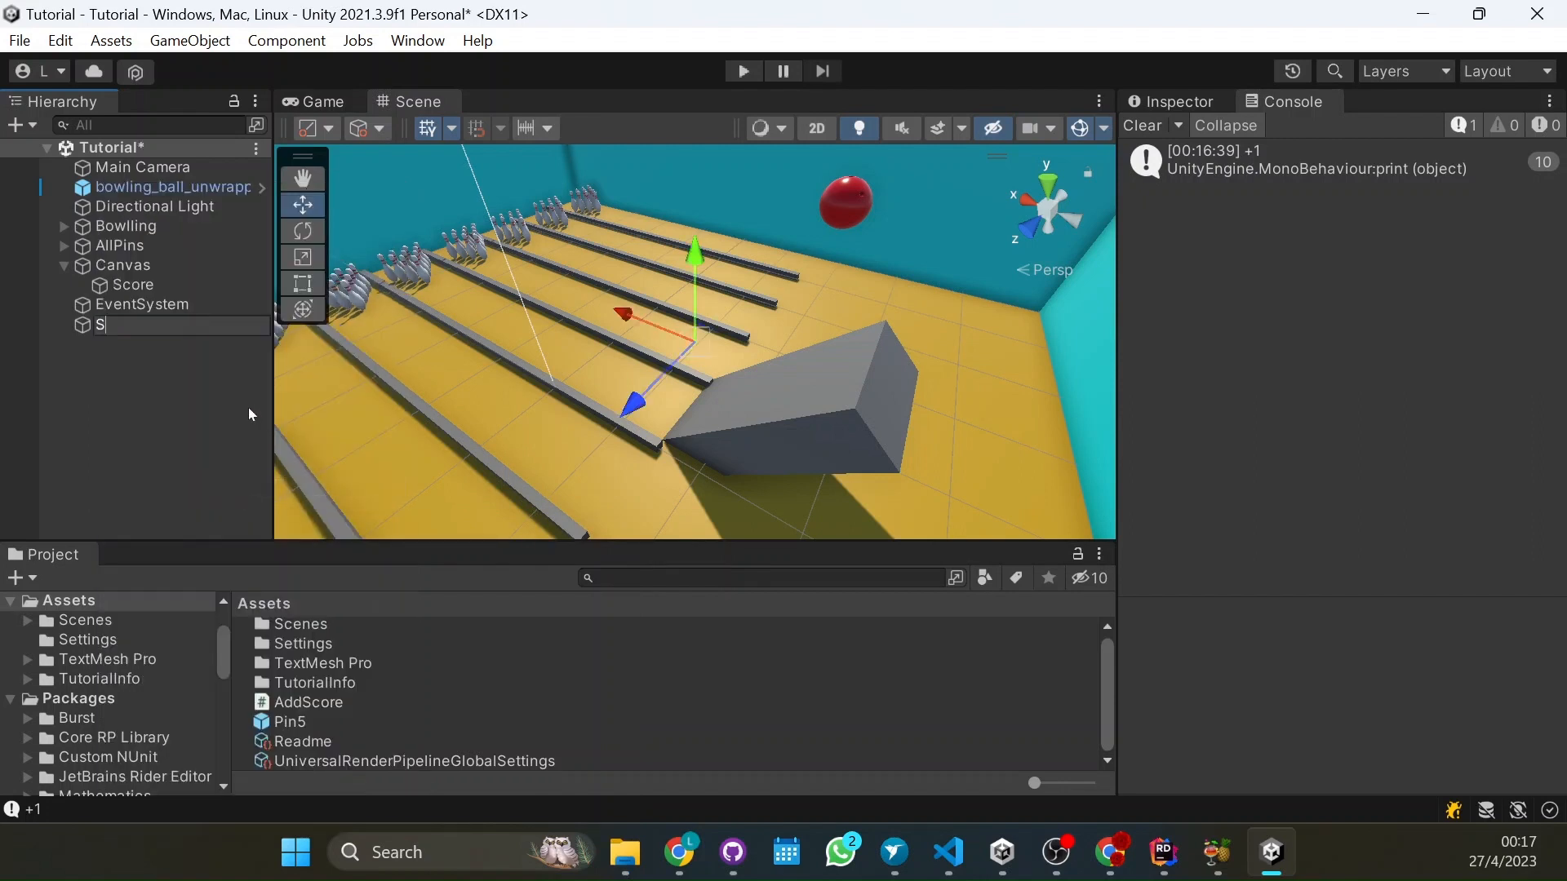
text(coreManager)
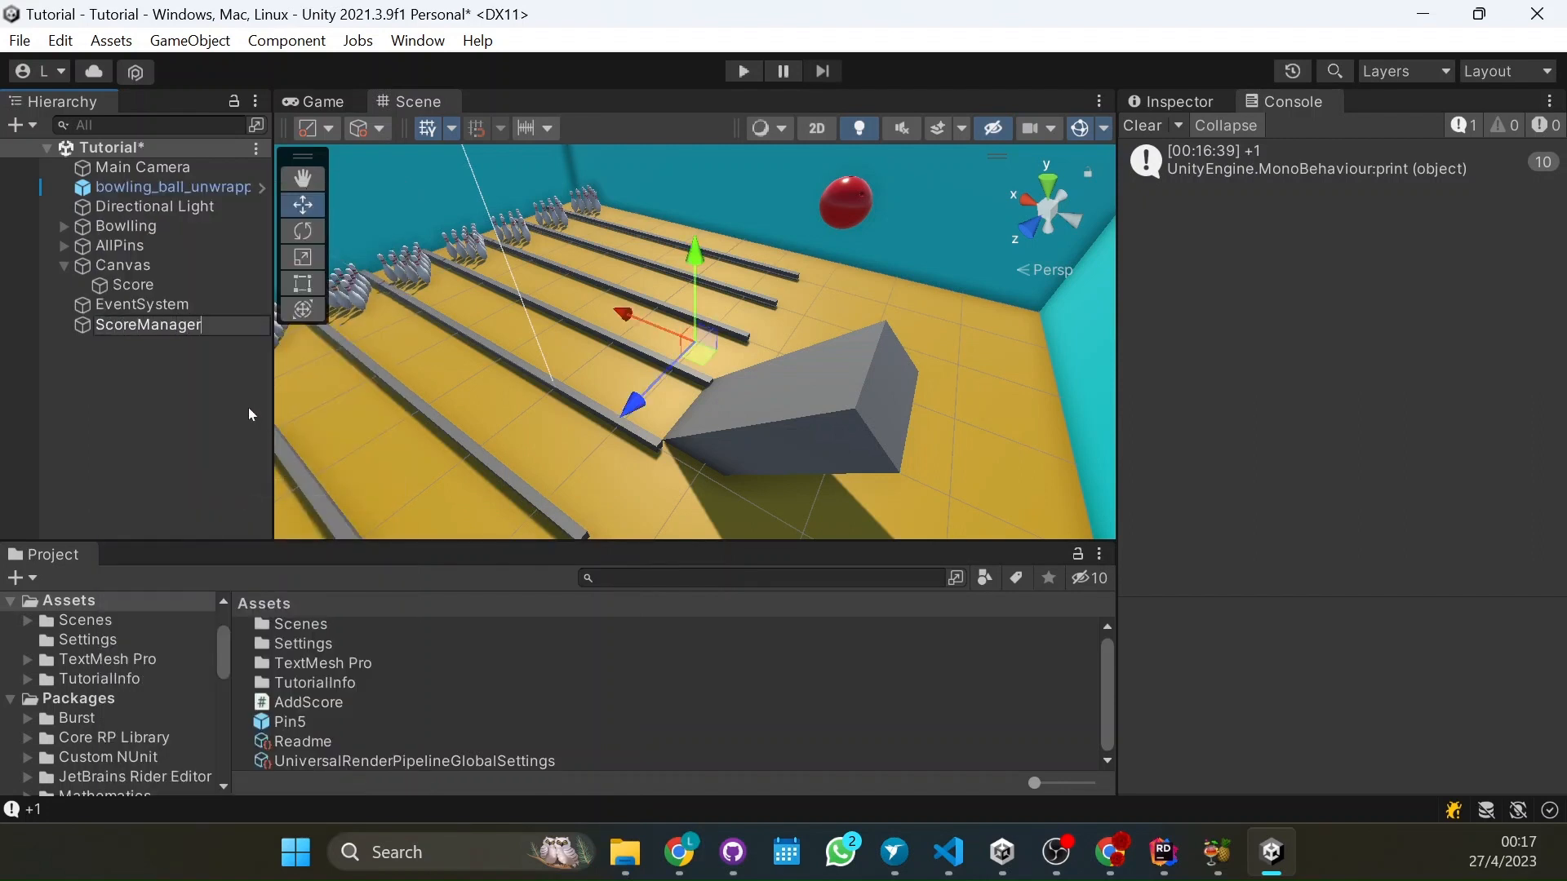
click(147, 323)
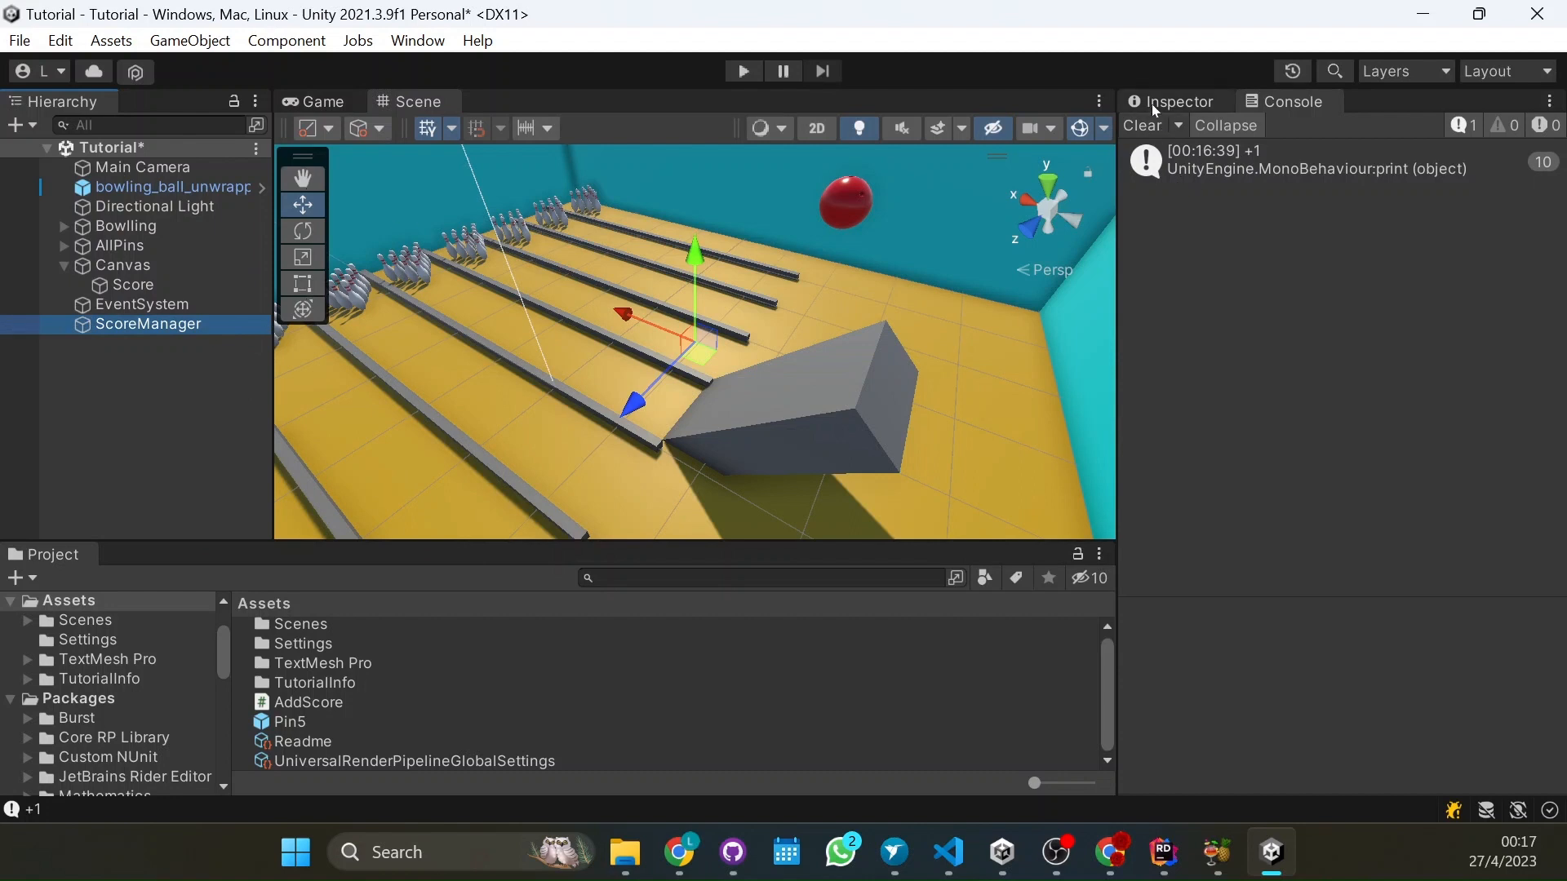
Add a new ScoreManager script component to the ScoreManager object
text(AddScore)
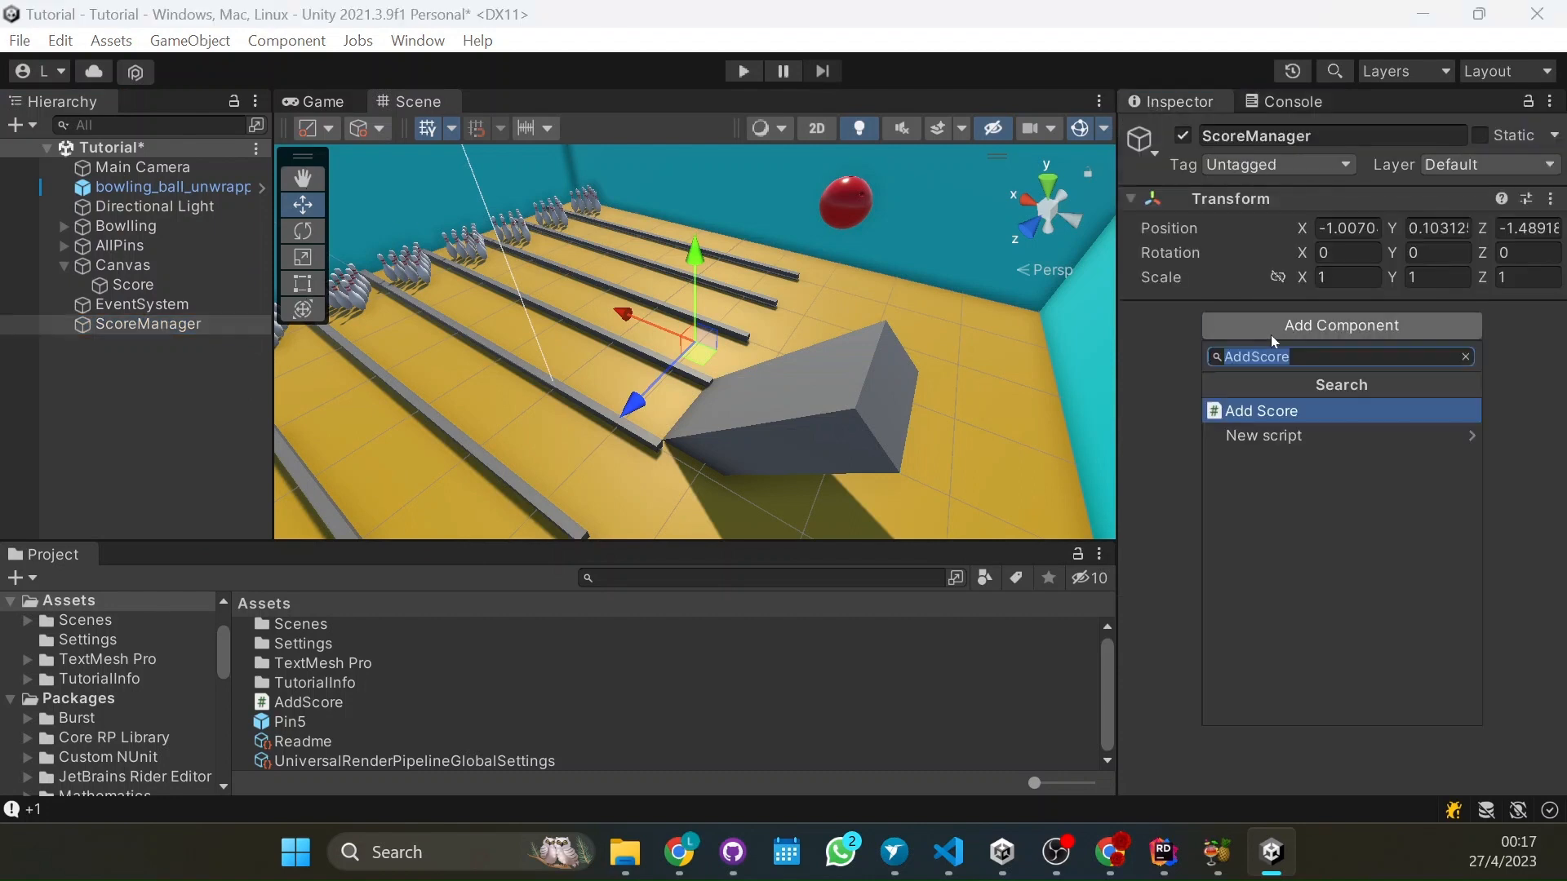
text(ScoreM)
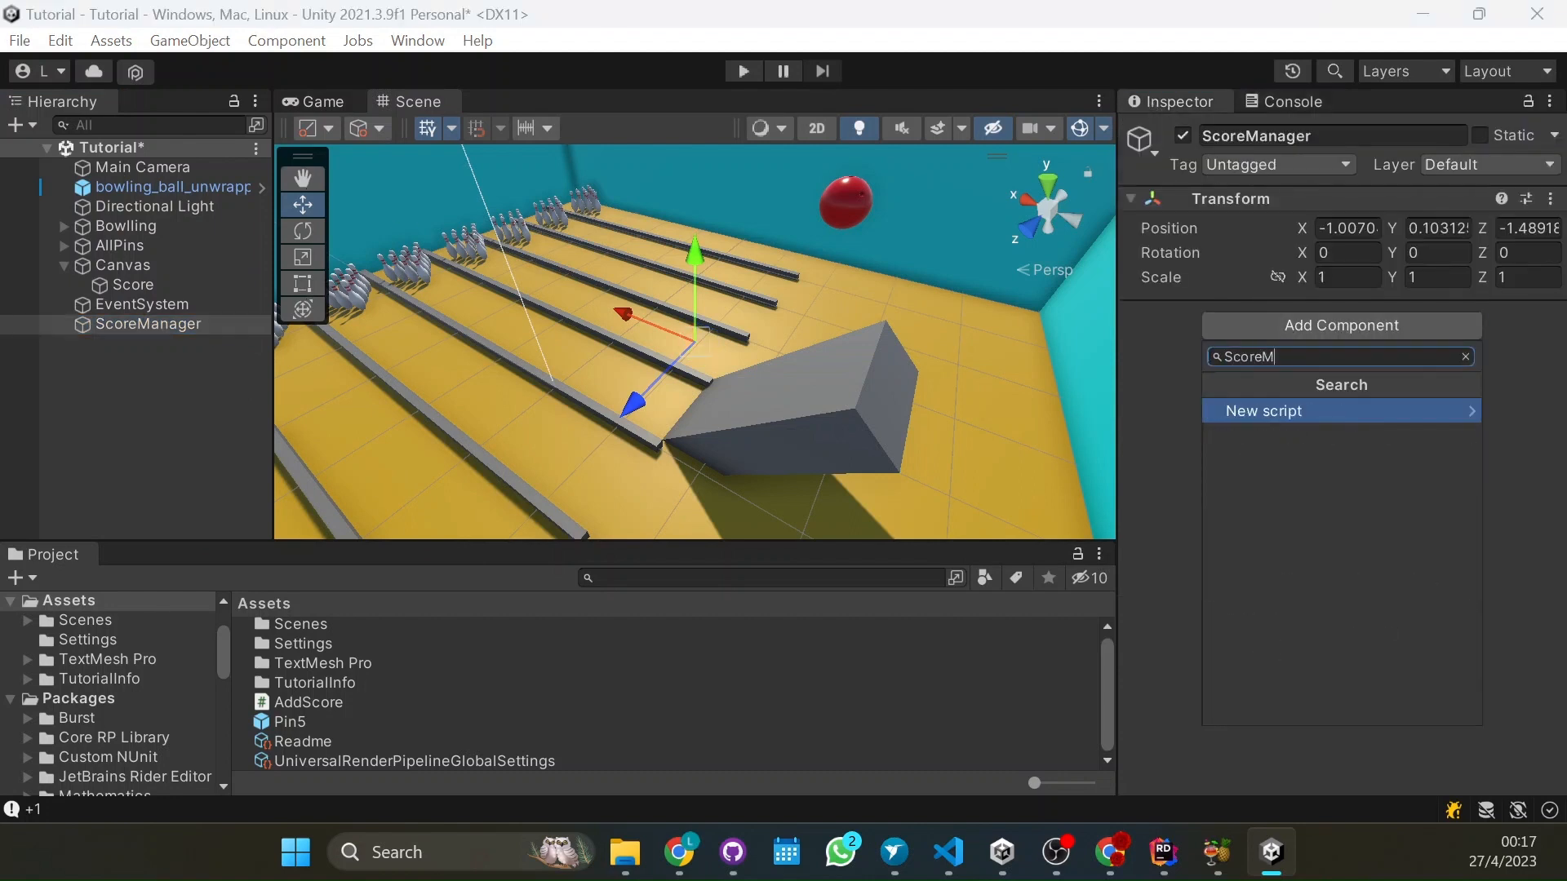
text(anager)
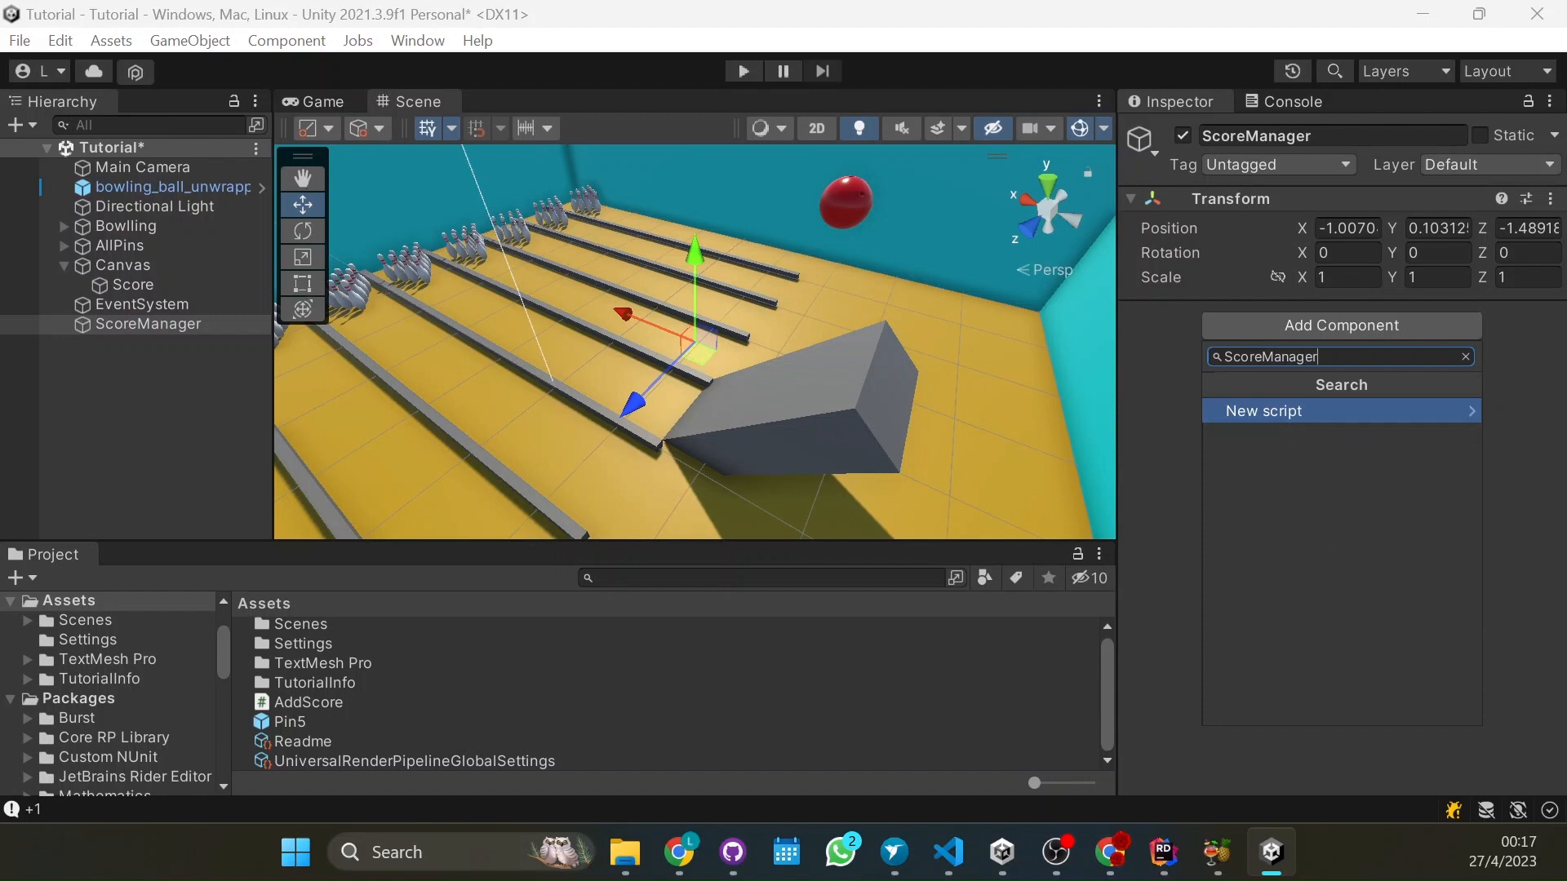
click(1262, 412)
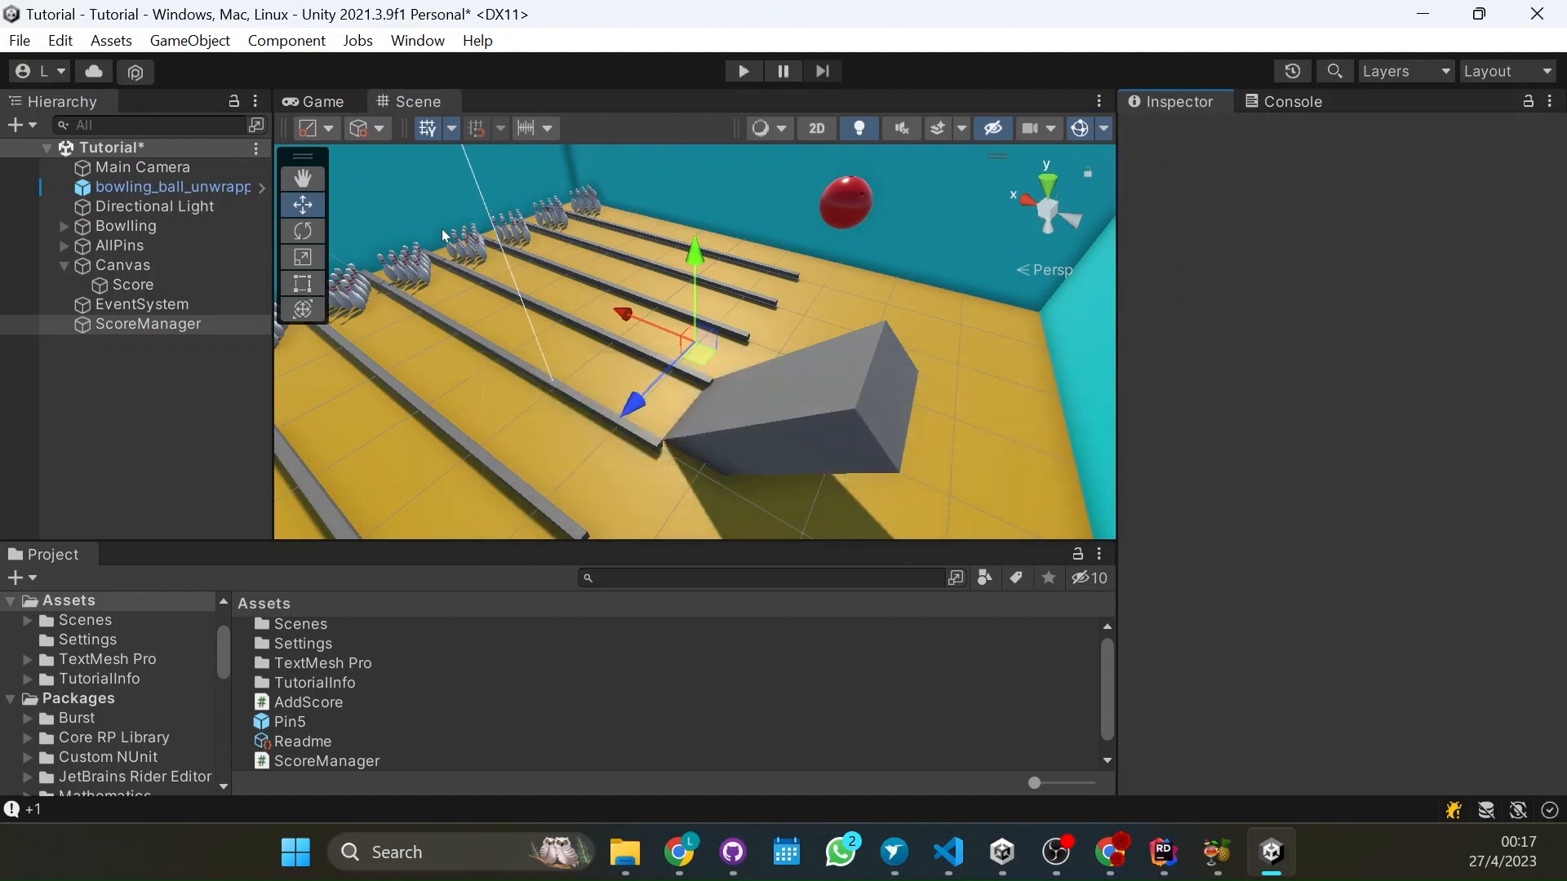
click(147, 323)
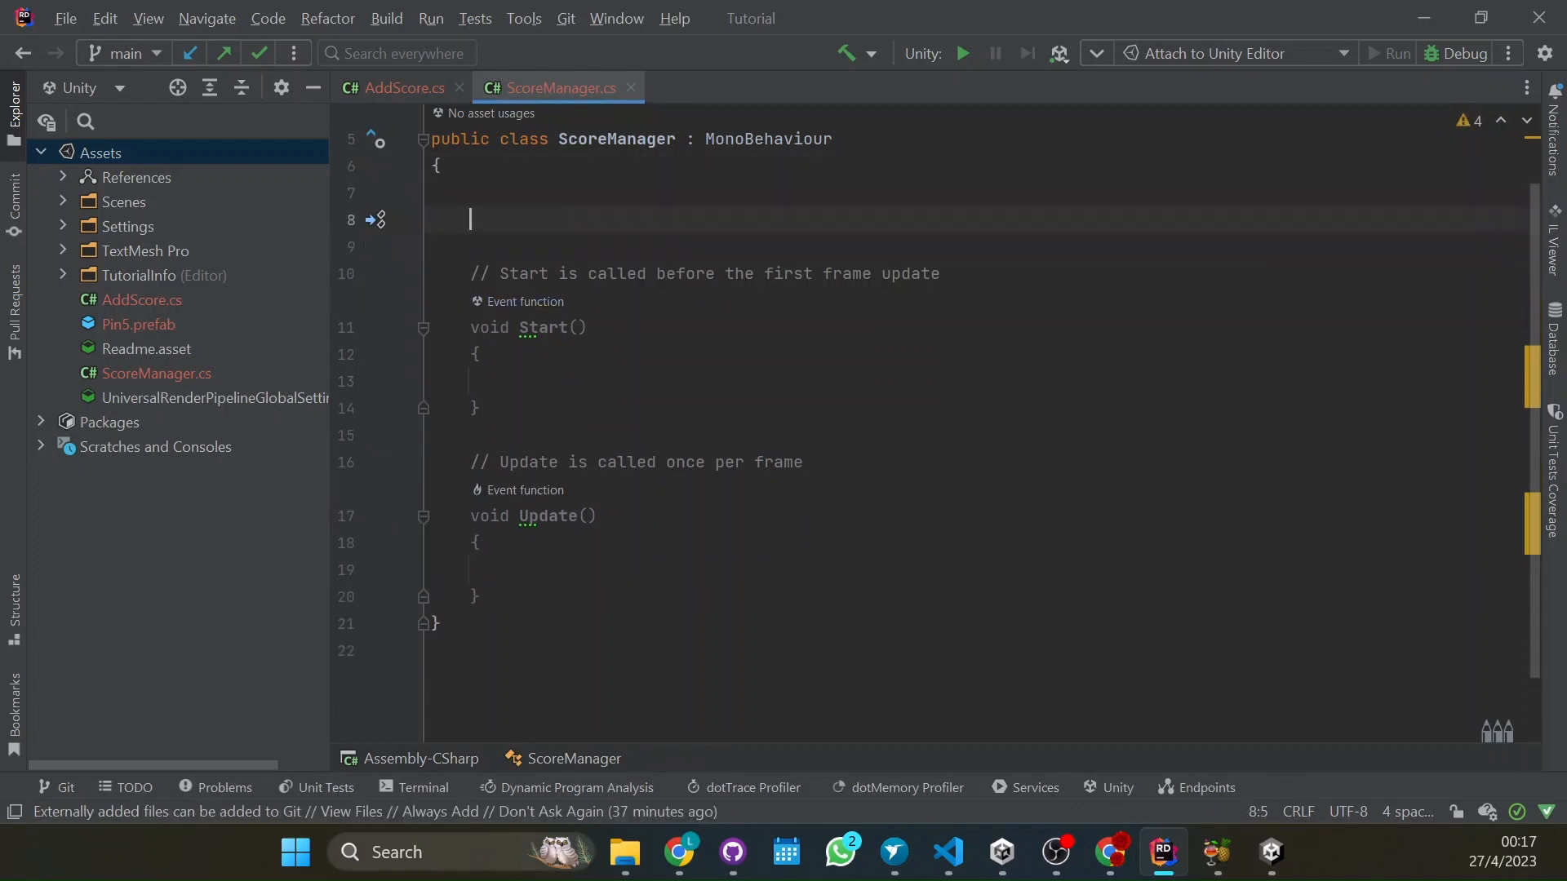
Declare a [SerializeField] private TextMeshProUGUI text field in ScoreManager
text([s)
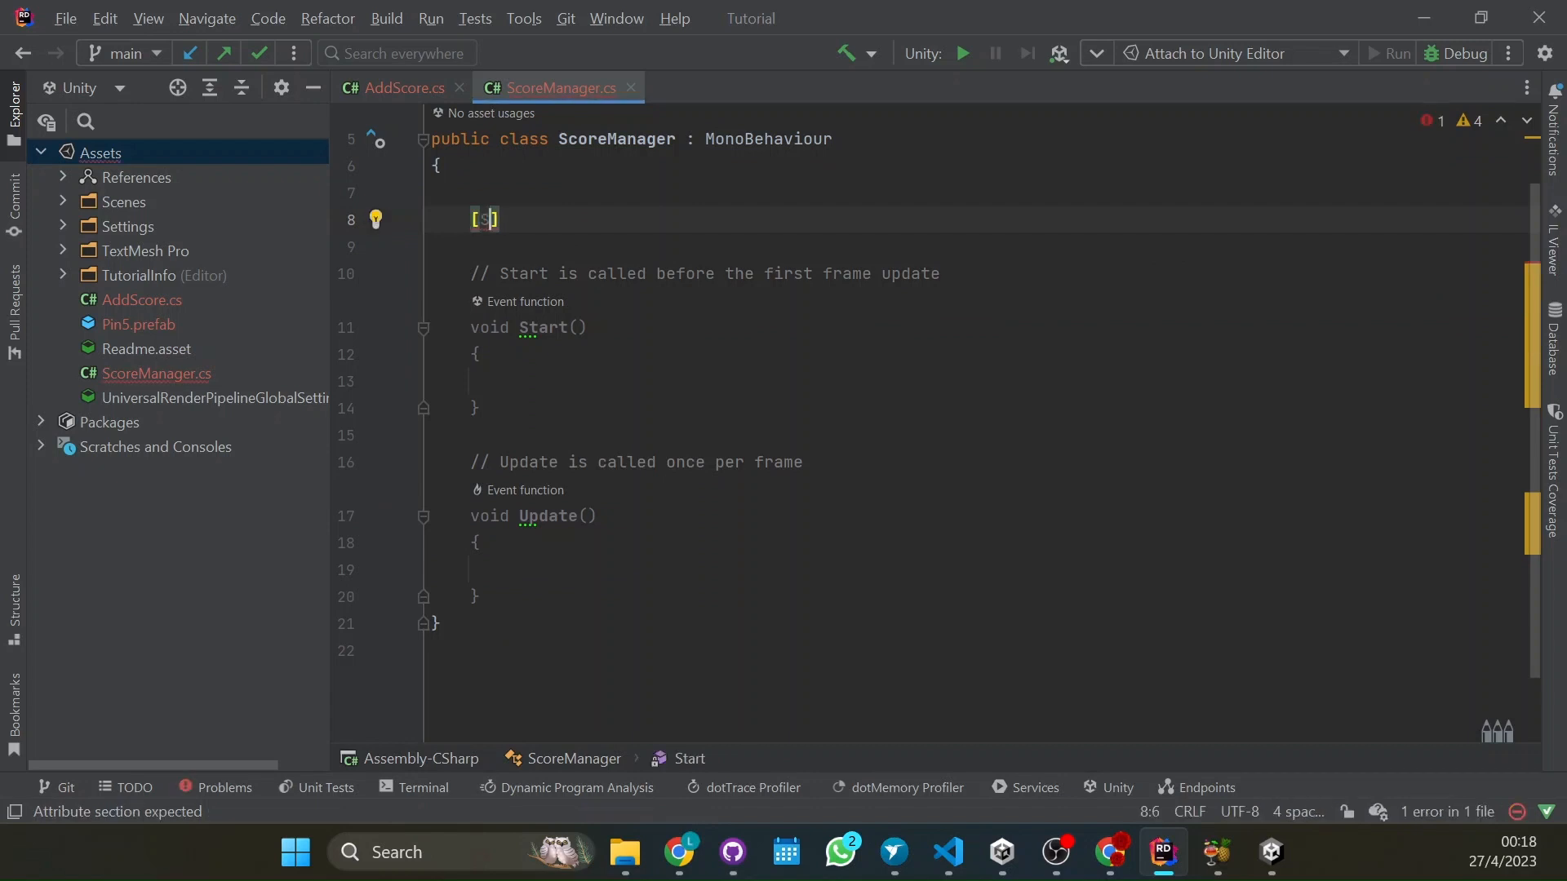
text(SerializeField)
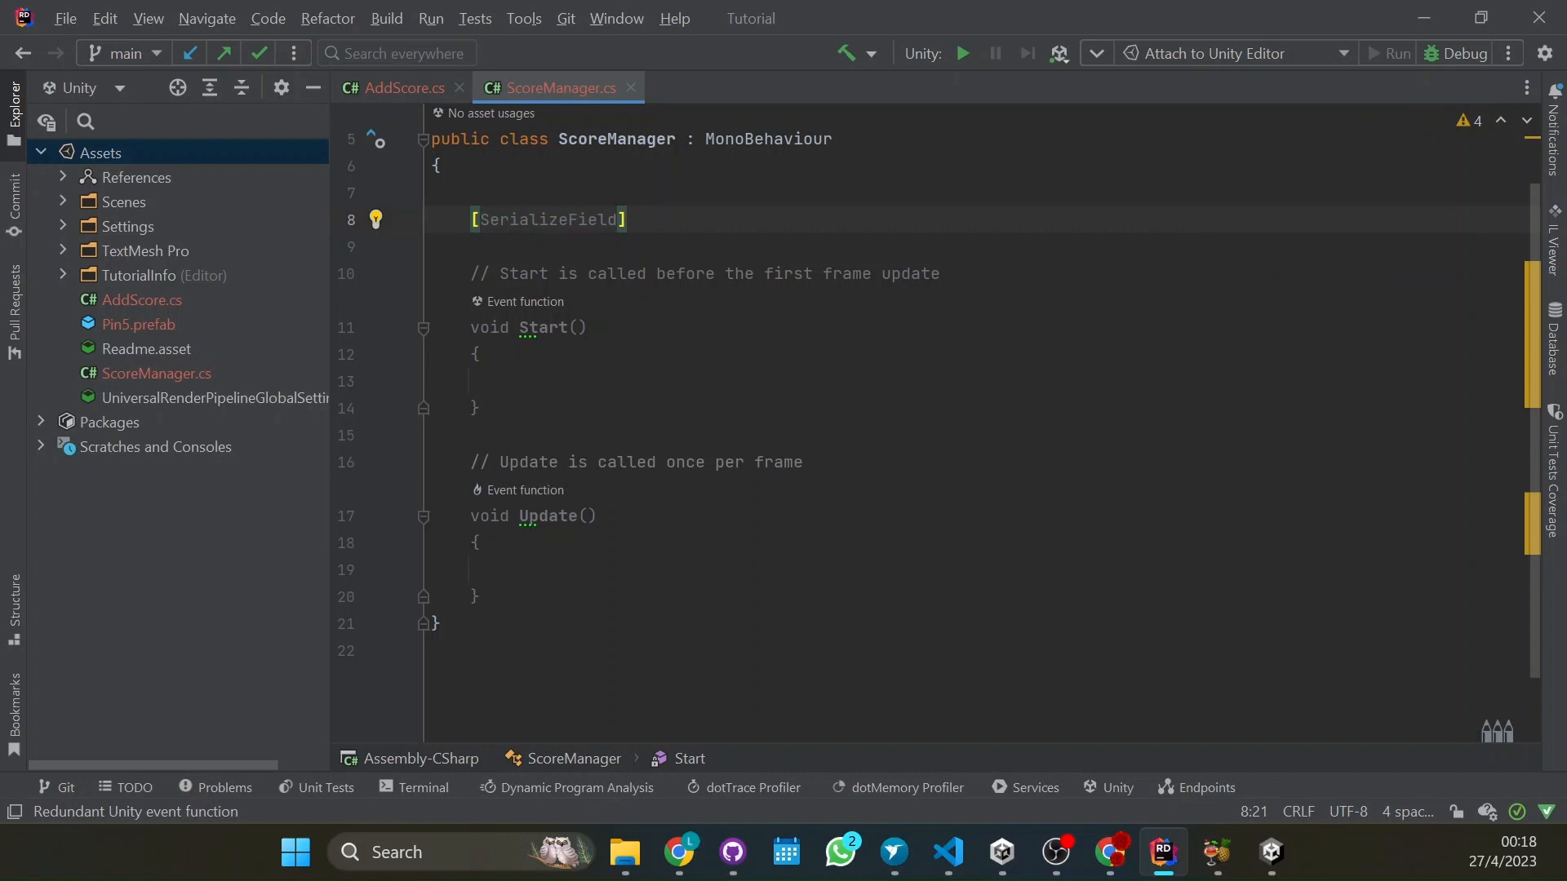
text(private  T)
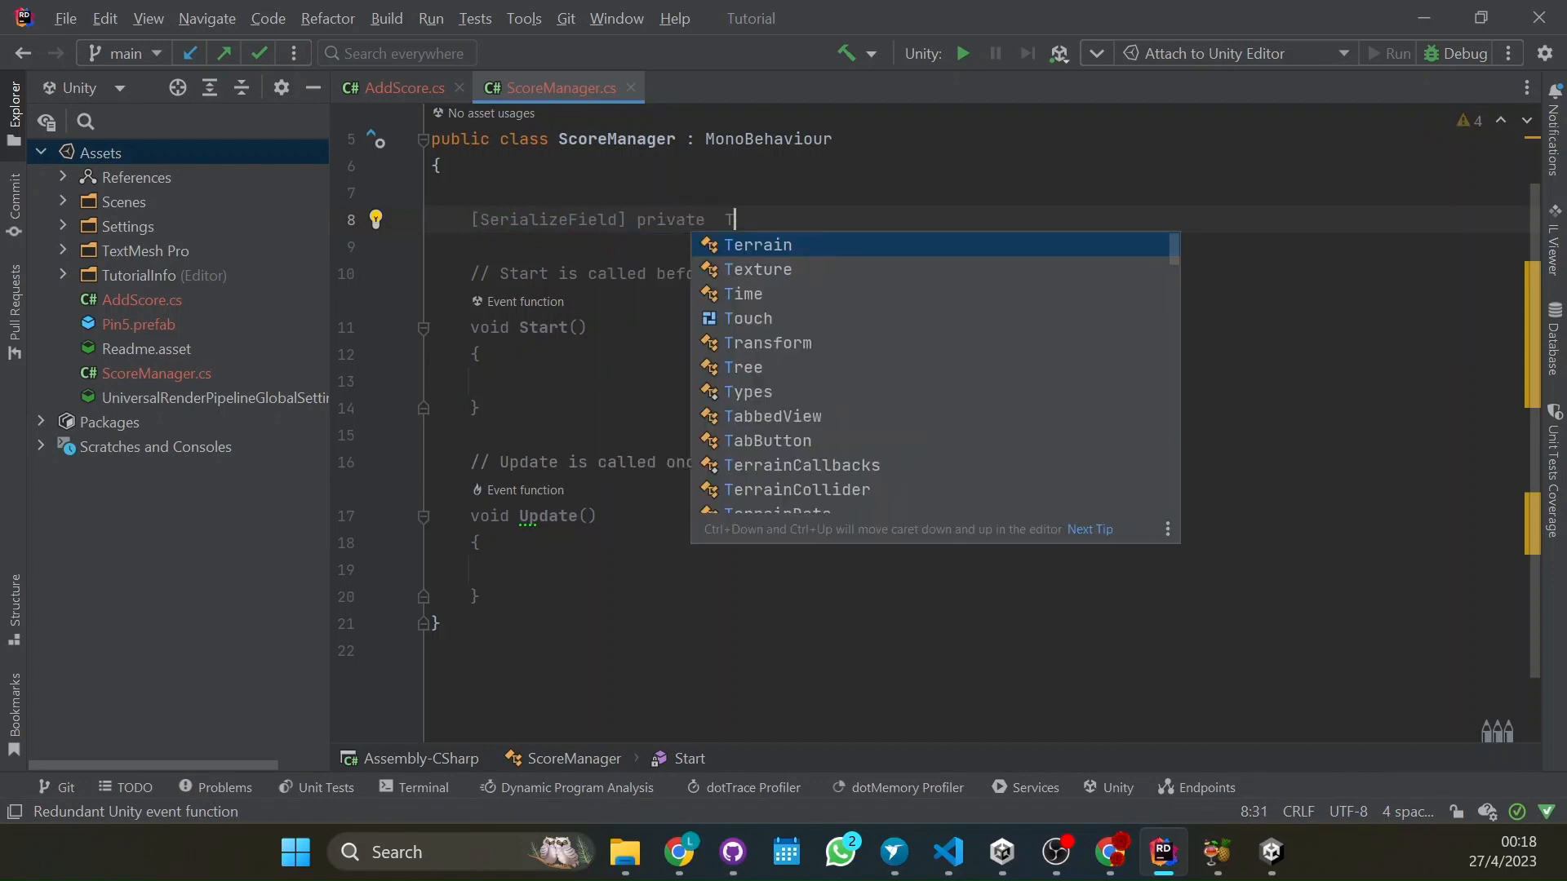
text(extMeshPro)
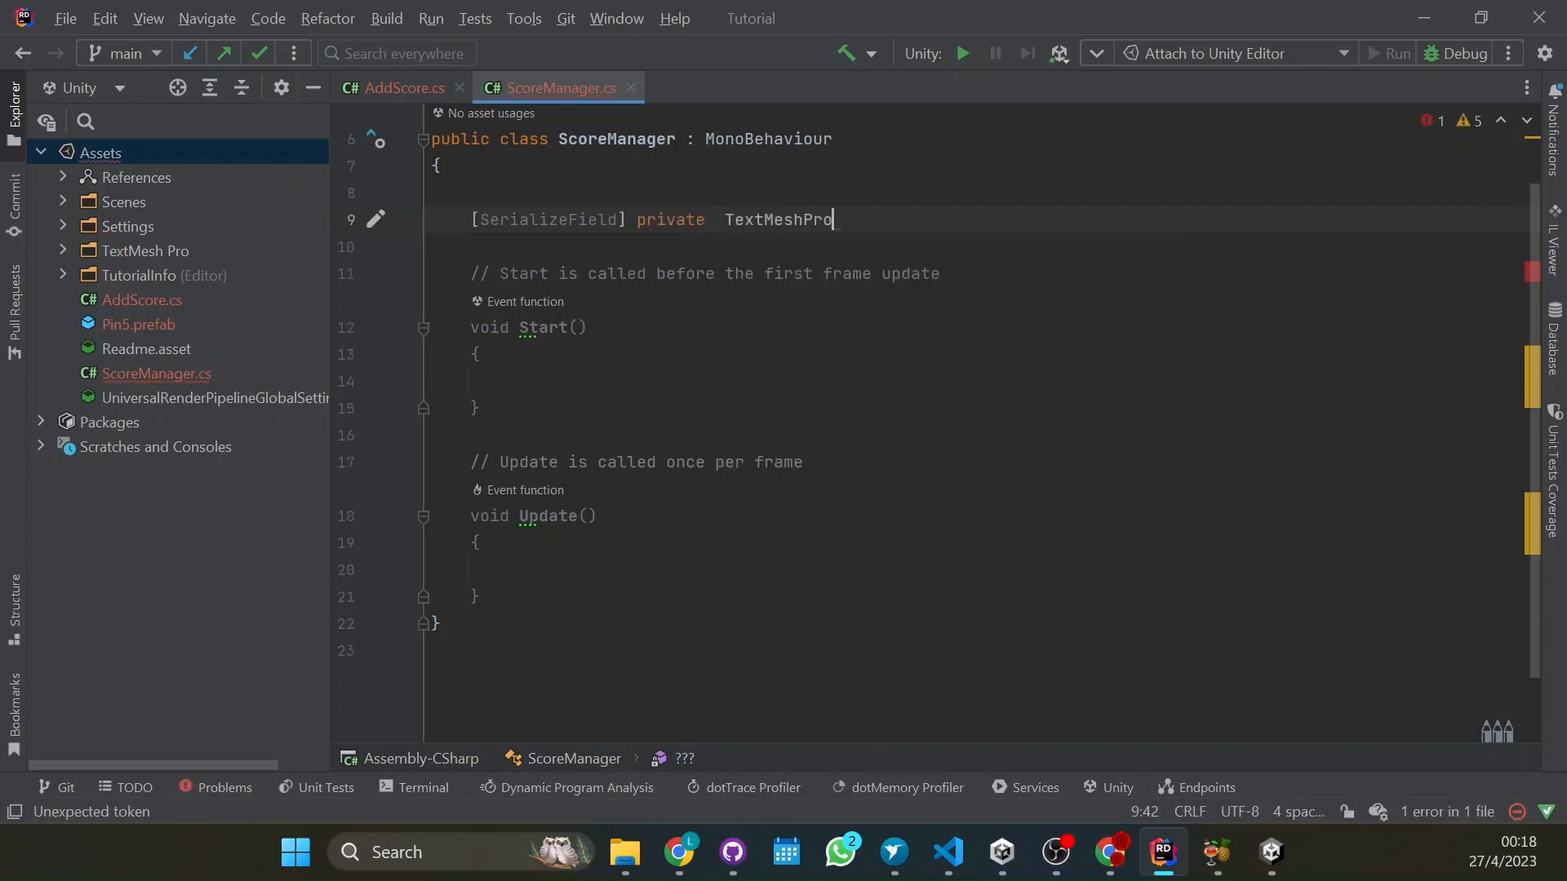
text(UGUI)
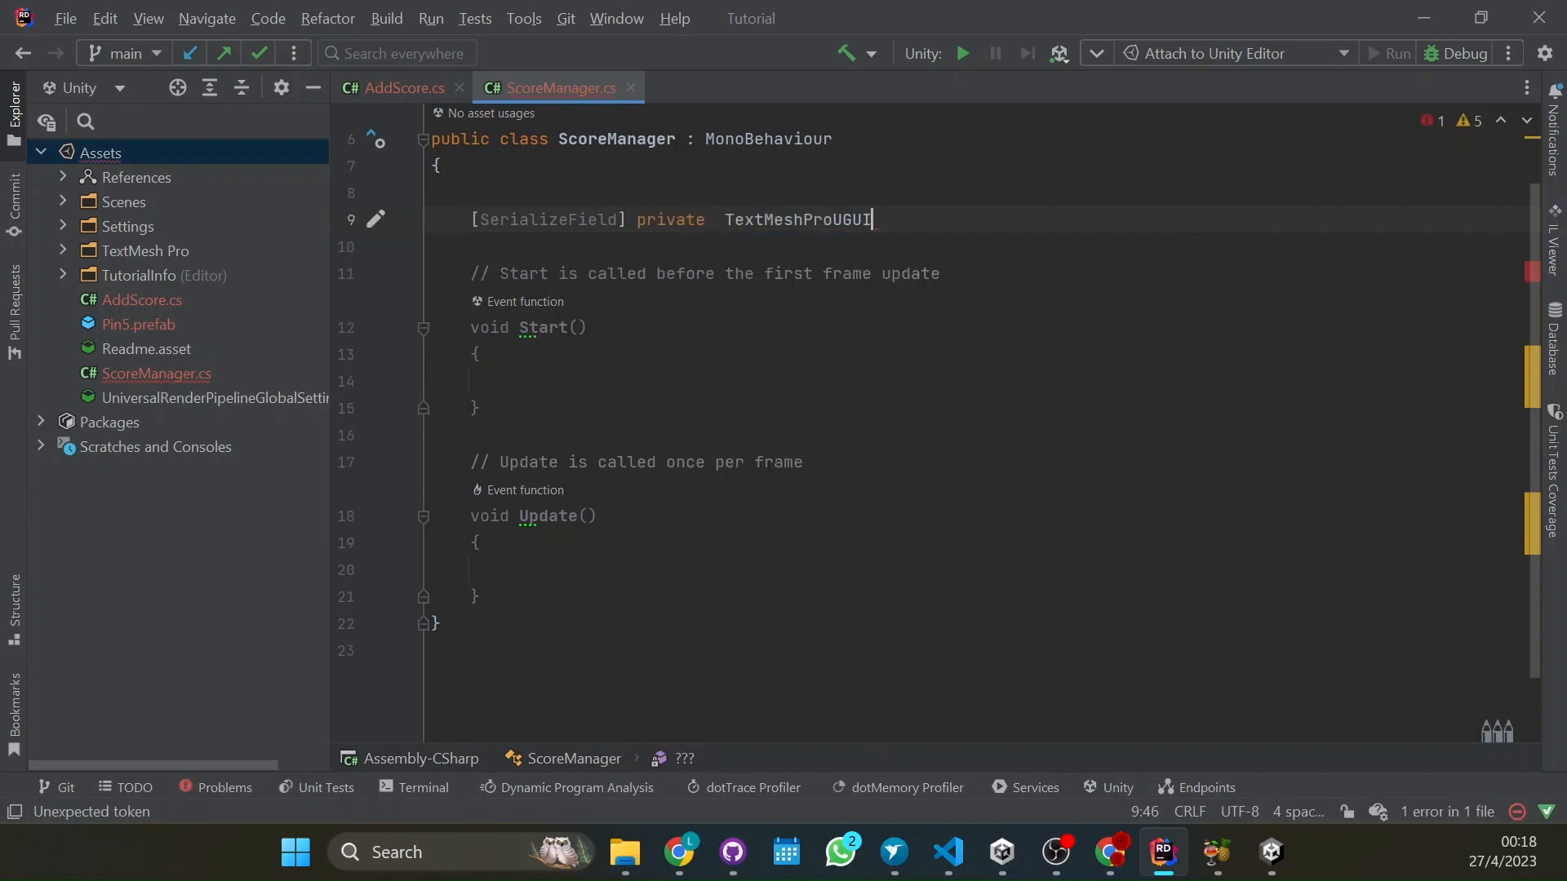
text(text;)
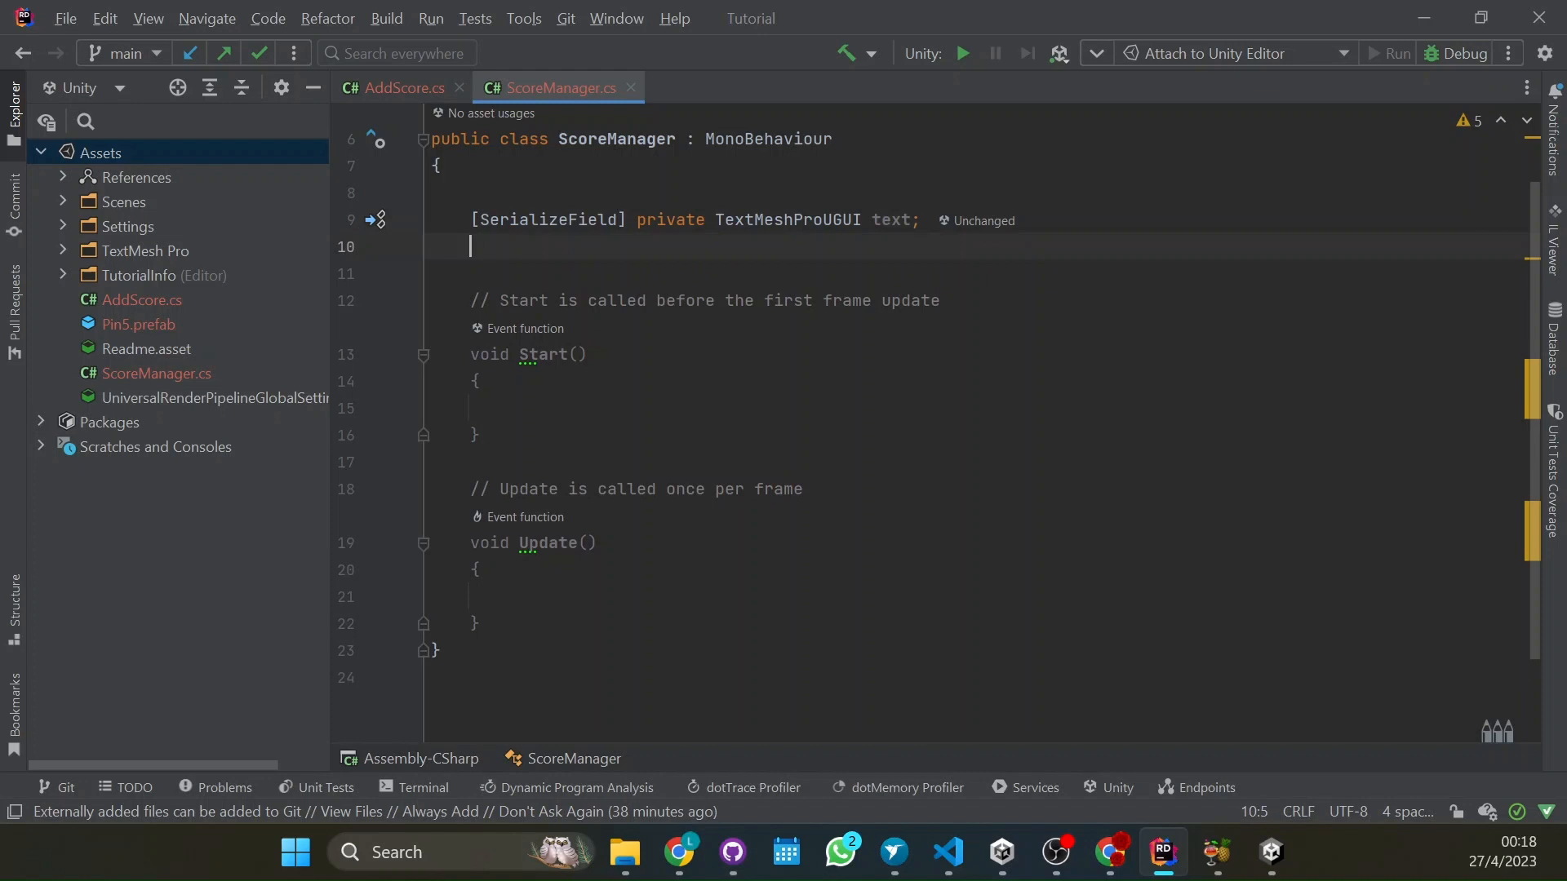
Declare private int score = 0;
text(pr)
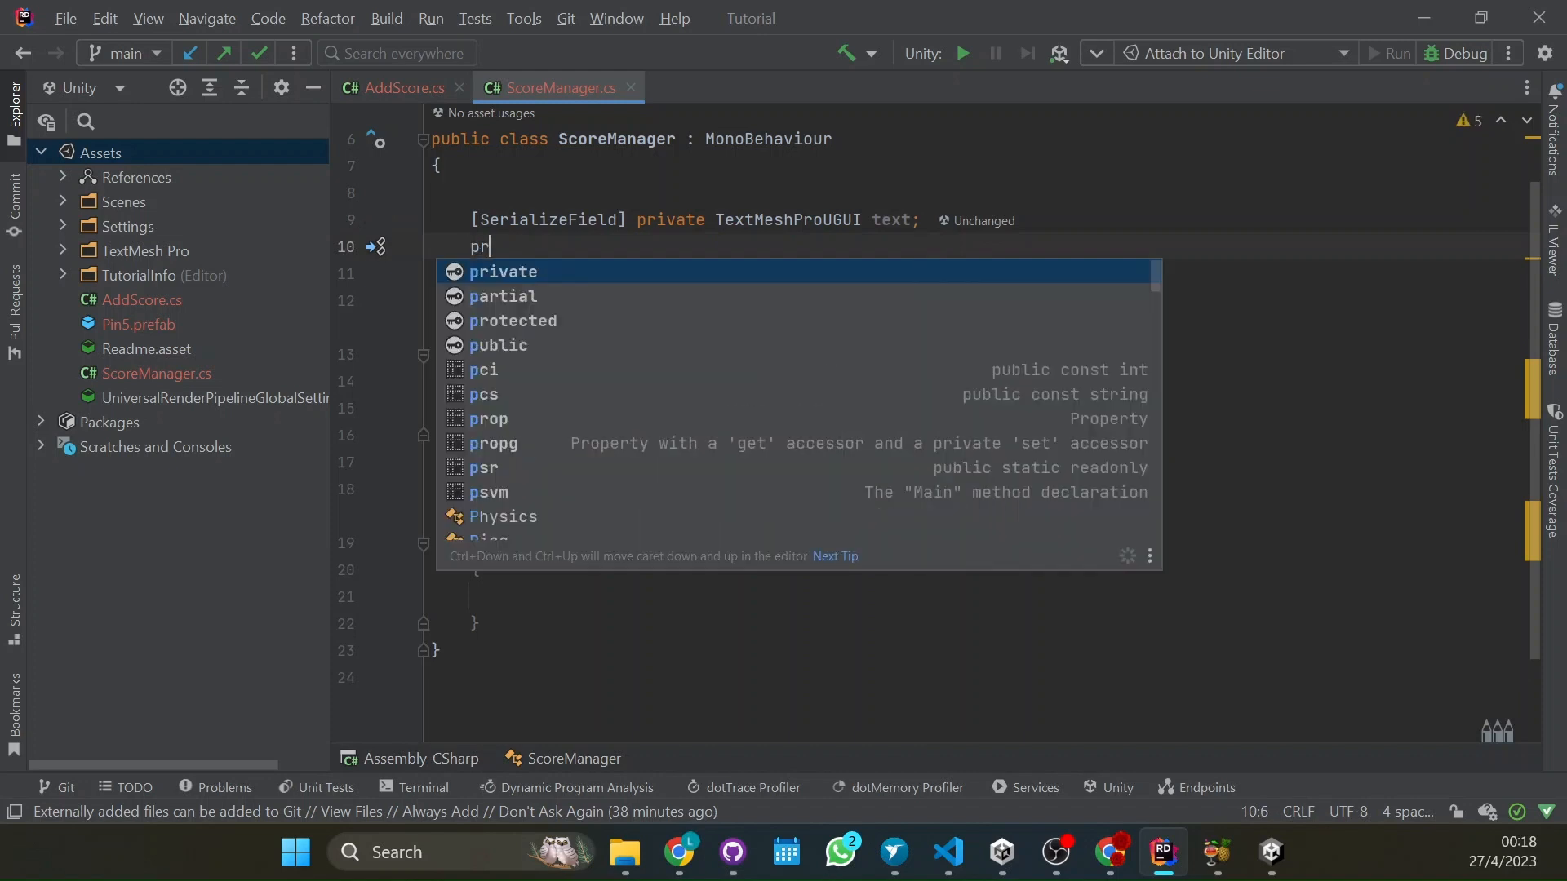
key(Tab)
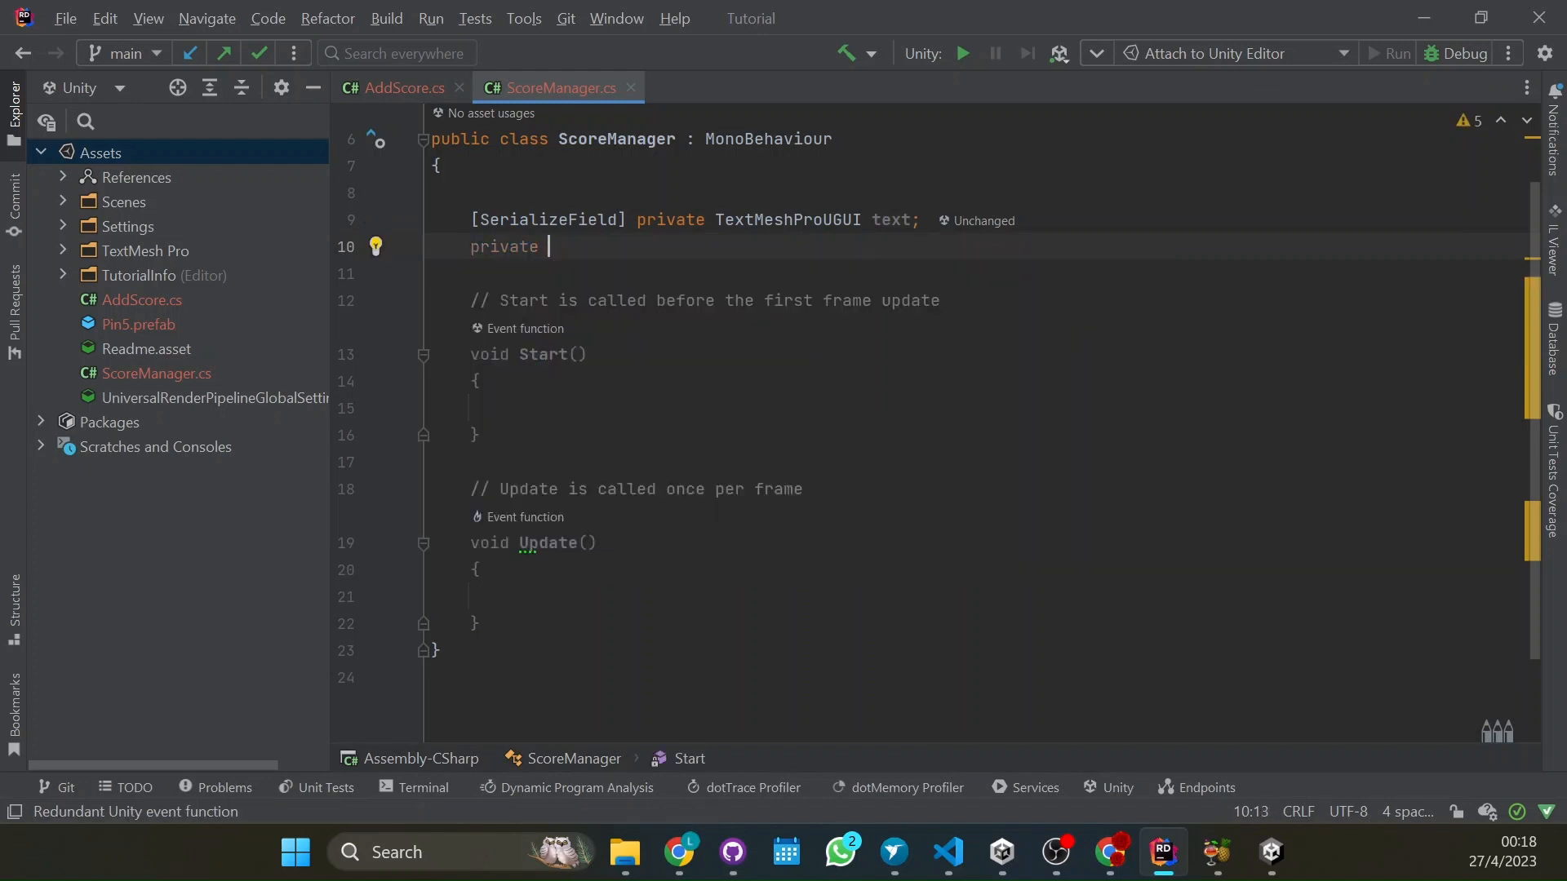
text(int sco)
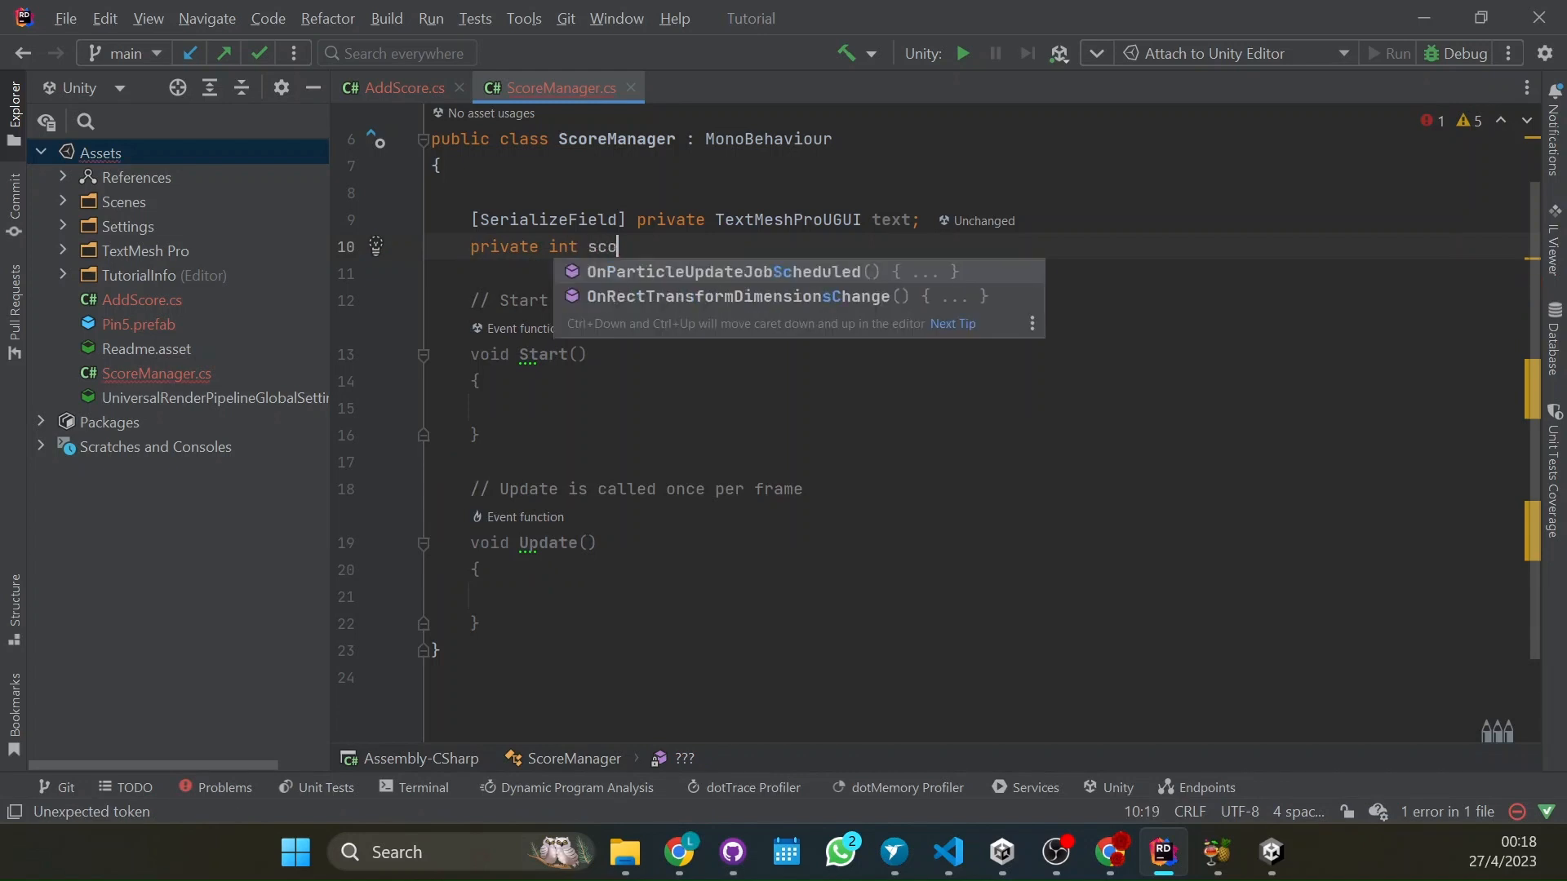
text(re)
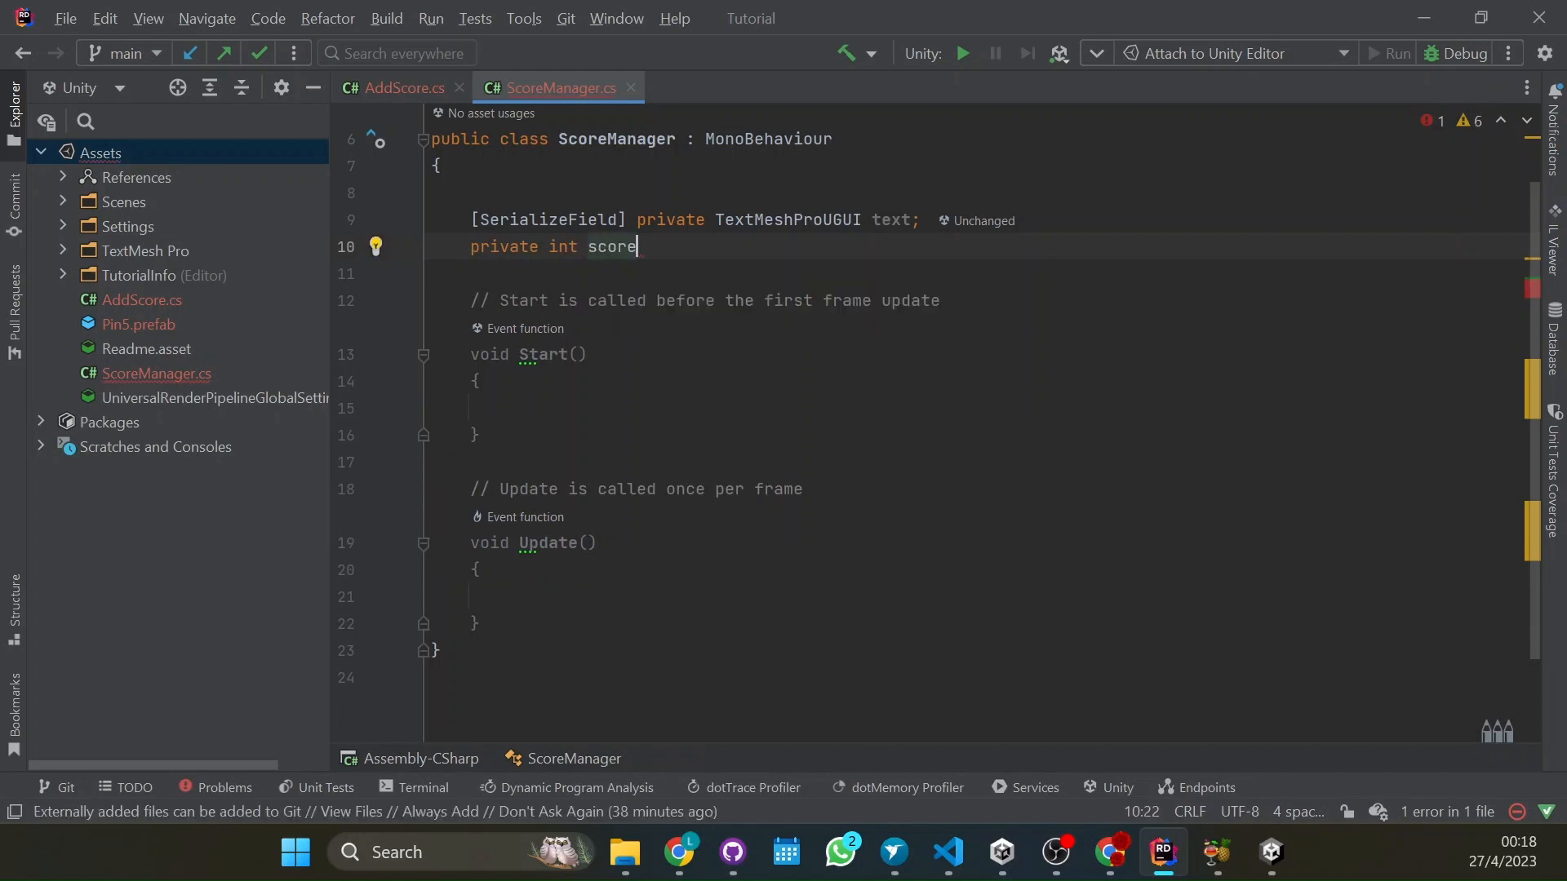
text(= 0;)
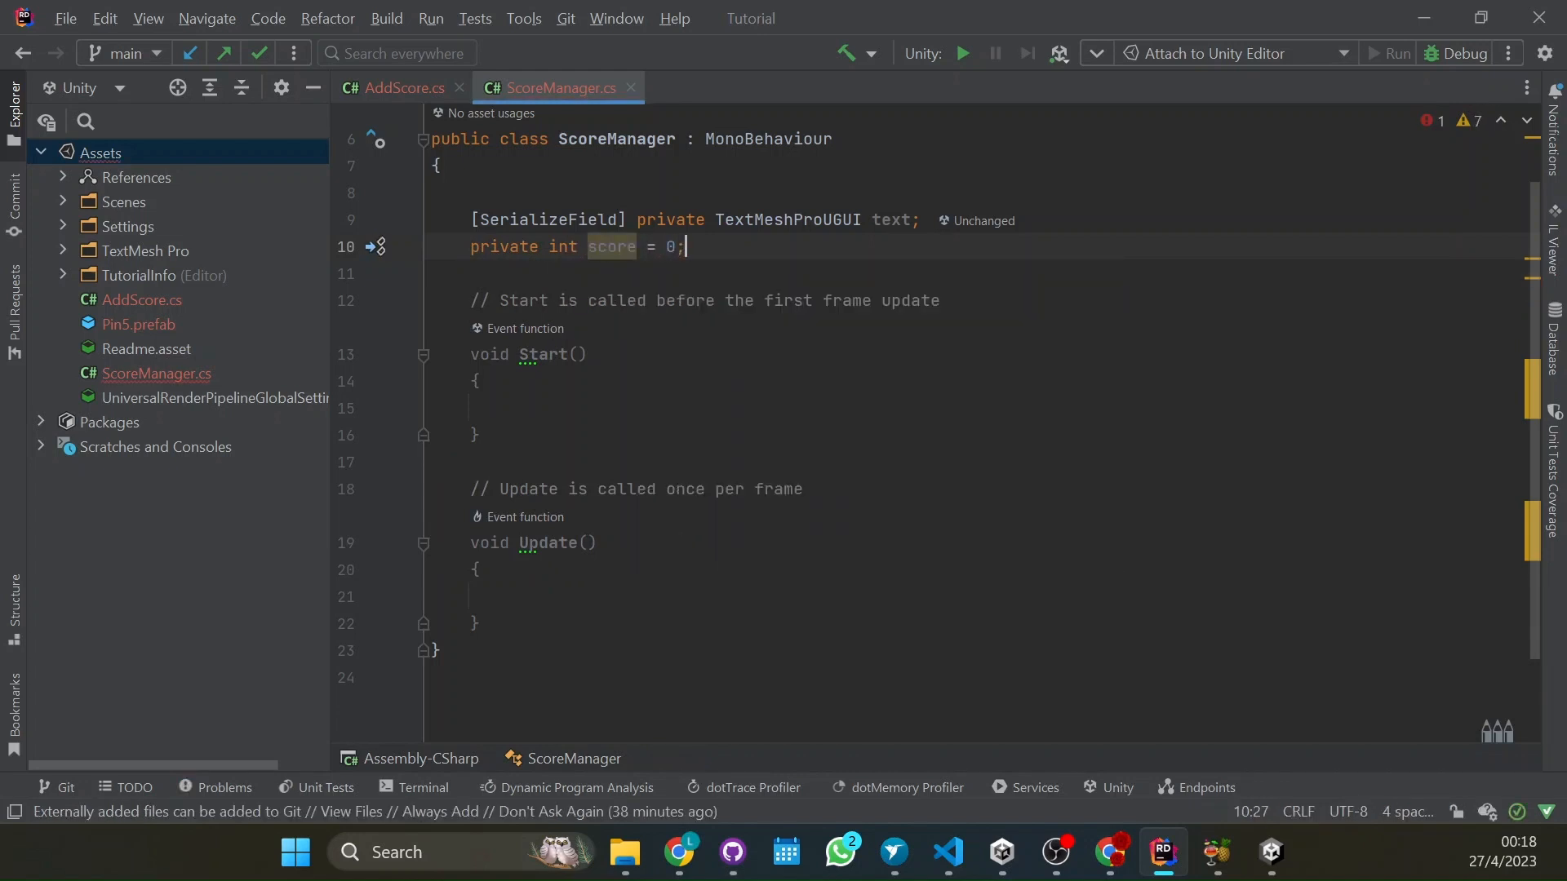
In Start, set text.text = "Score: 0";
click(509, 408)
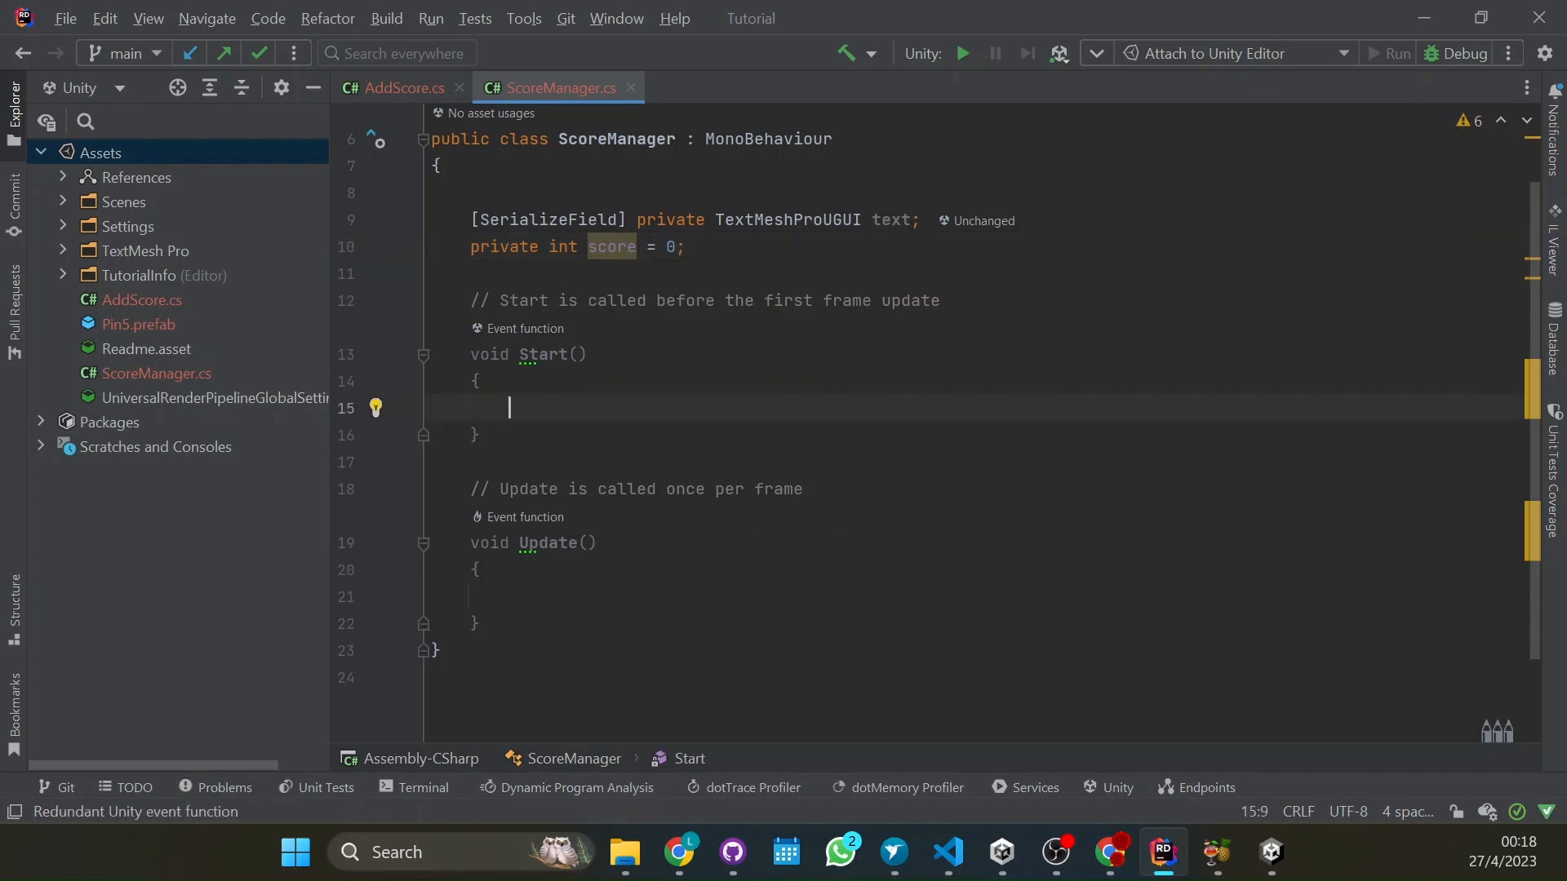
text(text.te)
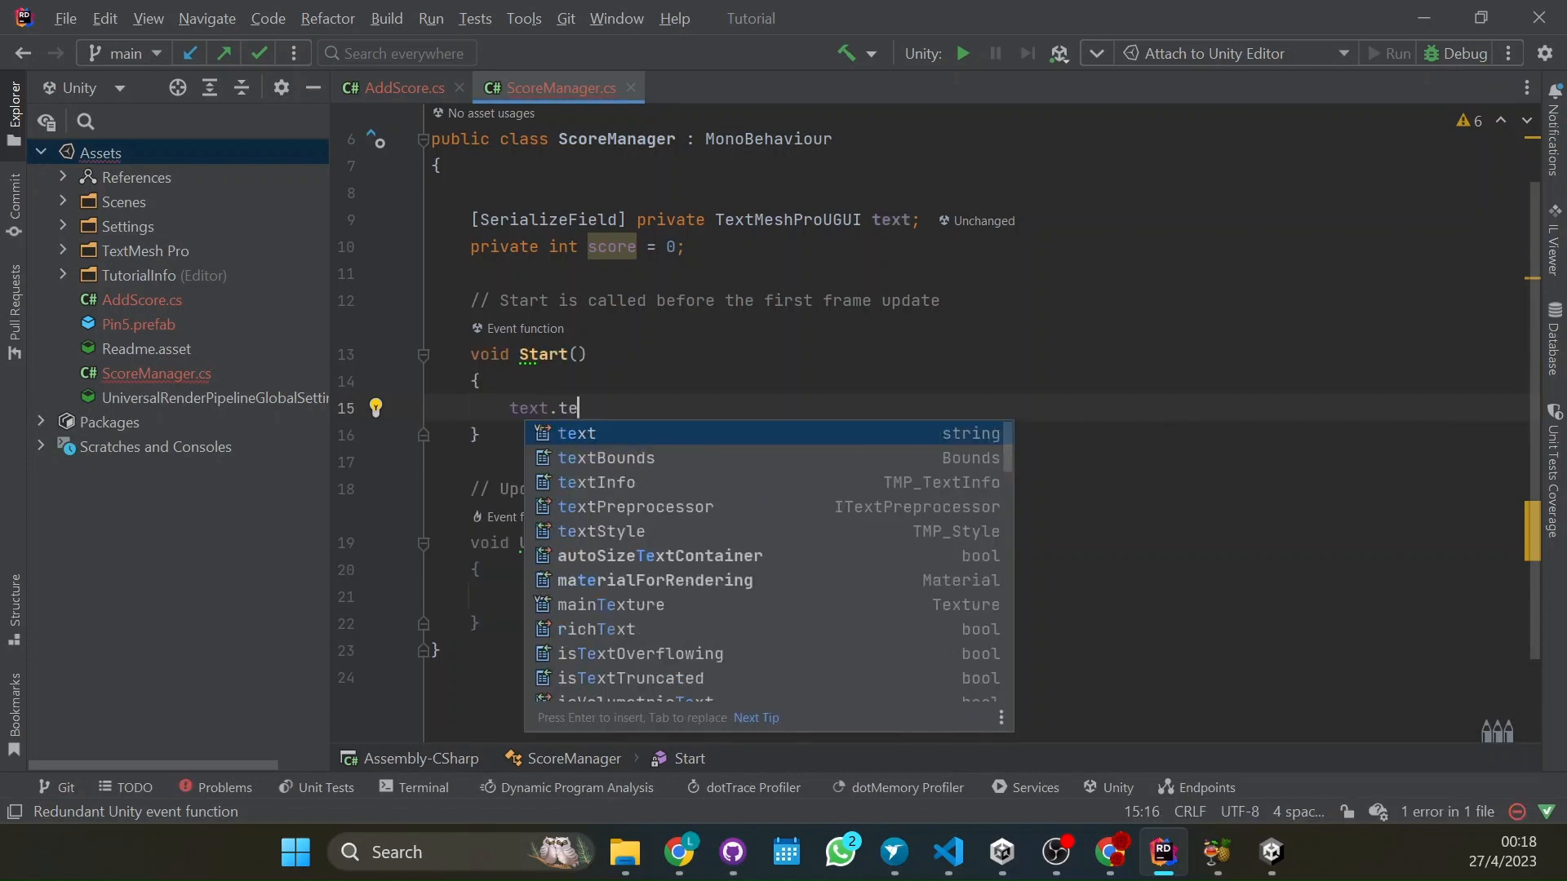
text(xt = "s)
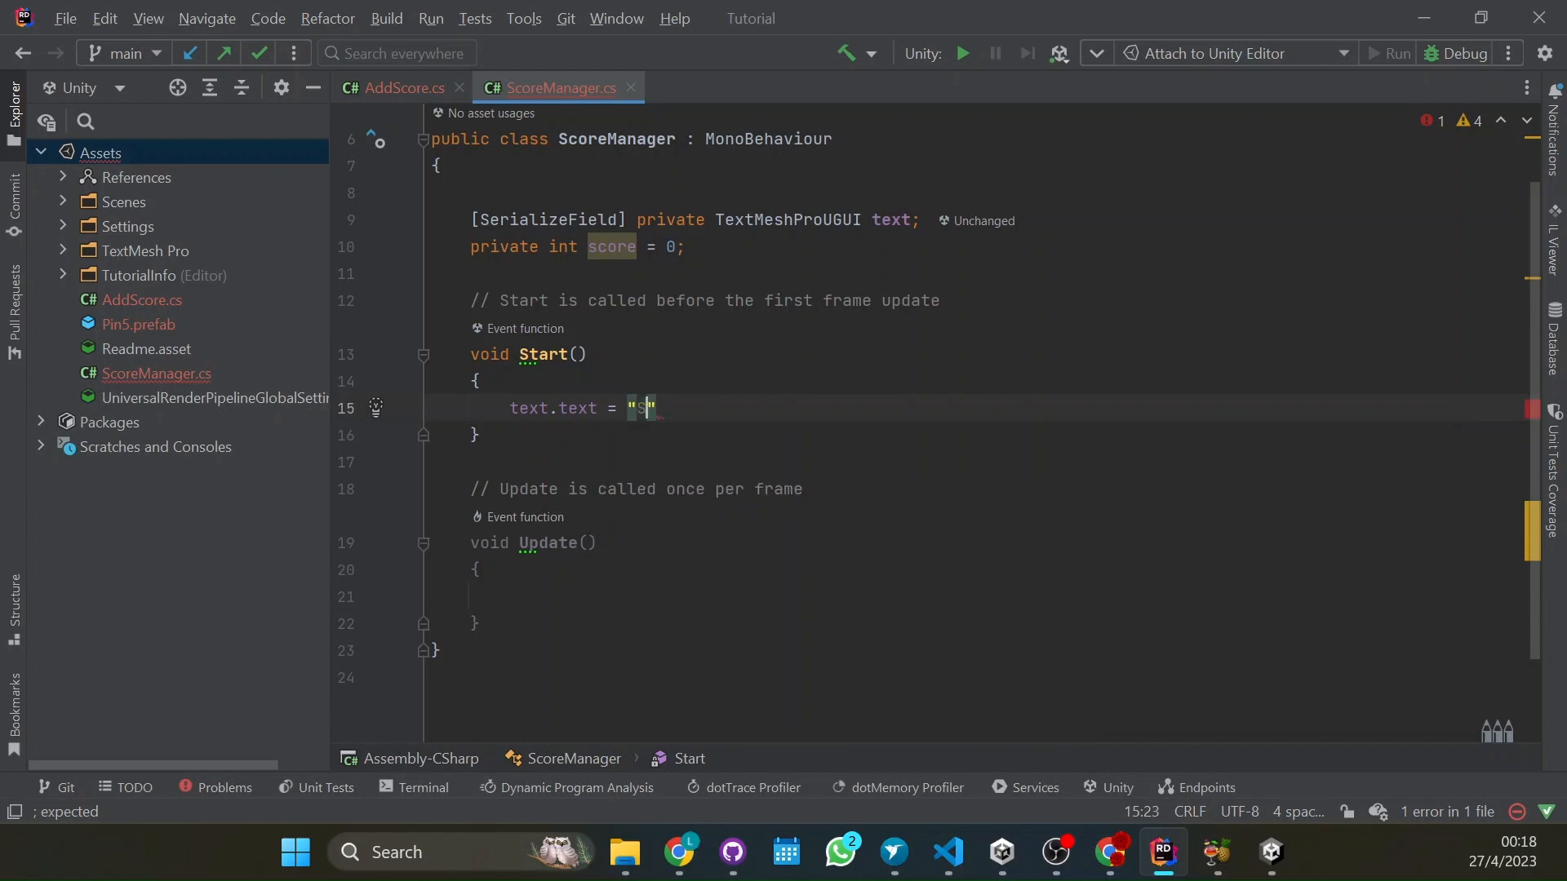
text(Score: 0)
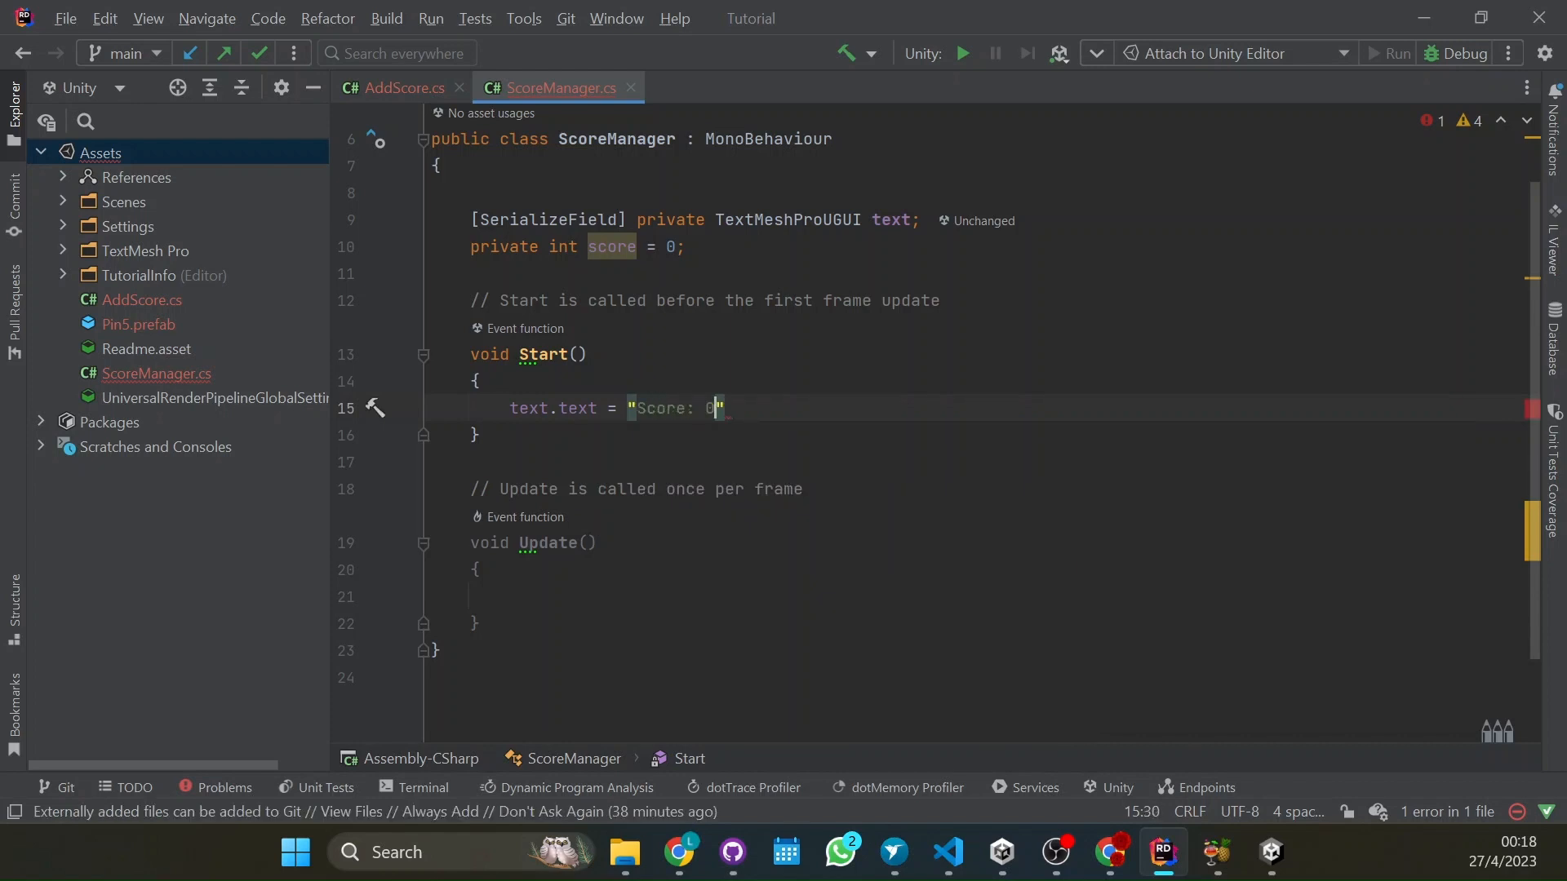
text(";)
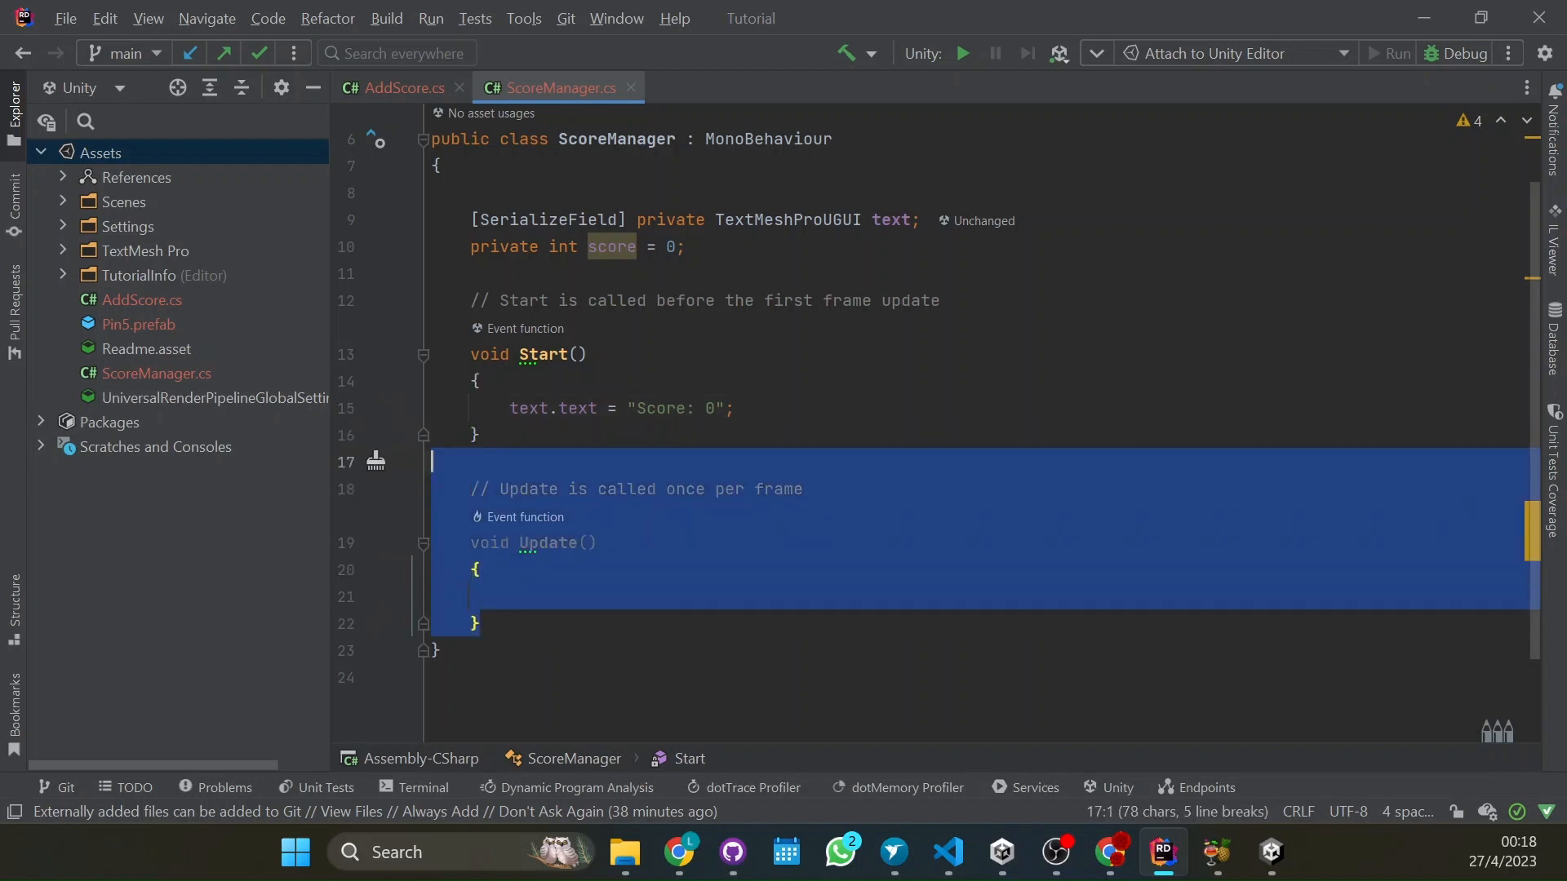
Remove the unused Update method and declare a public void AddScore() method
key(Delete)
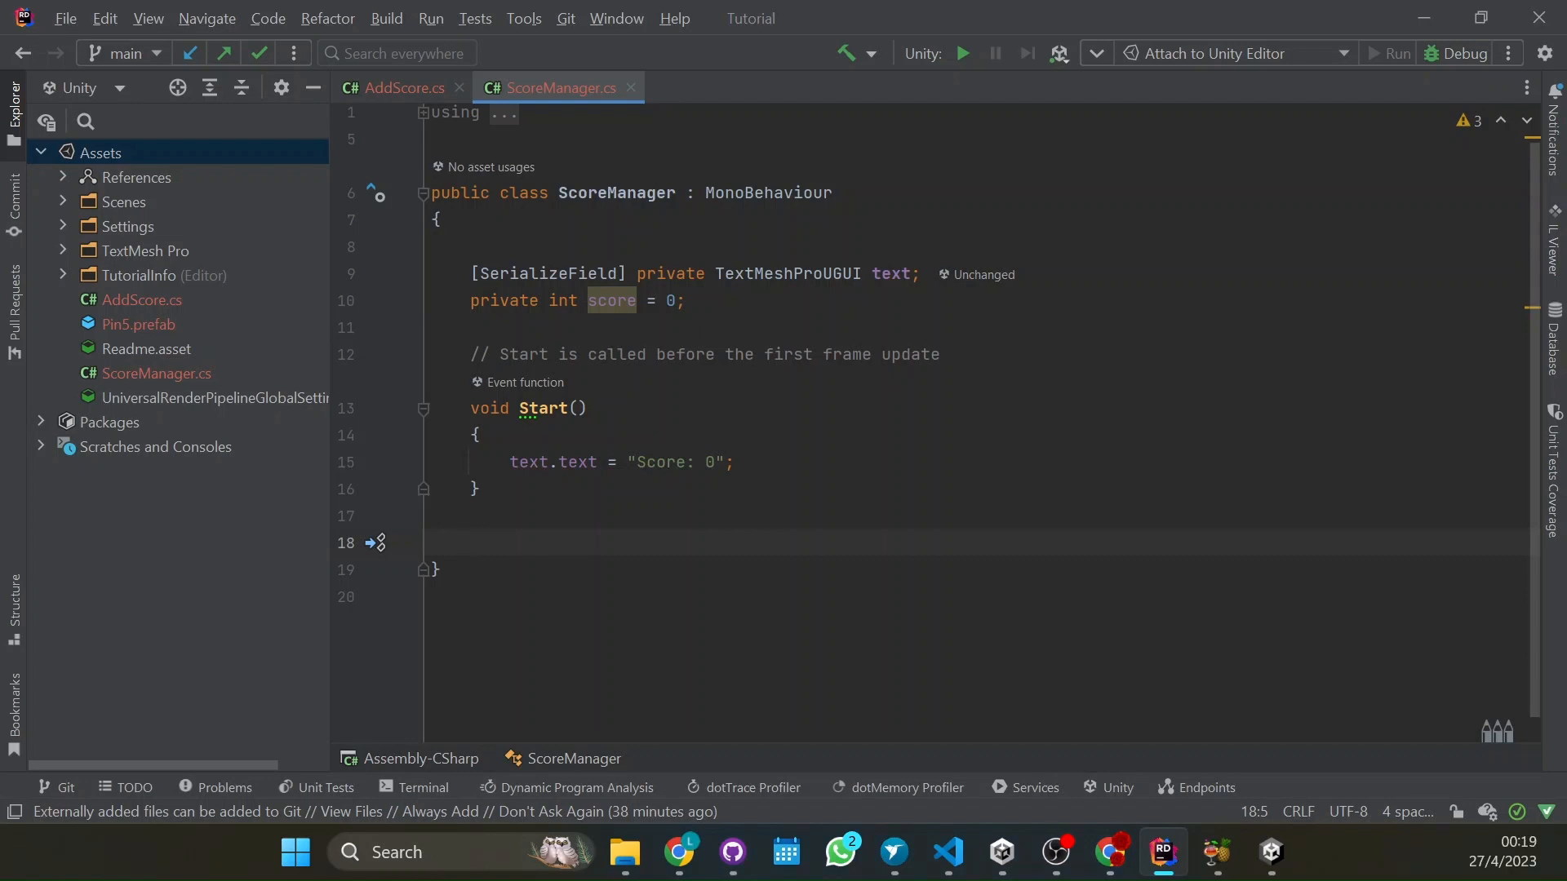
text(public)
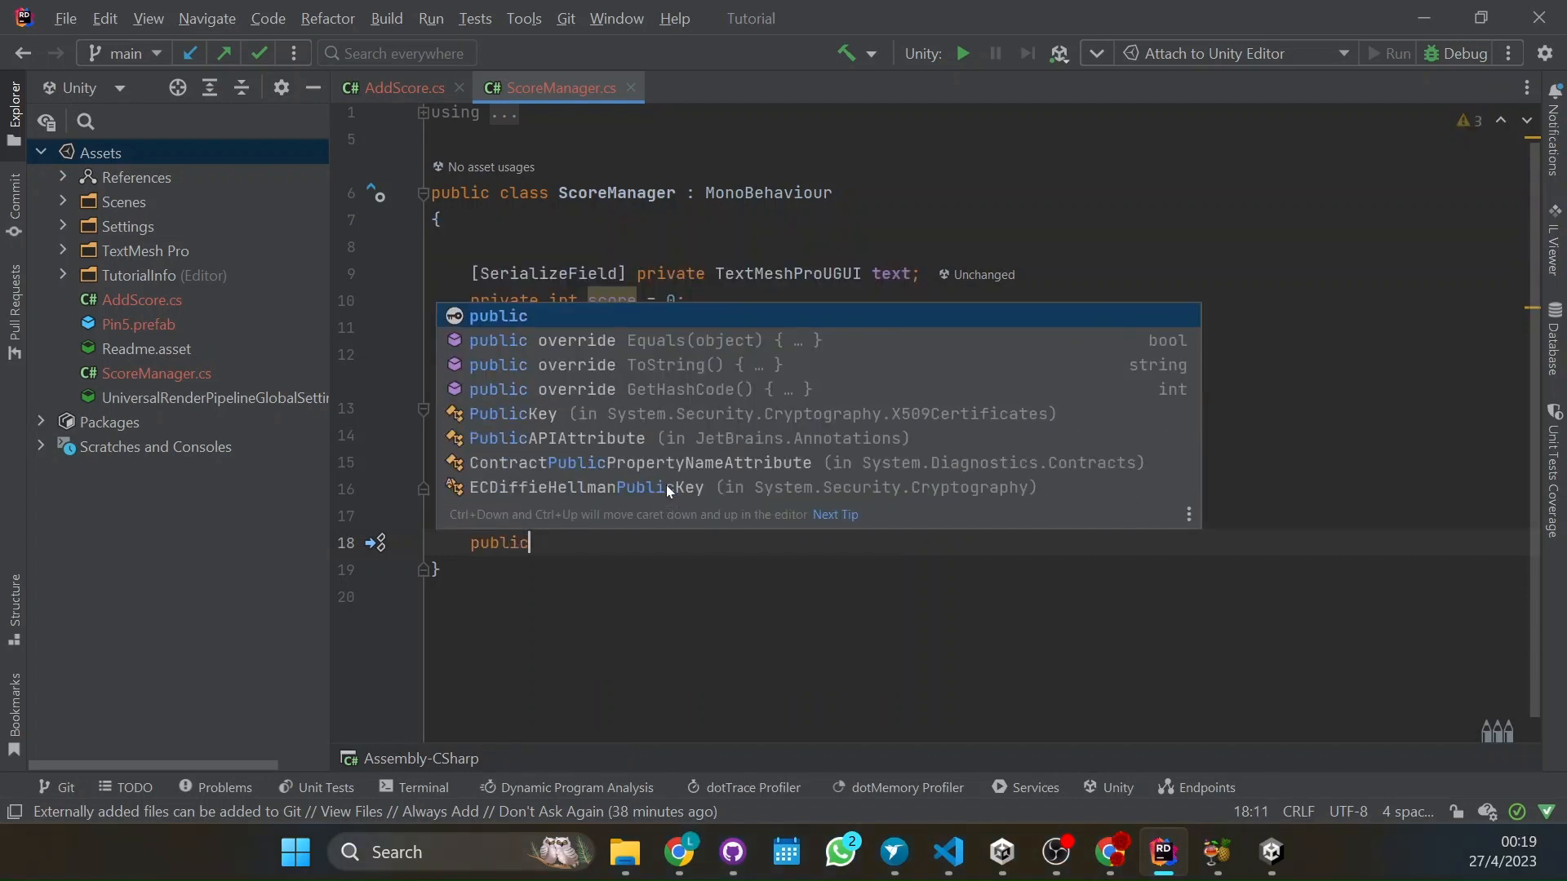
text(void)
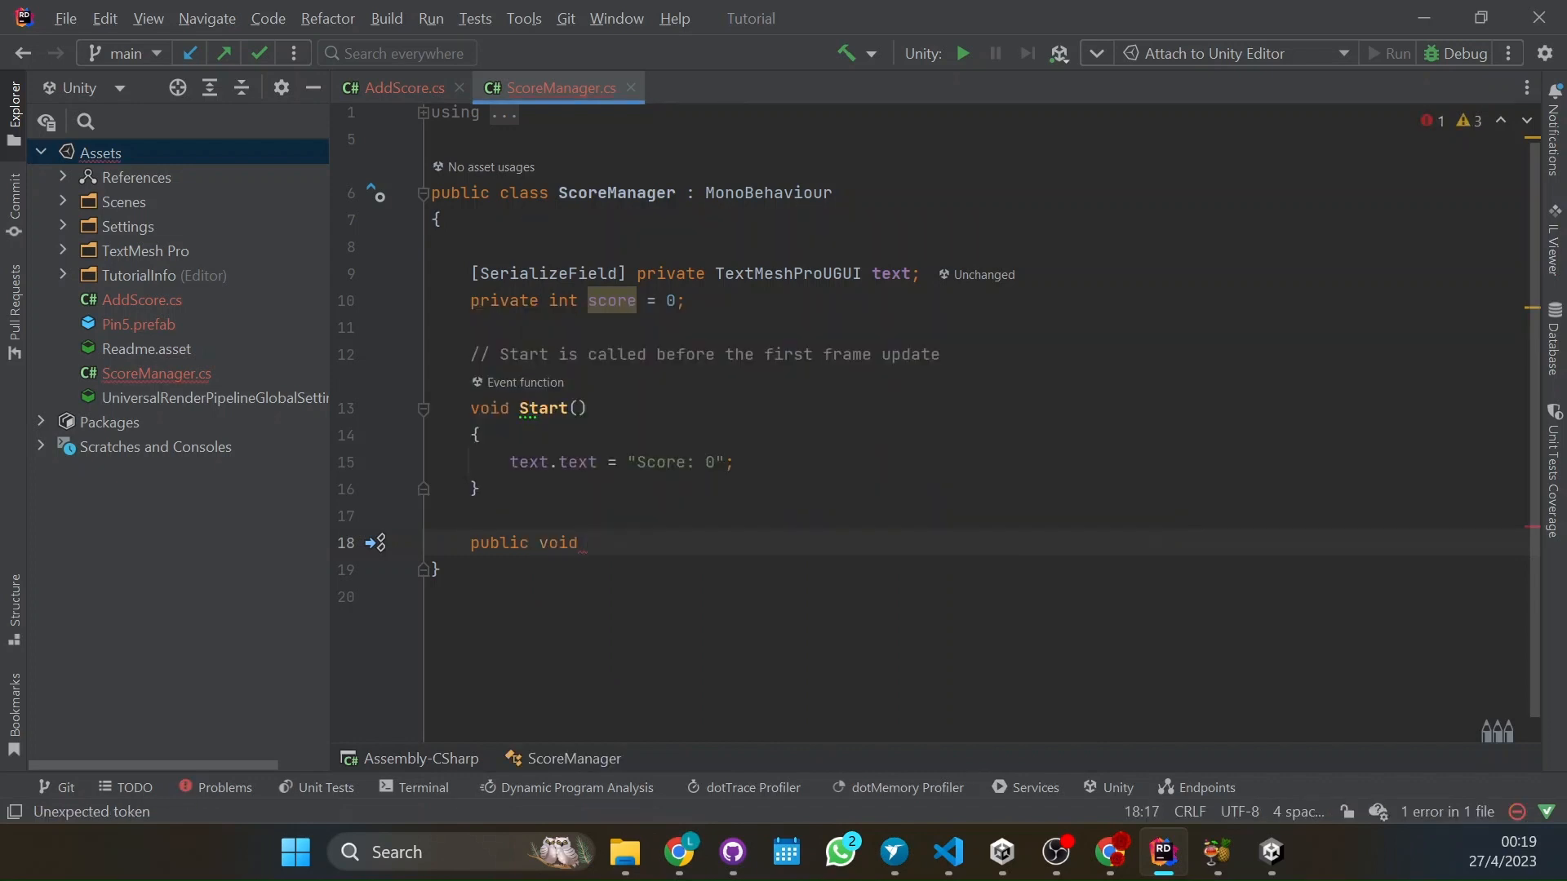
text(Add)
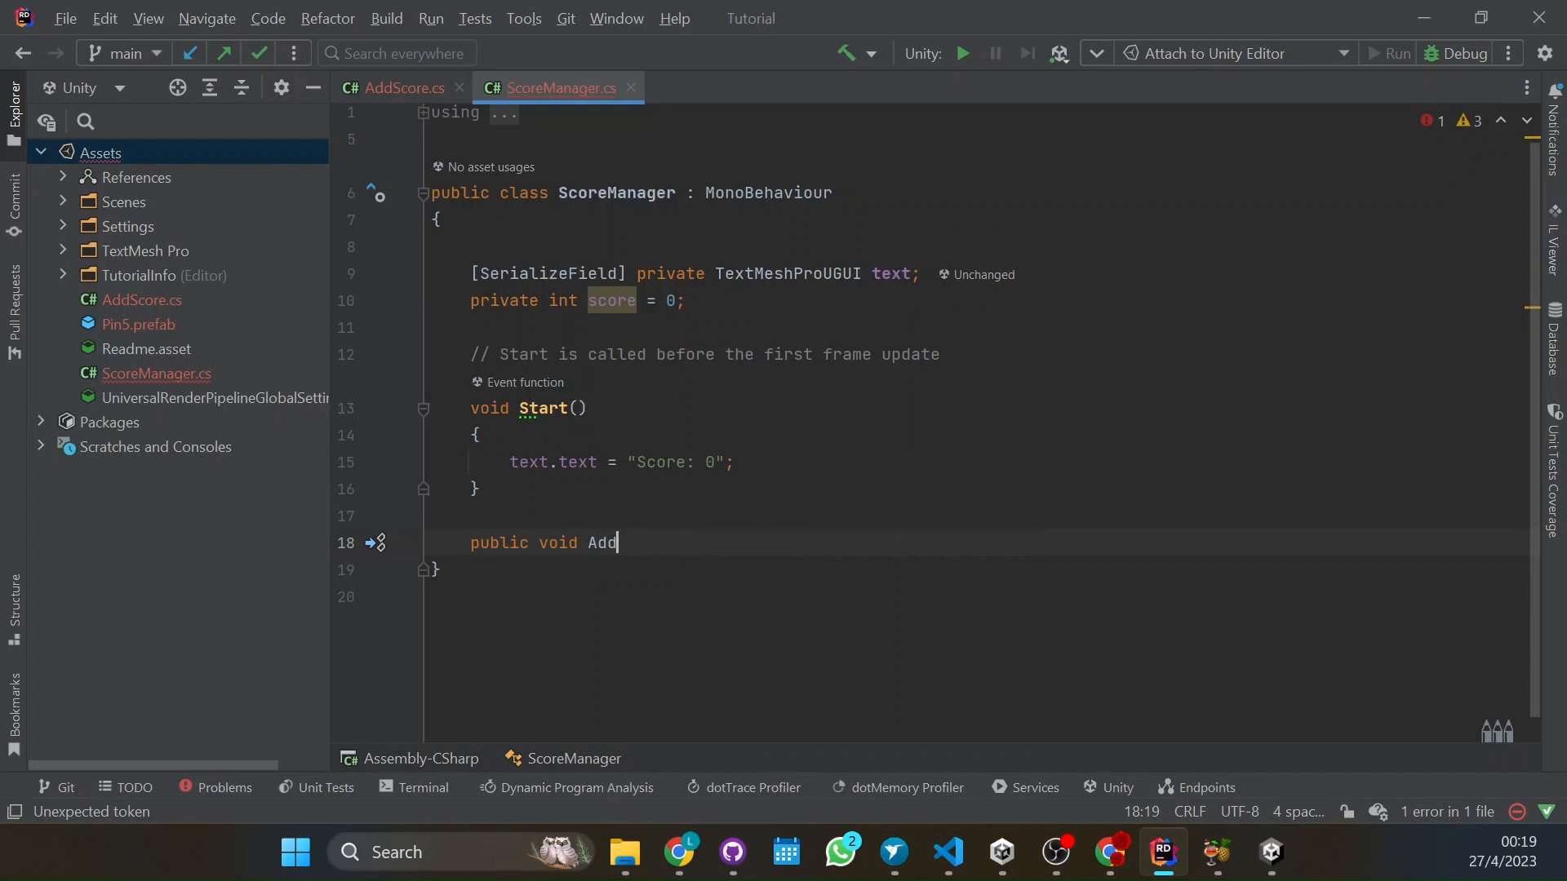
text(Score())
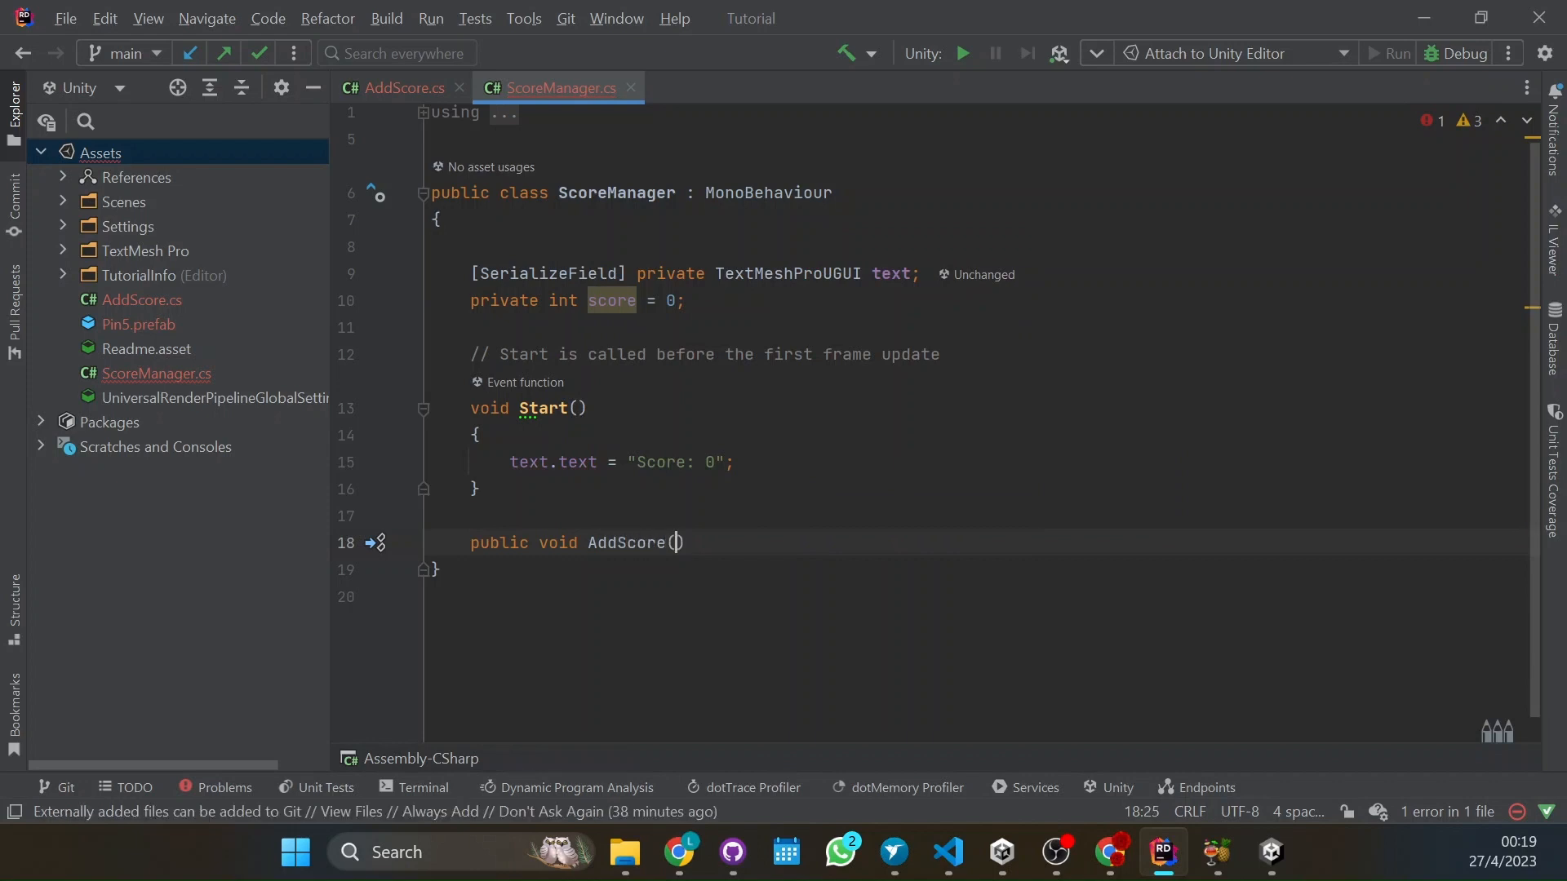
key(Enter)
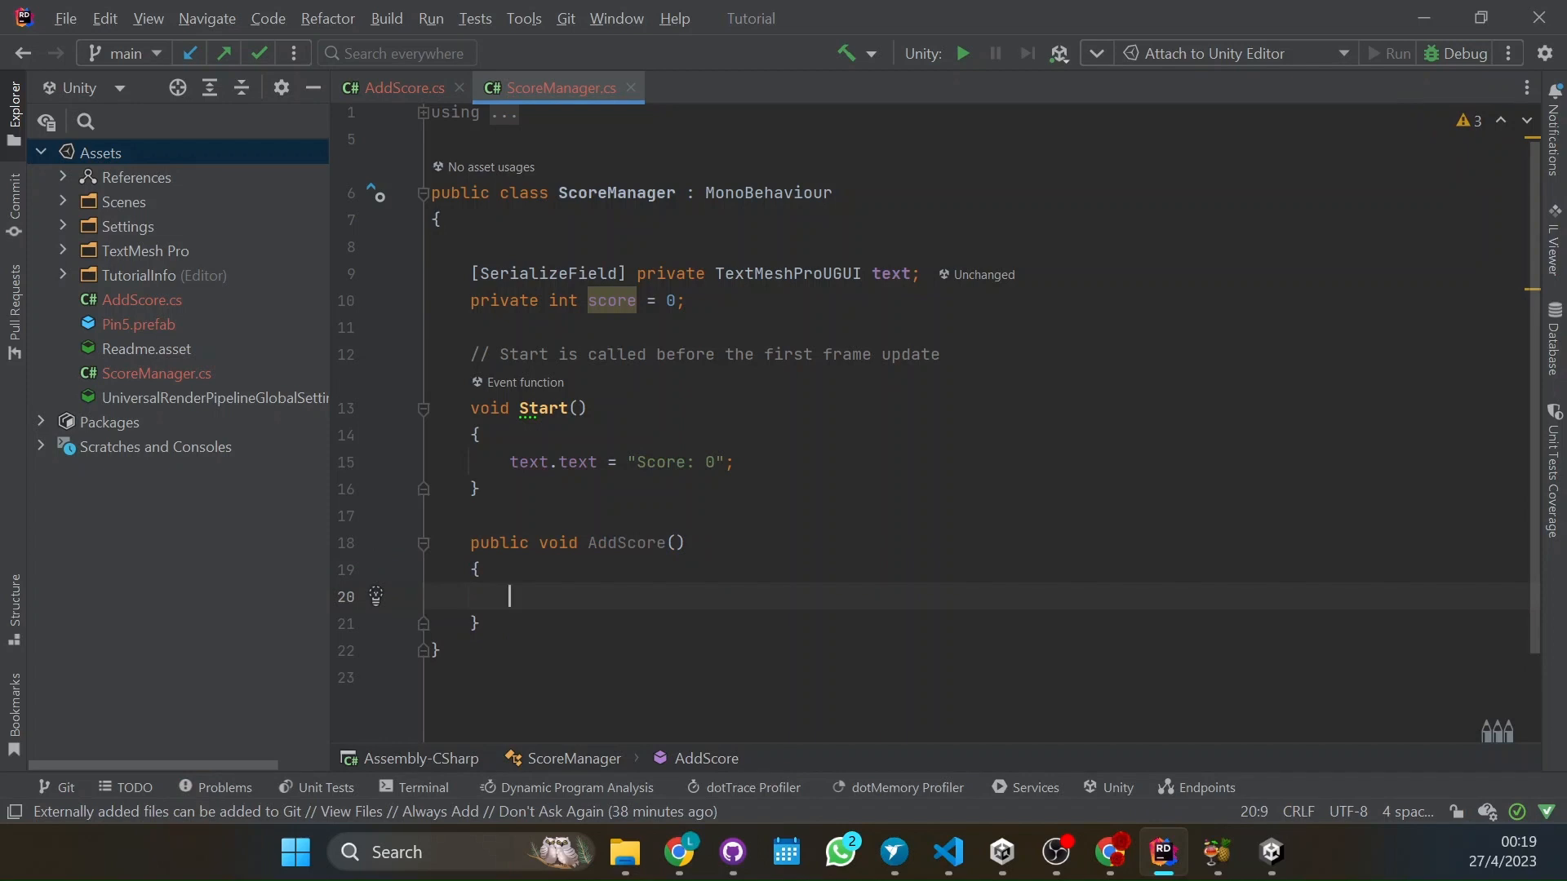
Fill AddScore's body with score++; and text.text = "Score: " + score;
text(score++;)
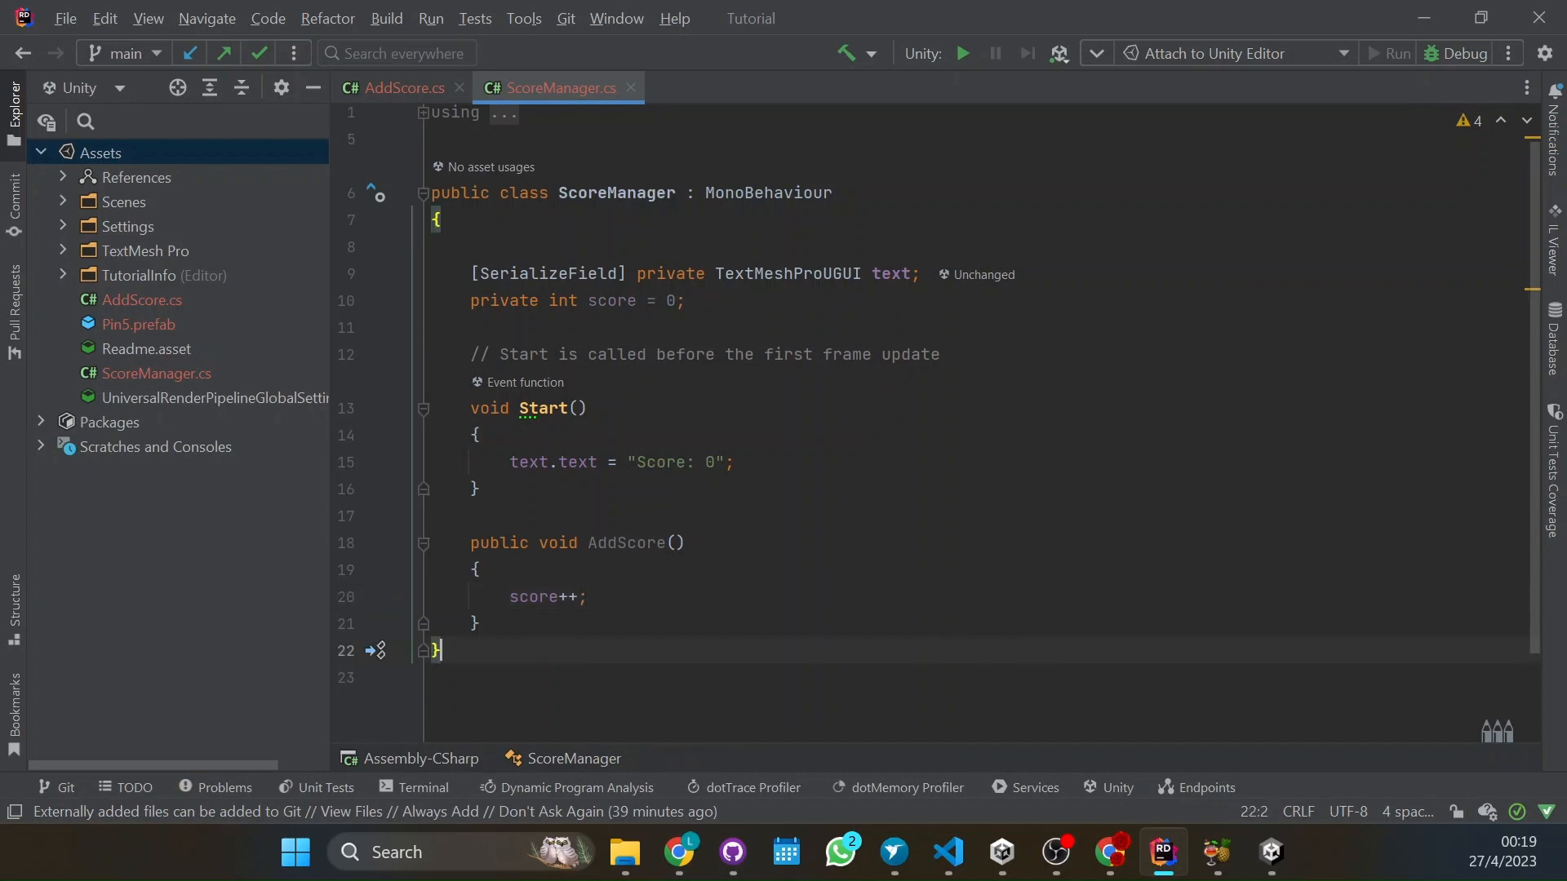
text(text.text =)
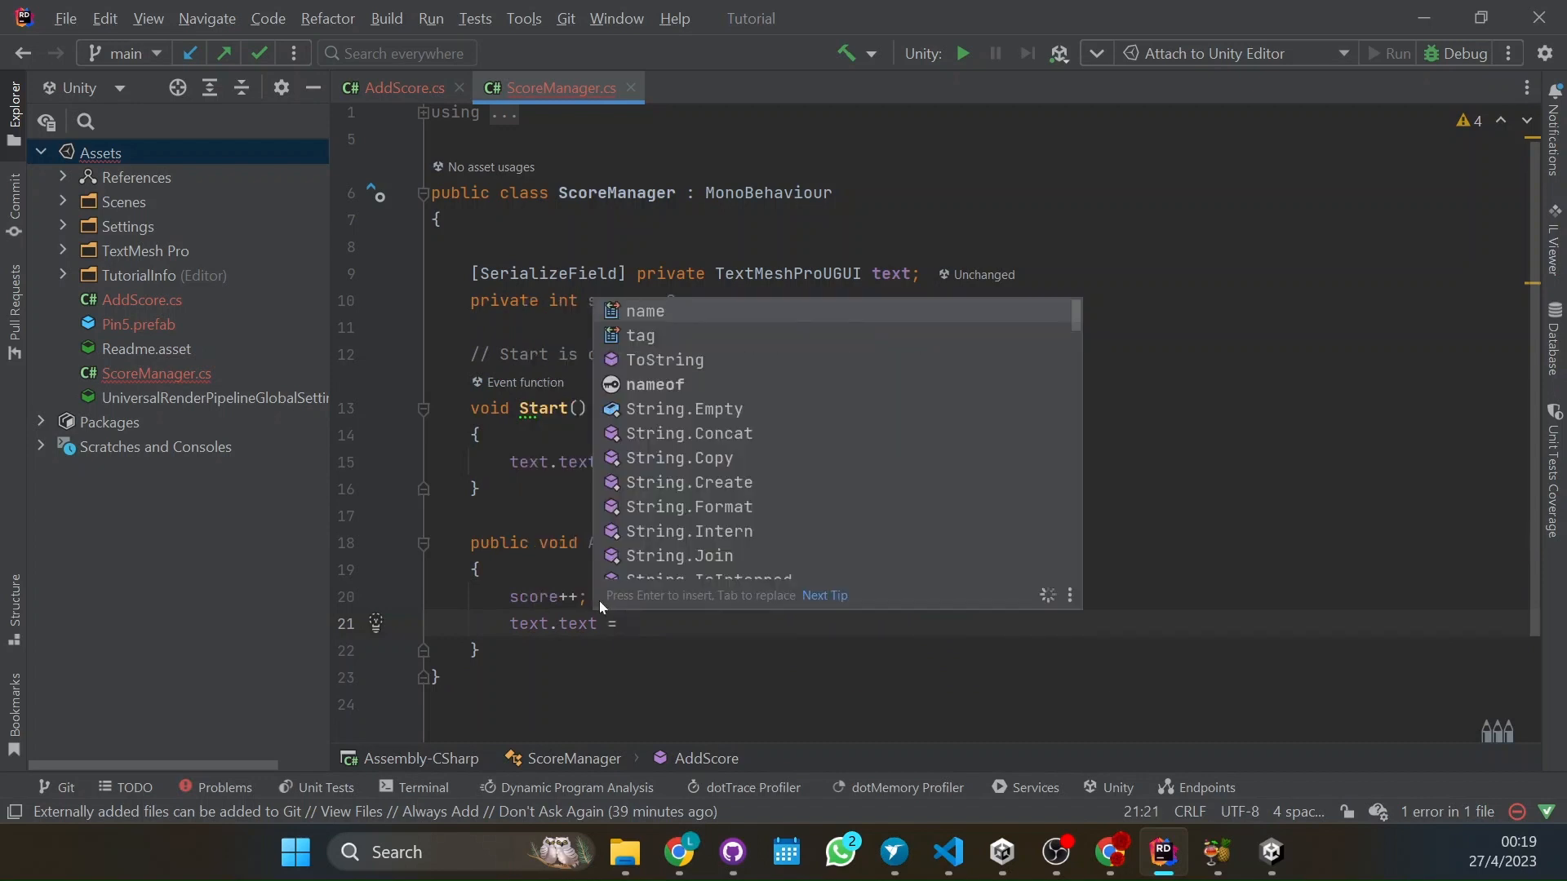
text(Score: ")
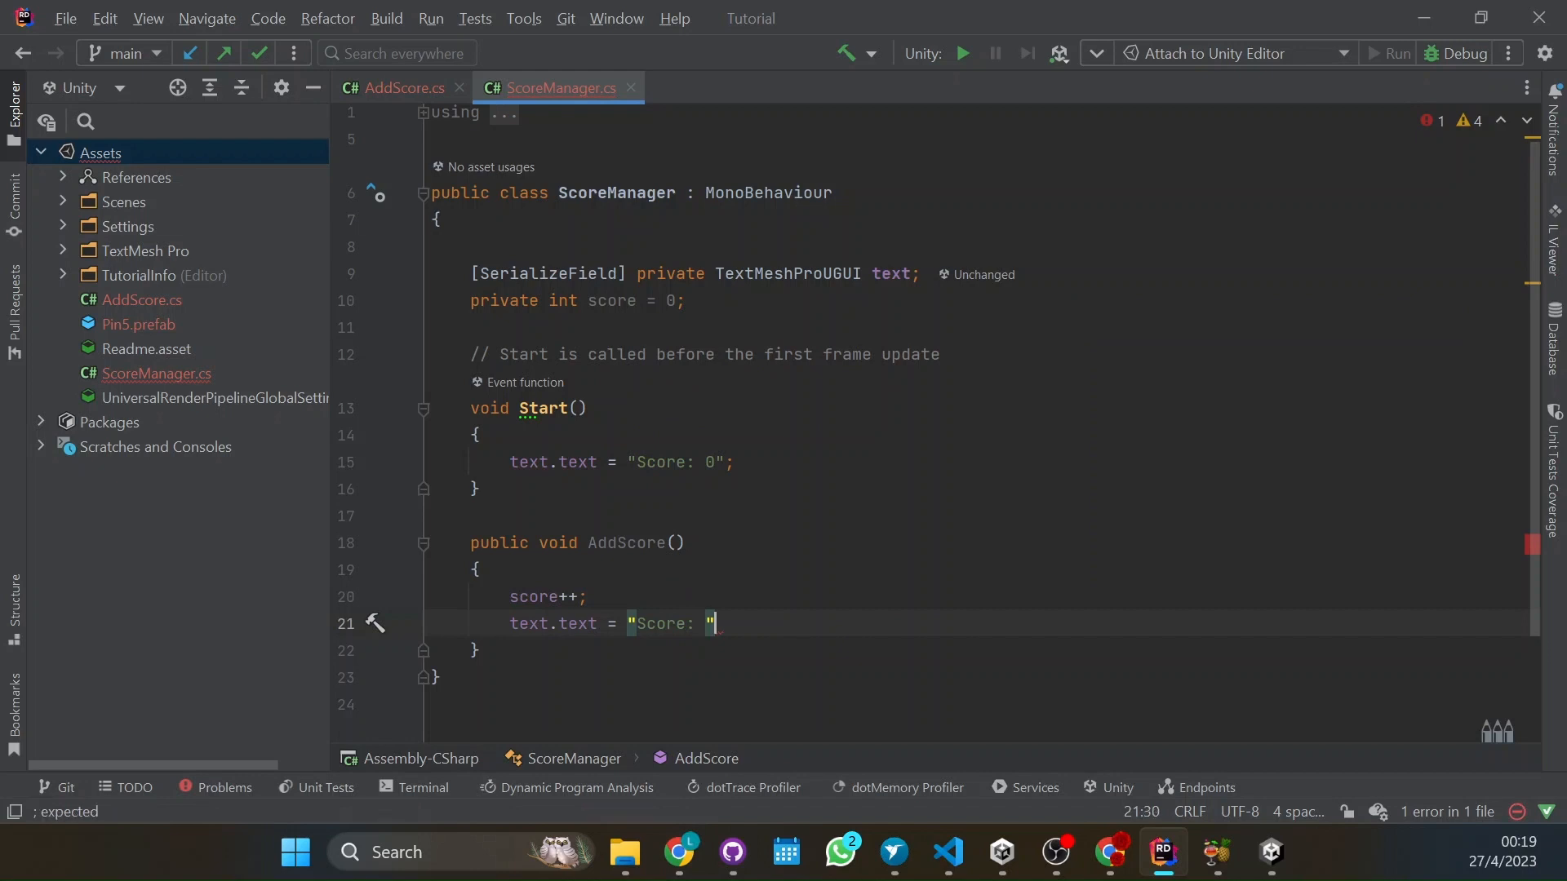
text(+)
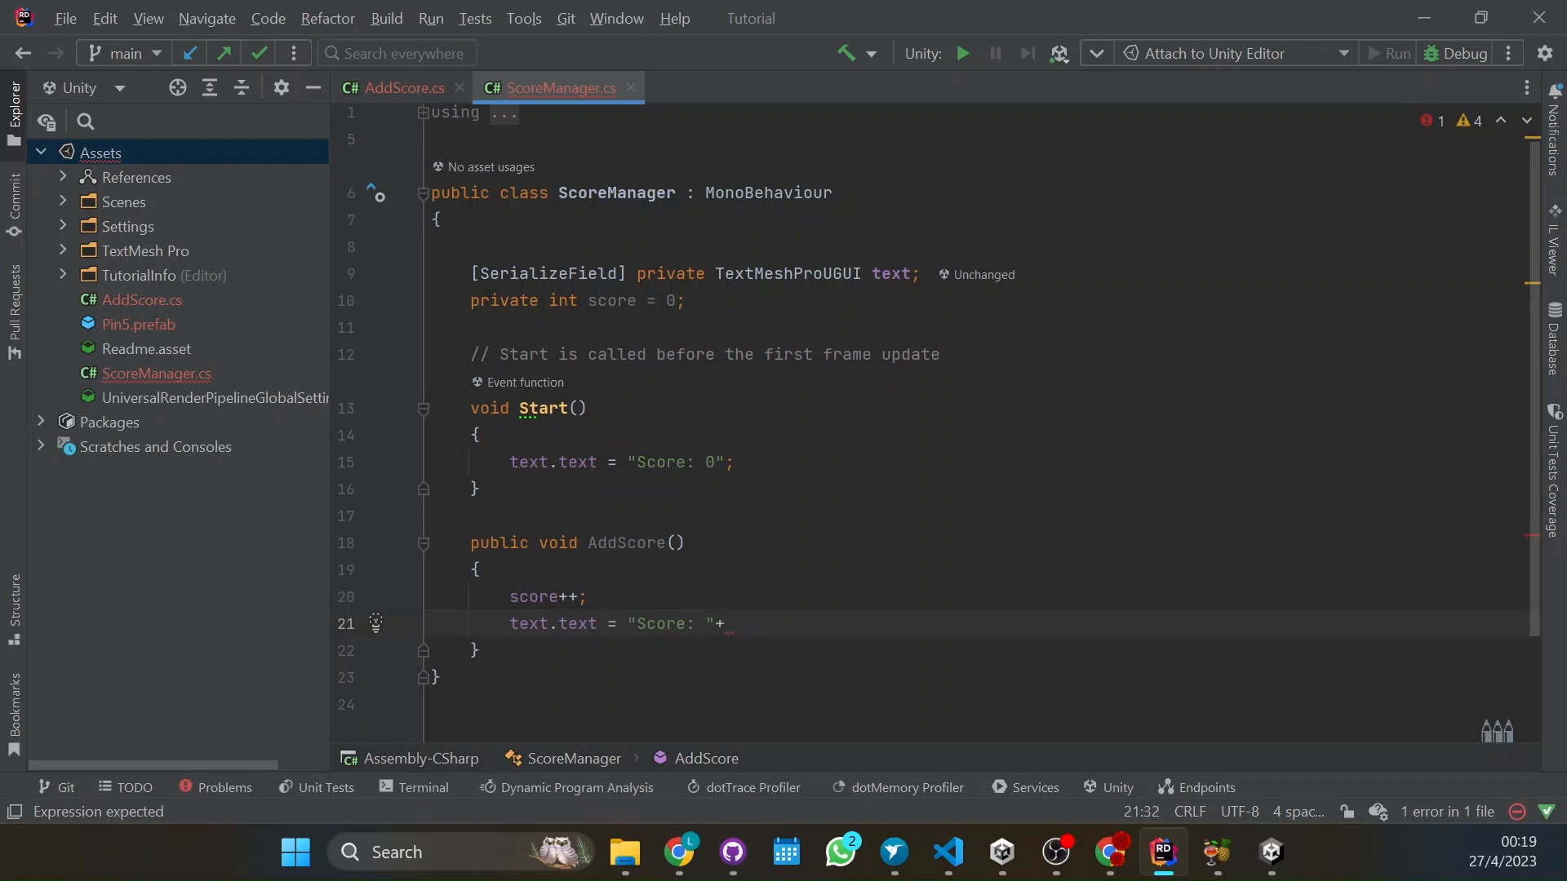
text(score;)
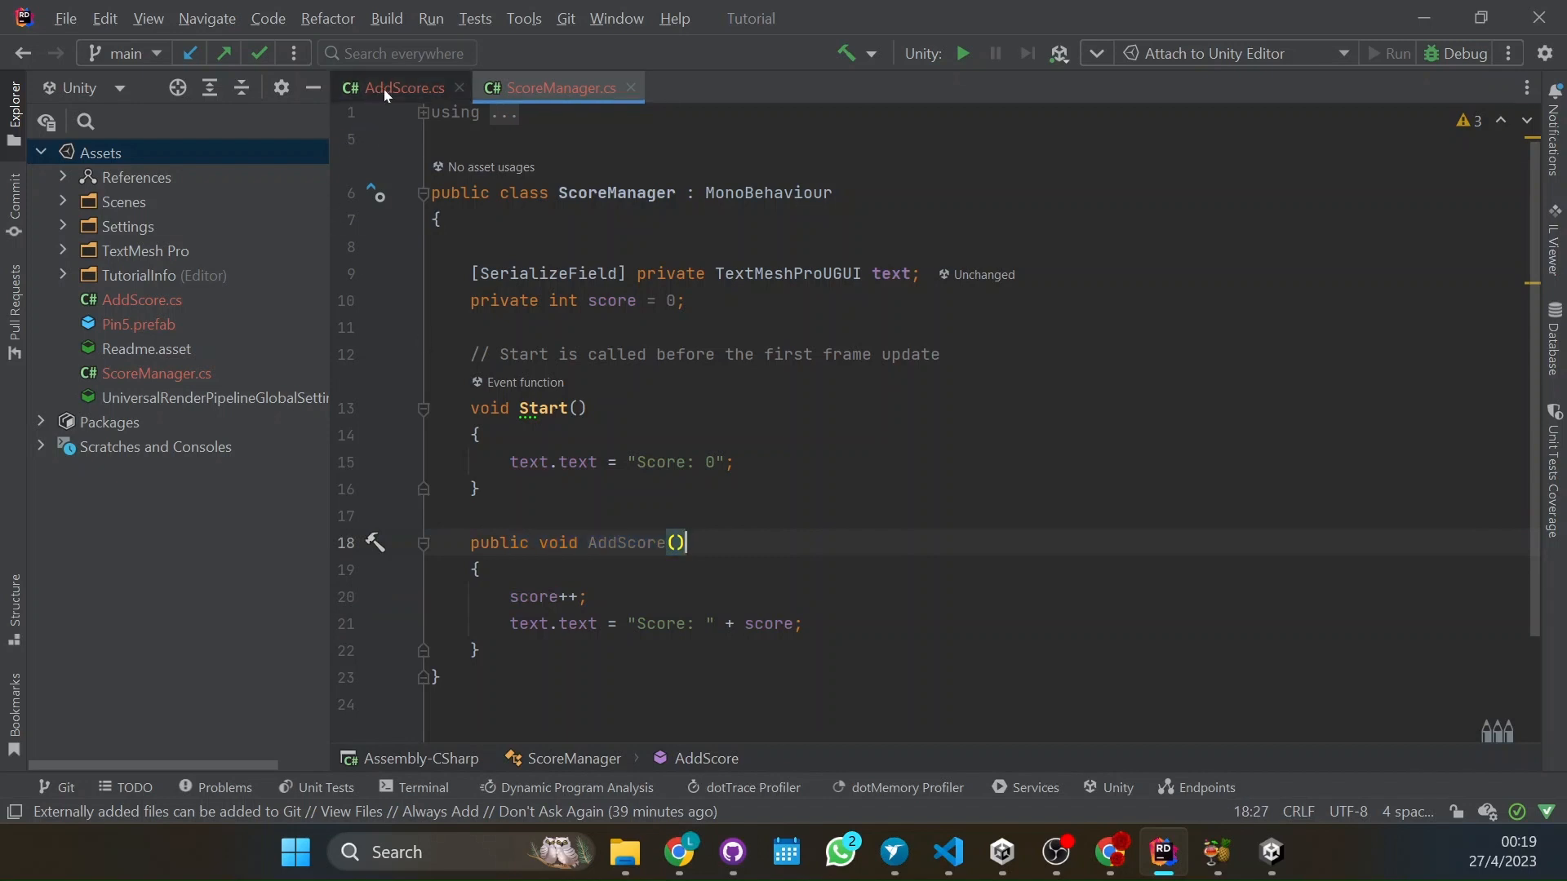
Add an empty Start method stub to AddScore.cs, removing its placeholder throw line
click(398, 88)
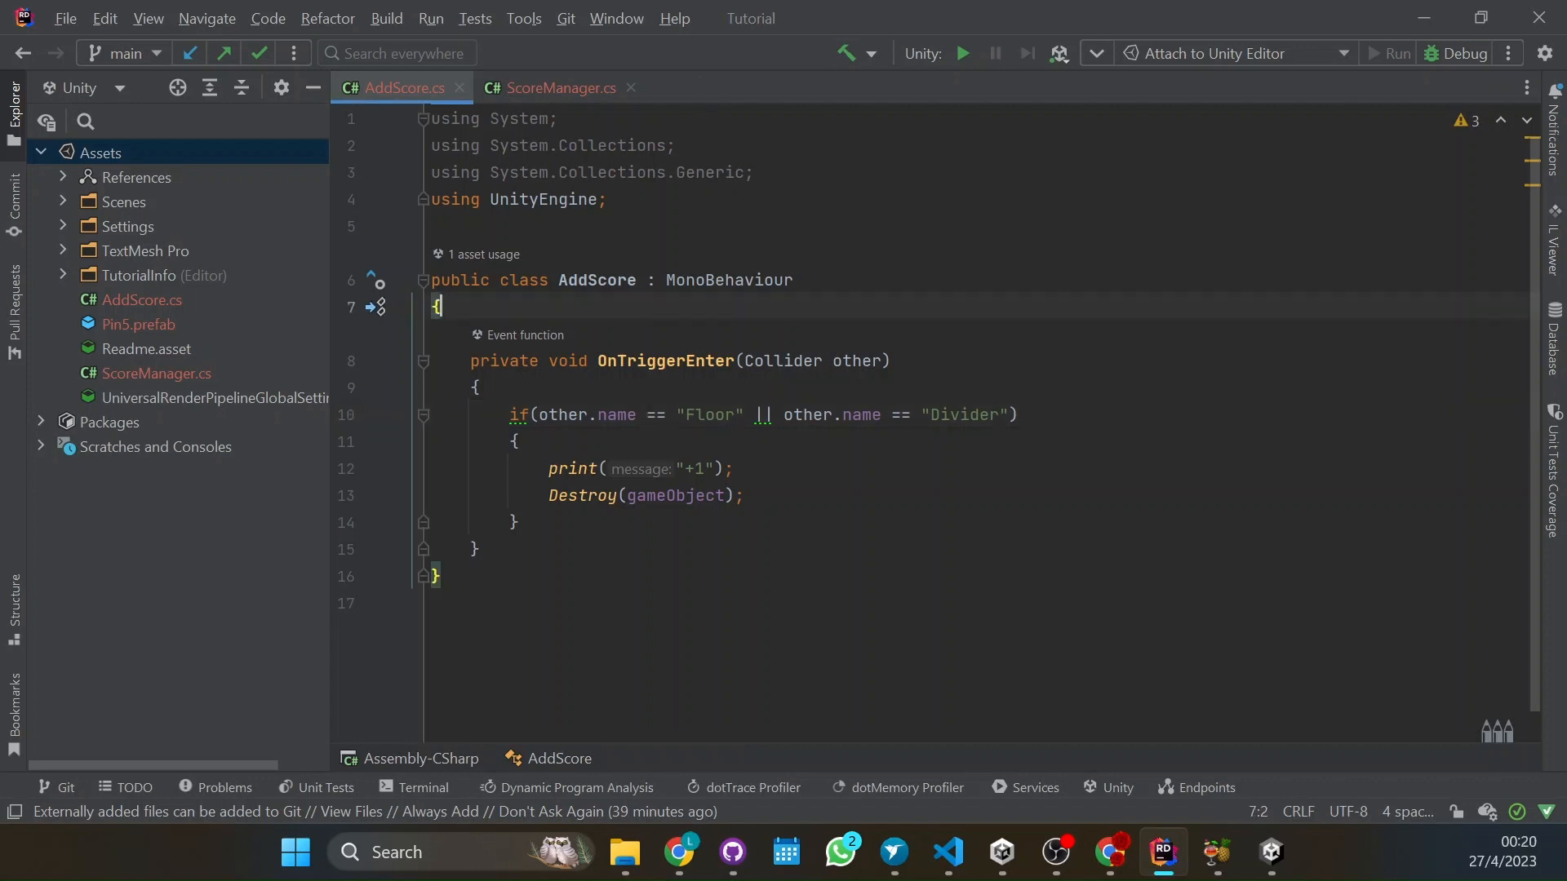
key(Enter)
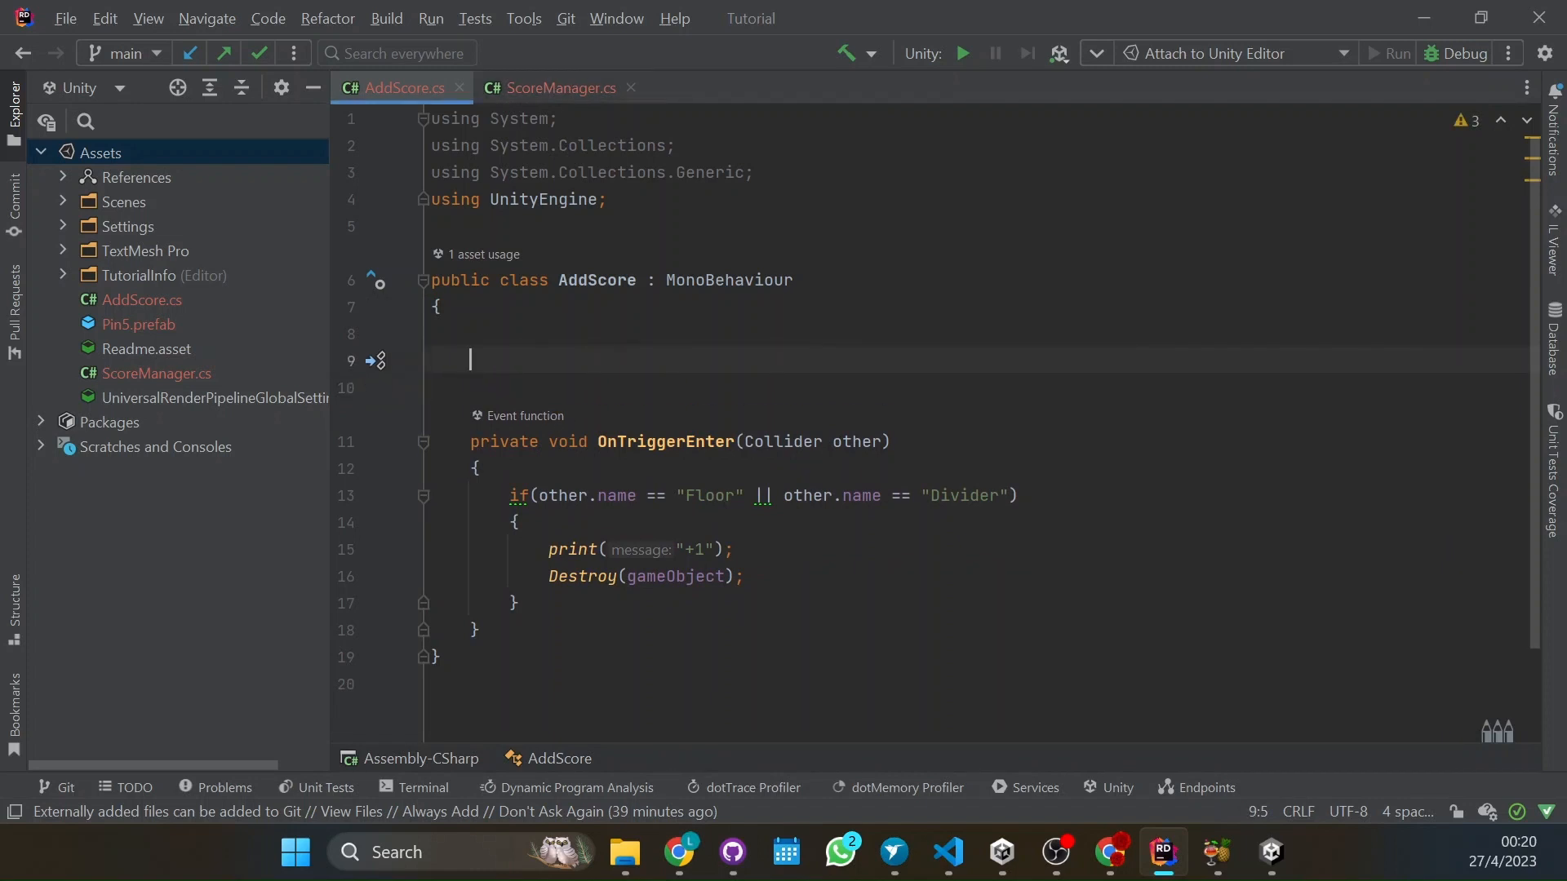
text(Sta)
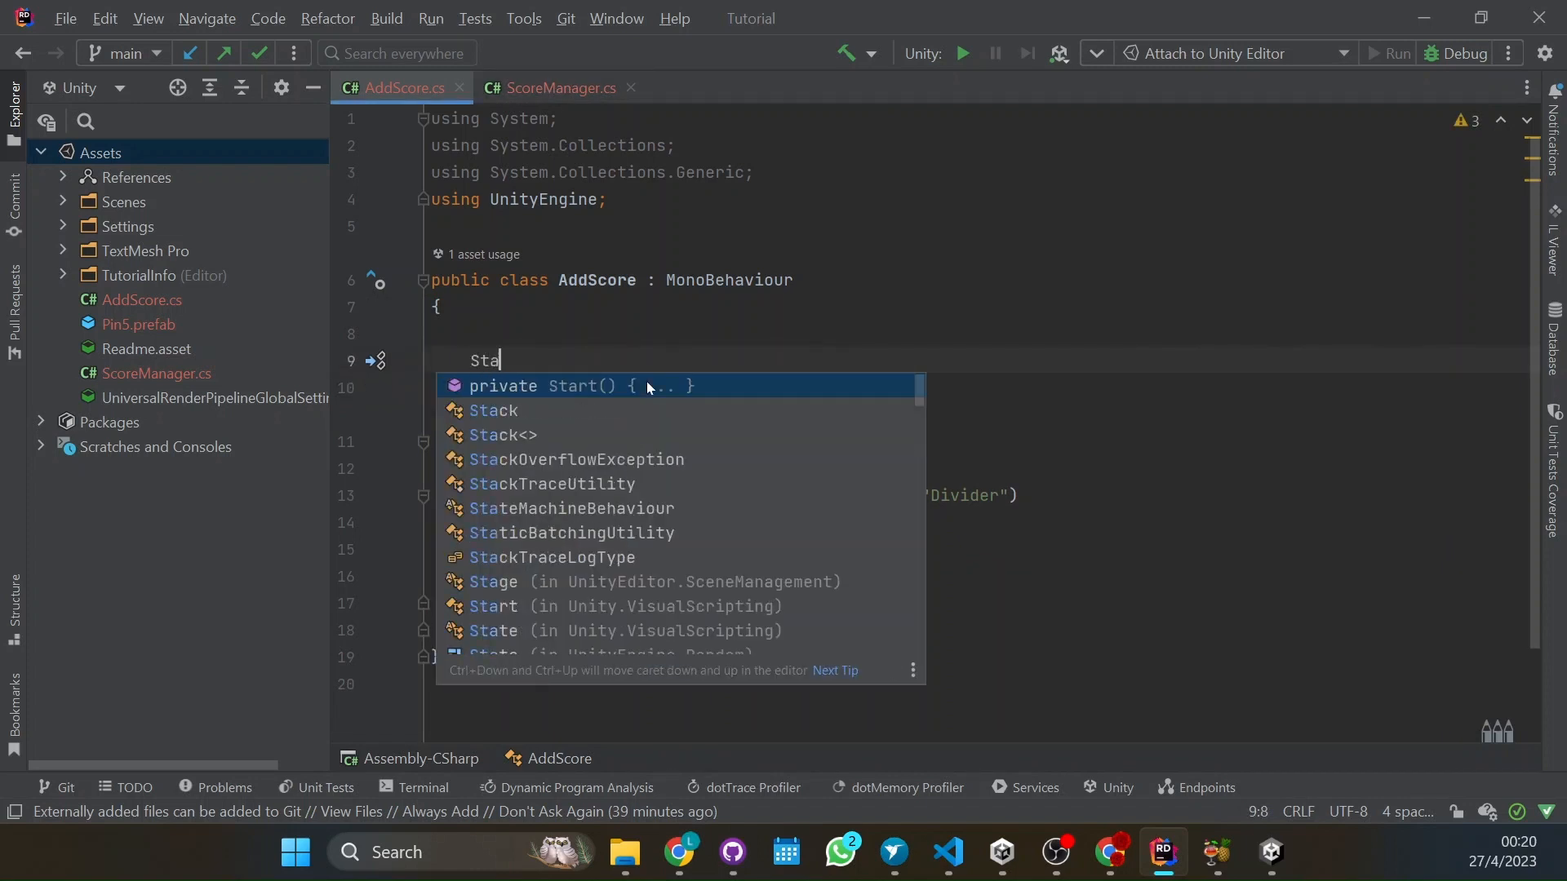
click(580, 387)
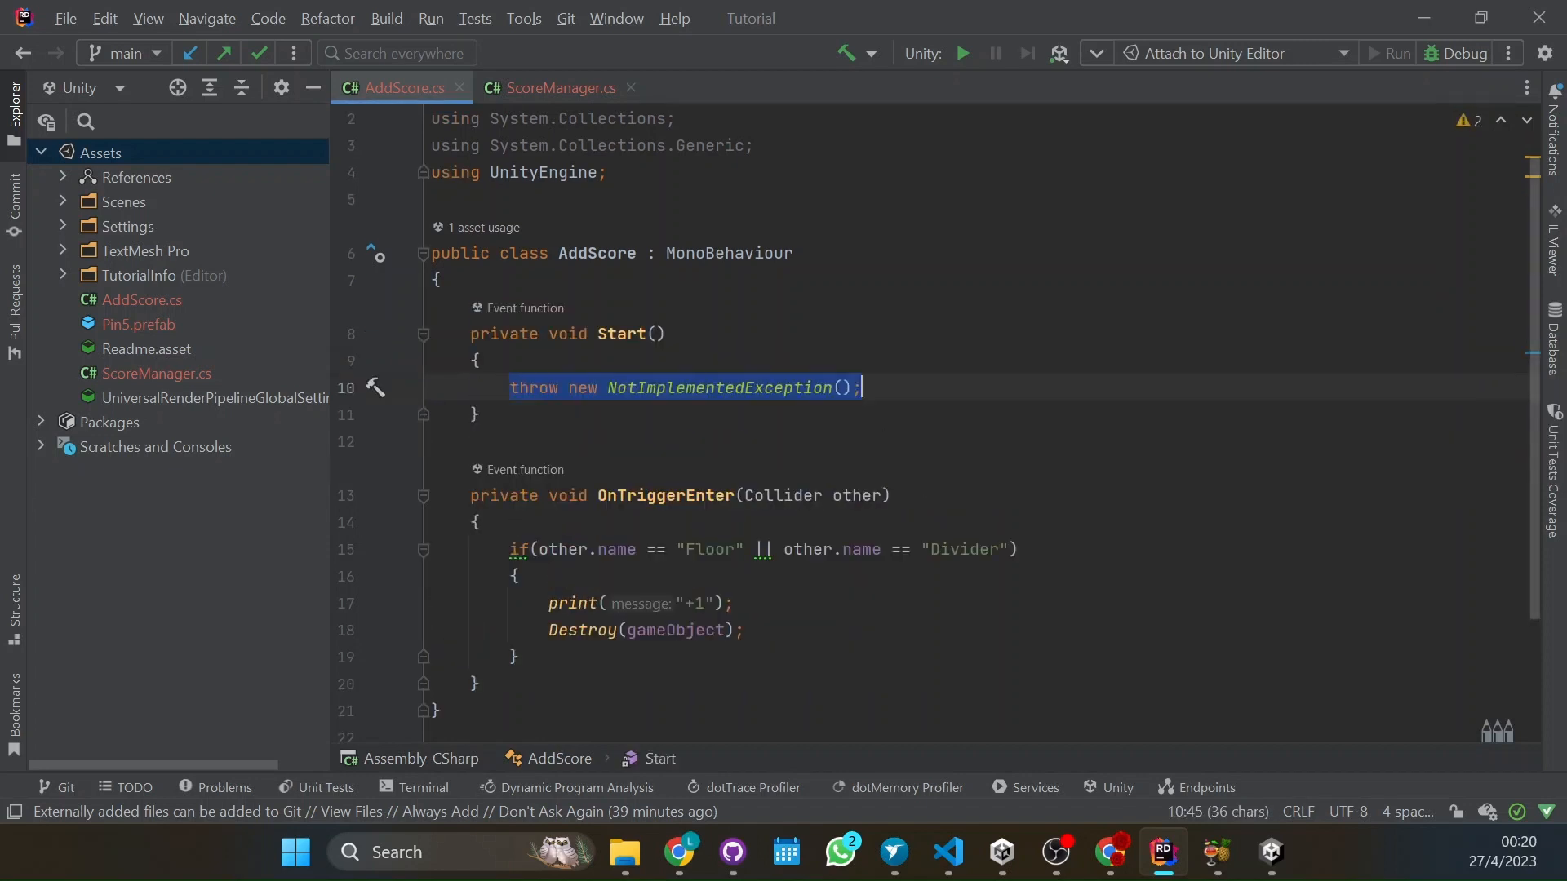
key(Delete)
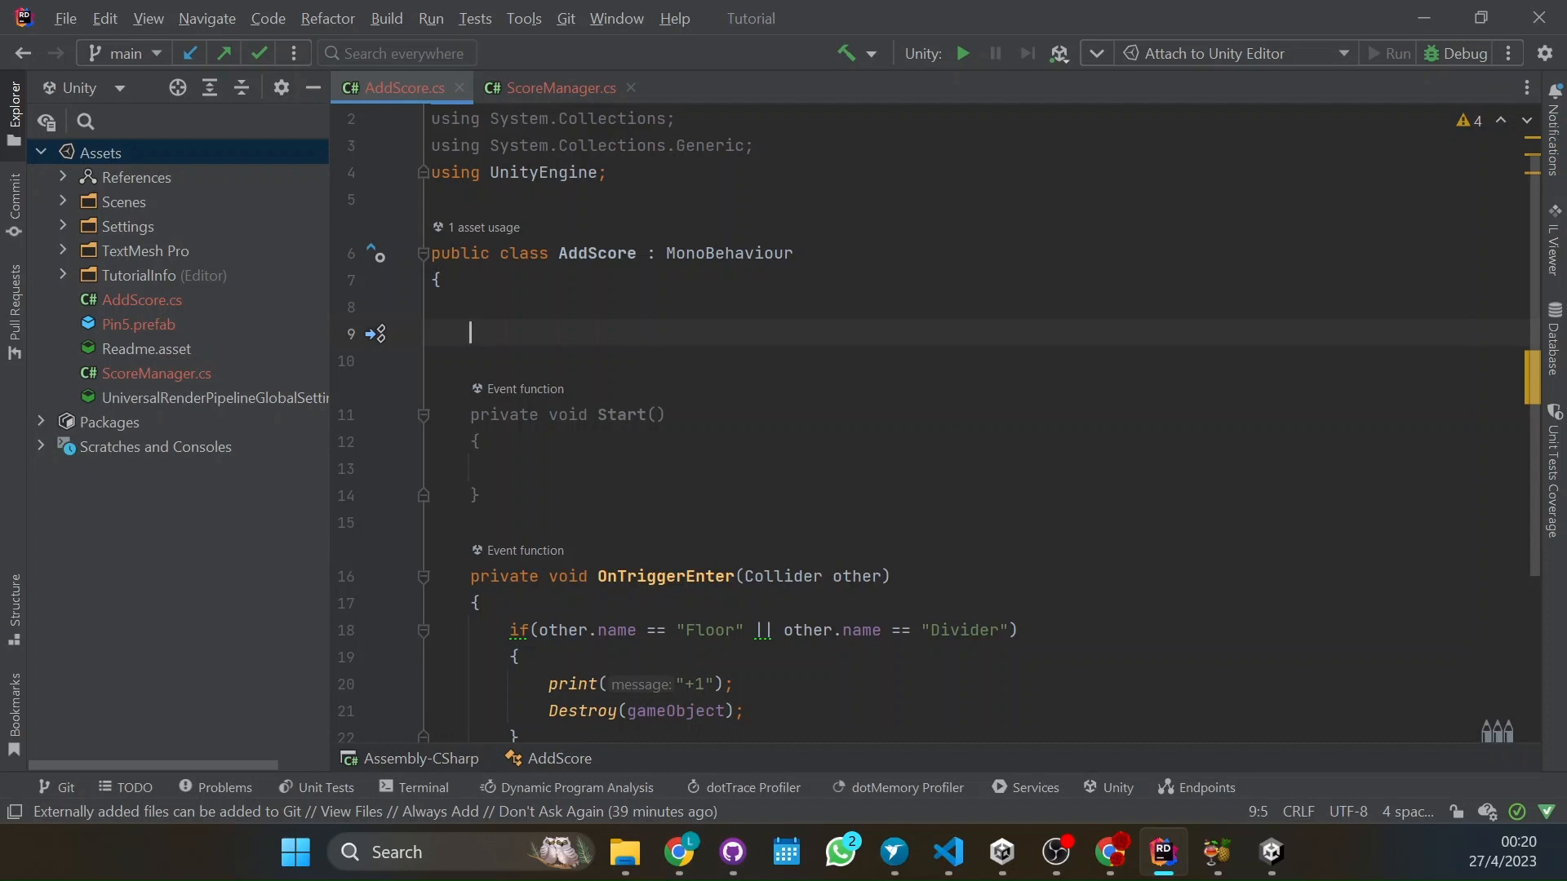
Declare a private ScoreManager field named _scoreManager
text(pr)
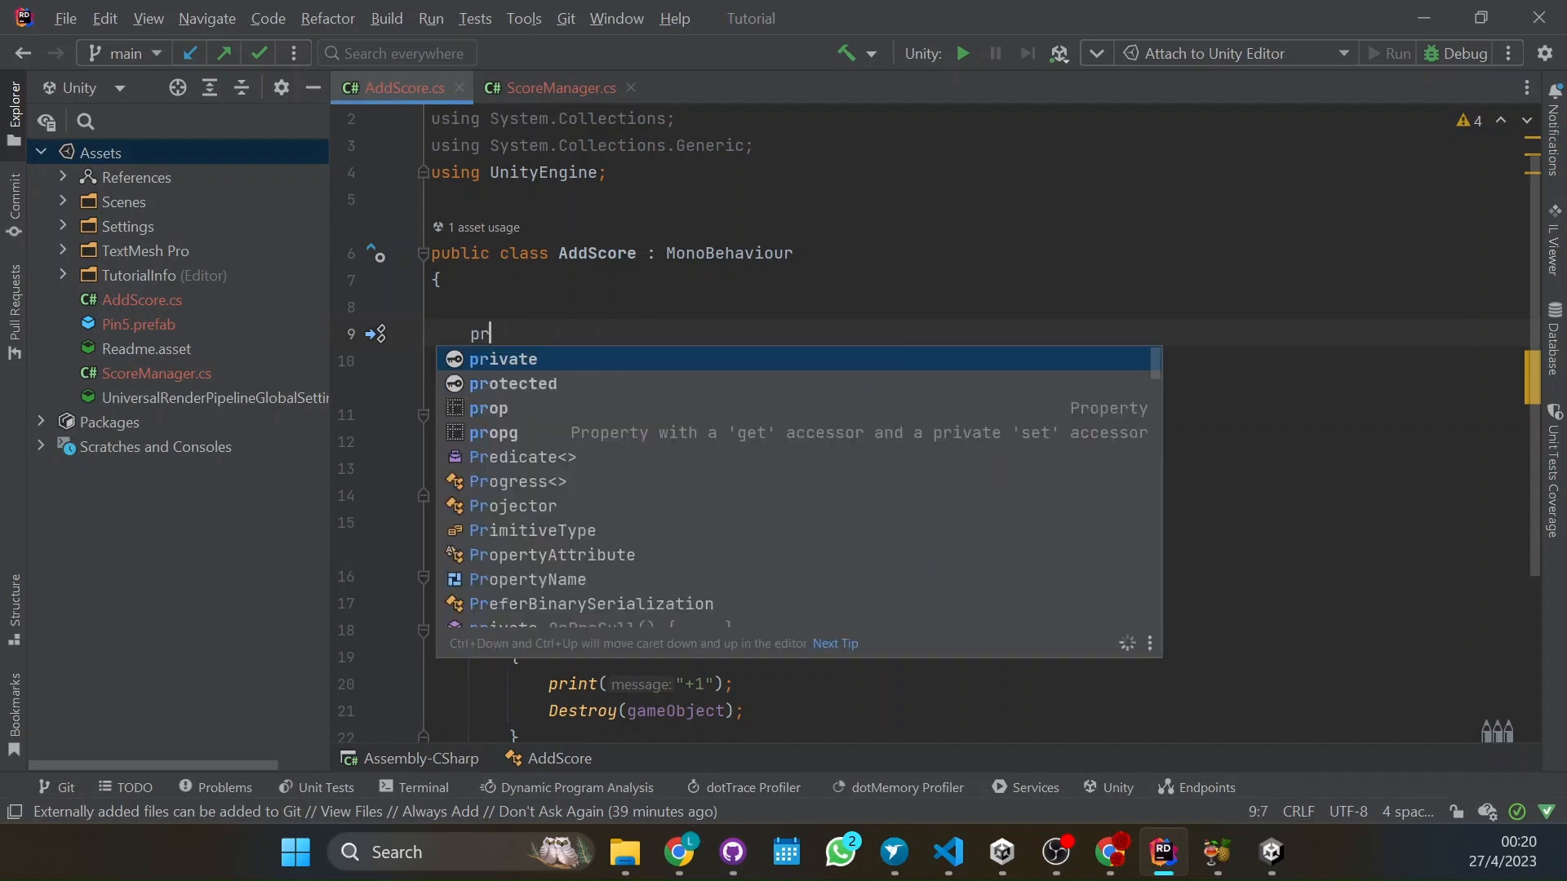
text(ivate ScoreManager)
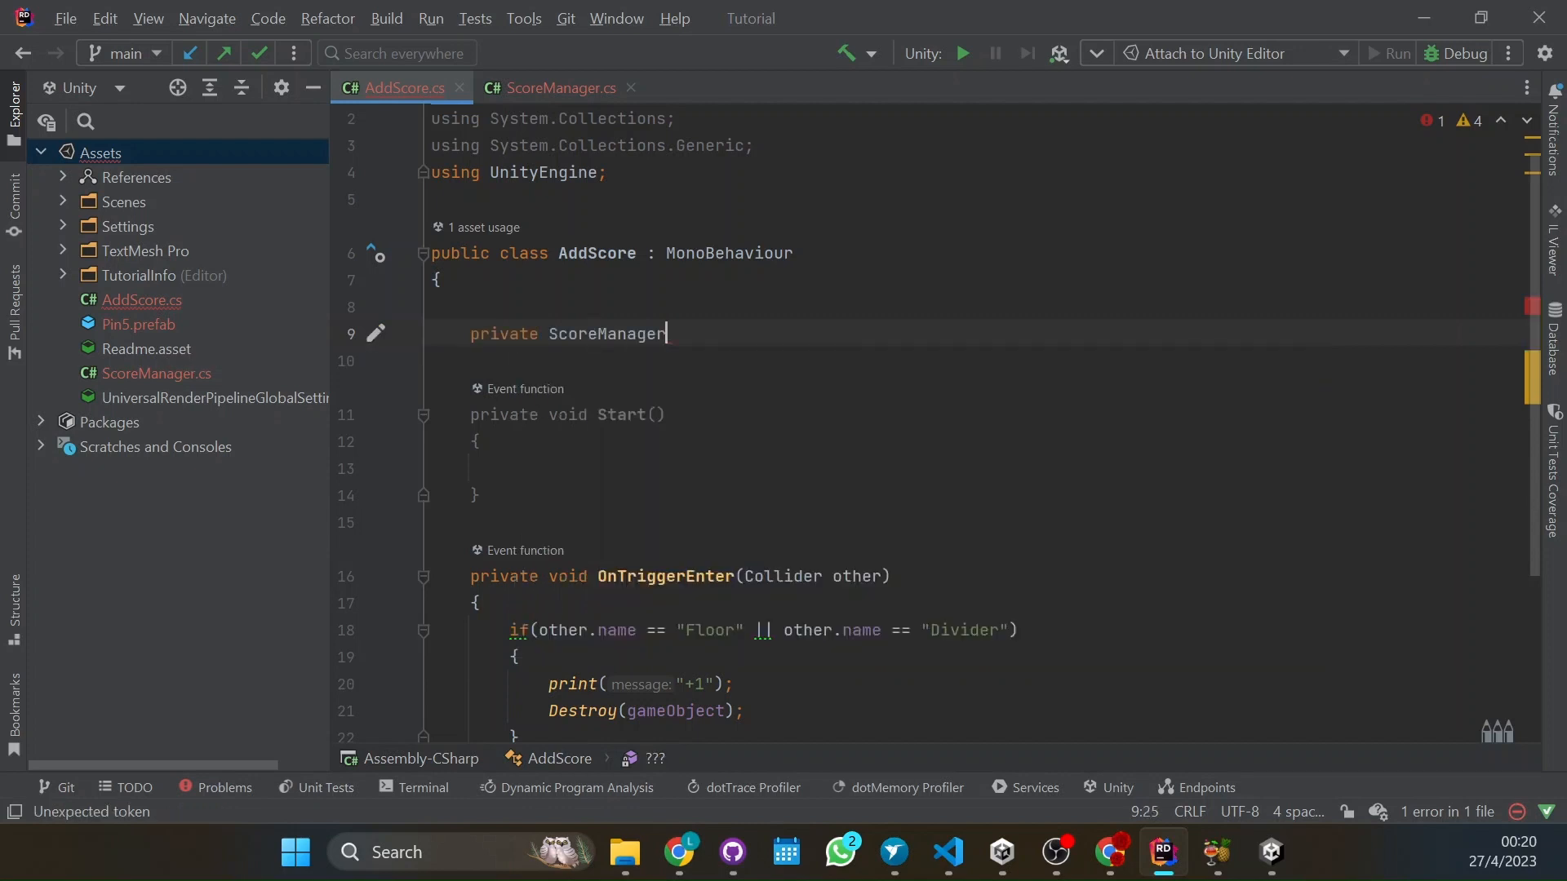
text(_scoreManager;)
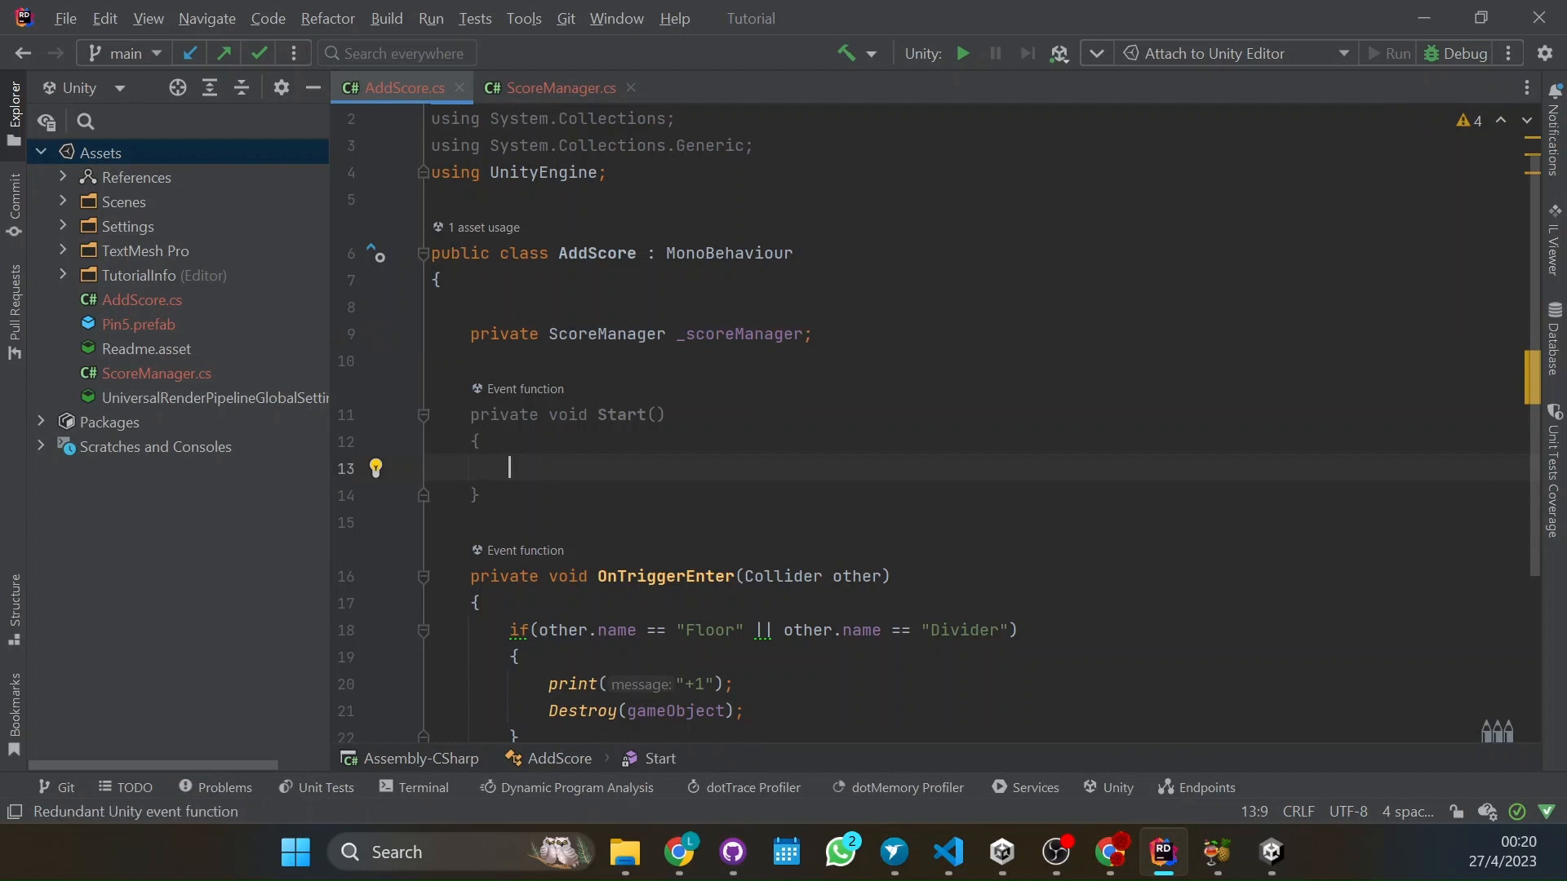
Write _scoreManager = GameObject.Find("ScoreManager"). in Start, checking the object name in Unity
text(_)
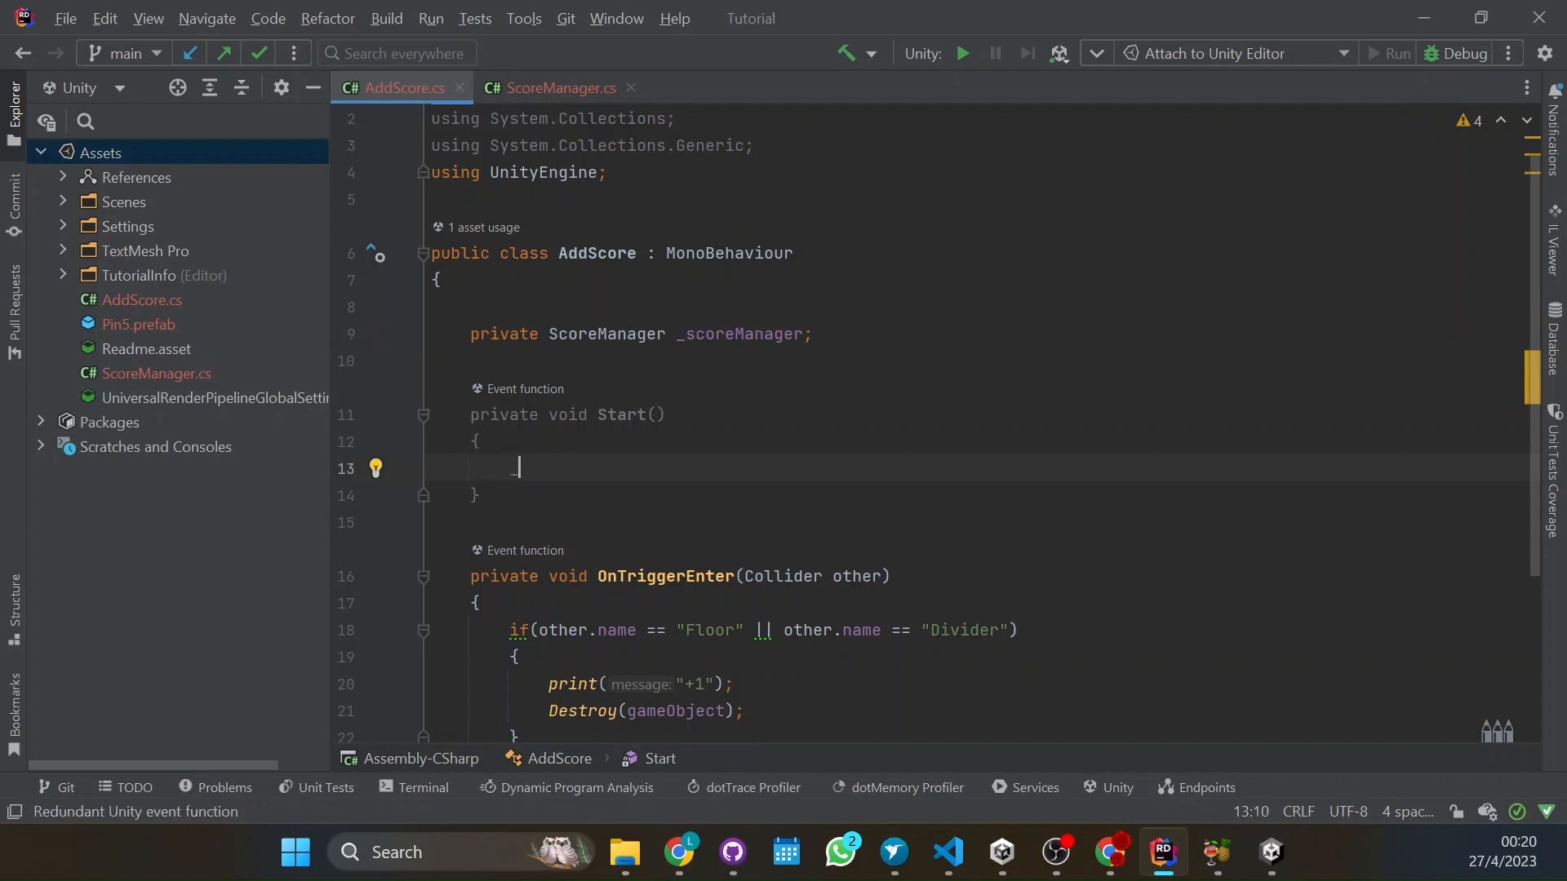
text(_scoreManager =)
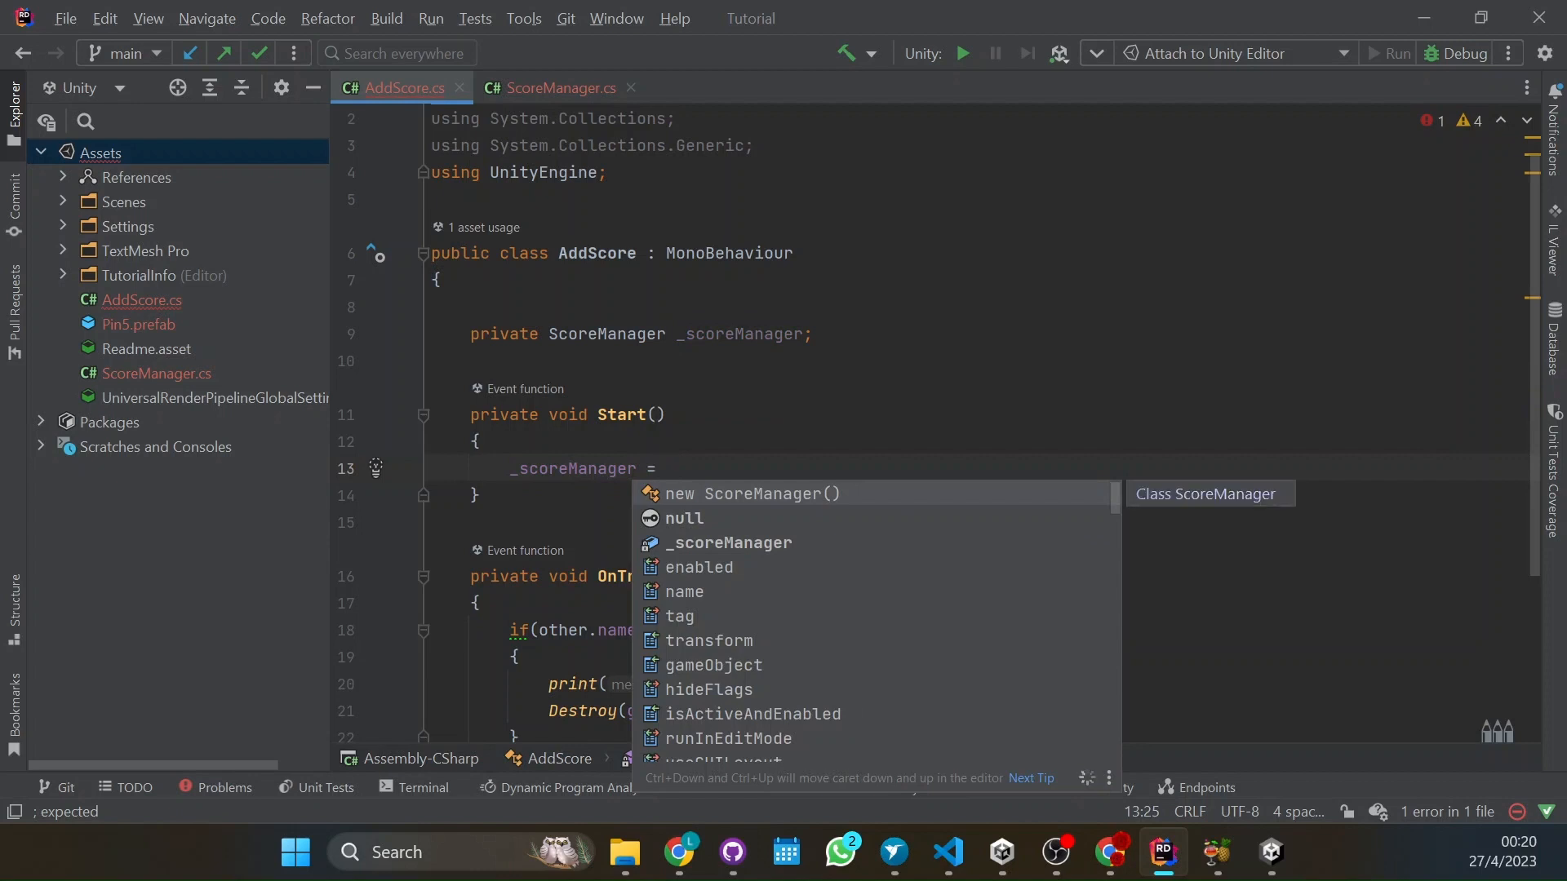
text(G)
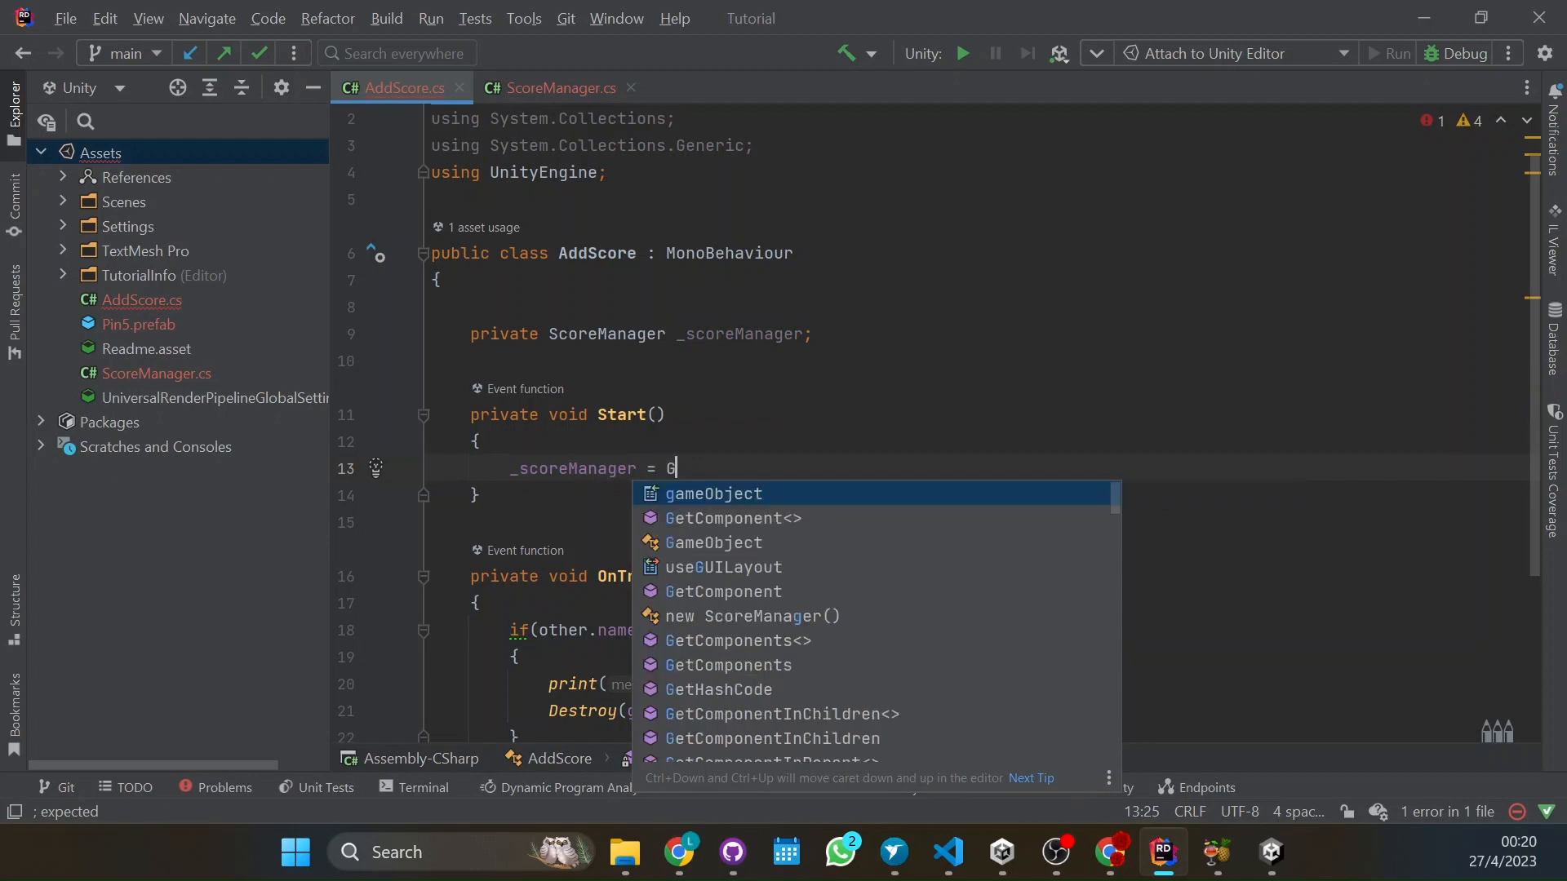
text(ameObject.Find(")
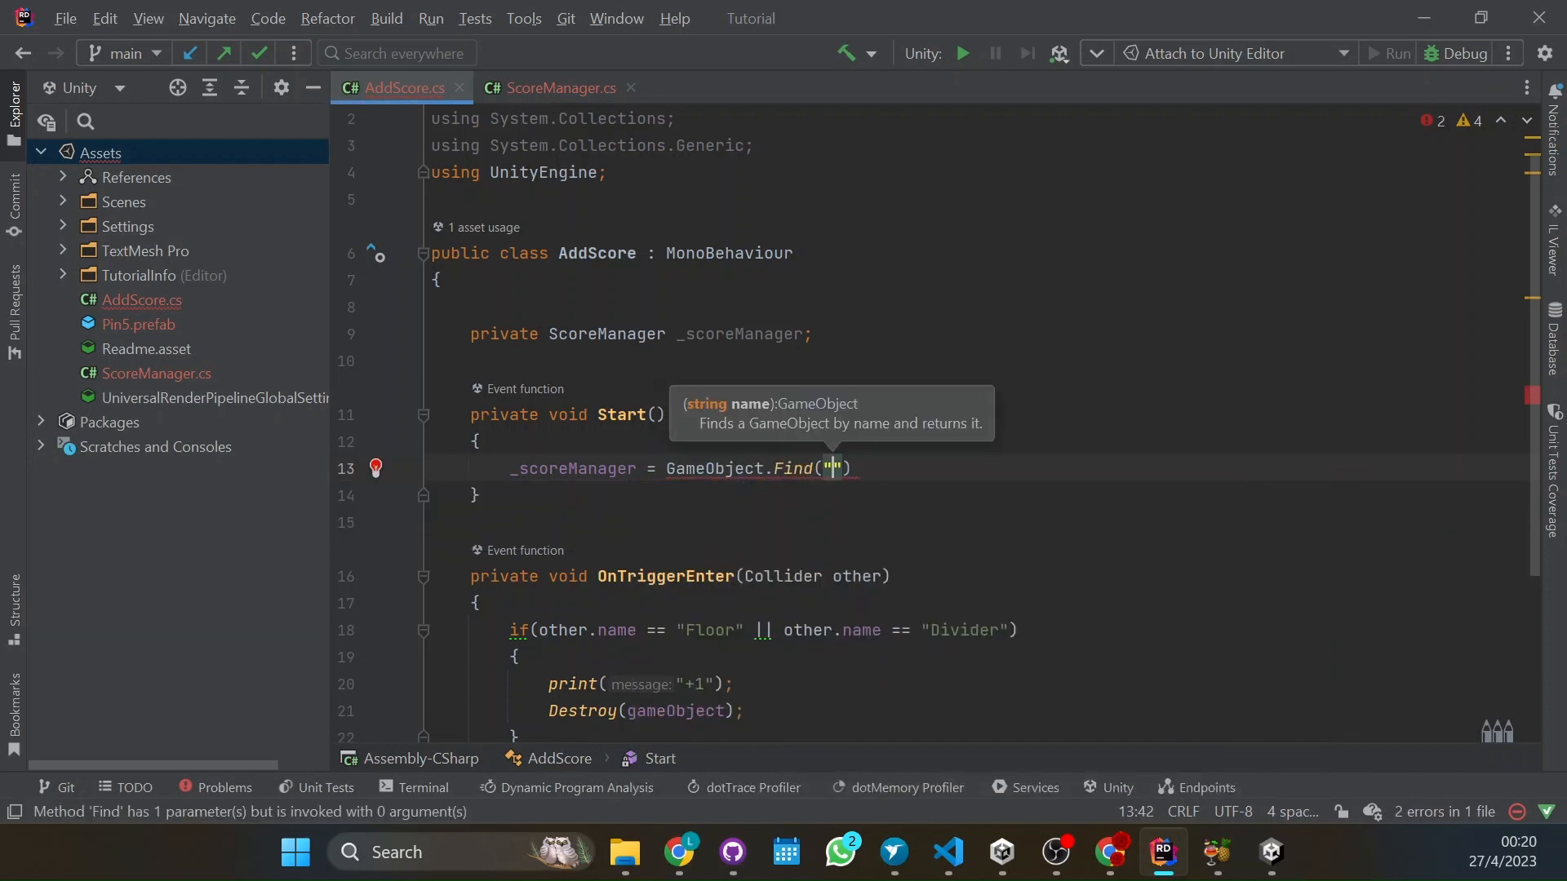
text(")
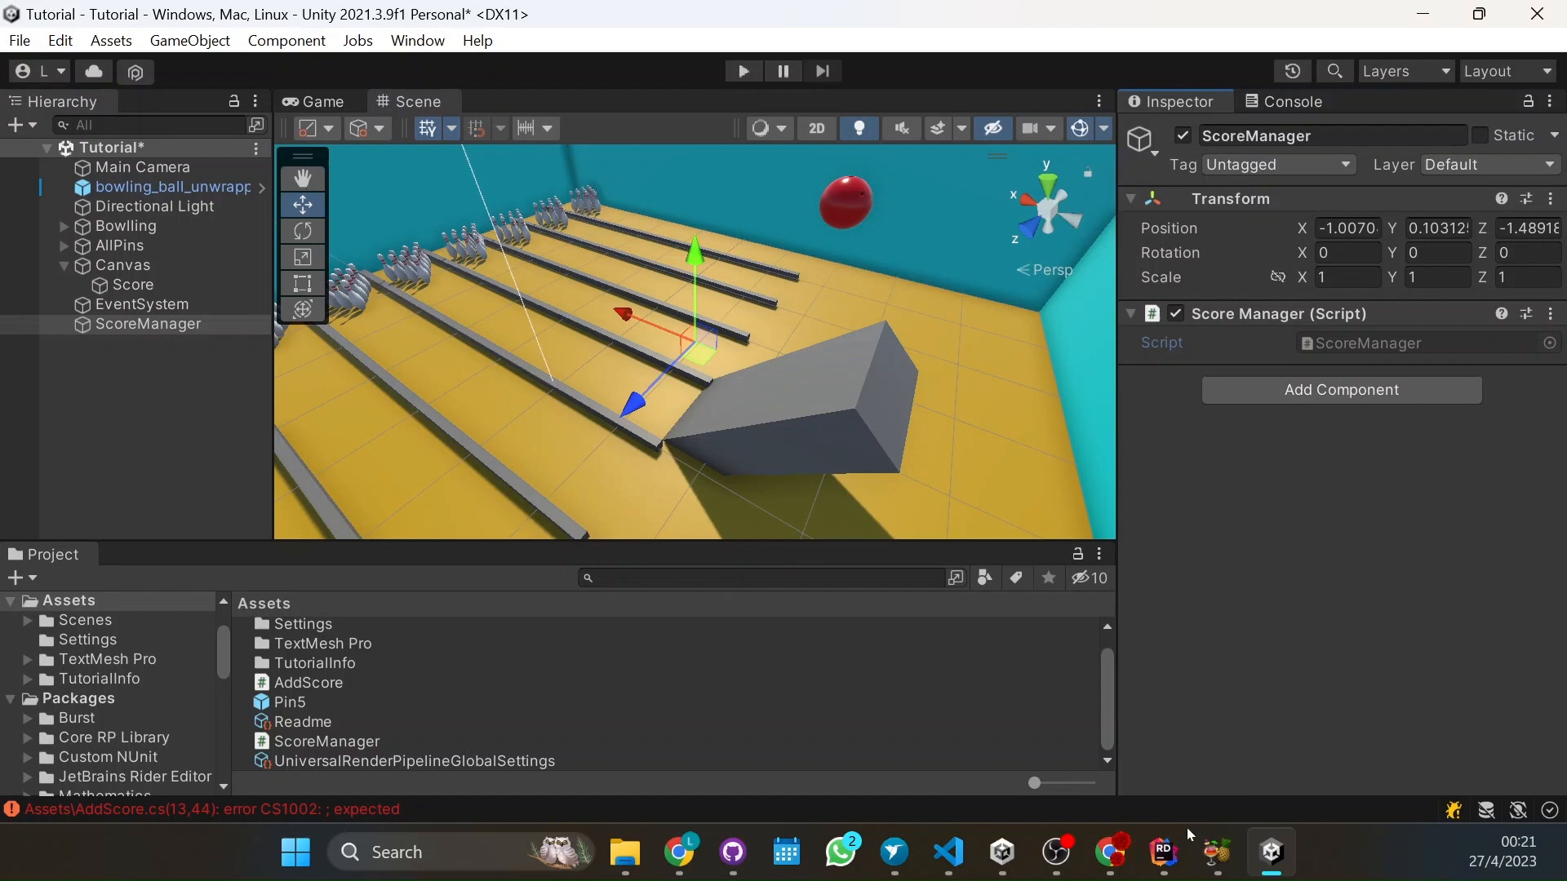
click(1160, 852)
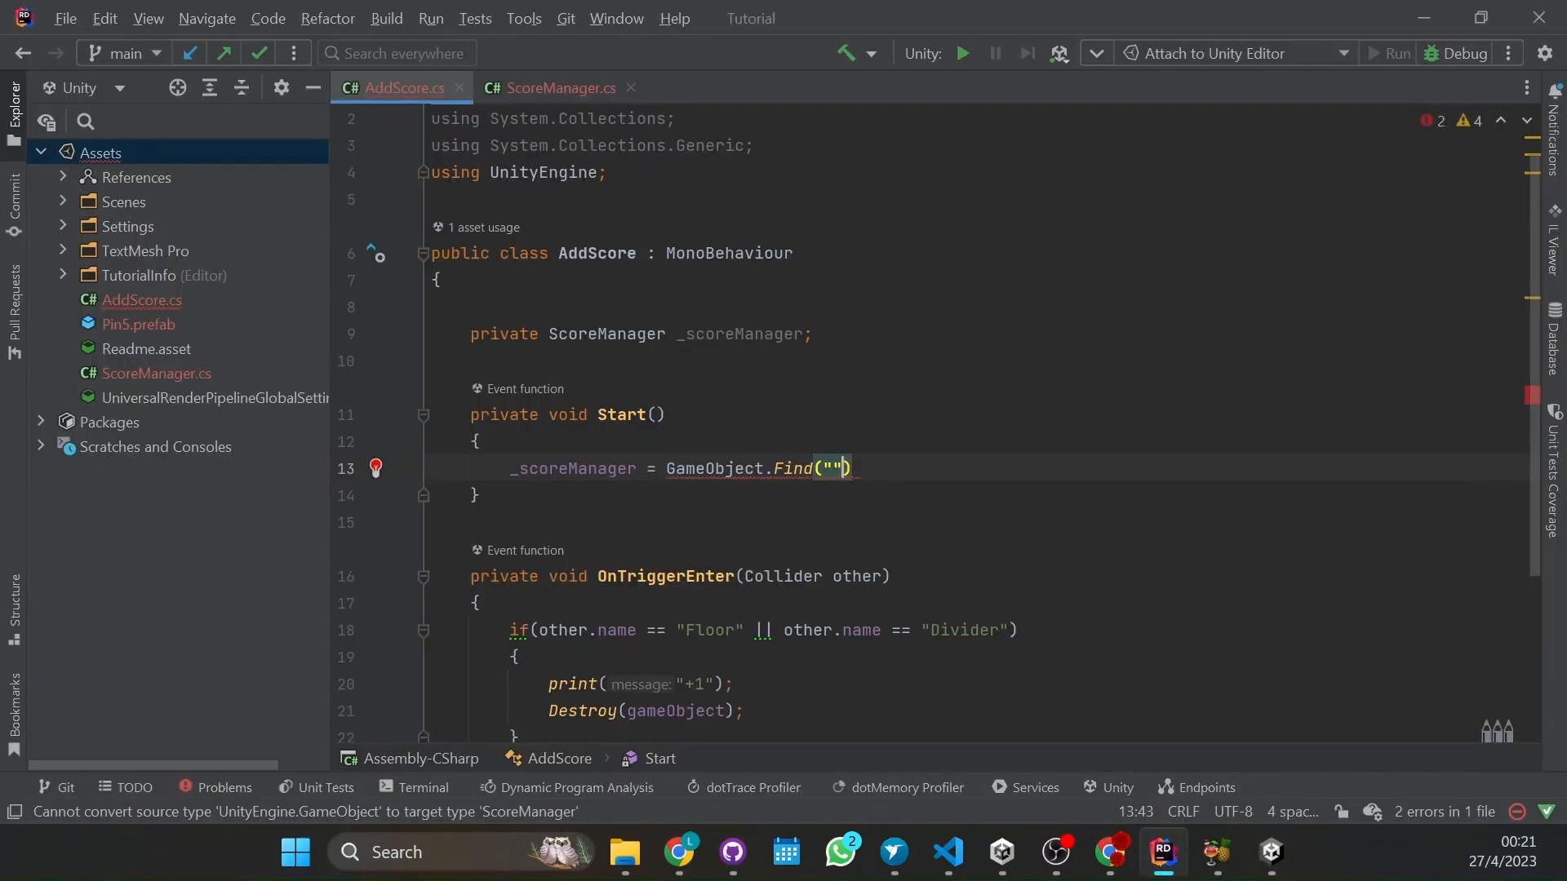
text(ScoreMa)
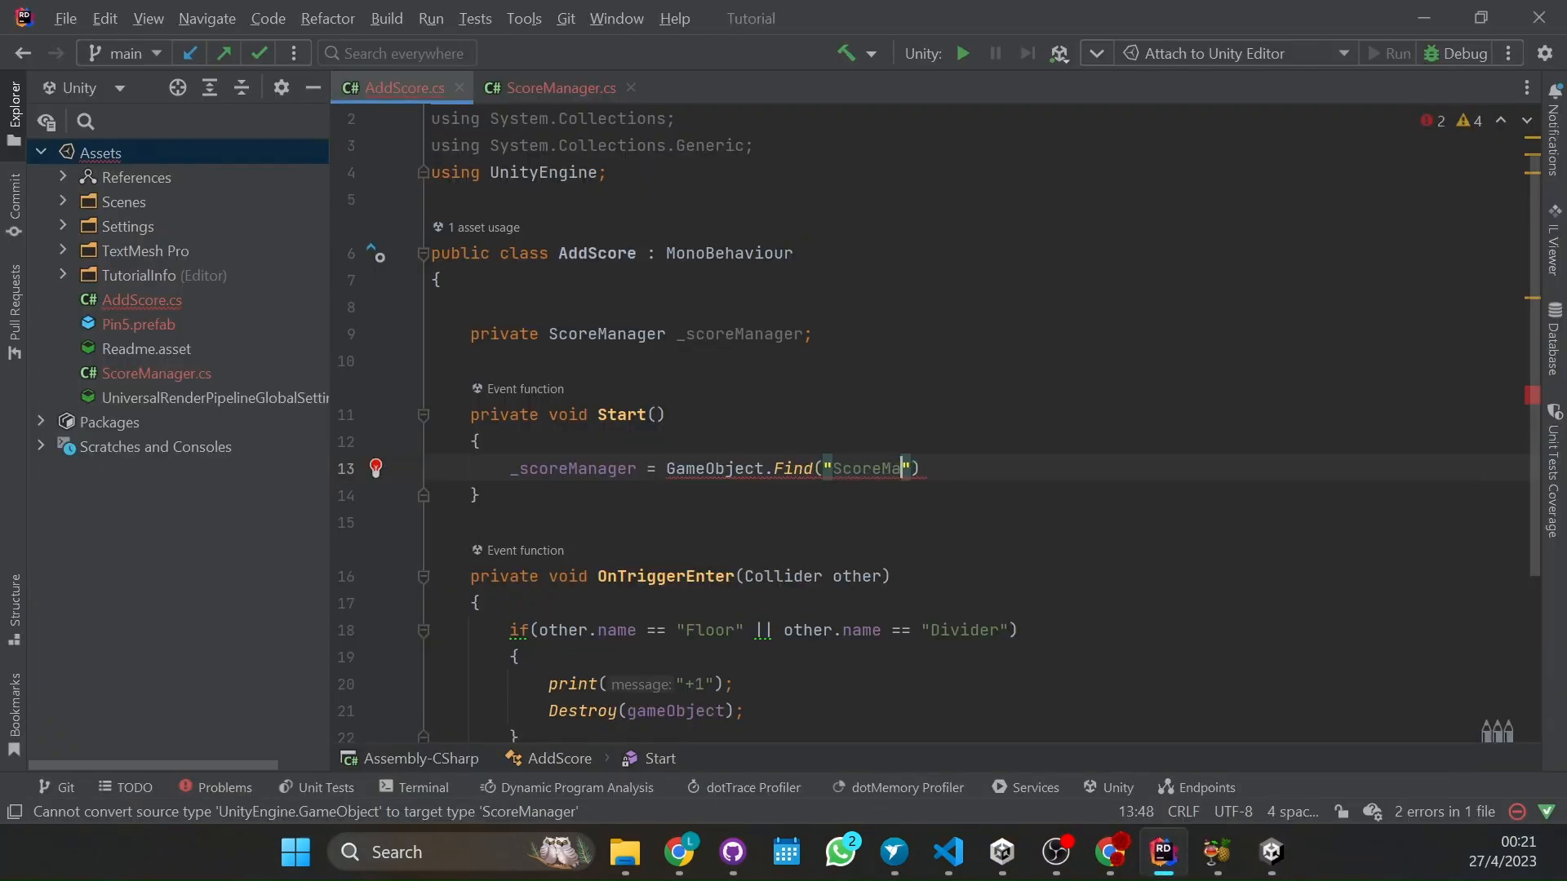
text(nager)
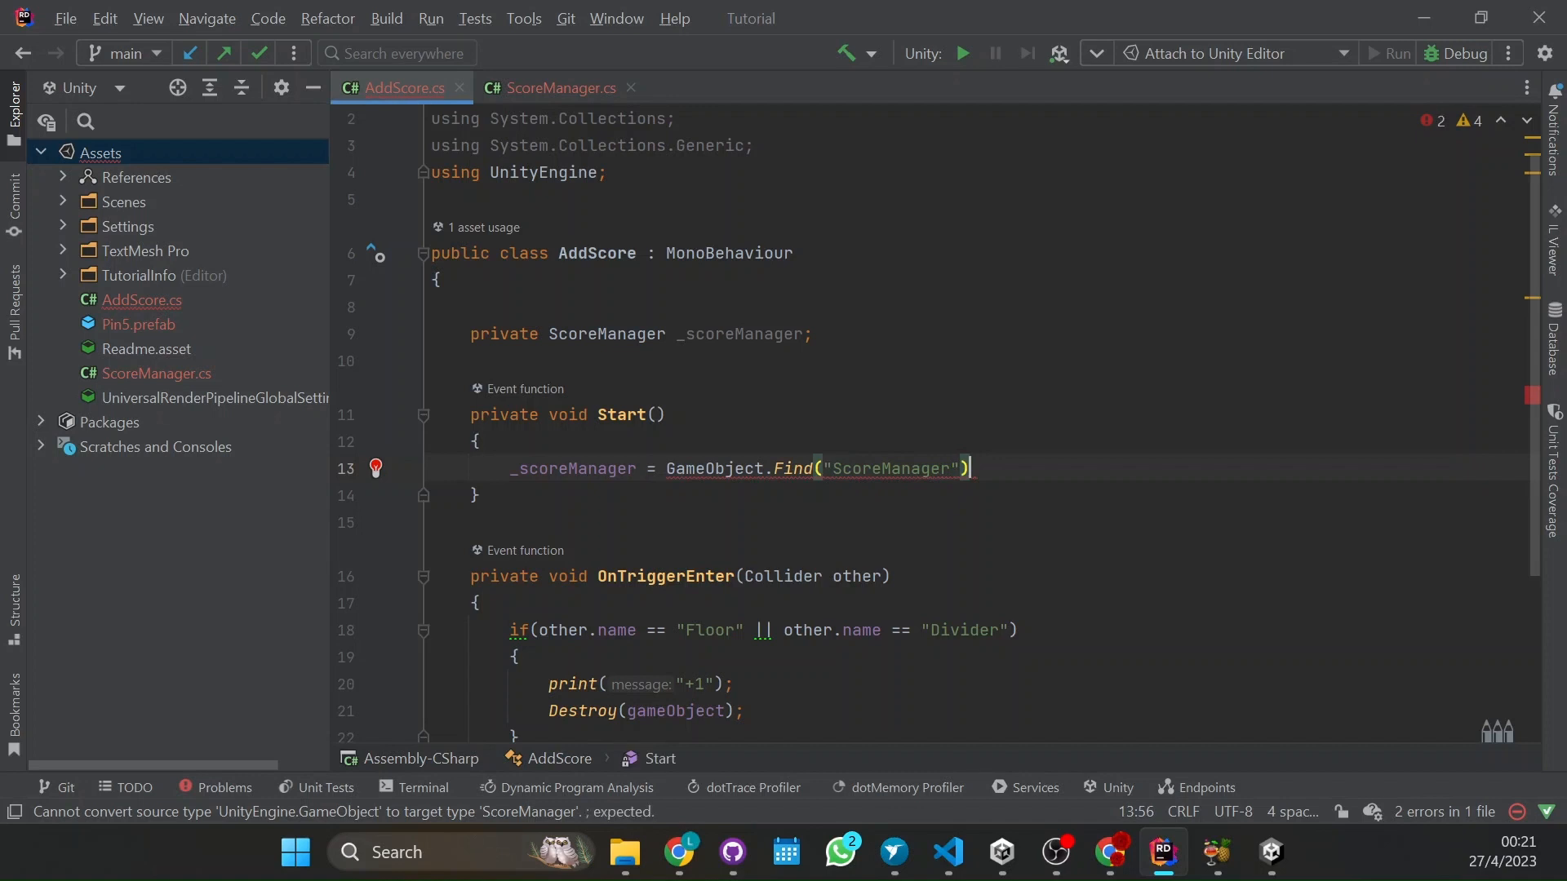
text(.)
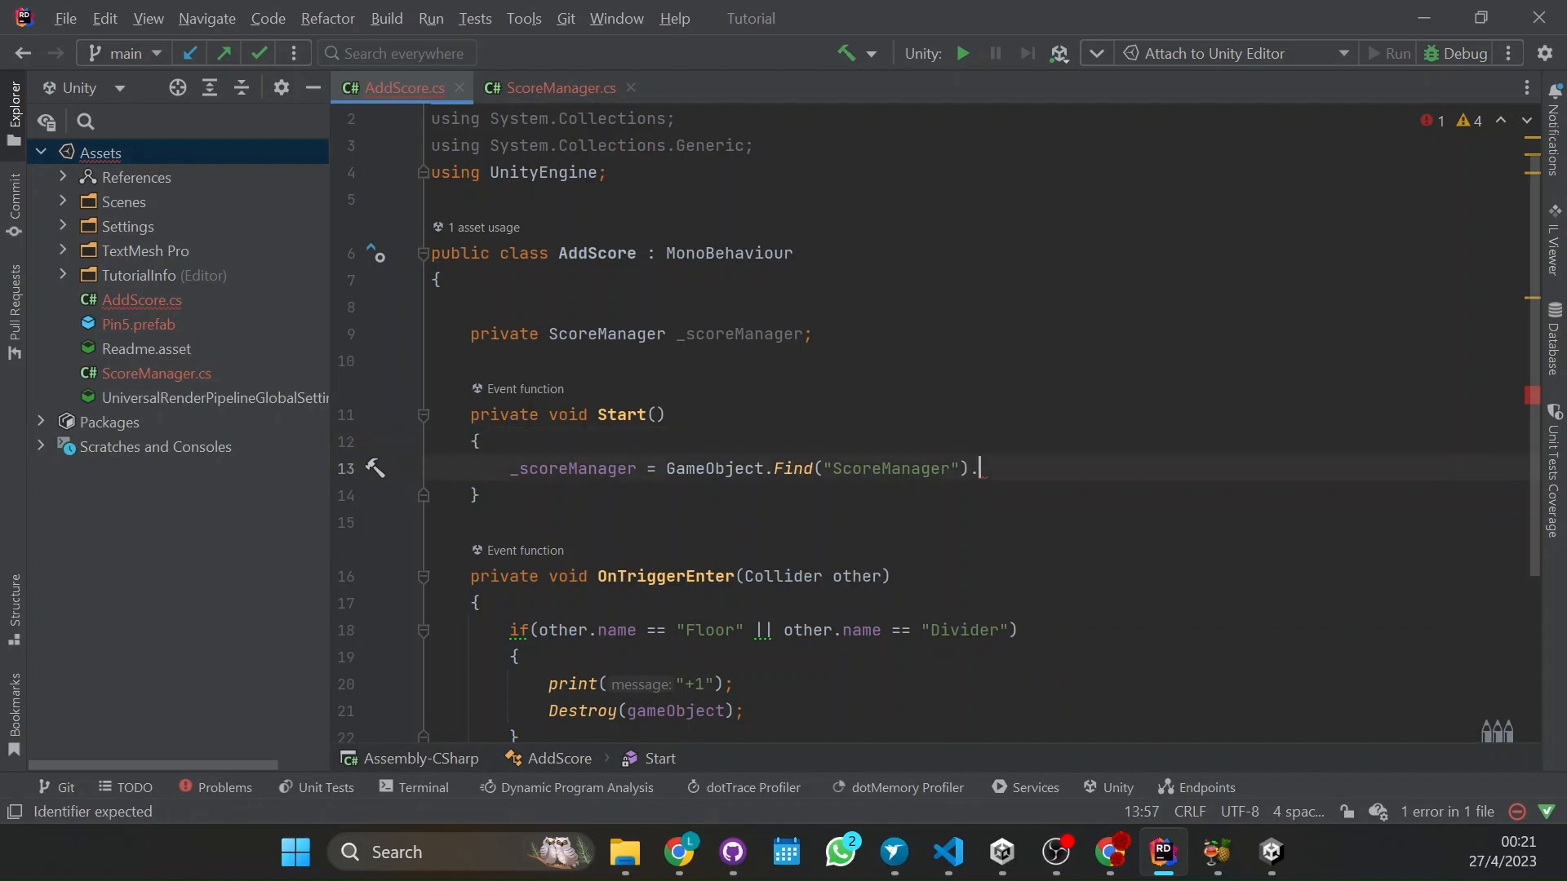
mouse_move(1110, 852)
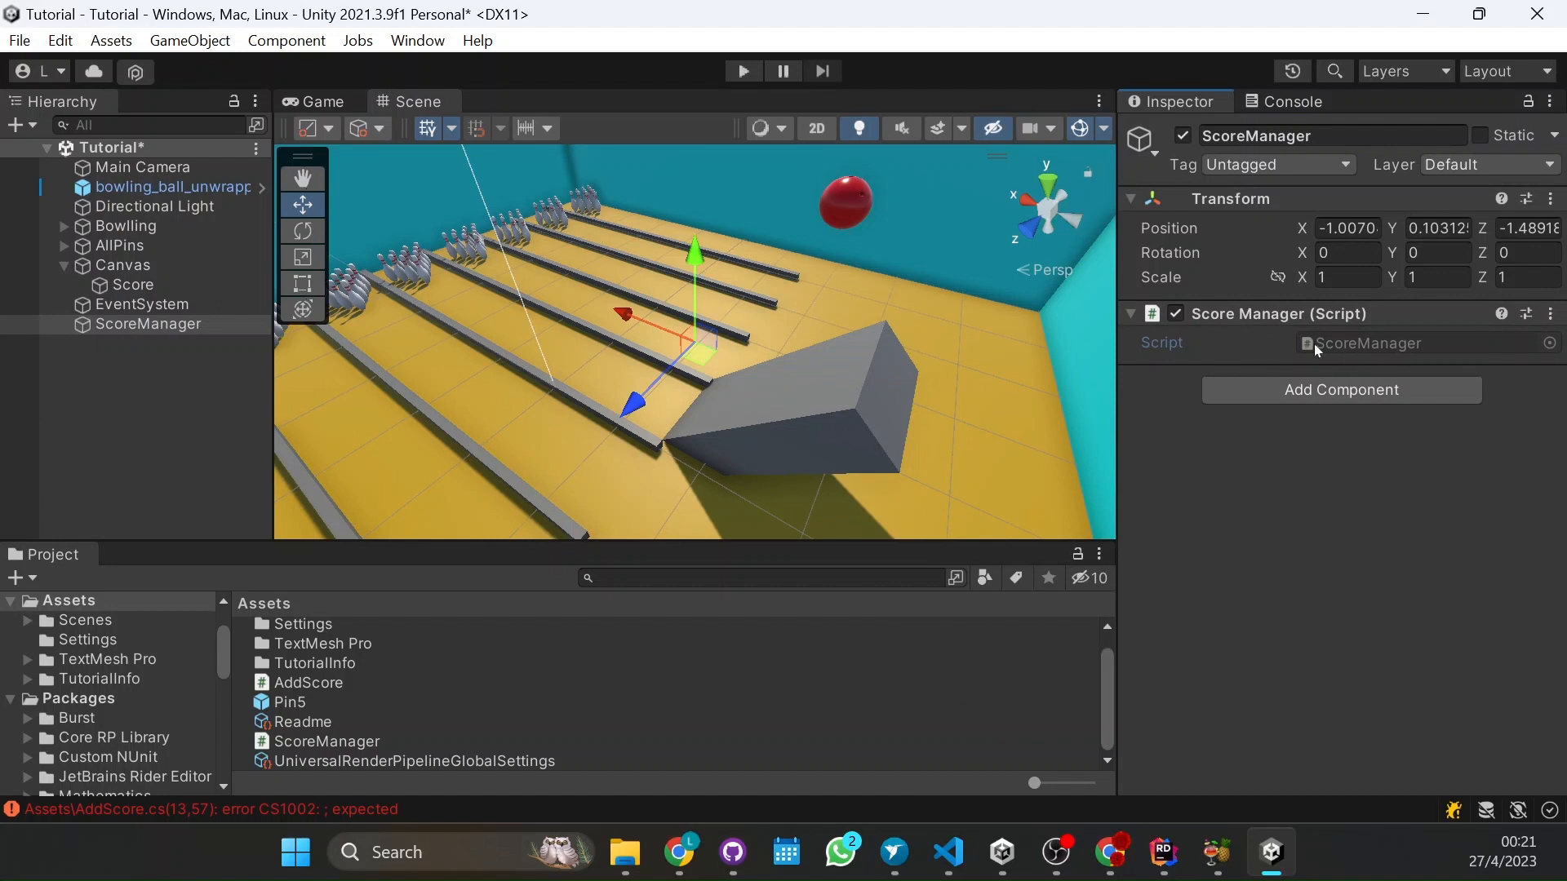
mouse_move(1299, 324)
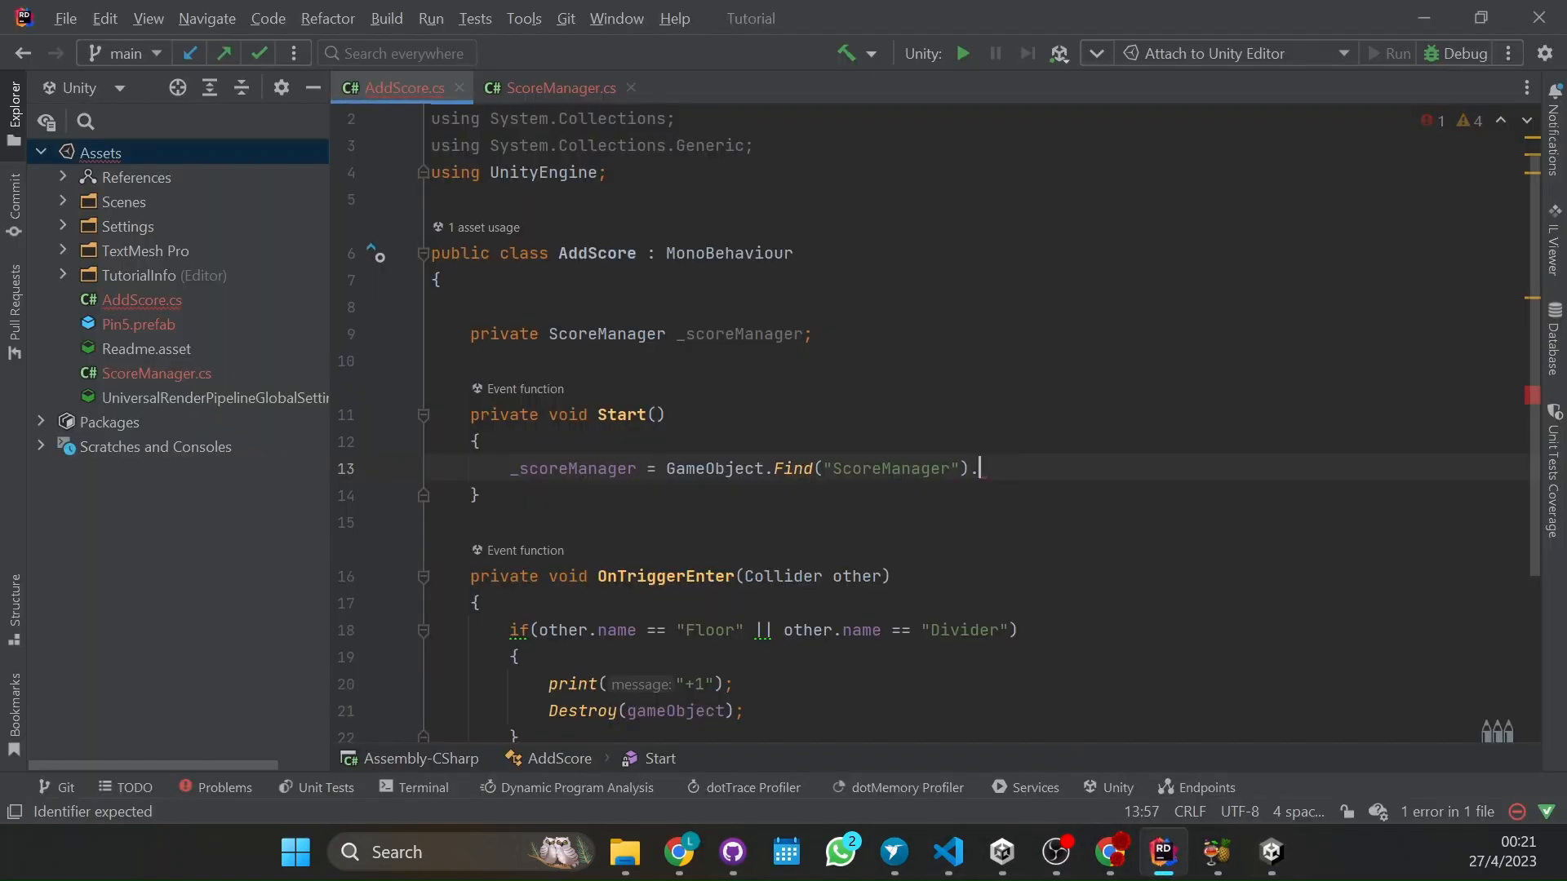
Finish the Start assignment with .GetComponent<ScoreManager>();
text(GetComponent<ScoreManager>()
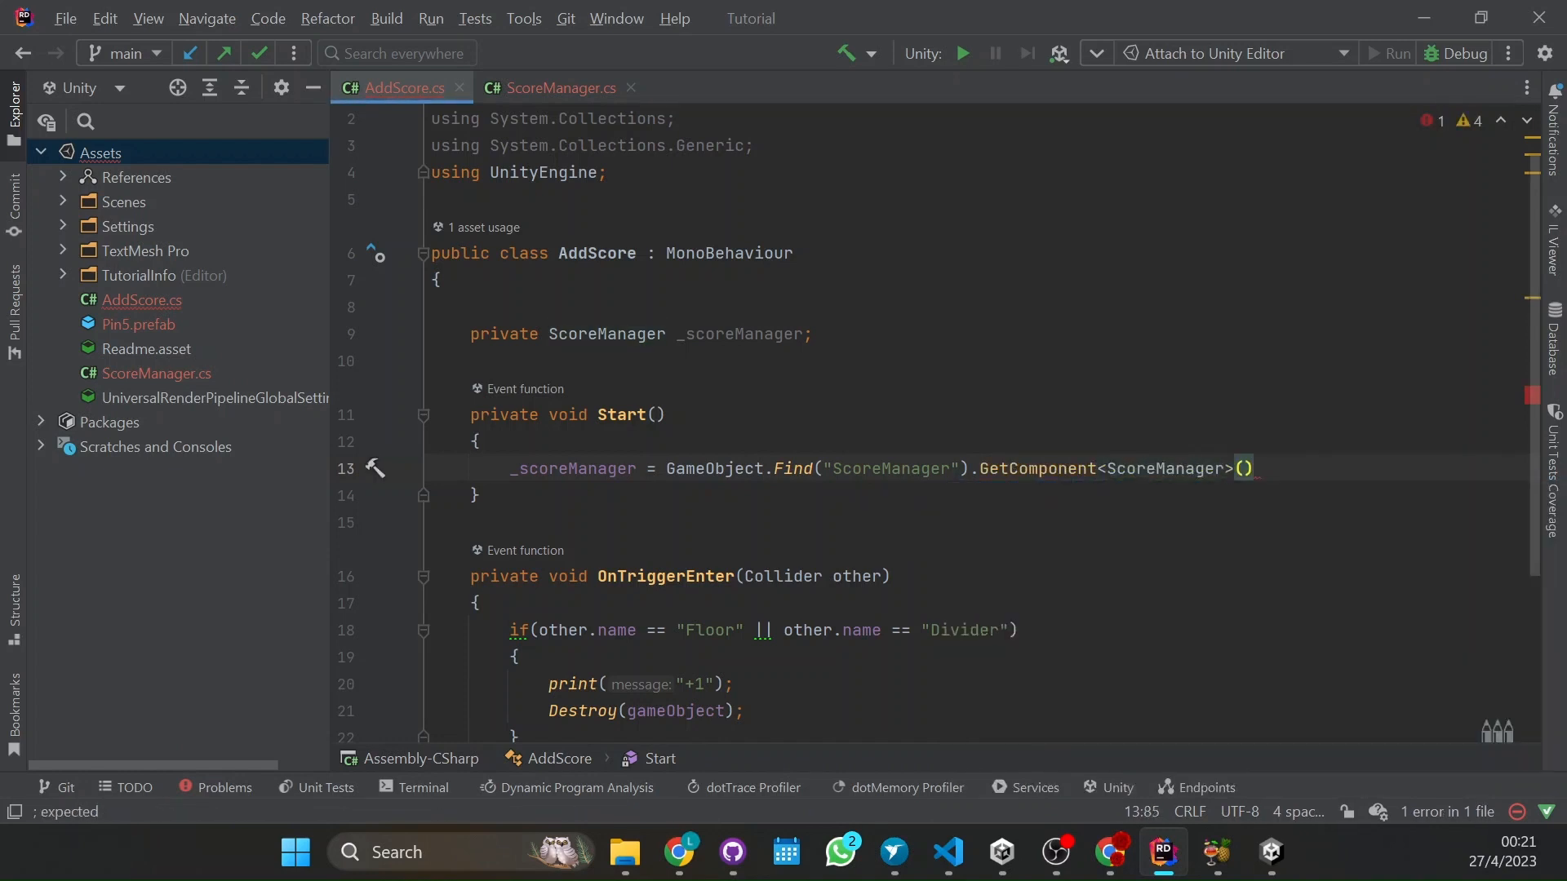
text(;)
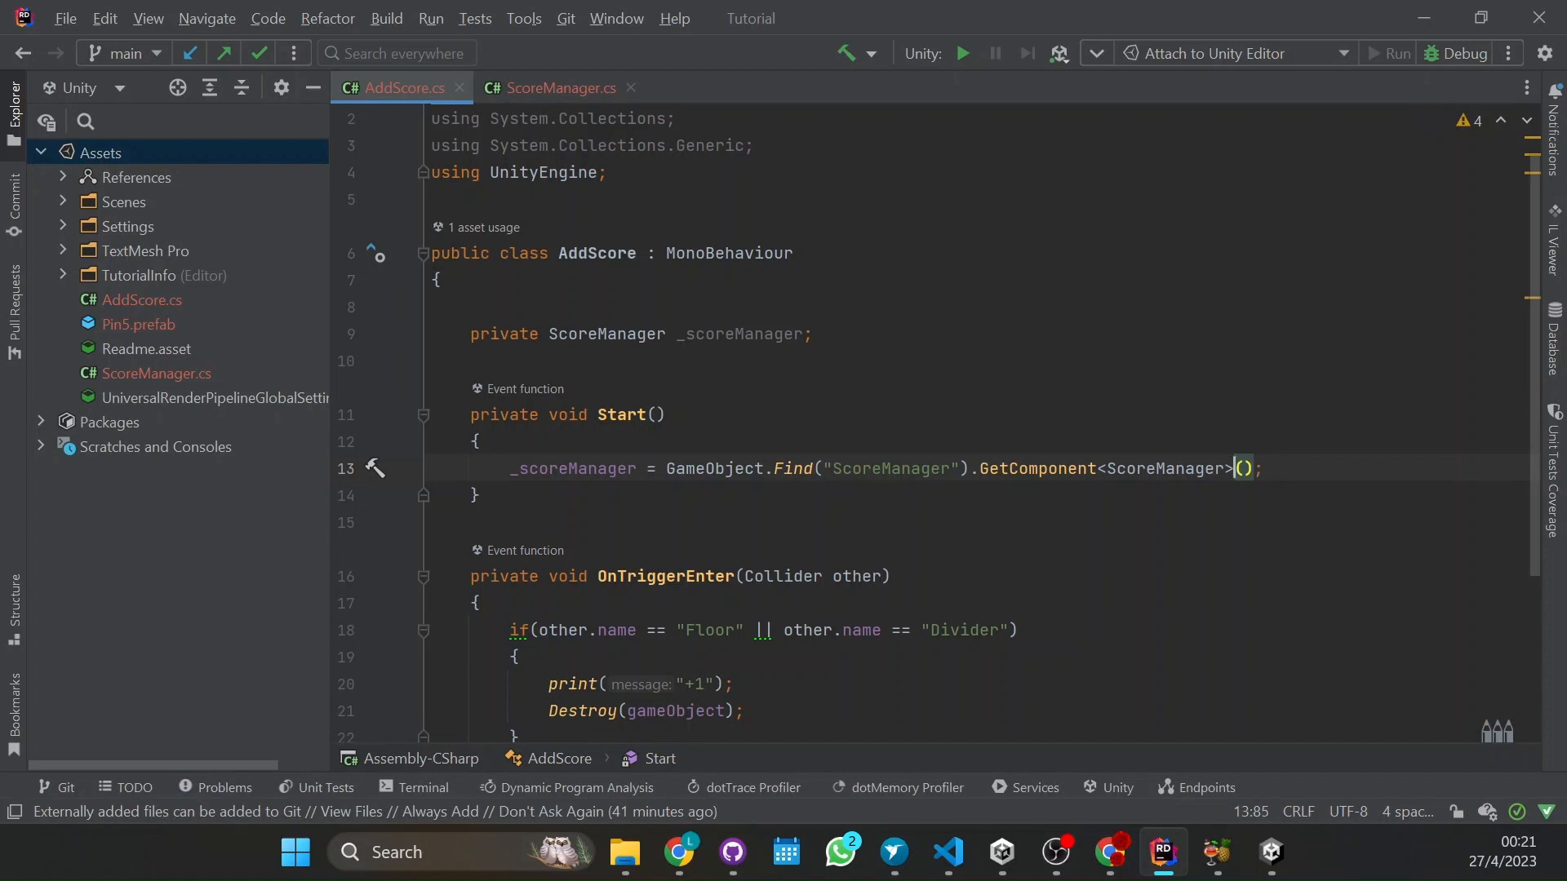
double_click(1159, 468)
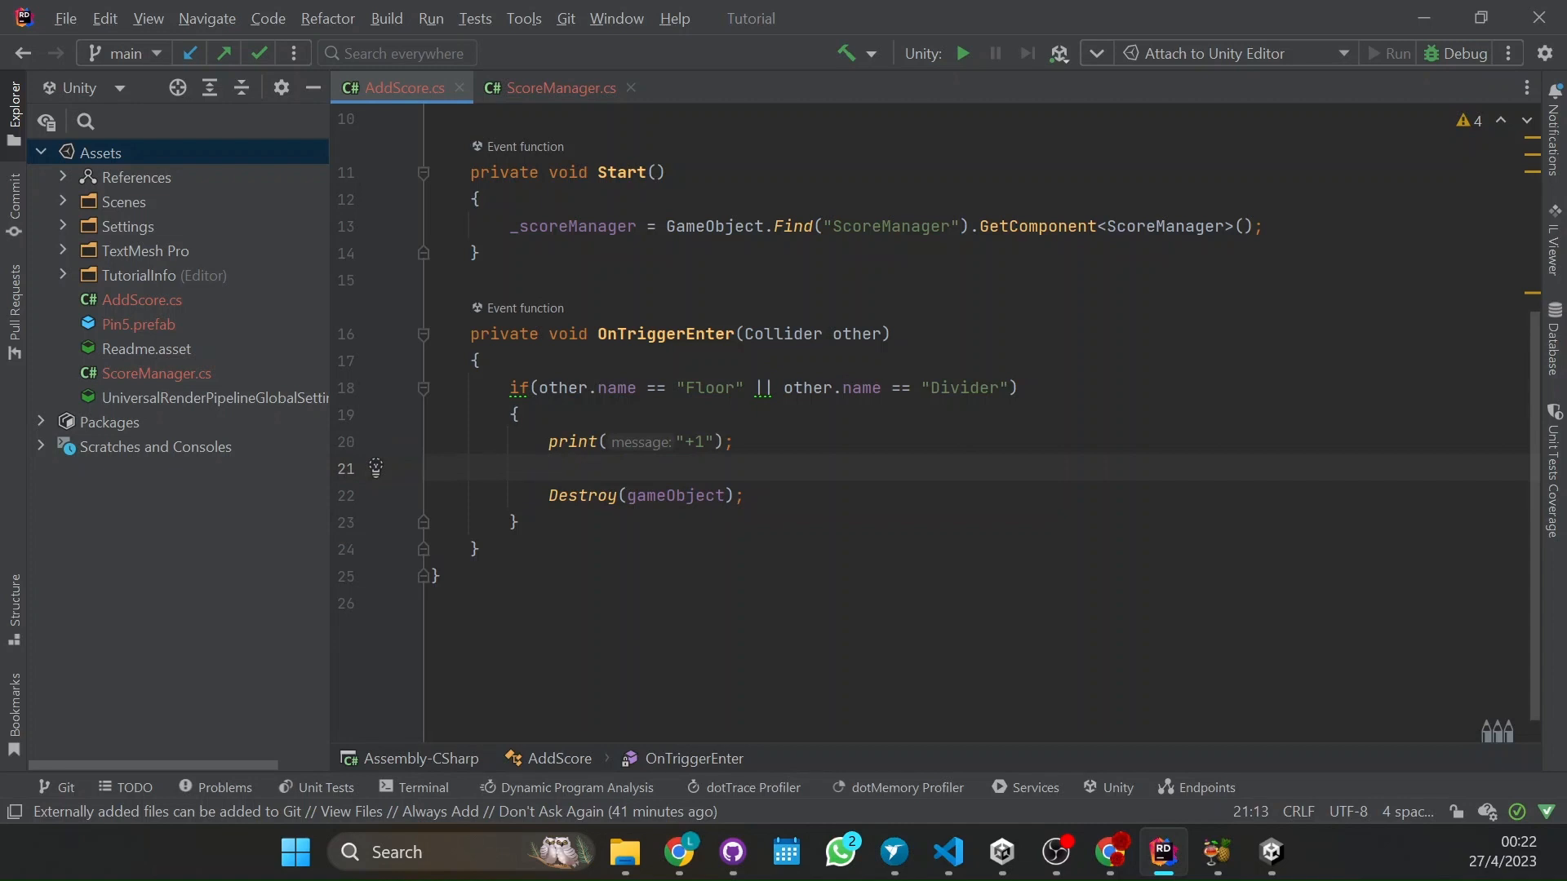
Call _scoreManager.AddScore(); before Destroy in OnTriggerEnter, then return to Unity
text(_scoreManager)
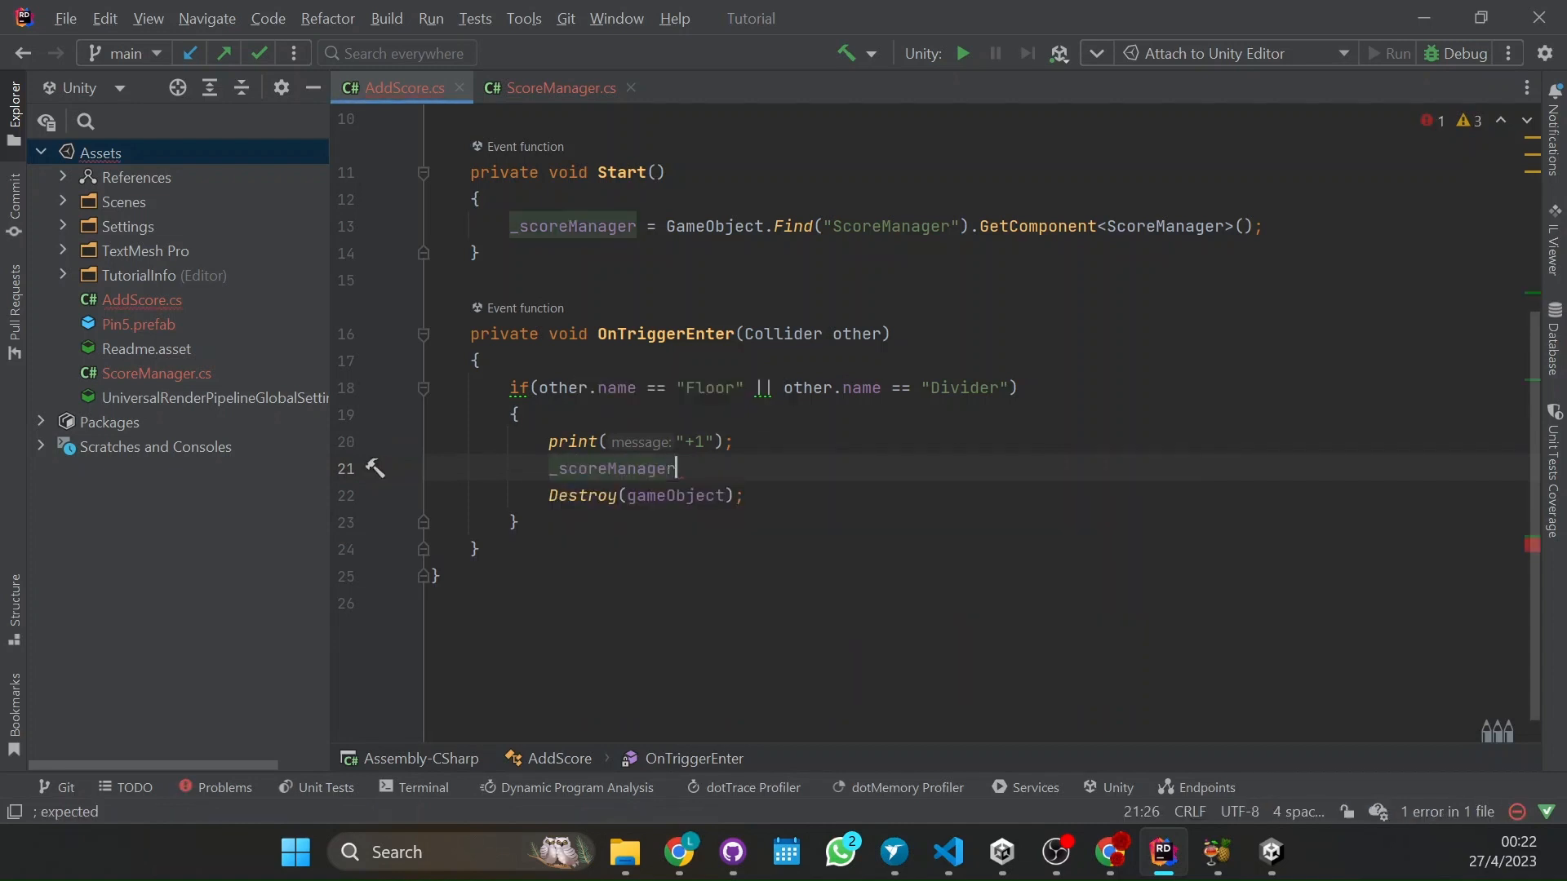
text(.)
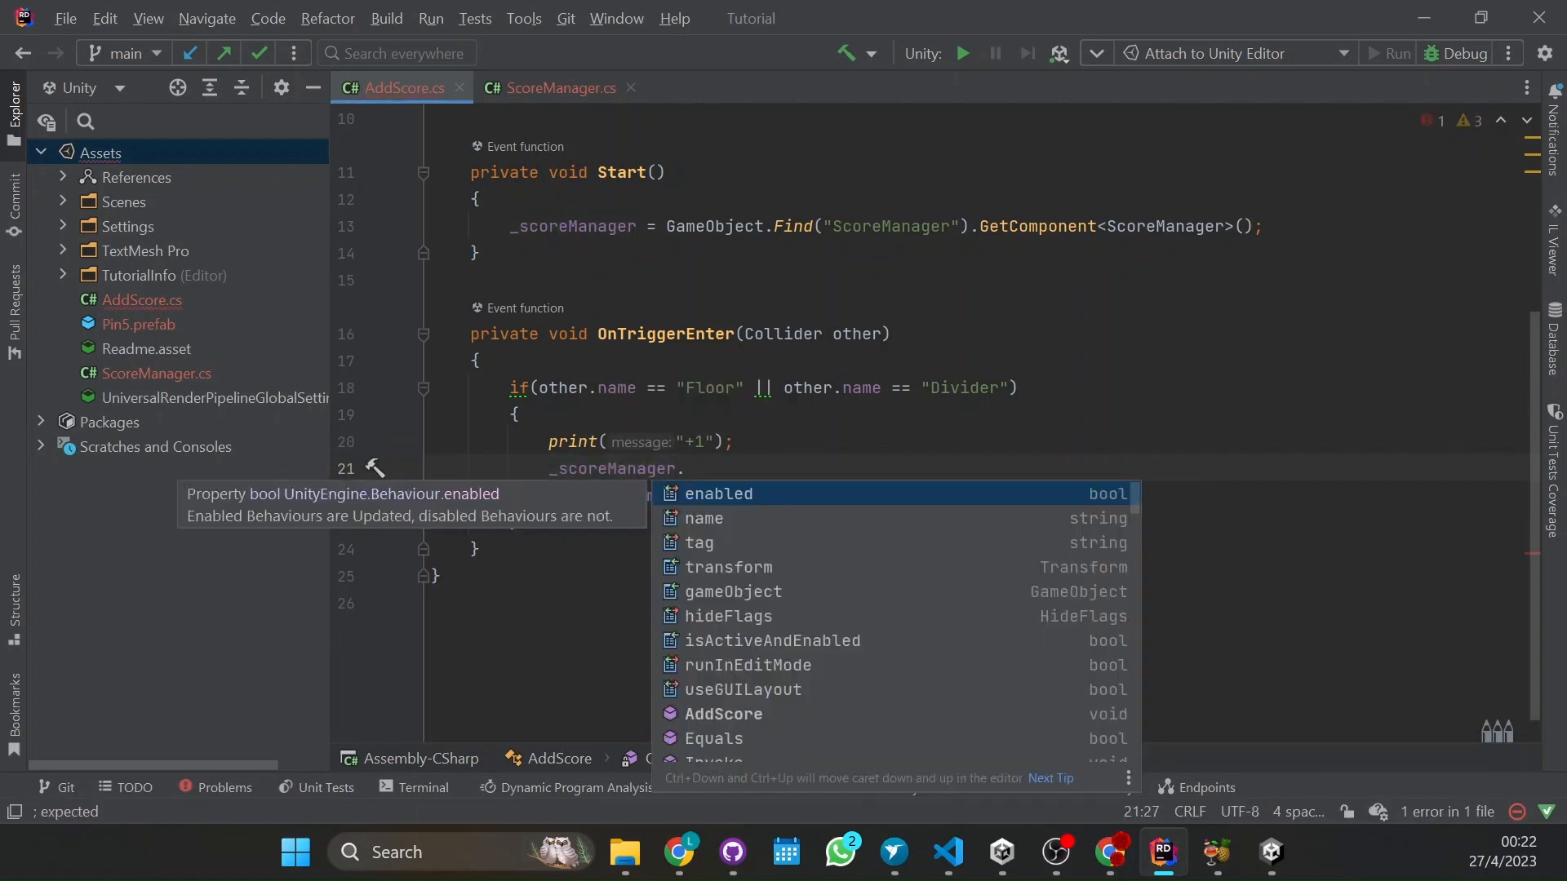
text(AddScore();)
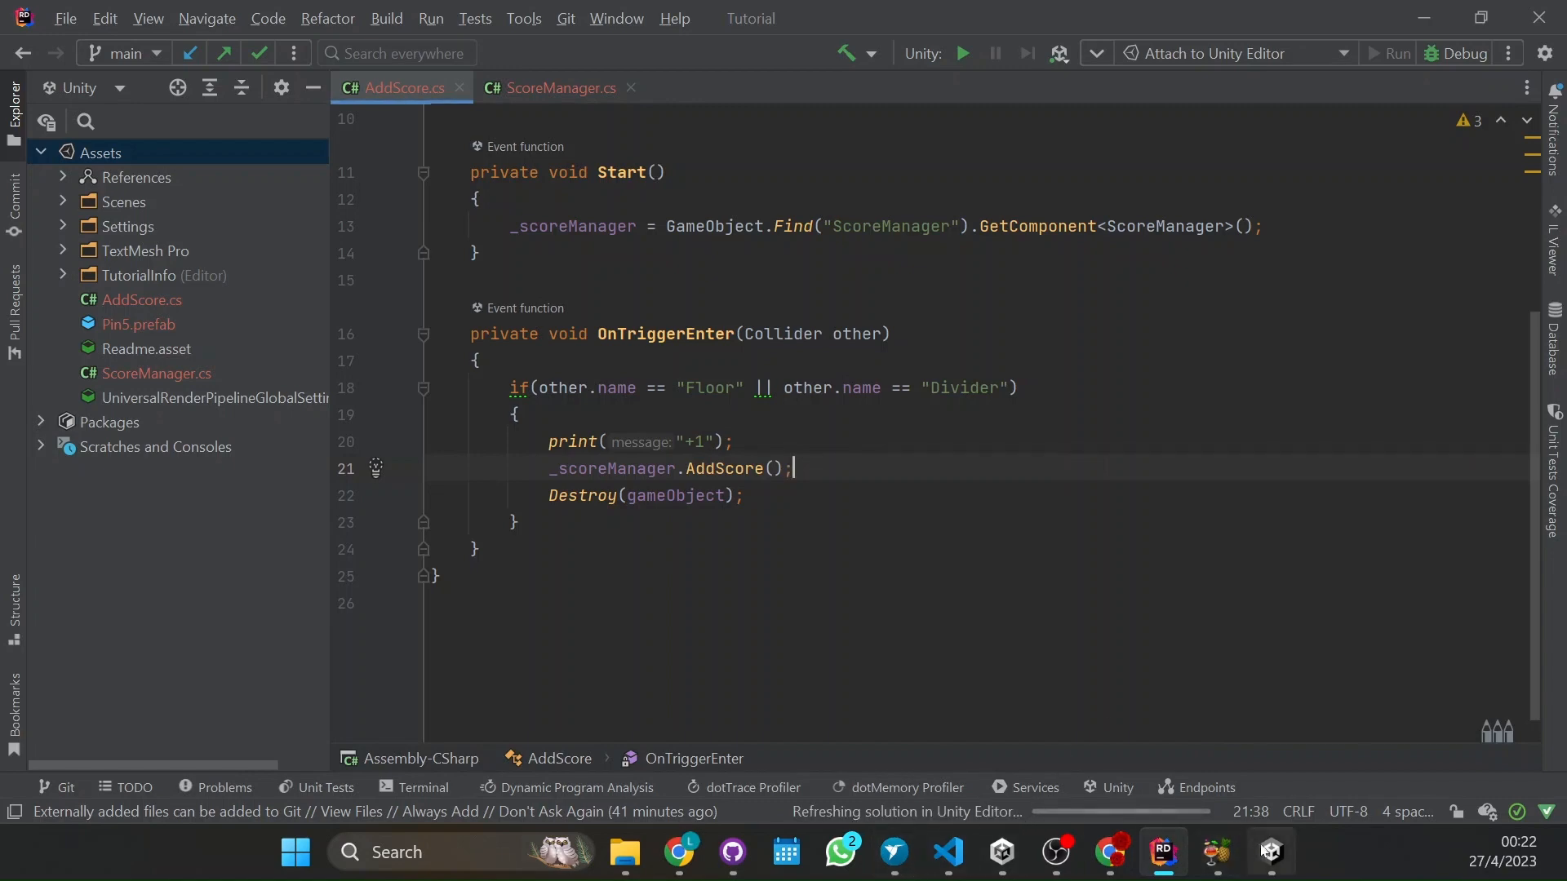
click(1267, 852)
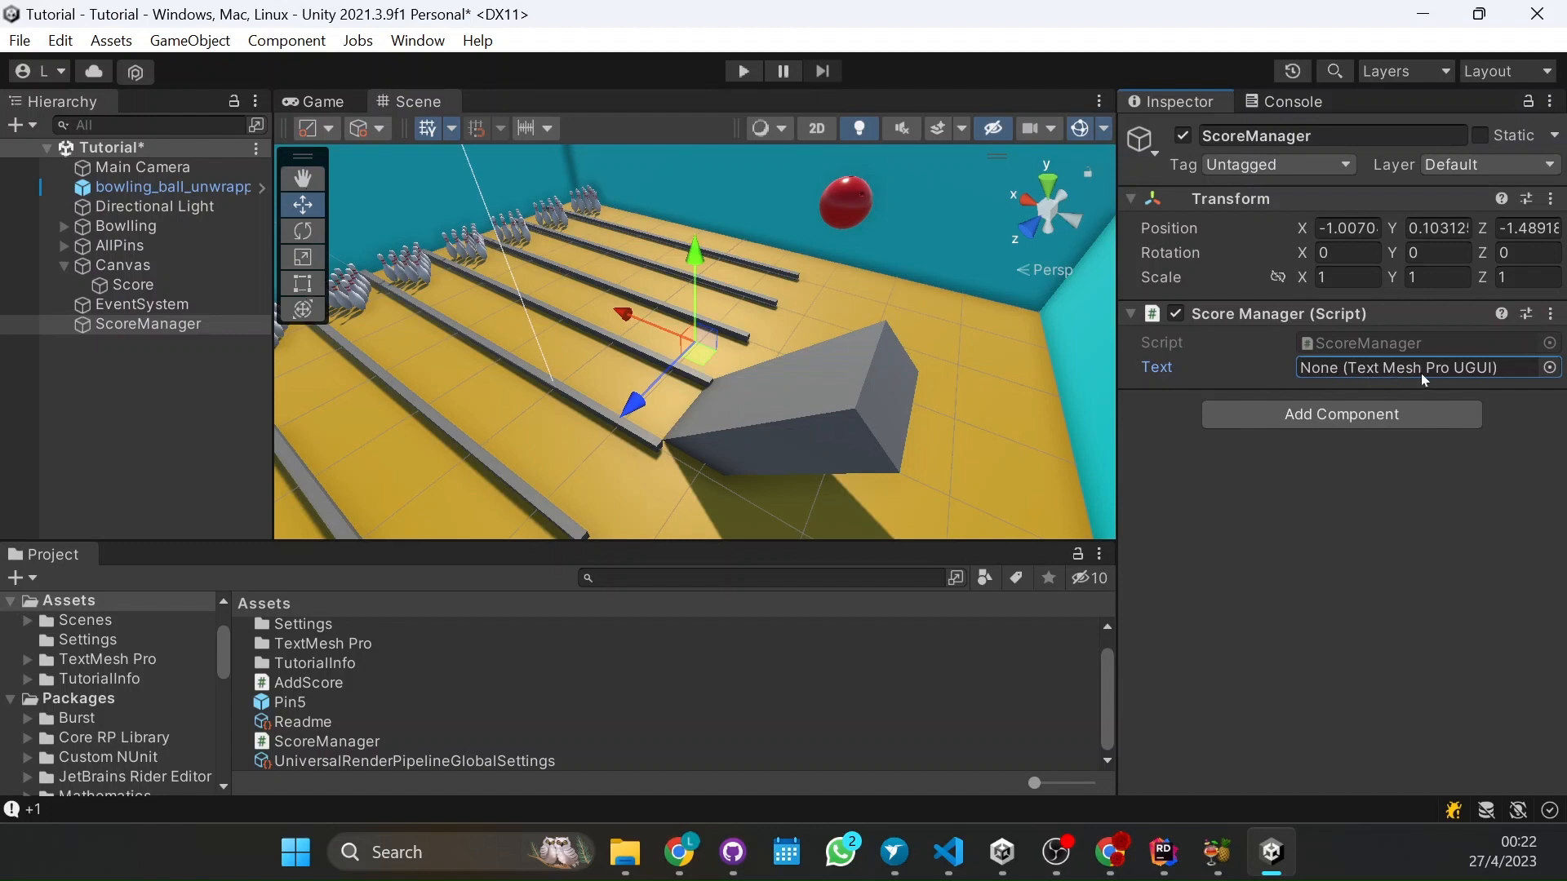
Review the Score text and ScoreManager objects and save the Tutorial scene
click(131, 284)
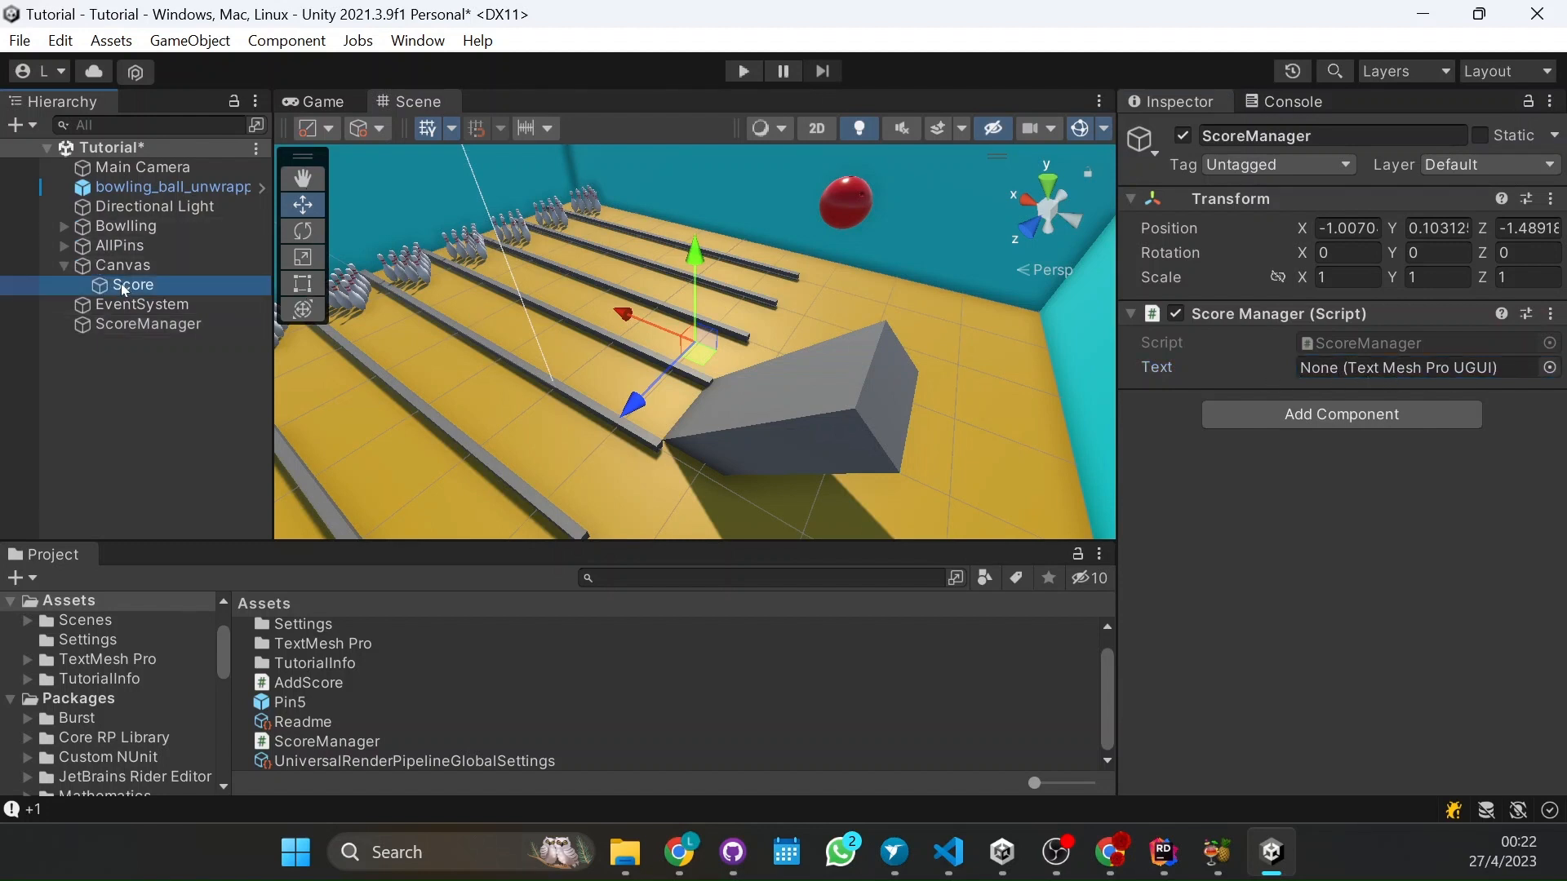
click(151, 323)
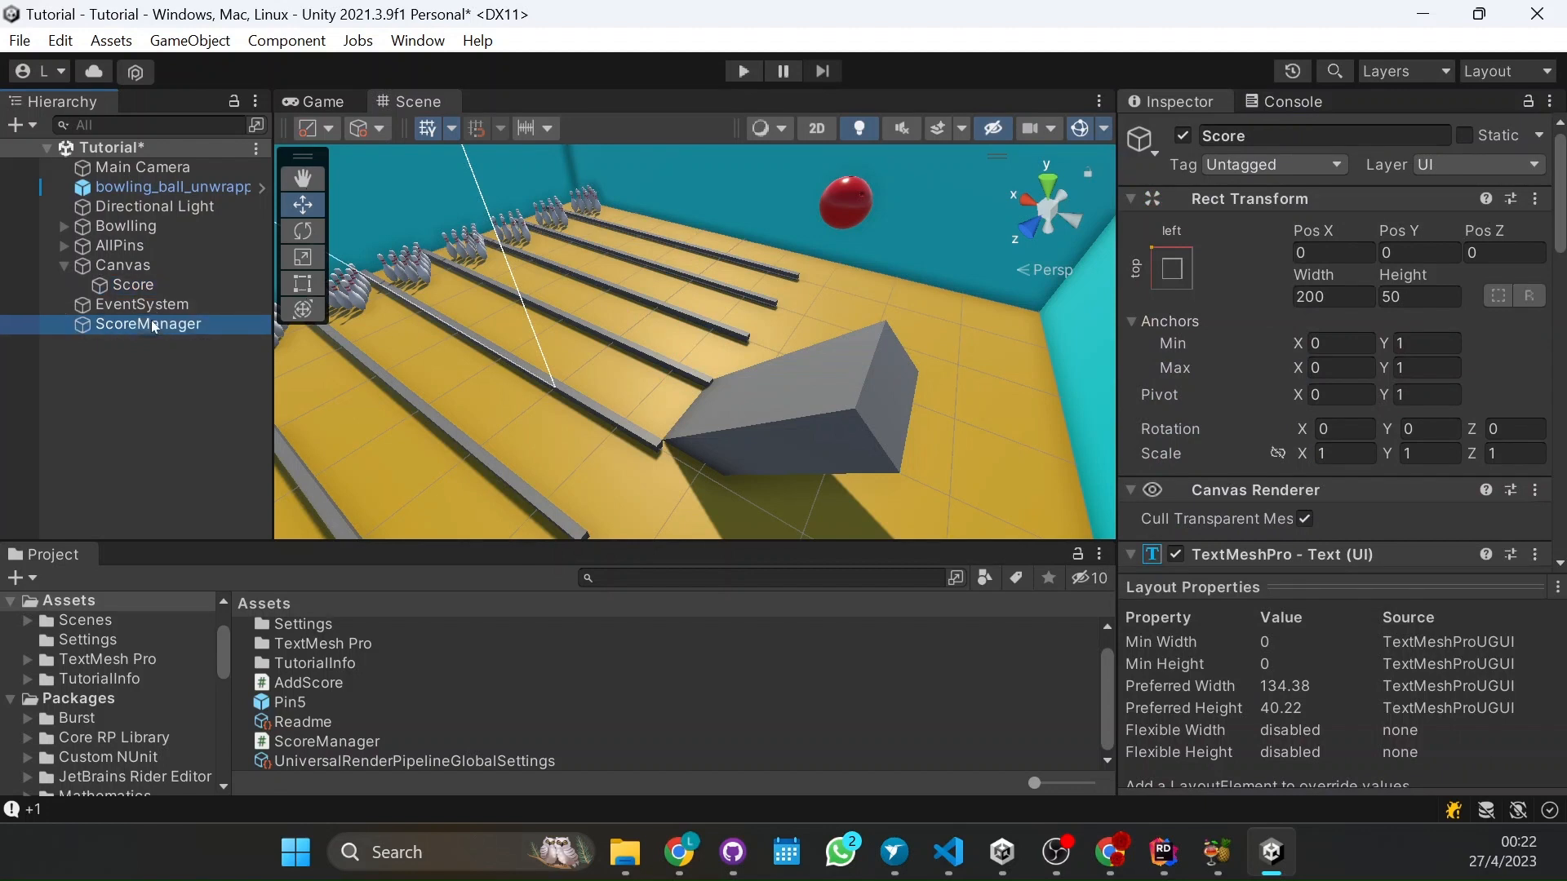
click(149, 324)
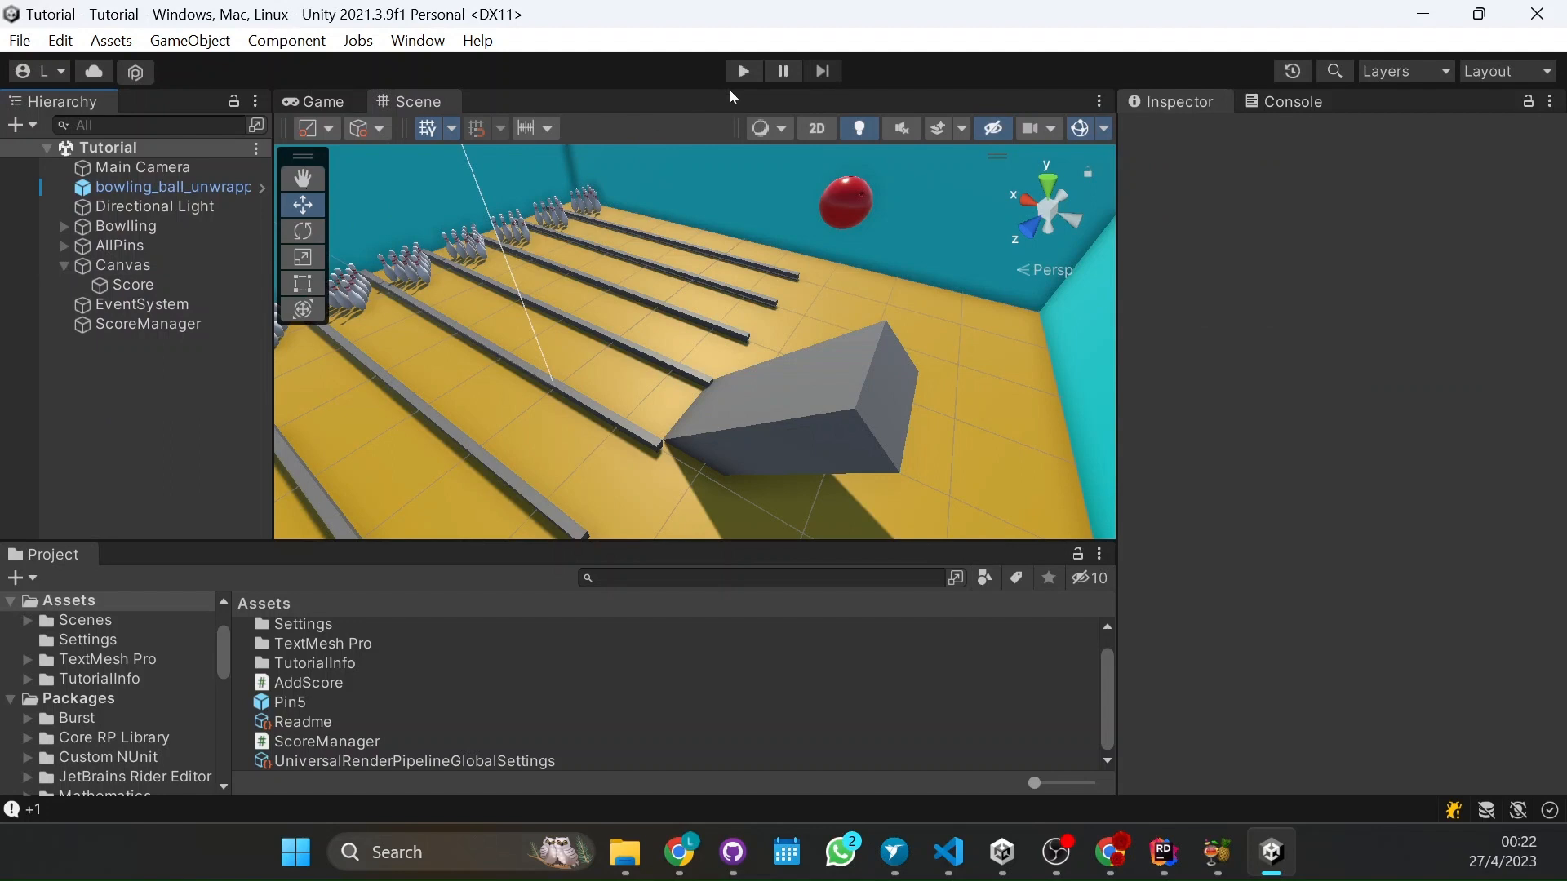
Expand AllPins in the Hierarchy and look over its Pins groups
click(64, 247)
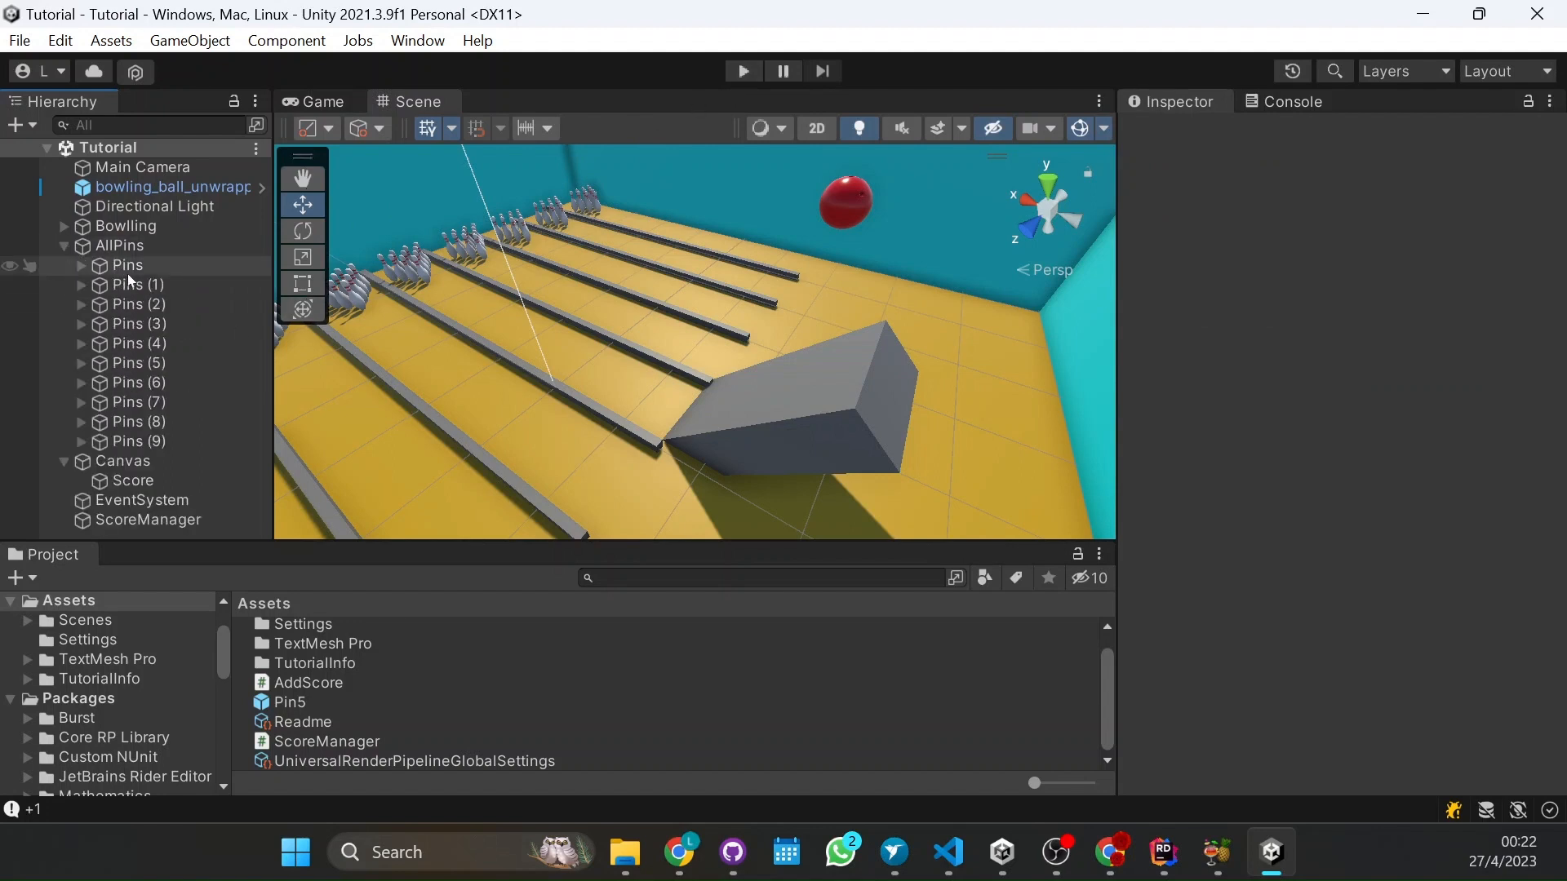
click(127, 264)
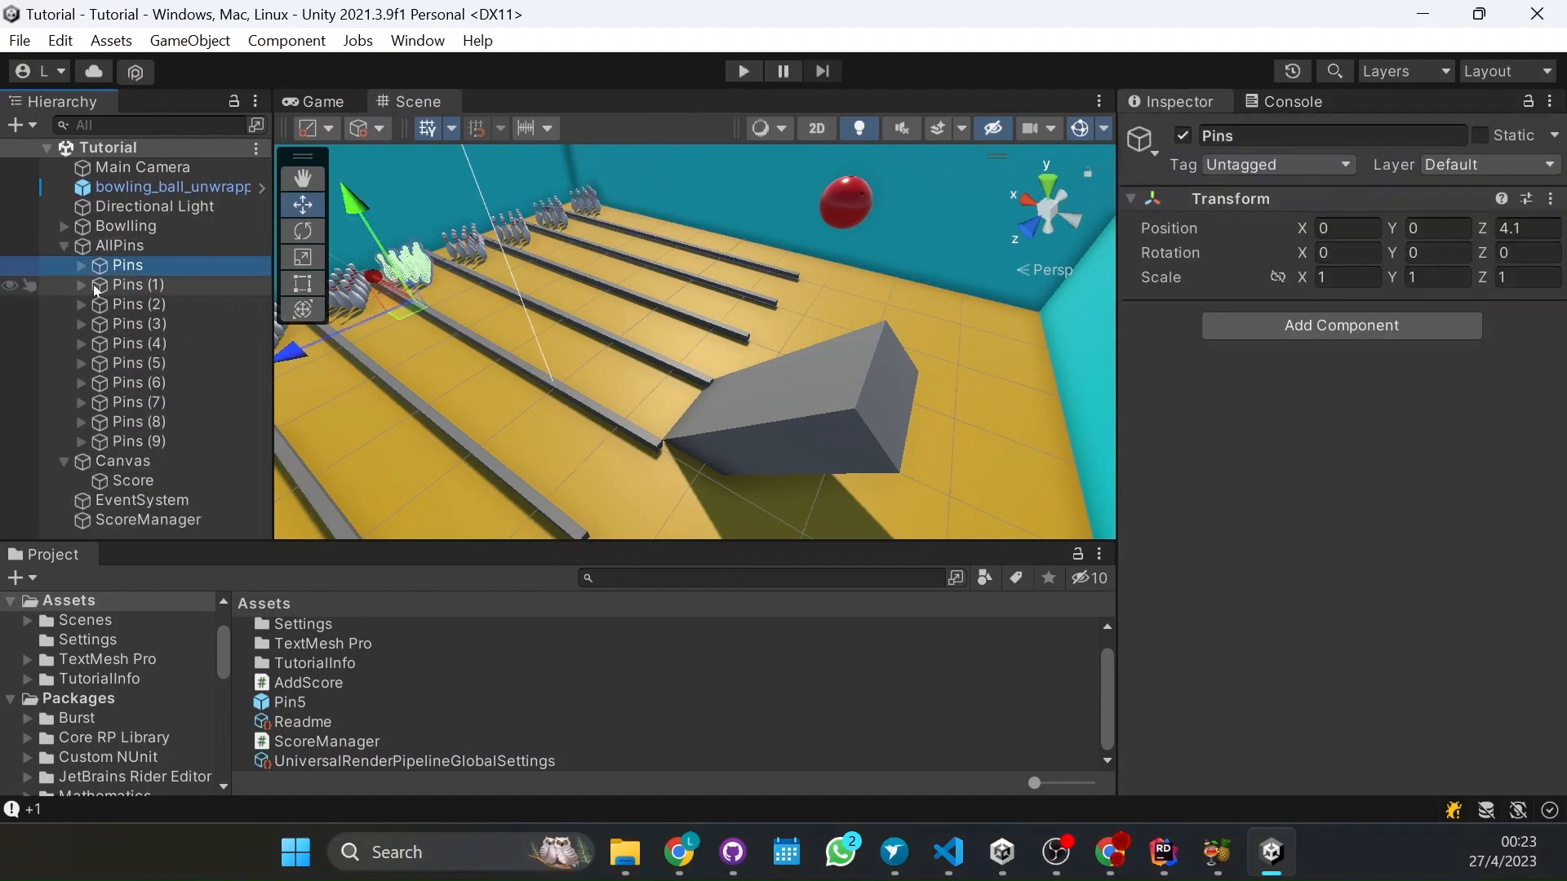
click(80, 264)
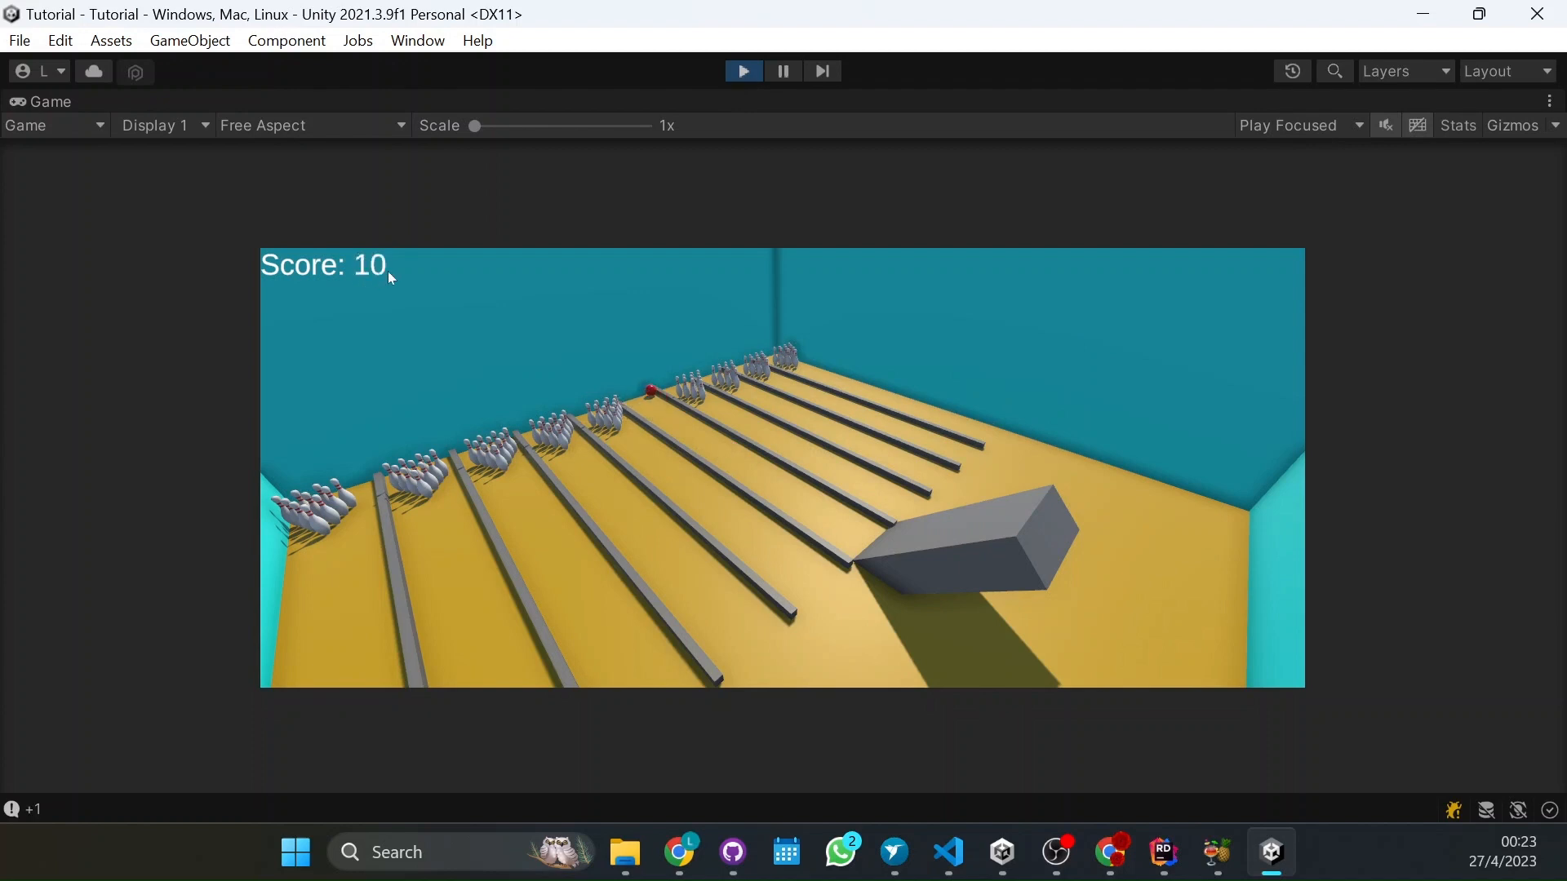
mouse_move(537, 472)
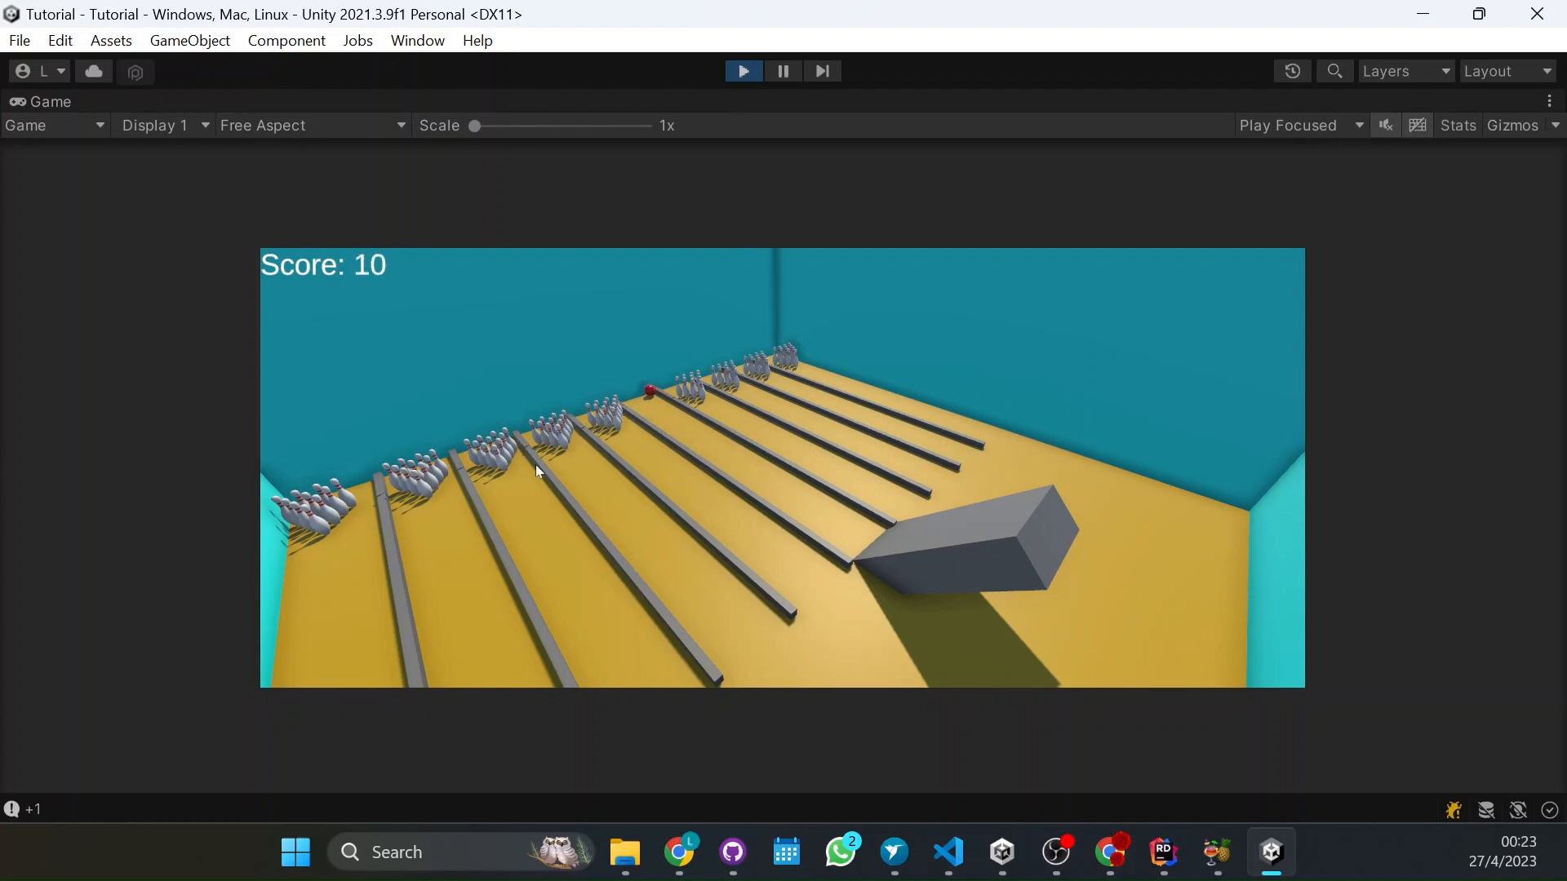
Stop the play-test after knocked pins raise the Score to 10
click(743, 70)
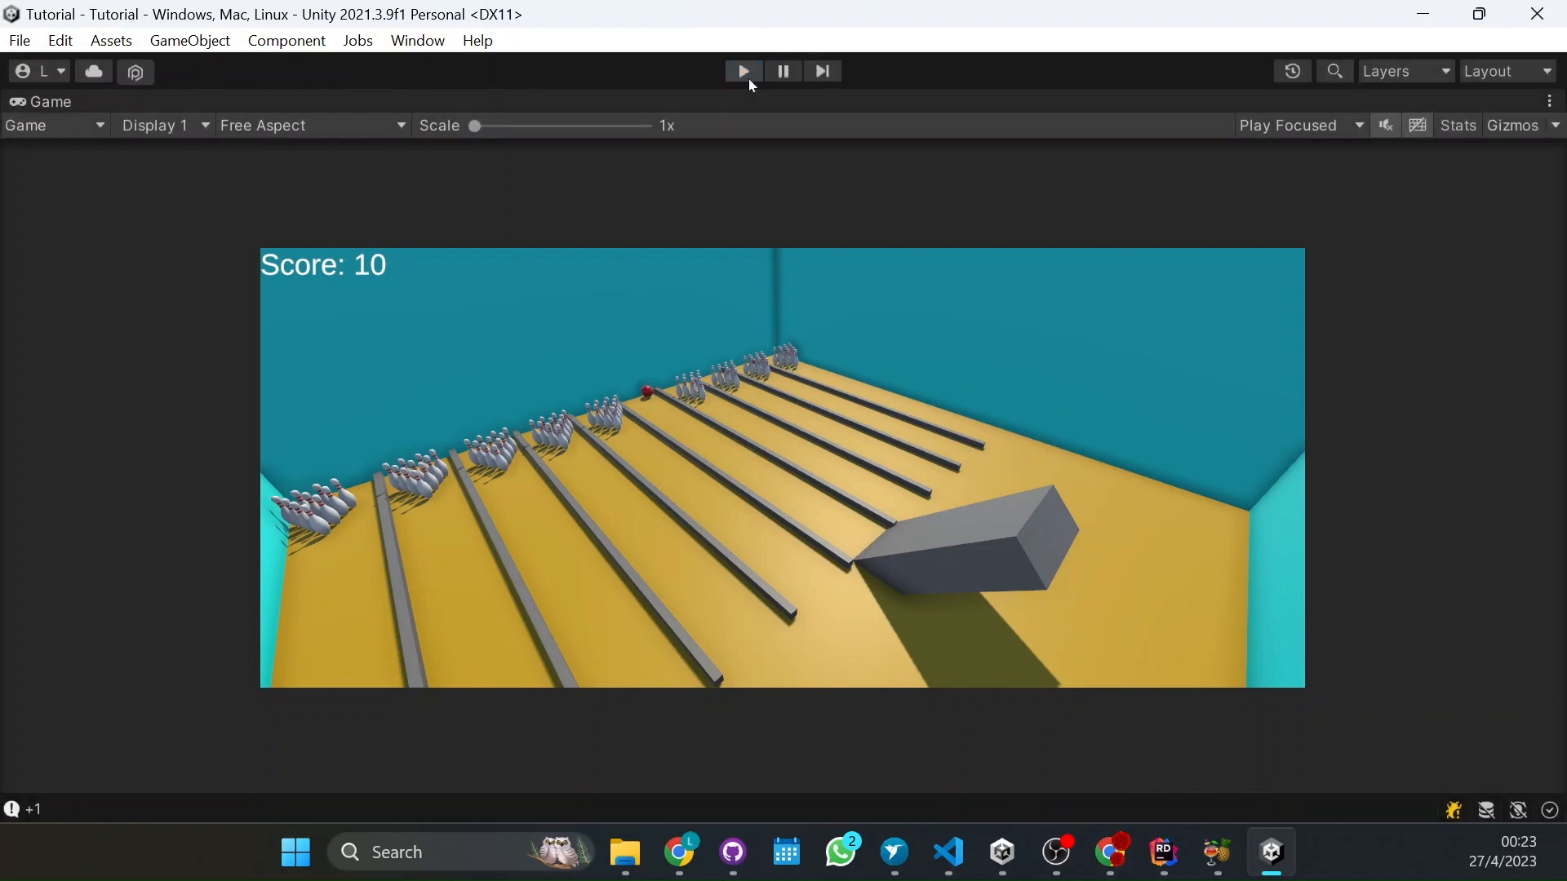
click(741, 70)
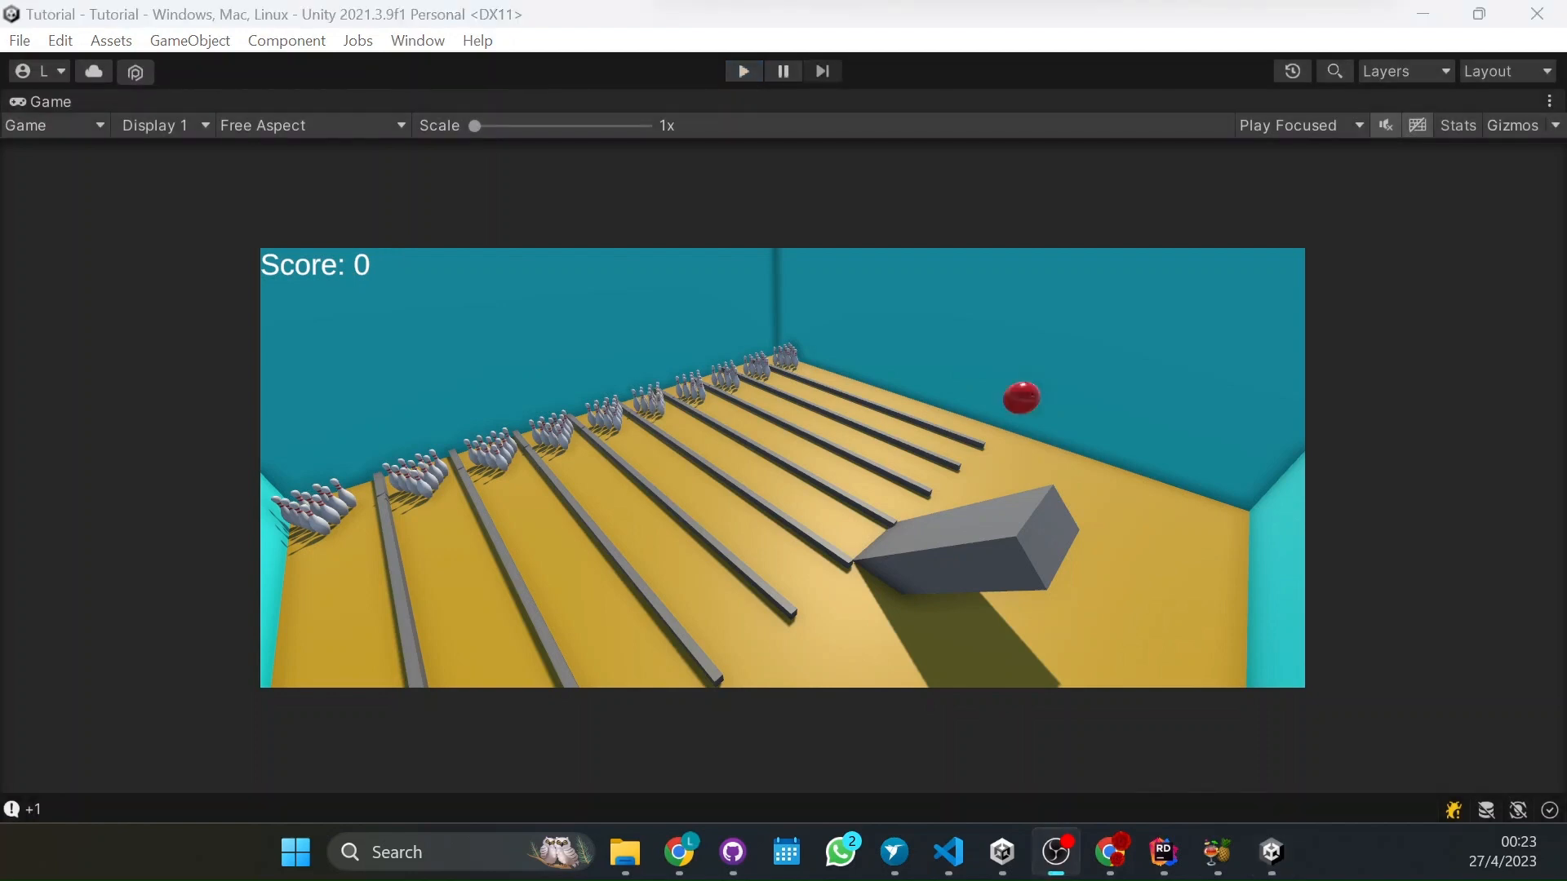